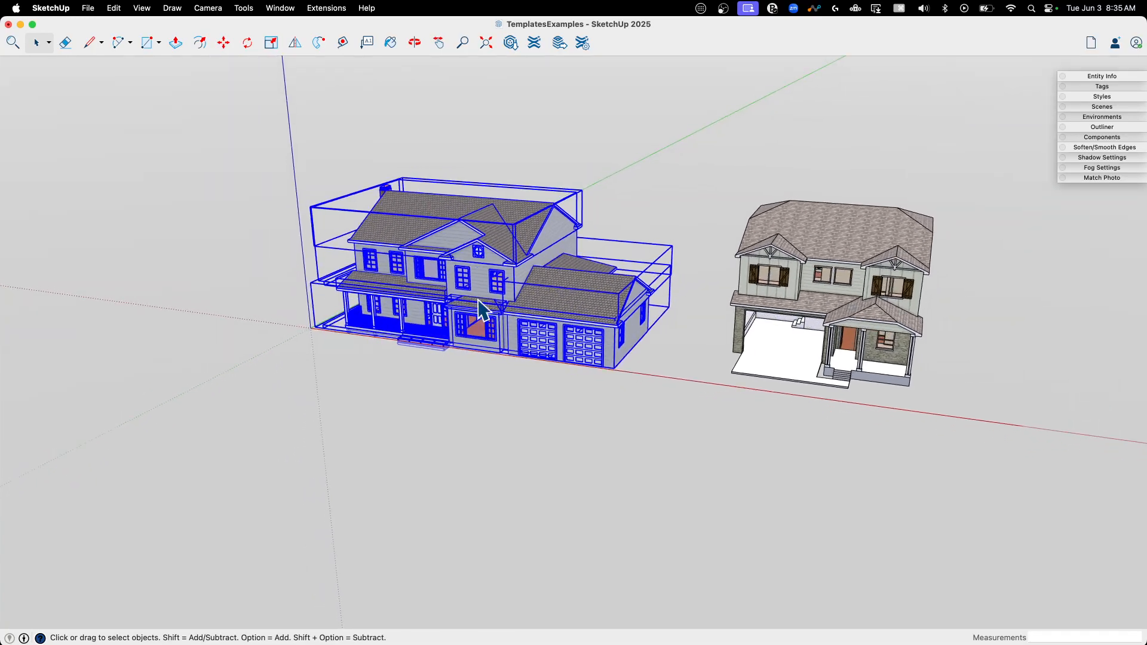
- Inspect the selected house's context options and dismiss them without choosing anything
right_click(482, 307)
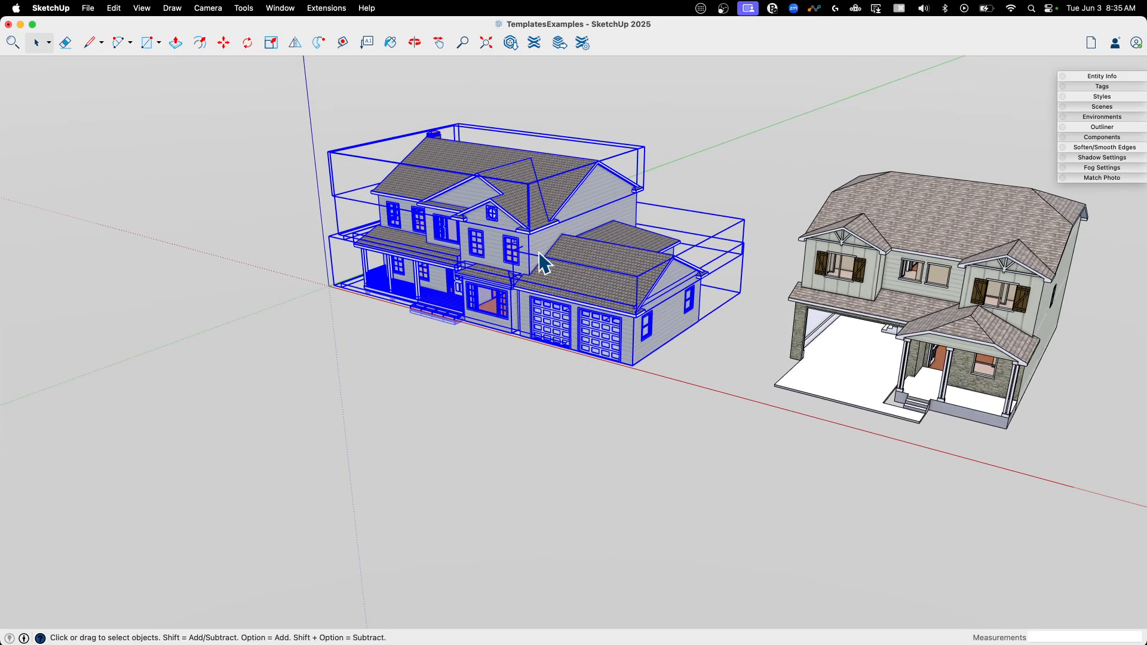
right_click(542, 260)
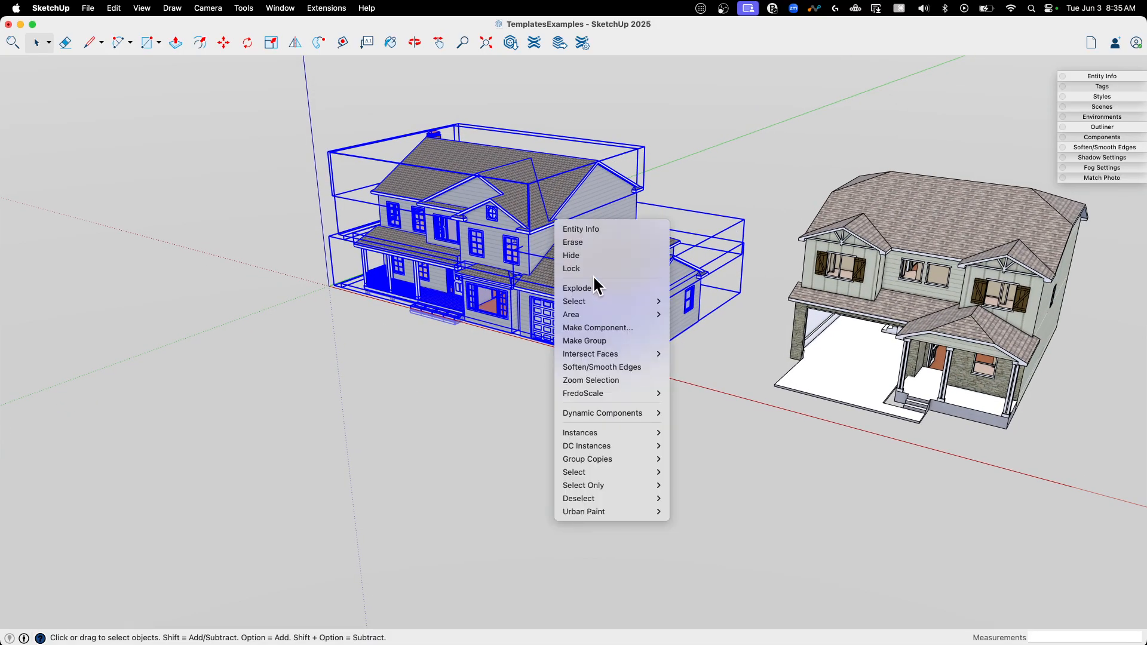
mouse_move(397, 122)
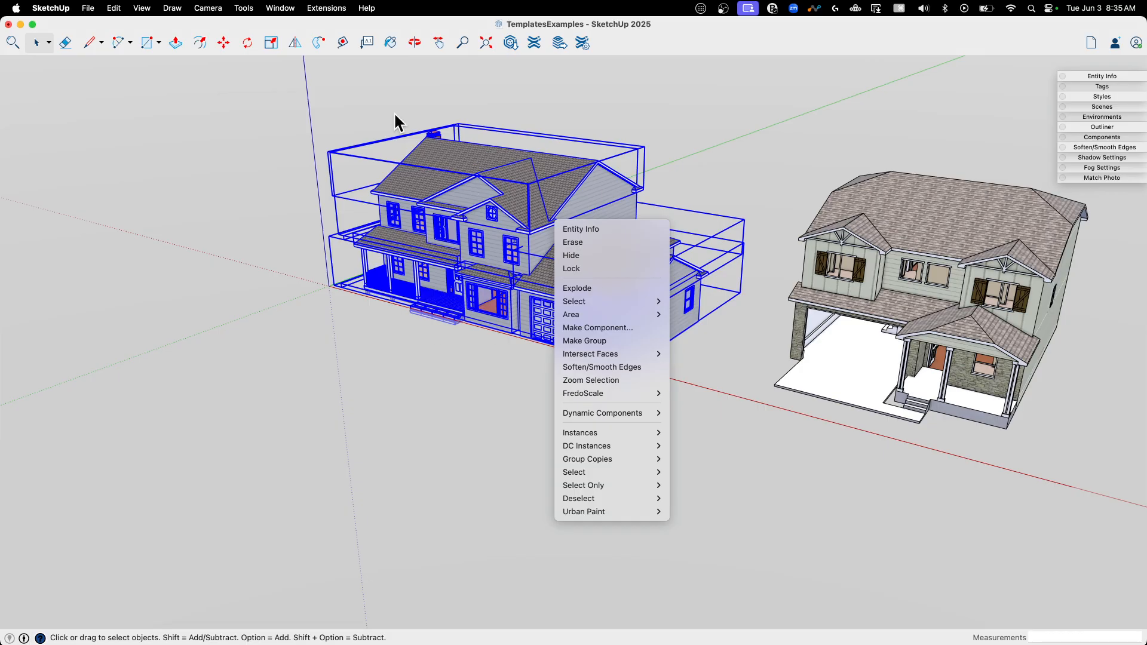
left_click(114, 9)
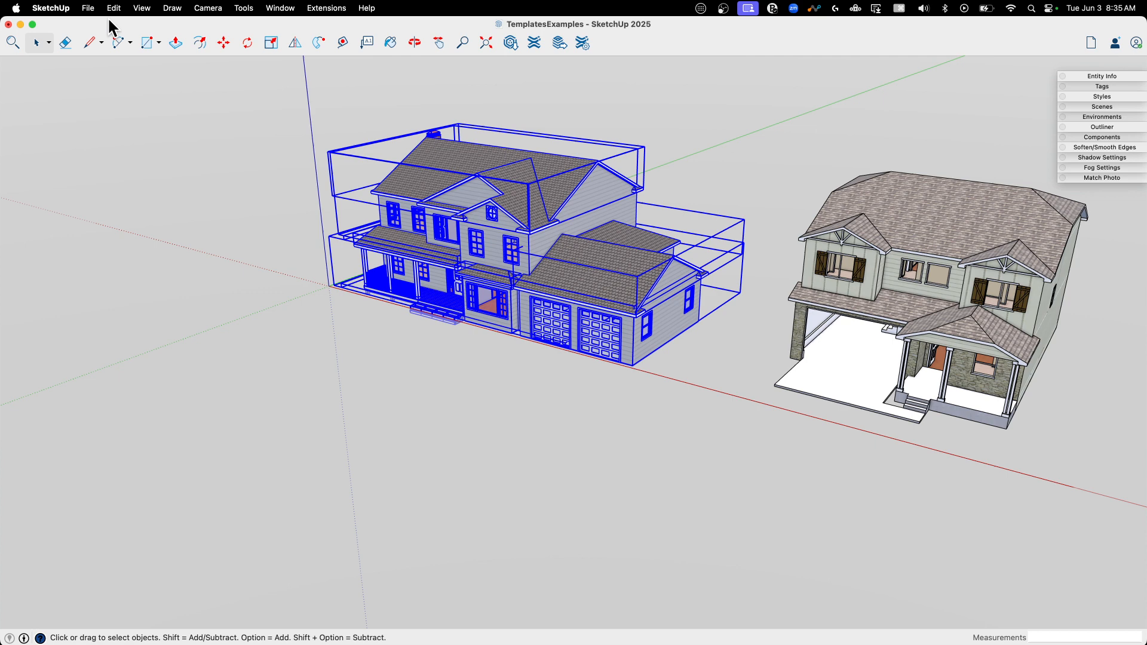
mouse_move(96, 35)
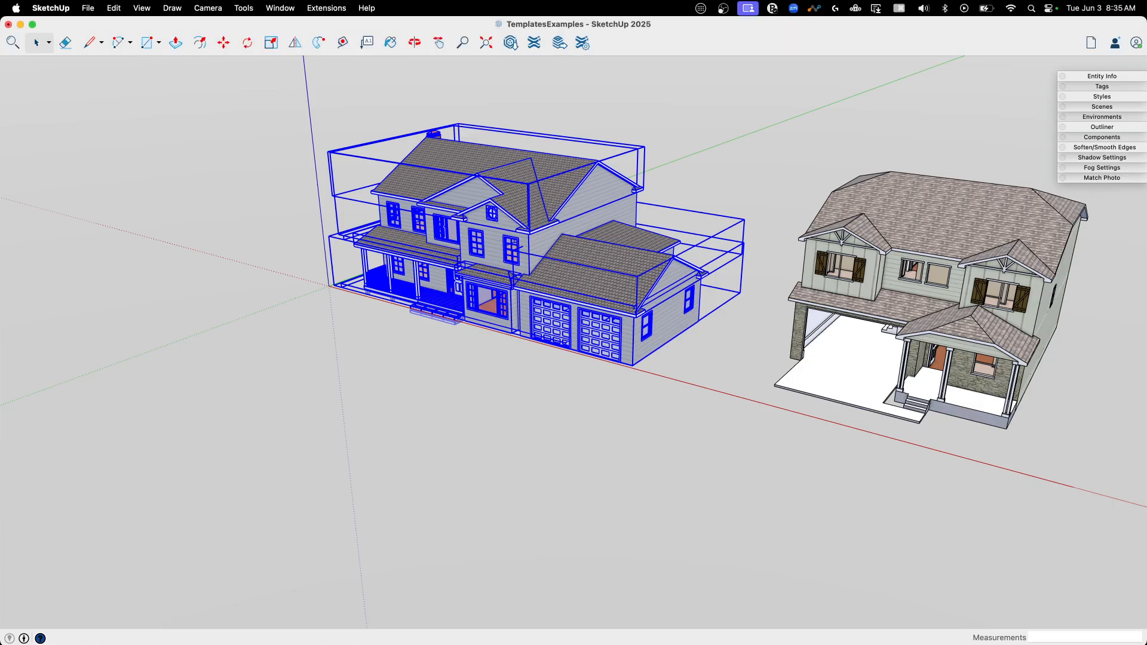
- Start a new model from a template and paste the copied house in place
left_click(87, 9)
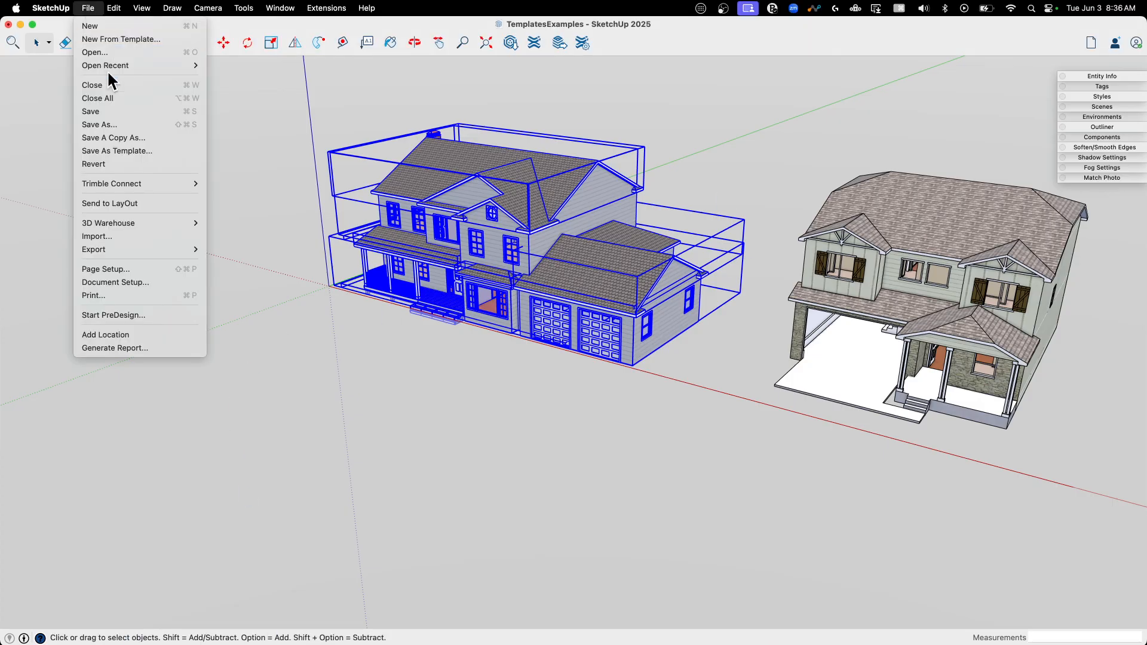
left_click(120, 39)
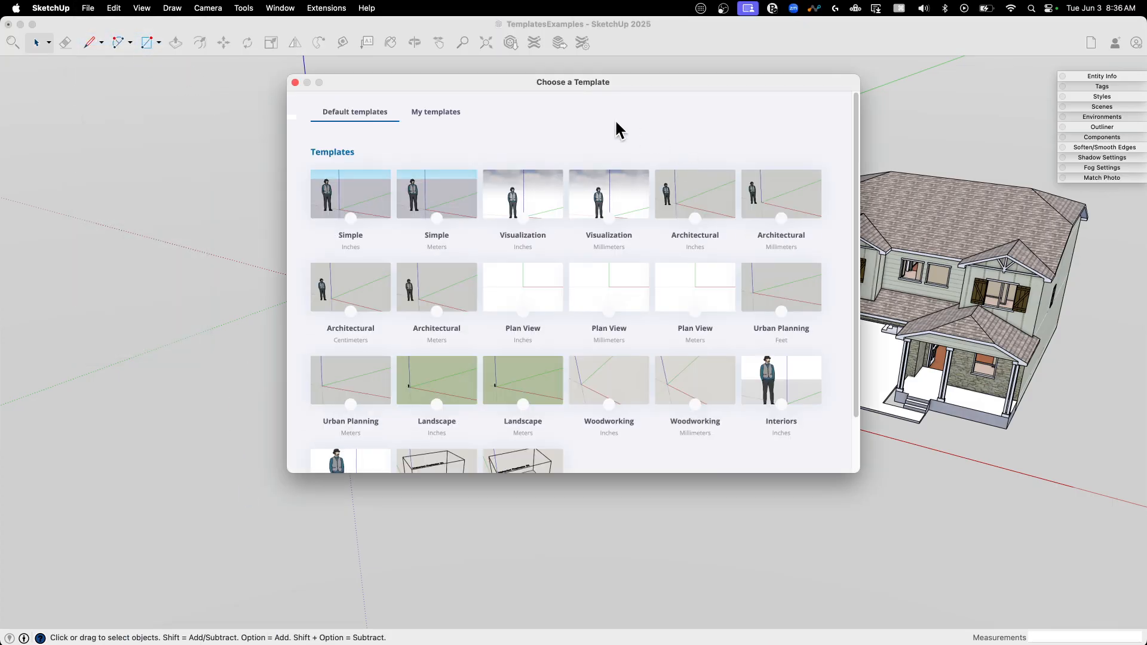
mouse_move(789, 194)
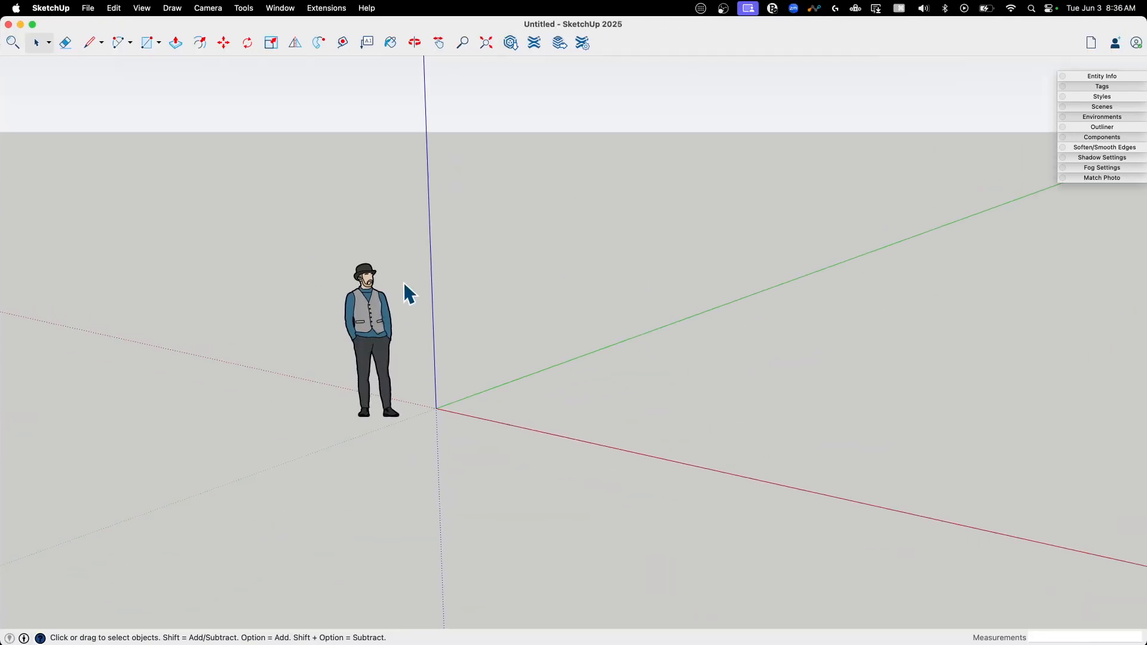
scroll("down", 3)
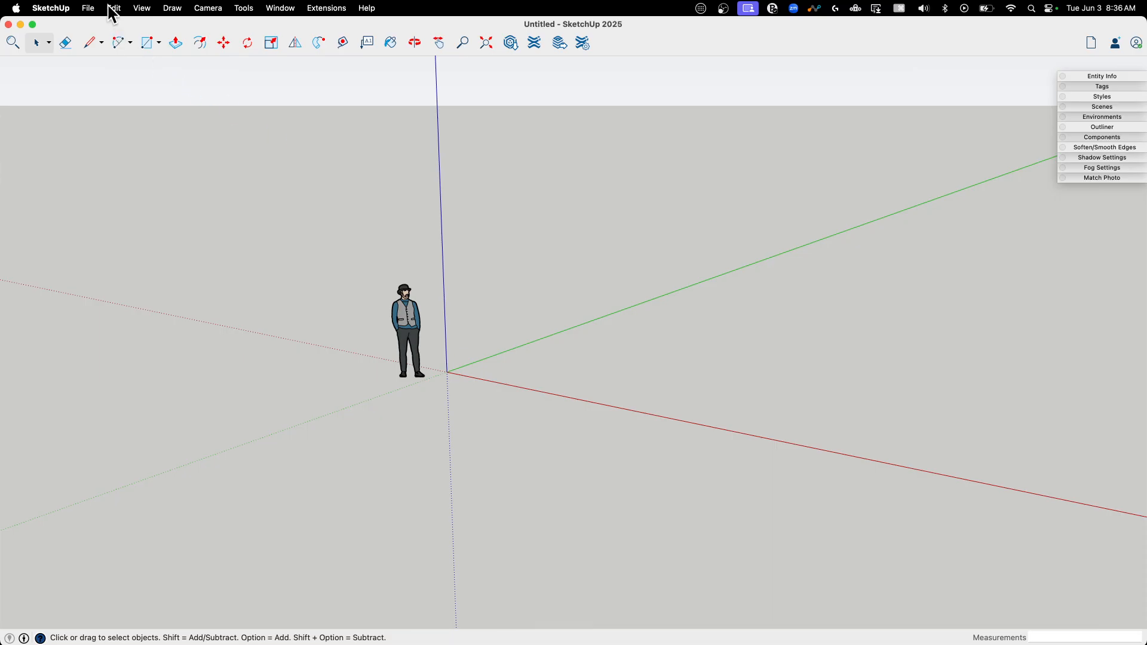
left_click(114, 8)
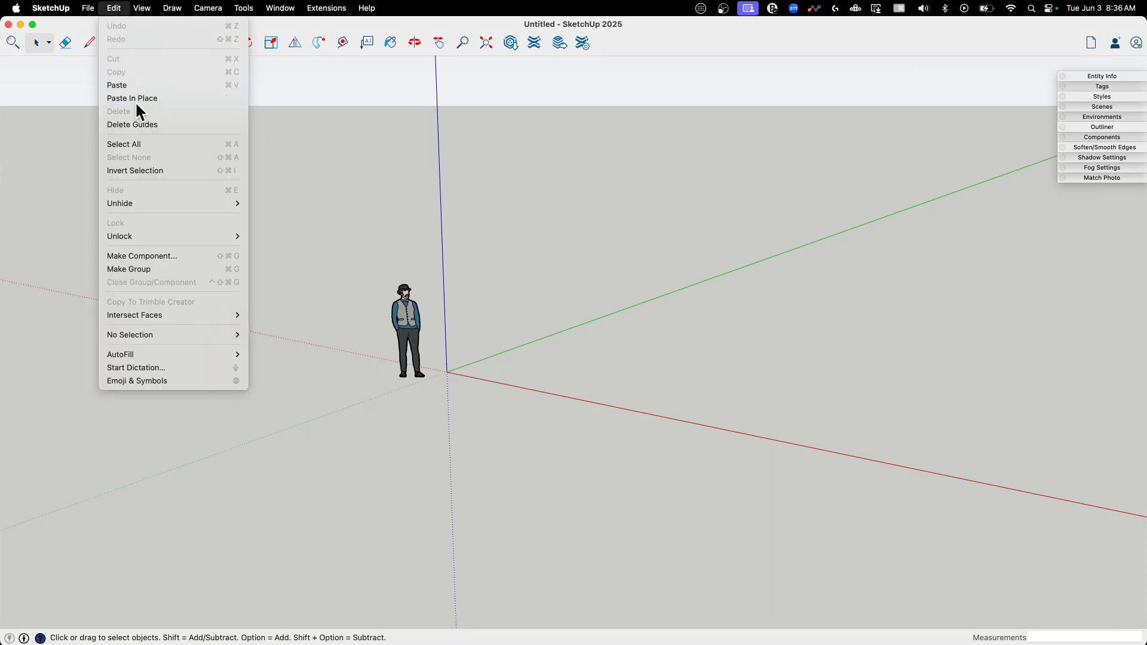
left_click(116, 85)
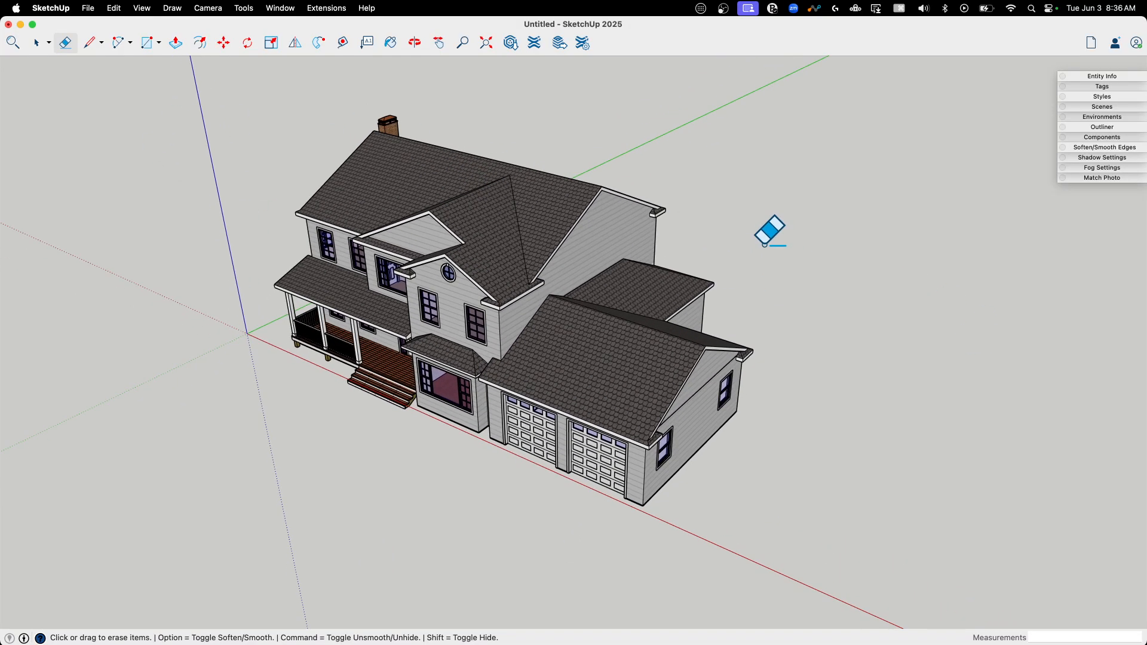
- Create the Hero scene from the current house perspective, saving style changes as a new style
left_click(37, 43)
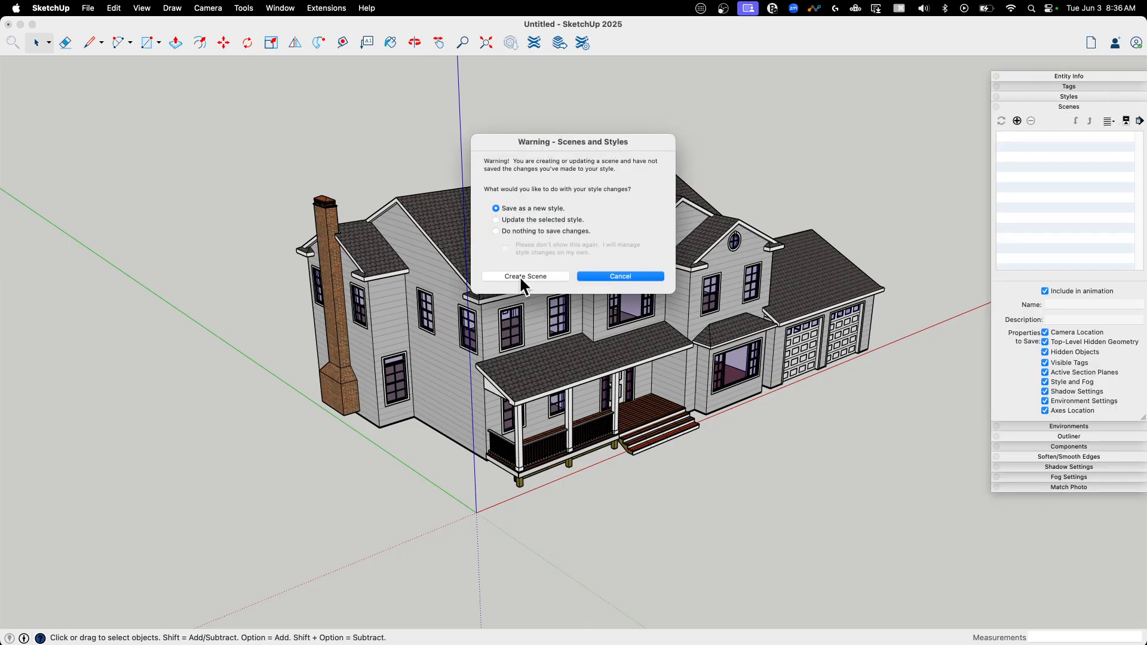
left_click(523, 276)
type("Hero")
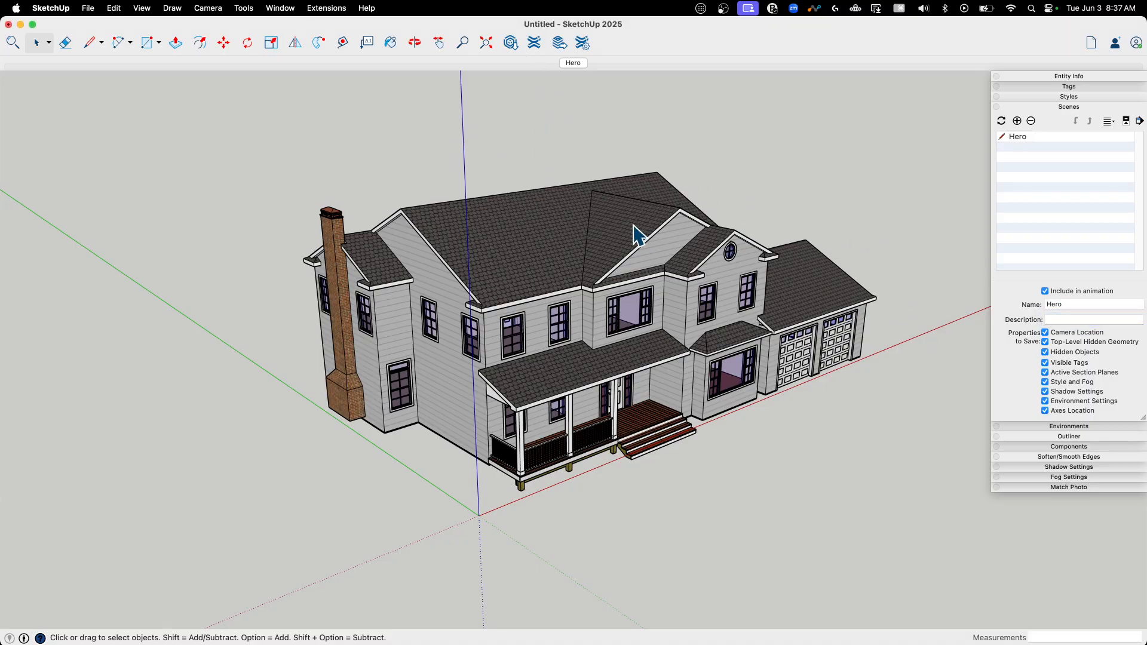
mouse_move(244, 9)
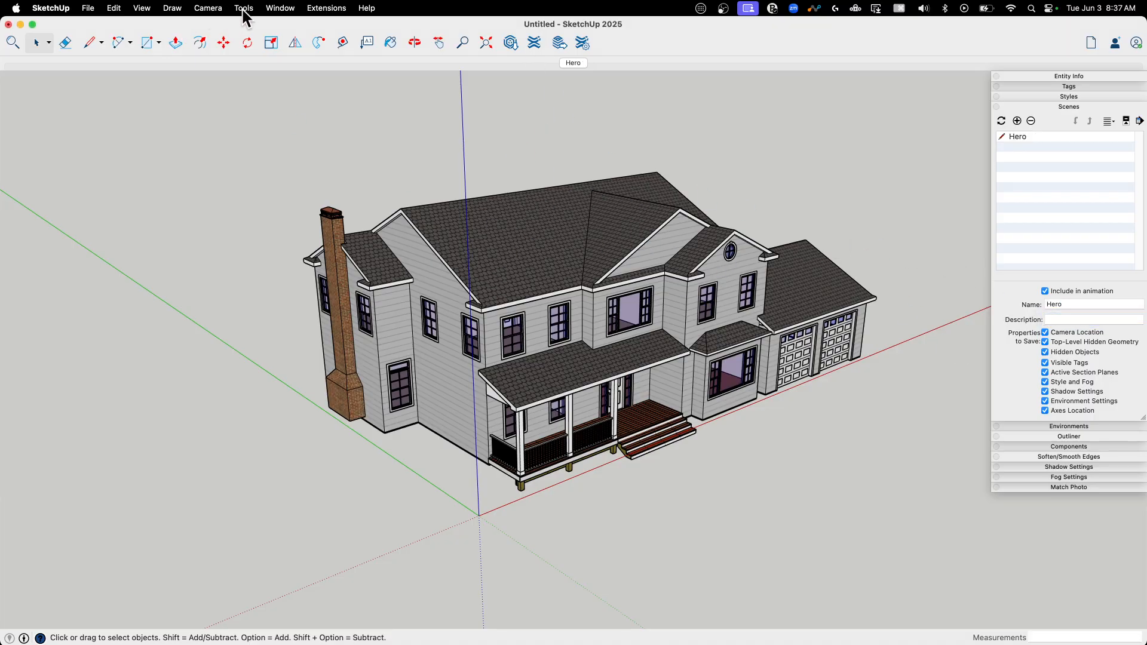
- Switch to the Front standard view in parallel projection and hide the drawing axes
left_click(208, 9)
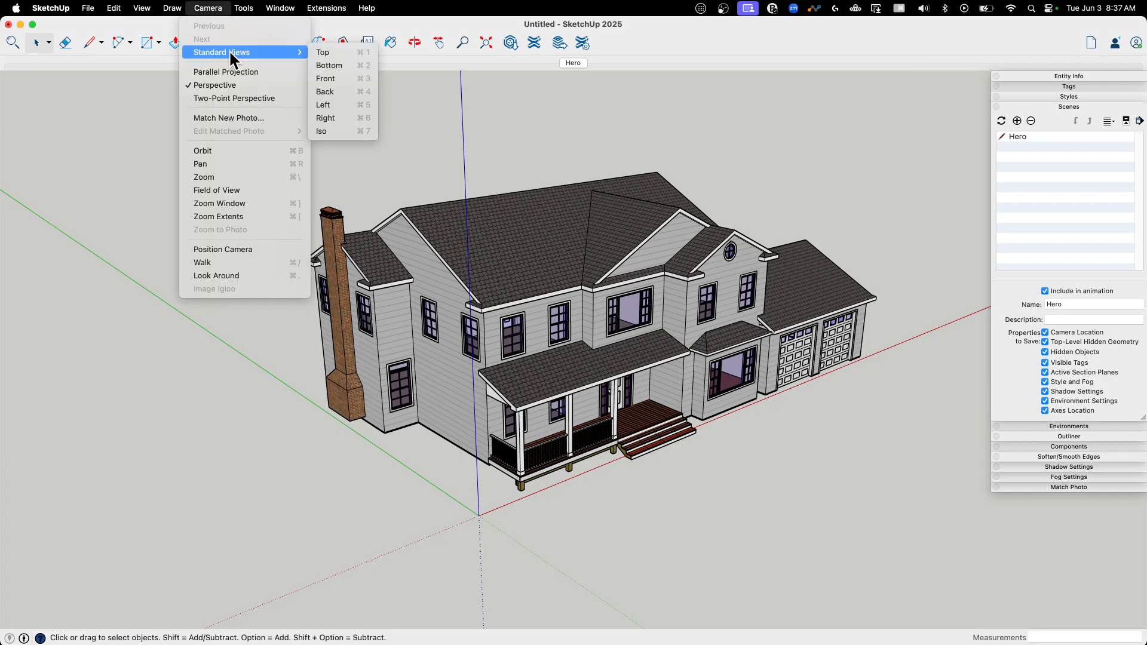
left_click(325, 79)
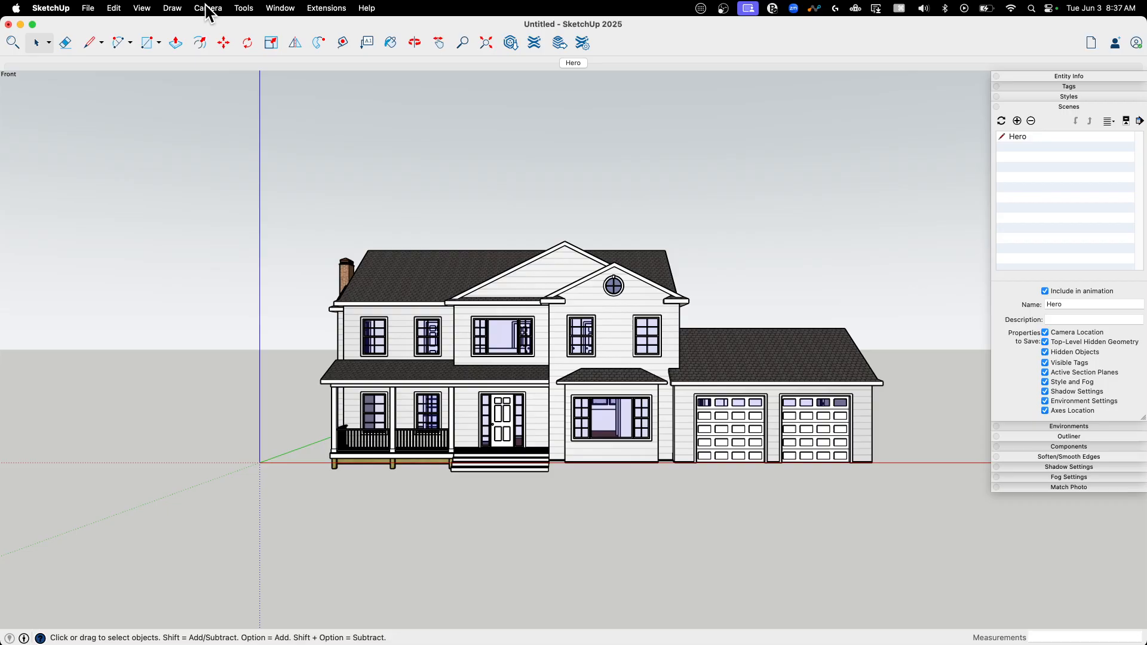
left_click(208, 9)
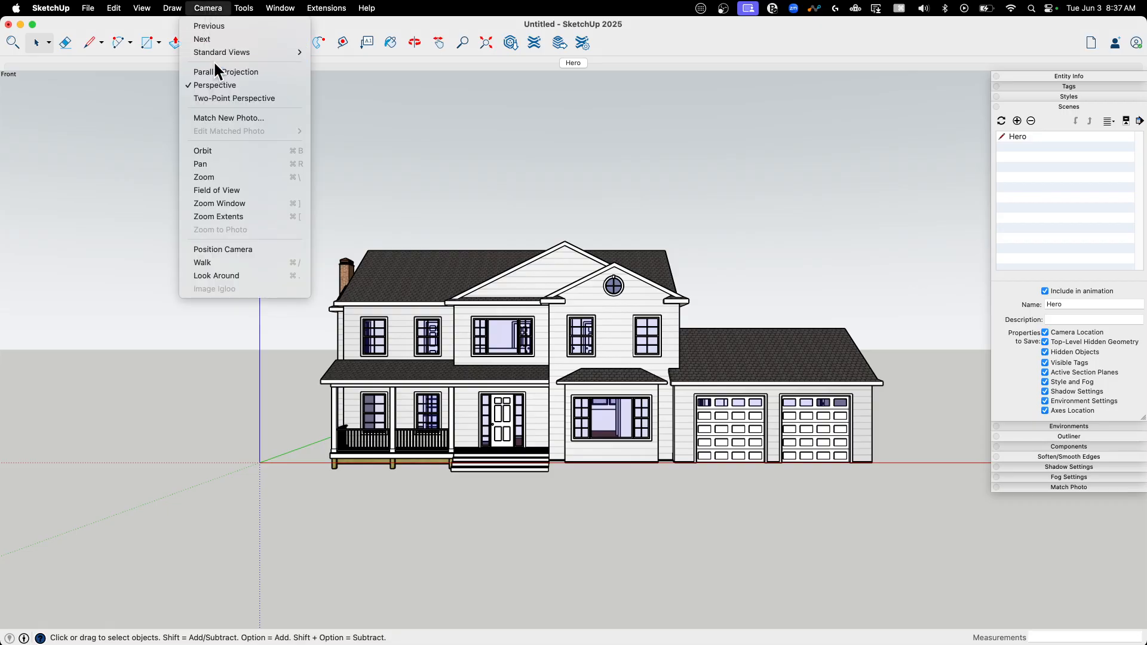
left_click(226, 72)
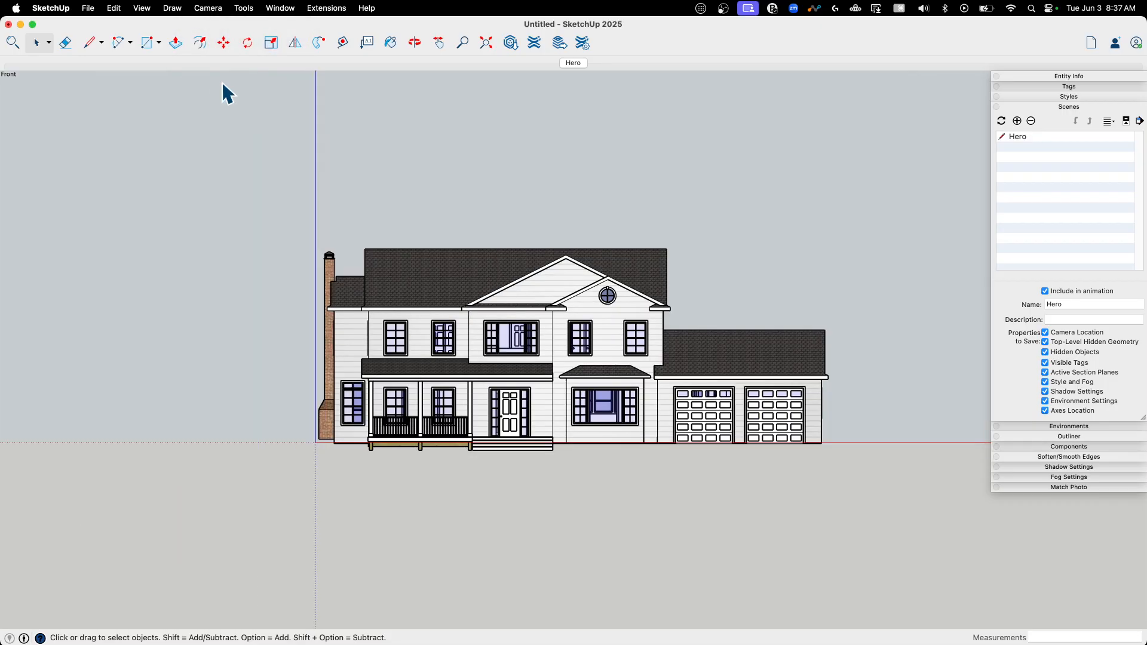
mouse_move(451, 389)
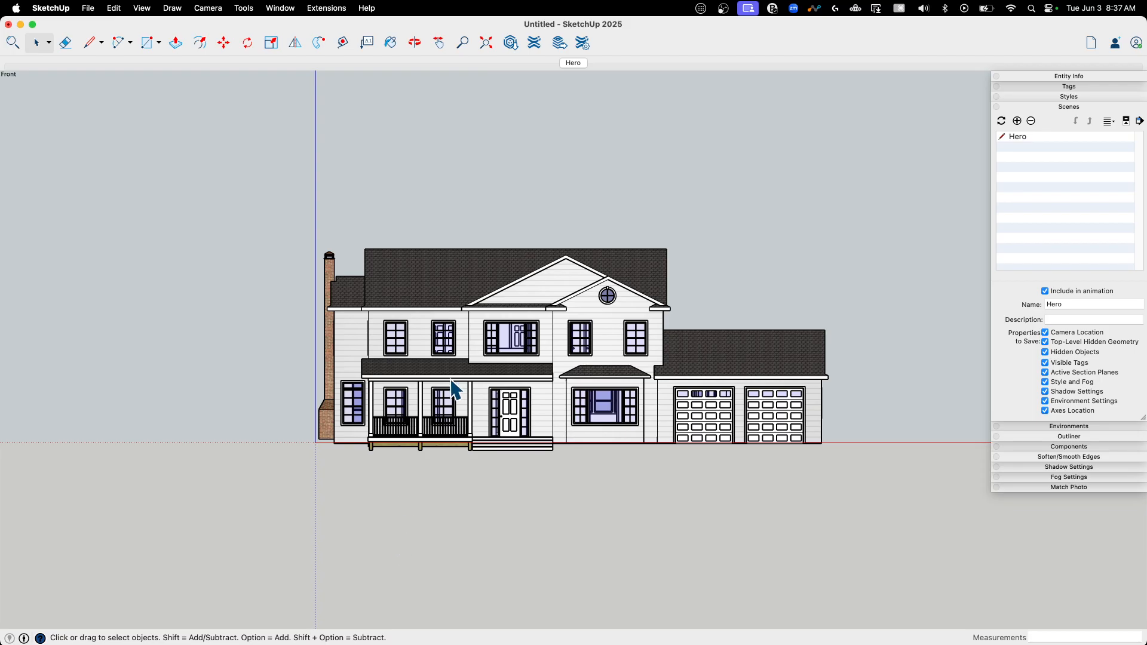
mouse_move(321, 122)
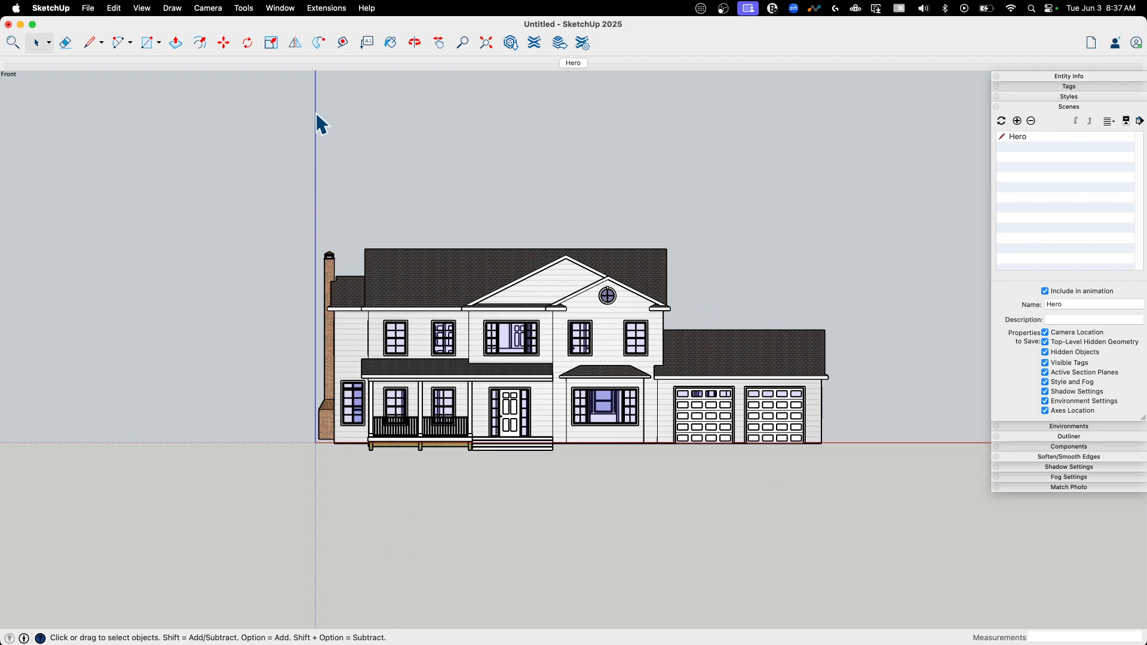
mouse_move(183, 459)
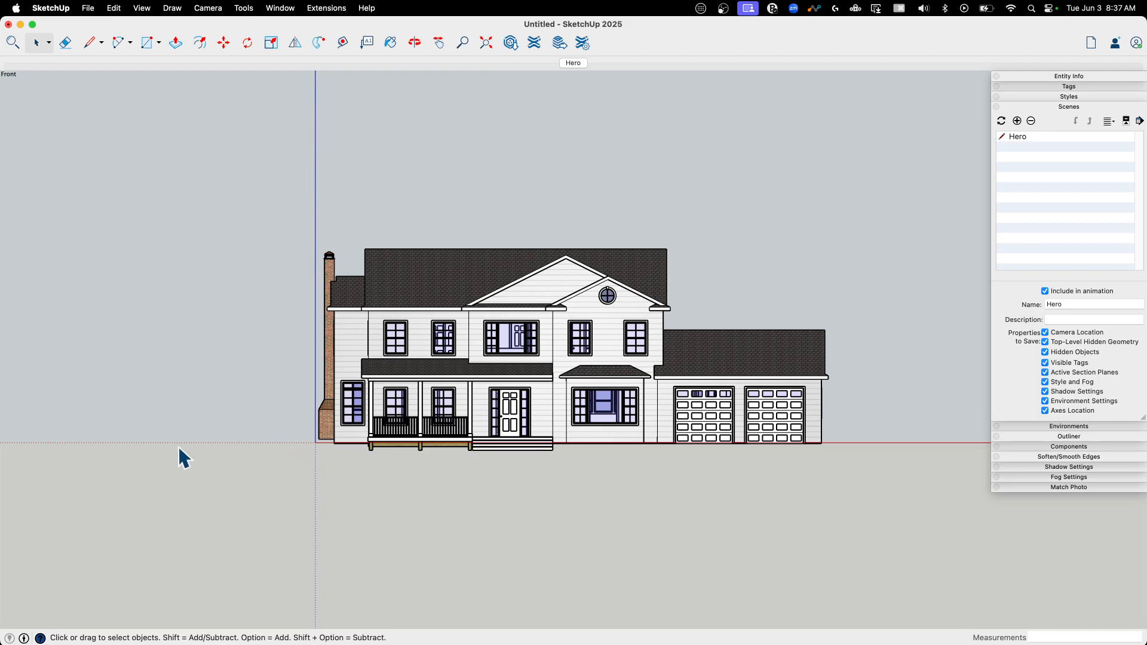
left_click(141, 8)
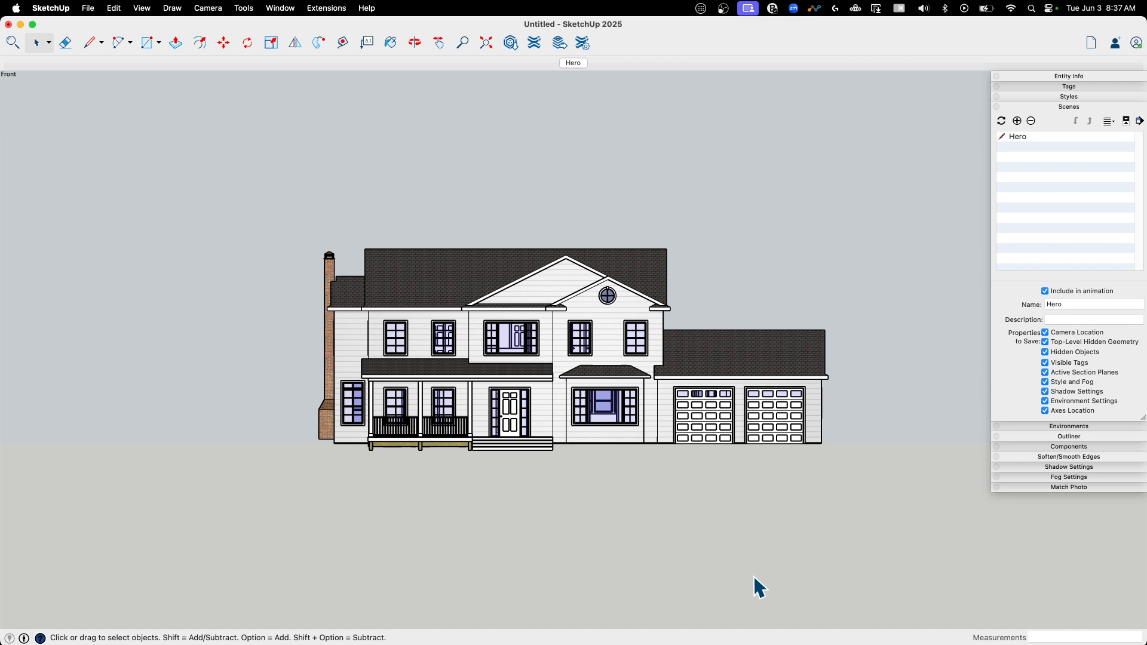
mouse_move(210, 223)
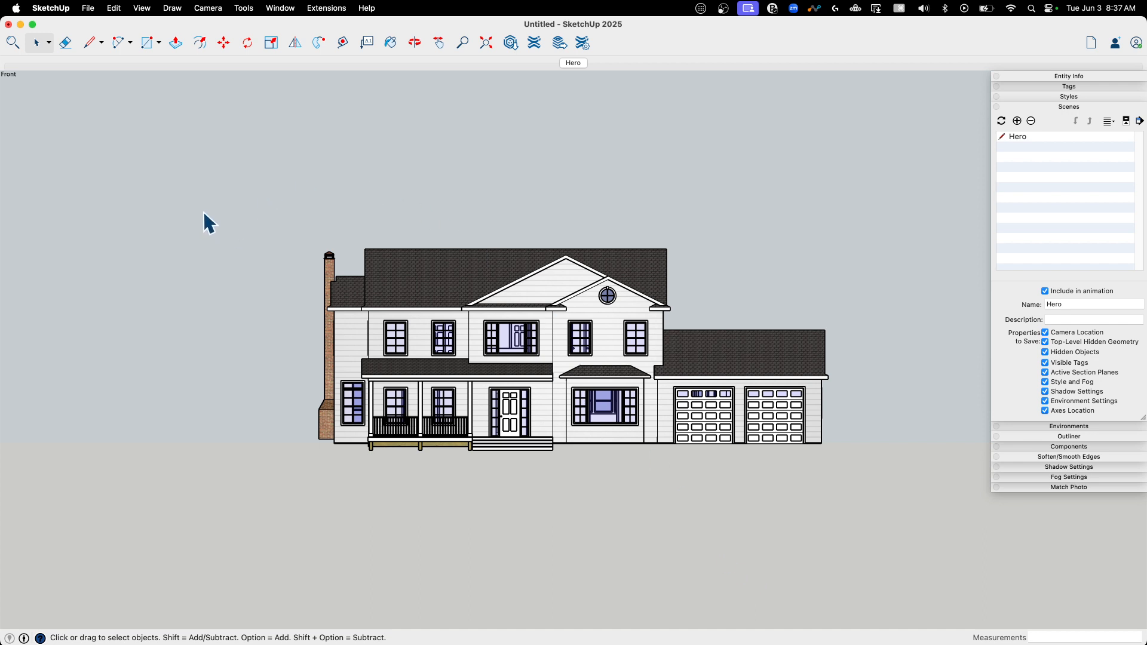
mouse_move(258, 464)
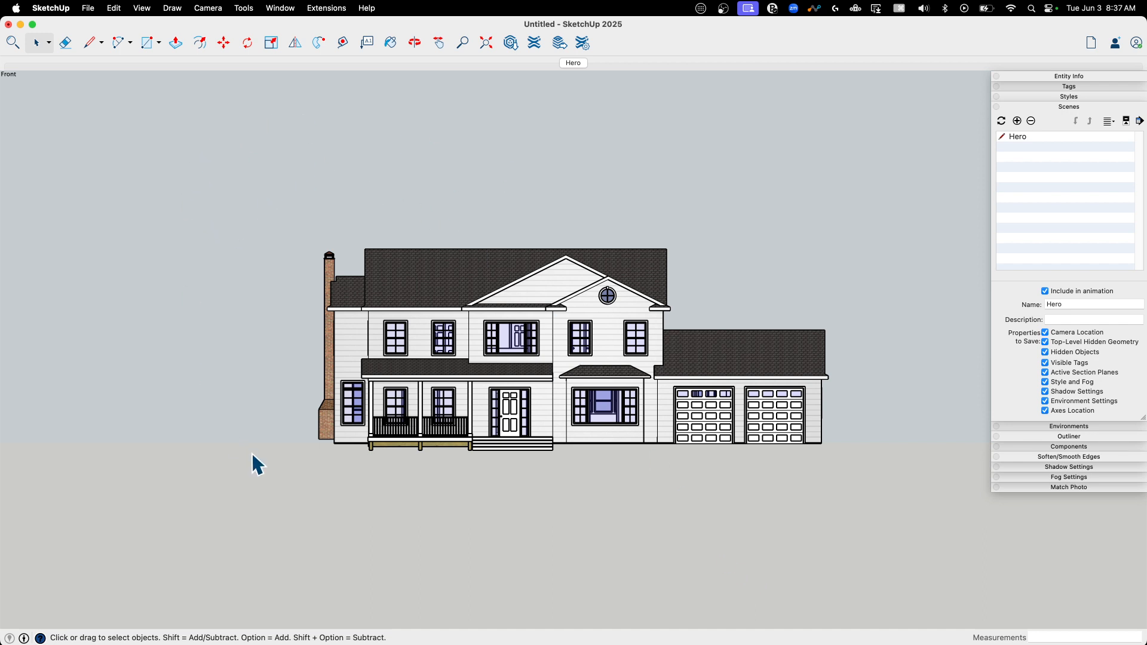
mouse_move(783, 276)
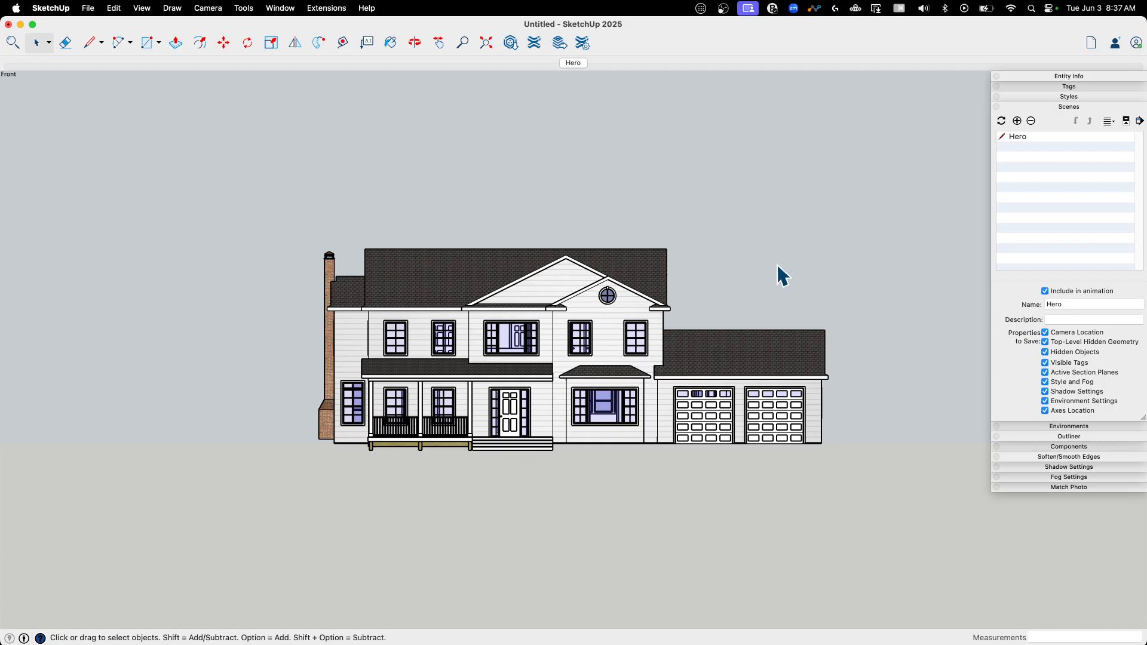
mouse_move(851, 497)
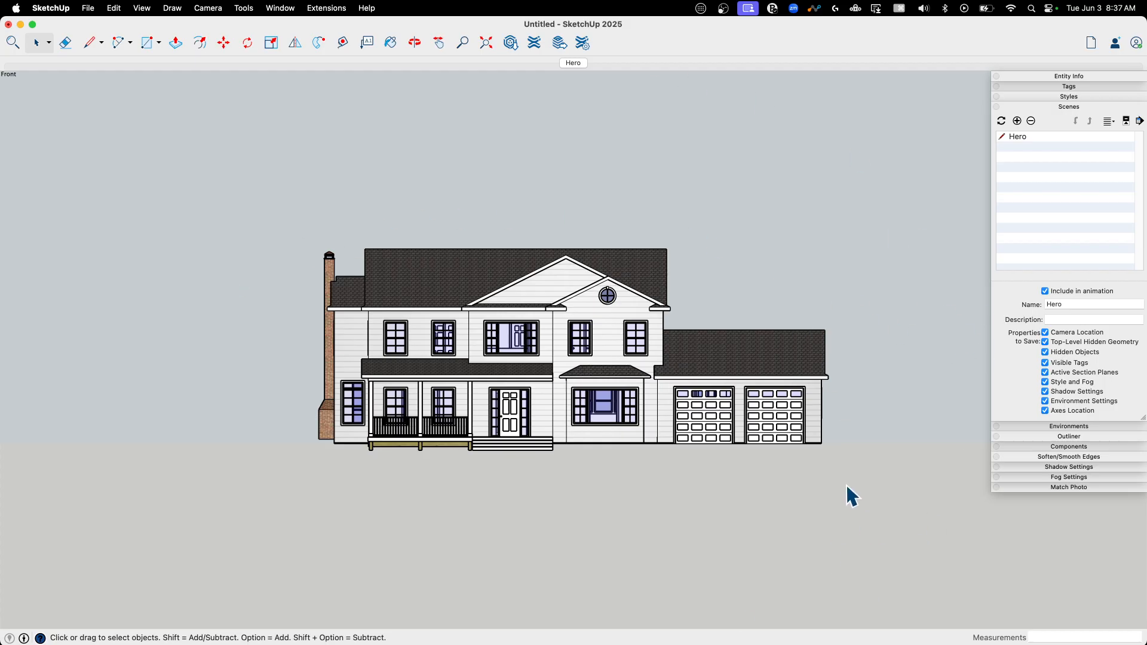
mouse_move(1058, 114)
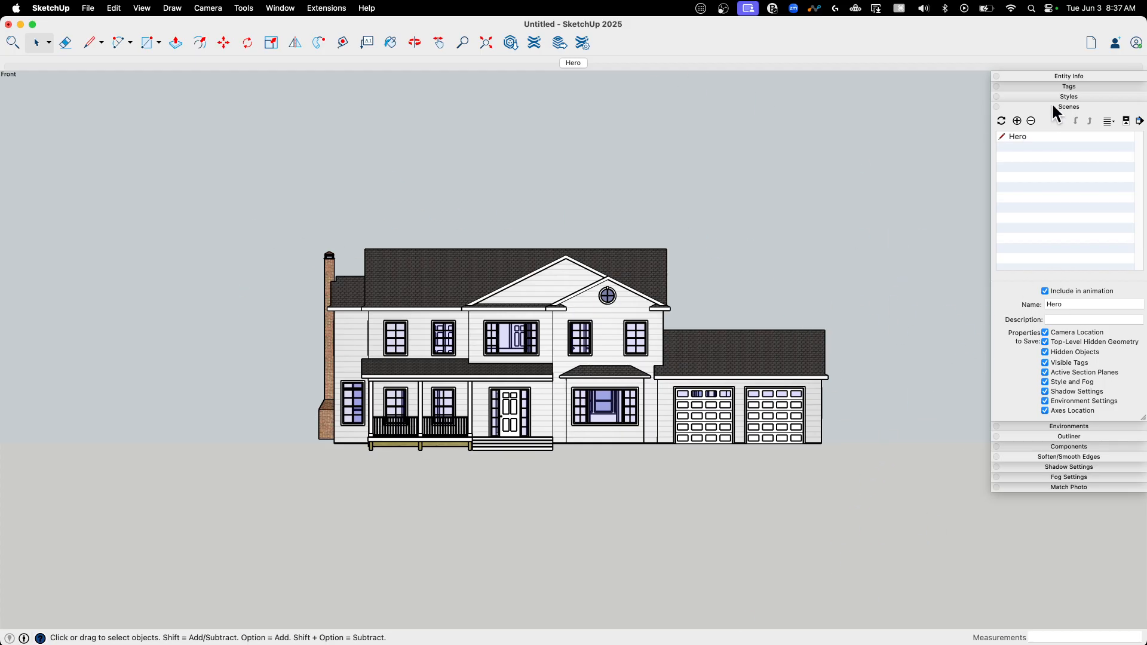
- Turn off the sky background in Styles, check the edge settings, and collapse the panel
left_click(1068, 96)
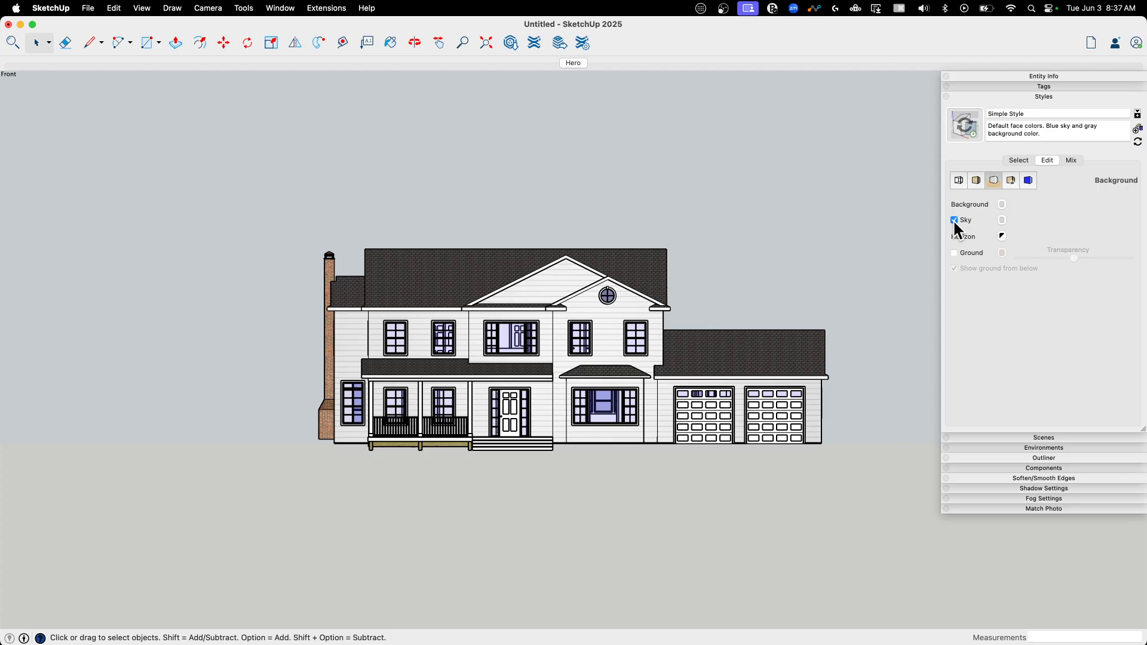
left_click(1002, 204)
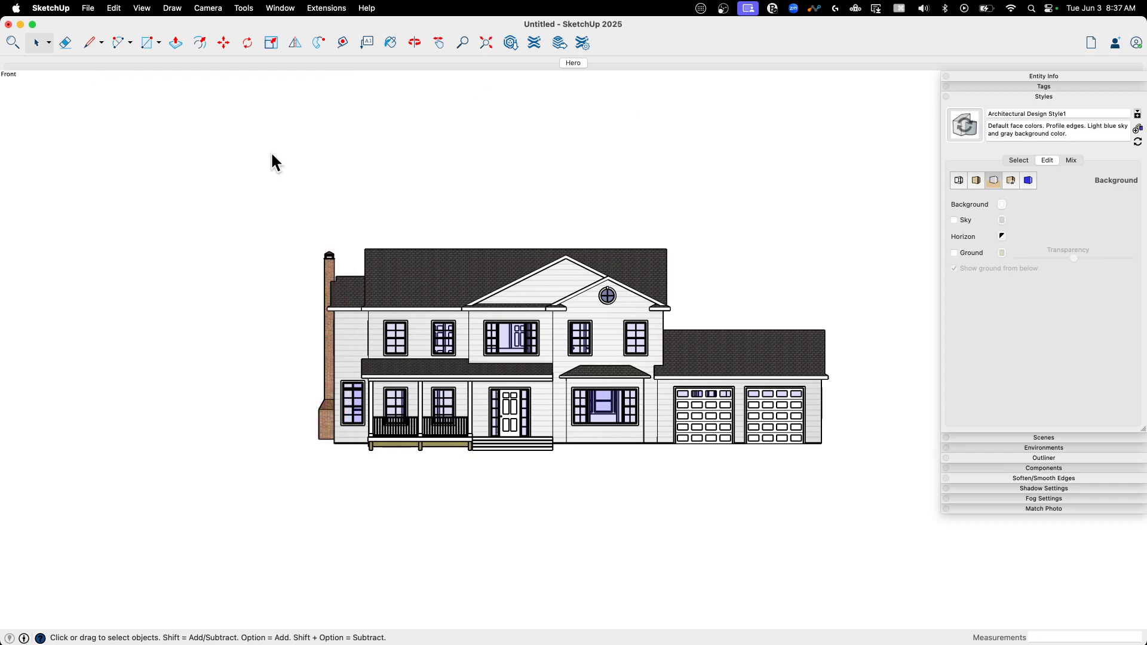
mouse_move(696, 412)
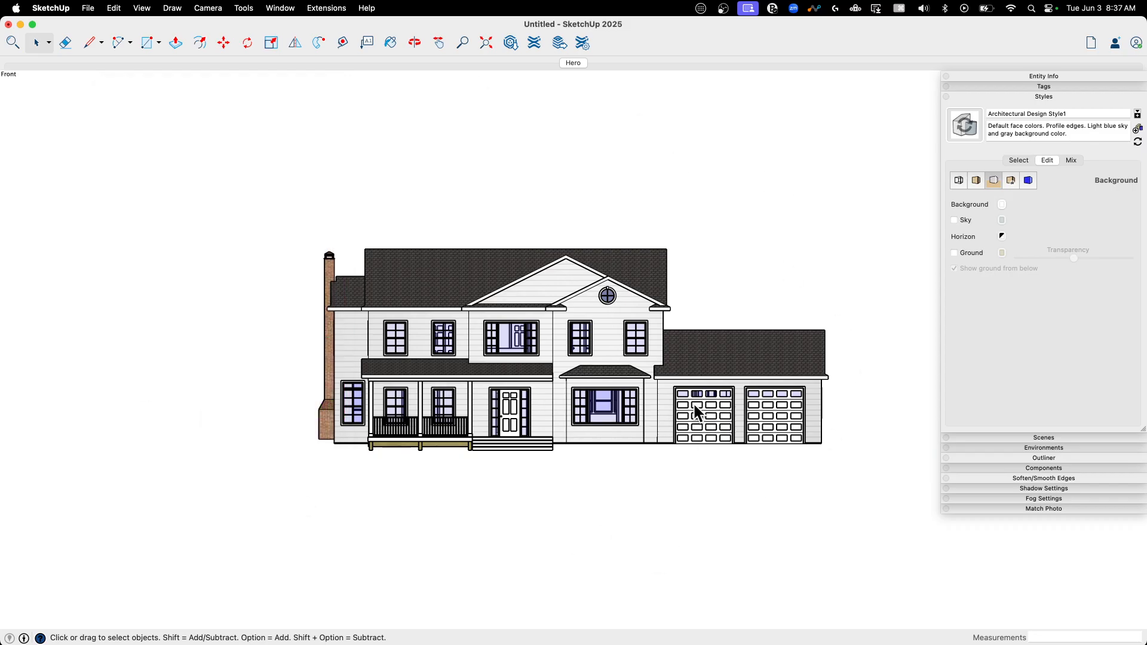
left_click(1018, 161)
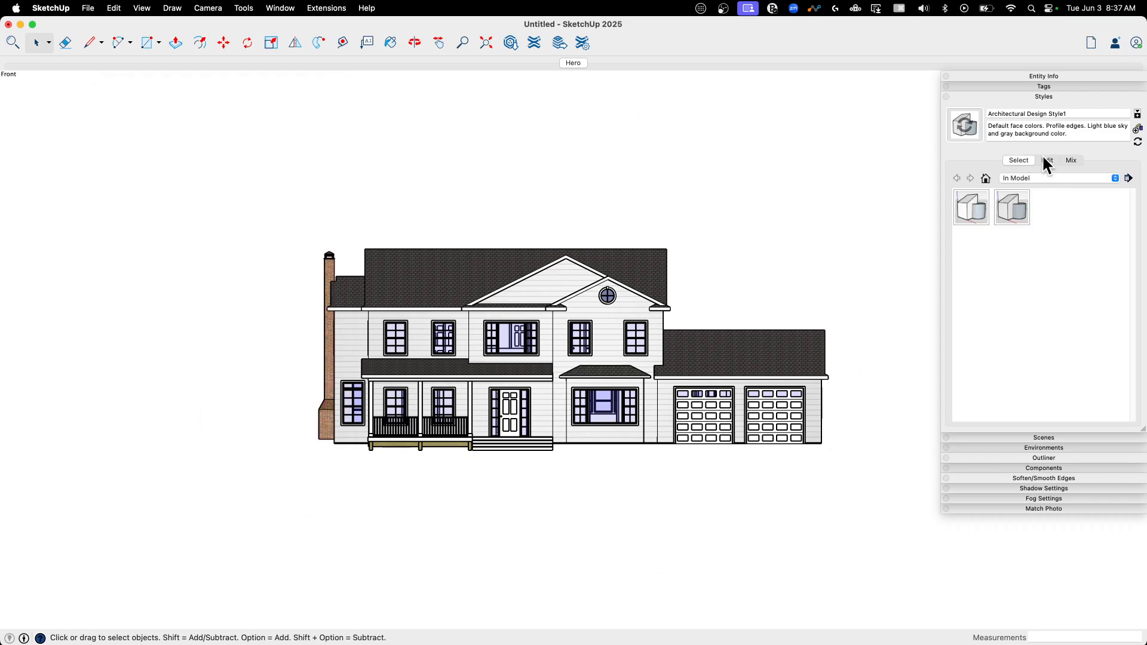
left_click(1046, 159)
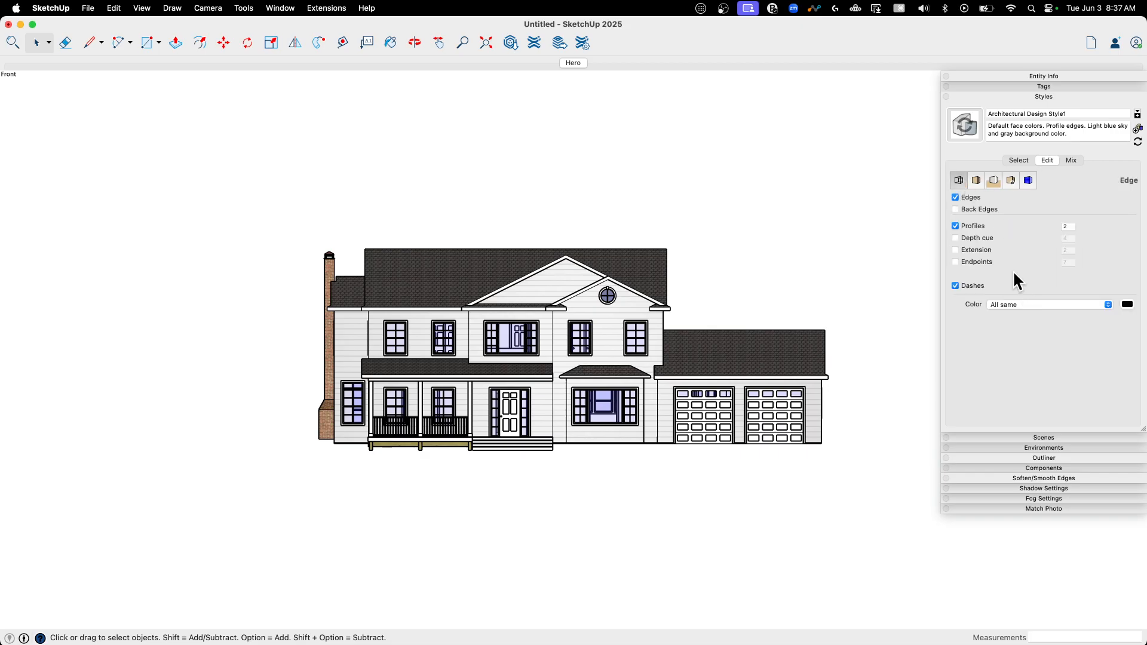
left_click(956, 226)
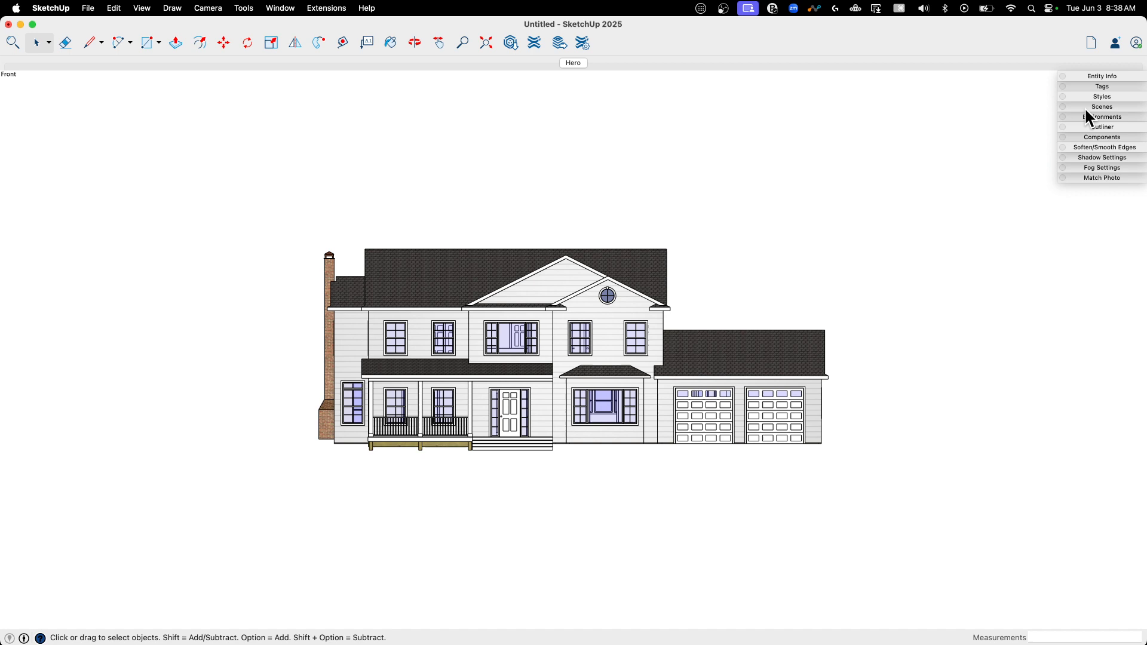
- Add a scene from the front elevation and name it Front
left_click(1101, 107)
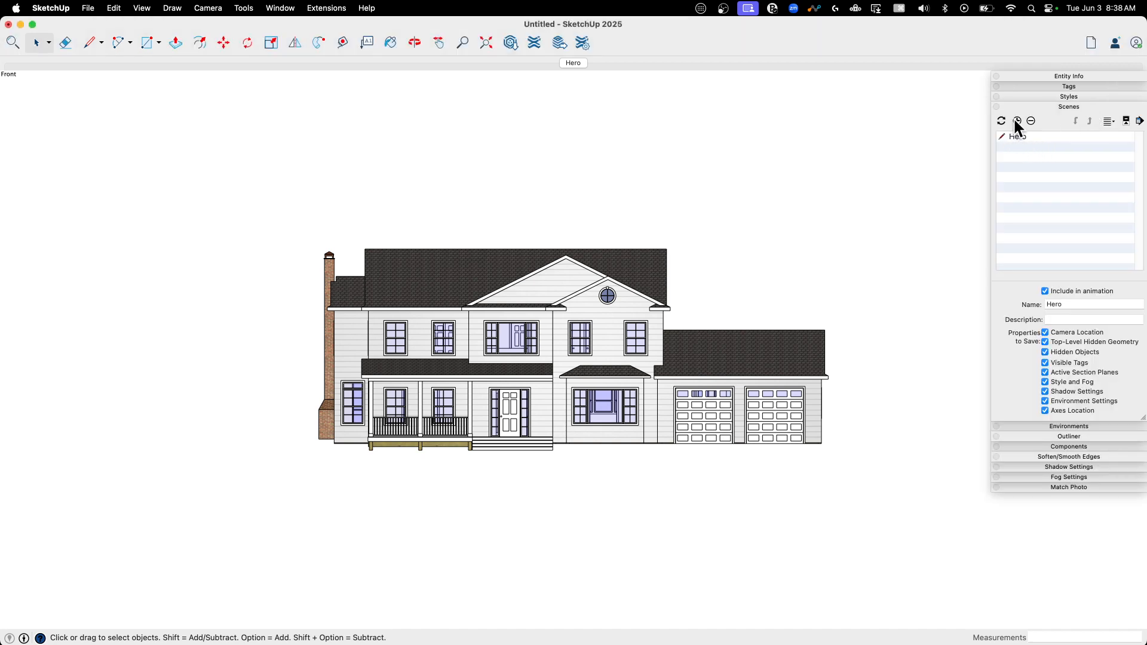
left_click(1015, 121)
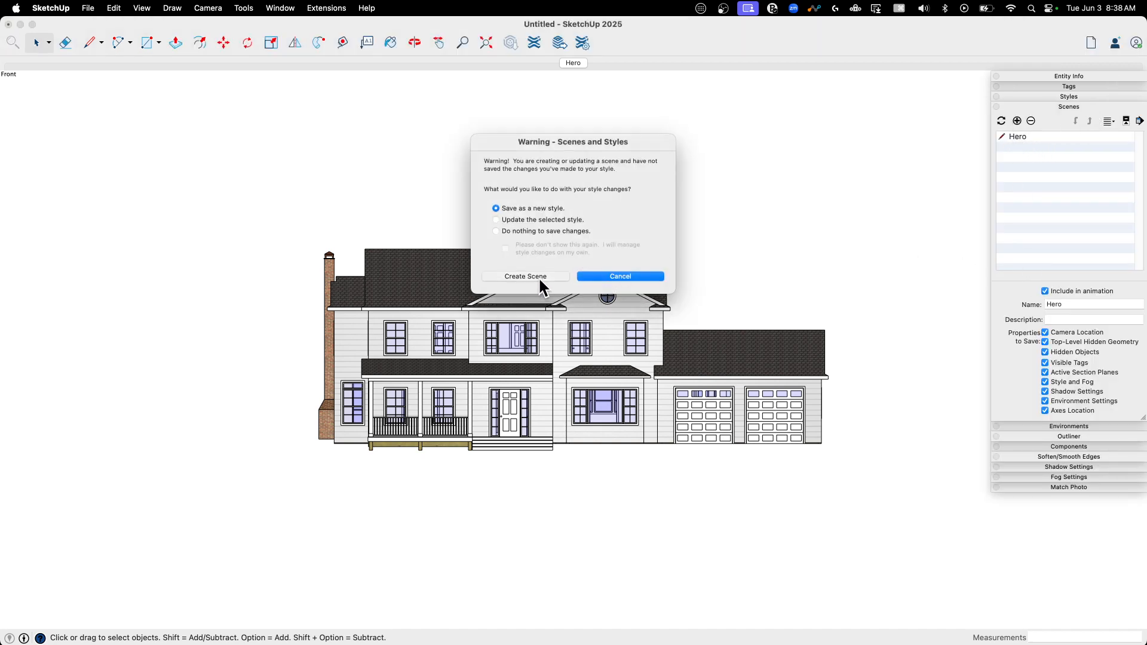
left_click(526, 276)
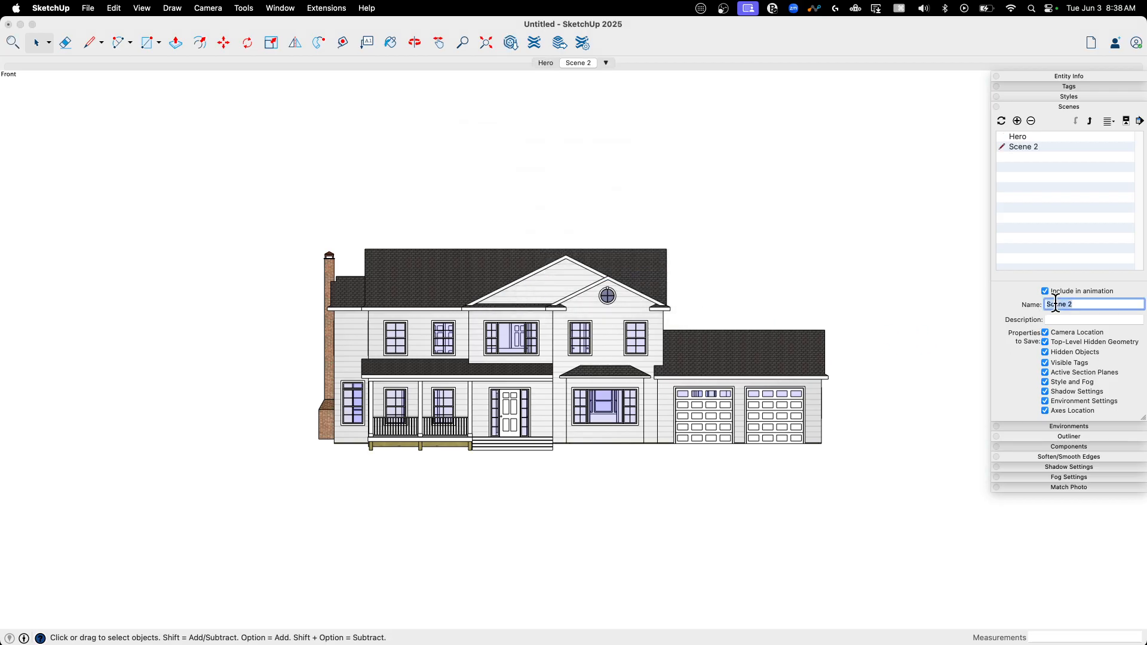
type("Front")
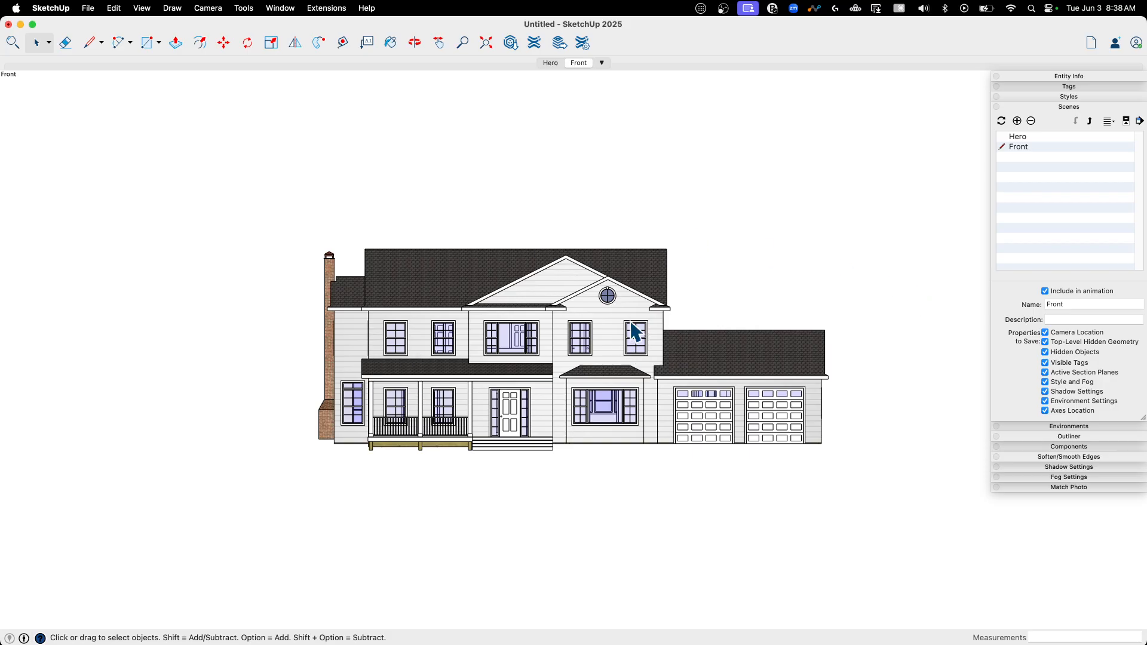
mouse_move(317, 233)
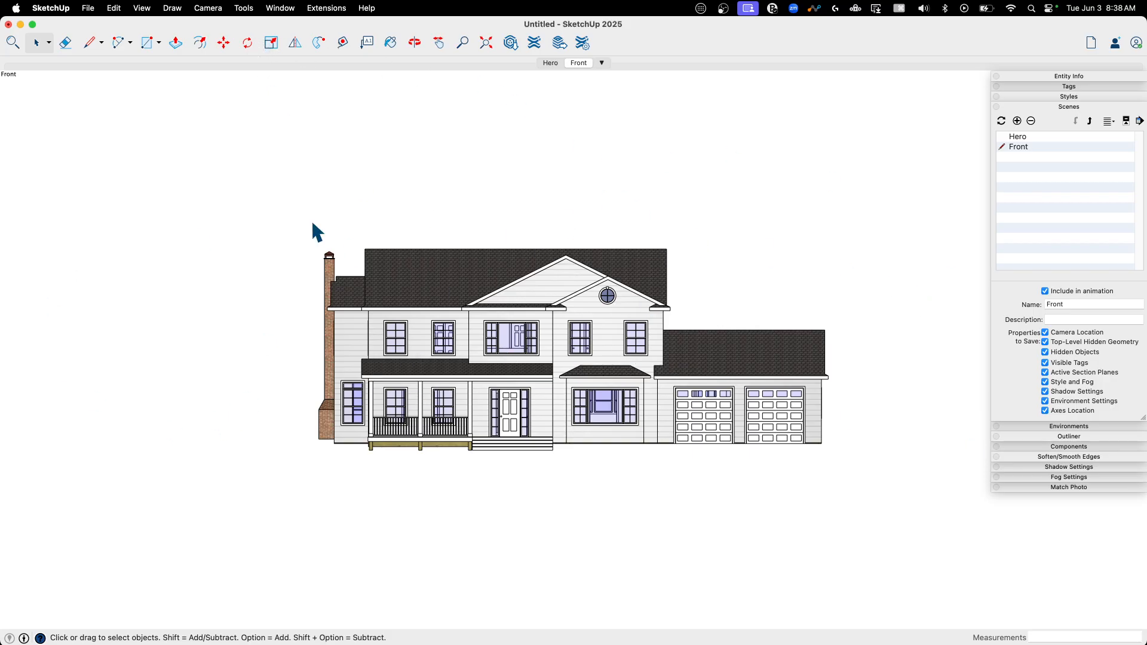
mouse_move(193, 31)
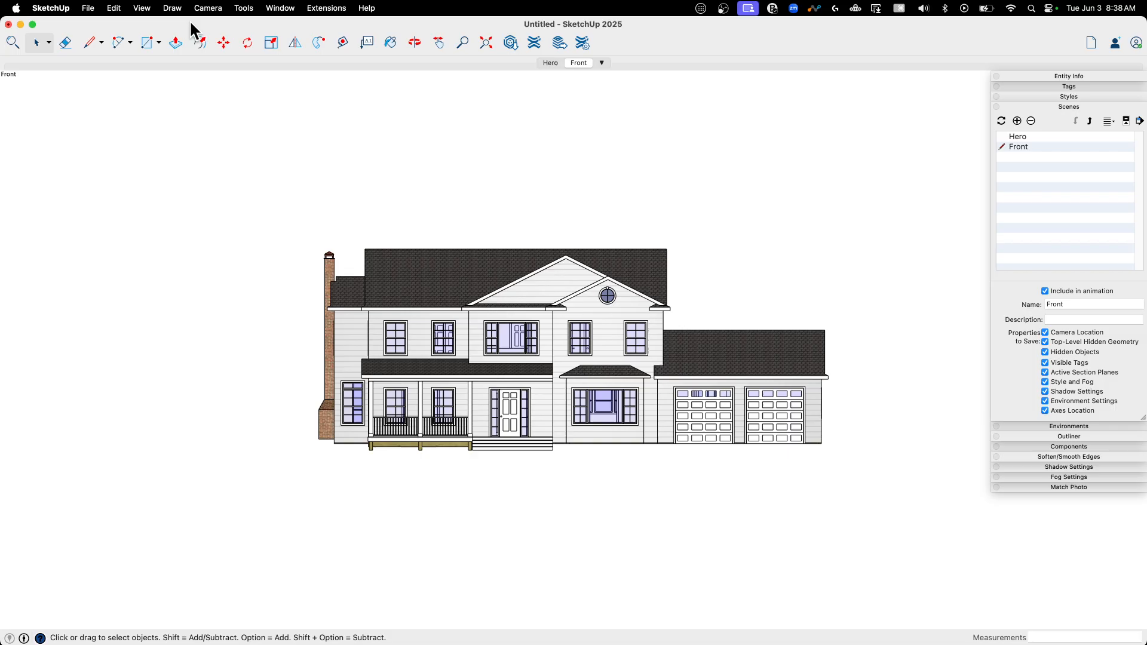
- Switch to the Left standard view and add a scene for it
left_click(207, 9)
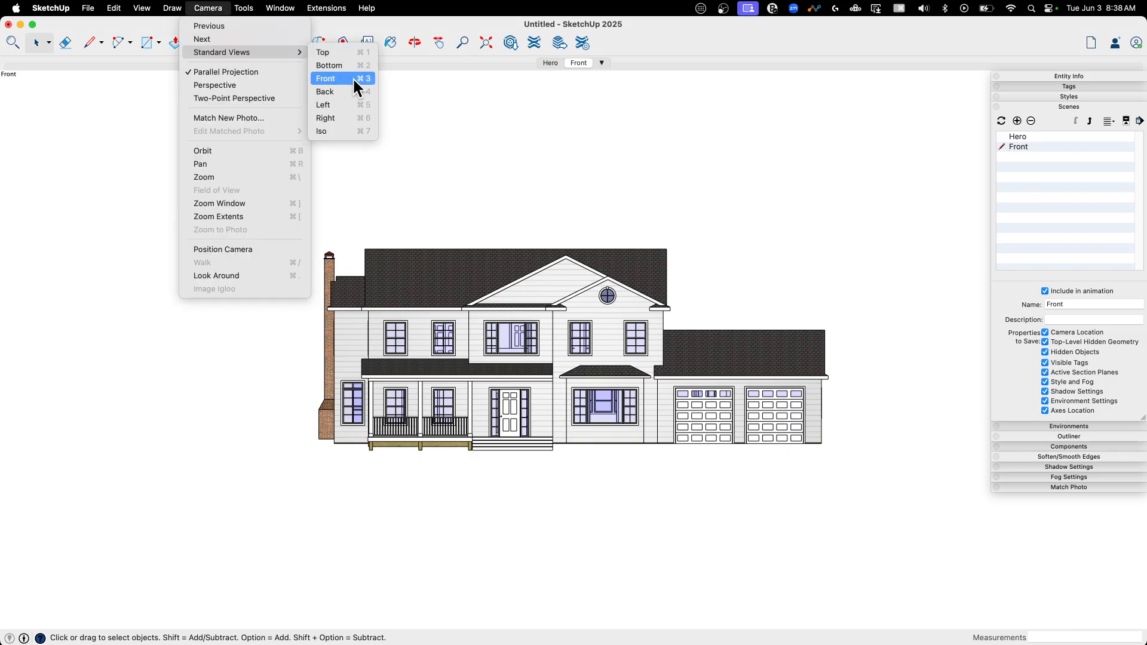
left_click(323, 105)
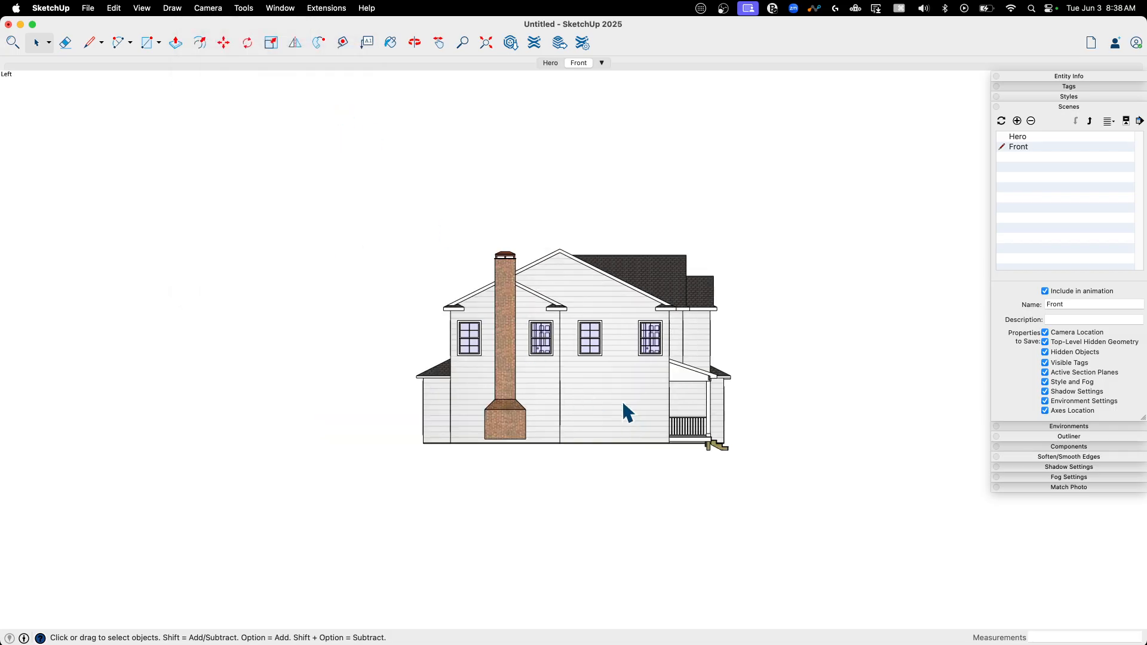
left_click(1015, 121)
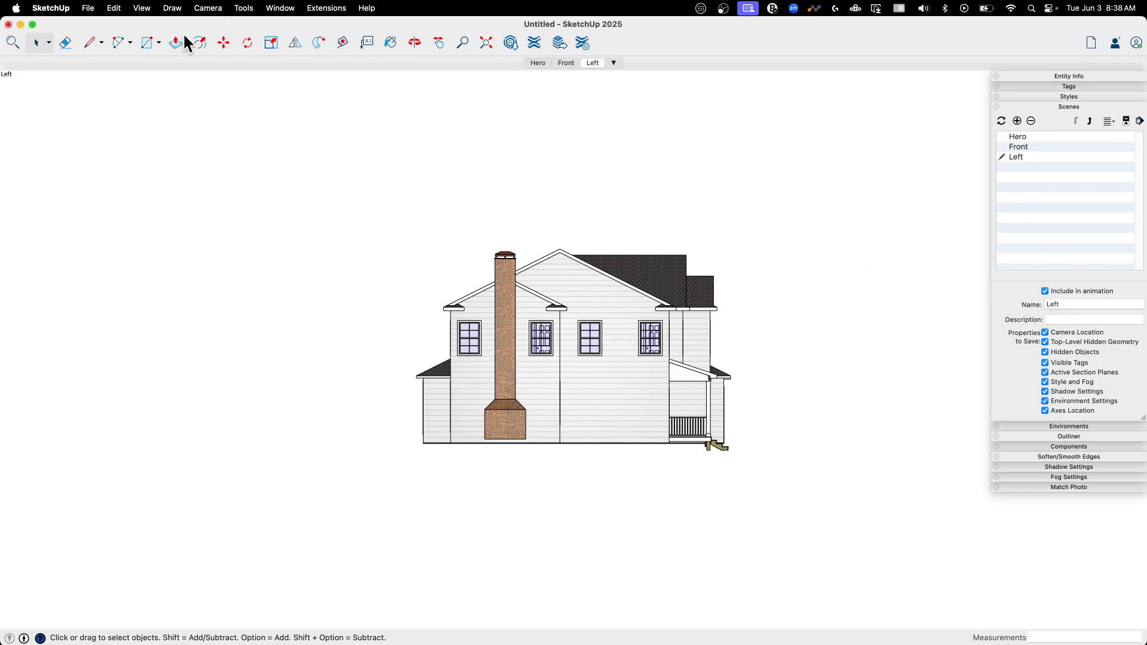
- Switch to the Right standard view and add a scene named Right
left_click(206, 8)
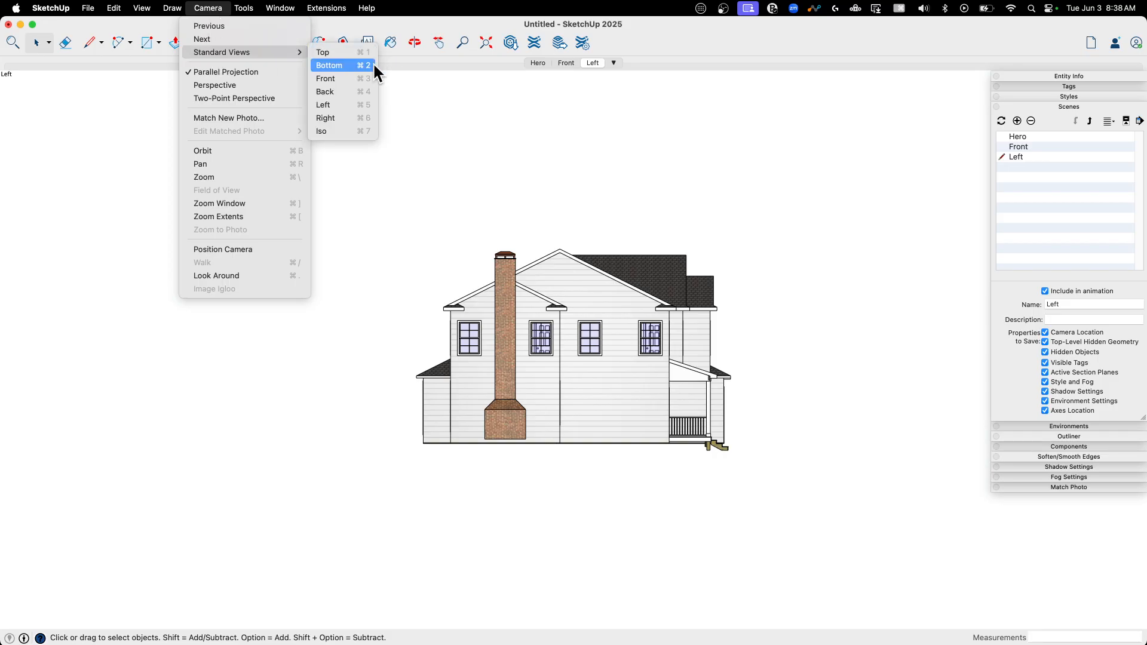
mouse_move(338, 118)
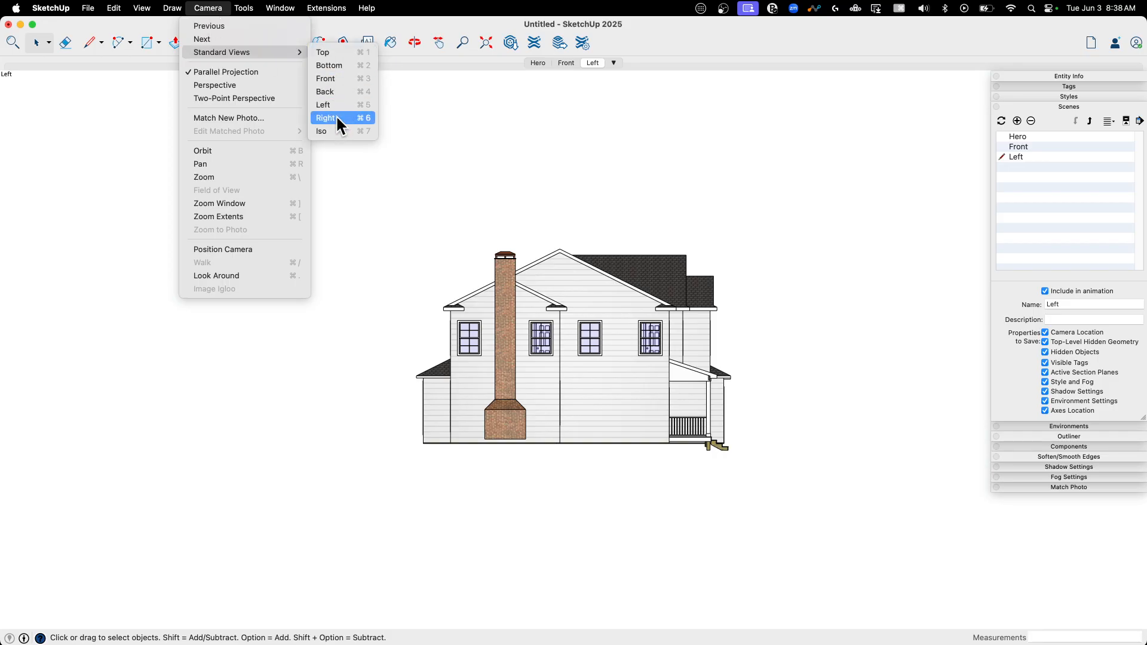
left_click(325, 118)
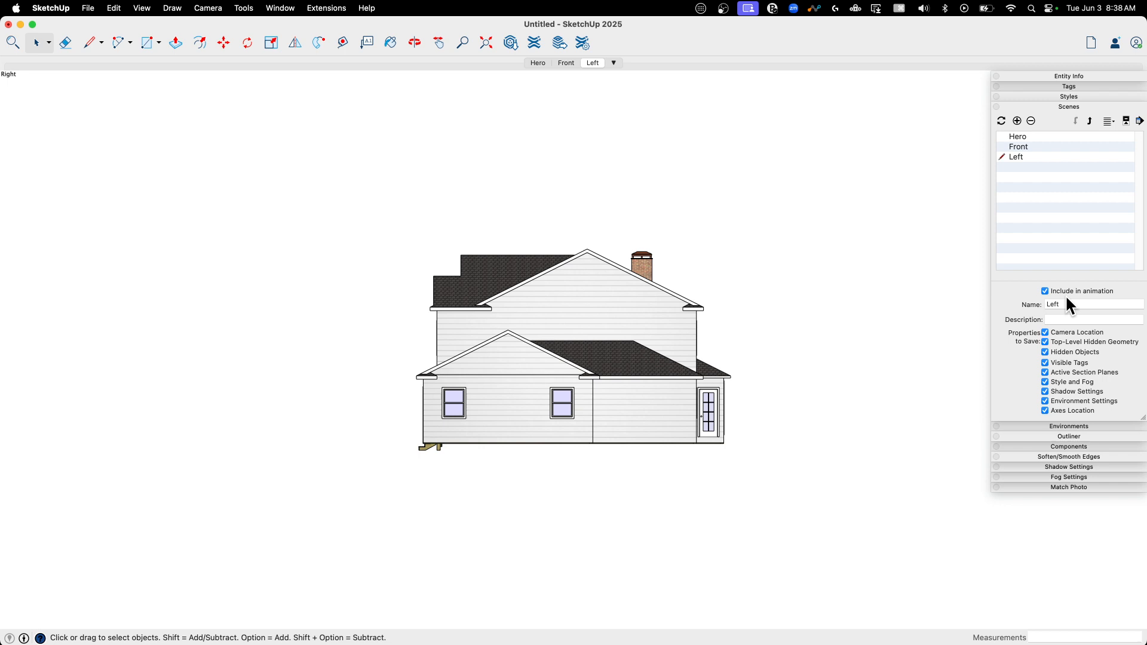
left_click(1015, 120)
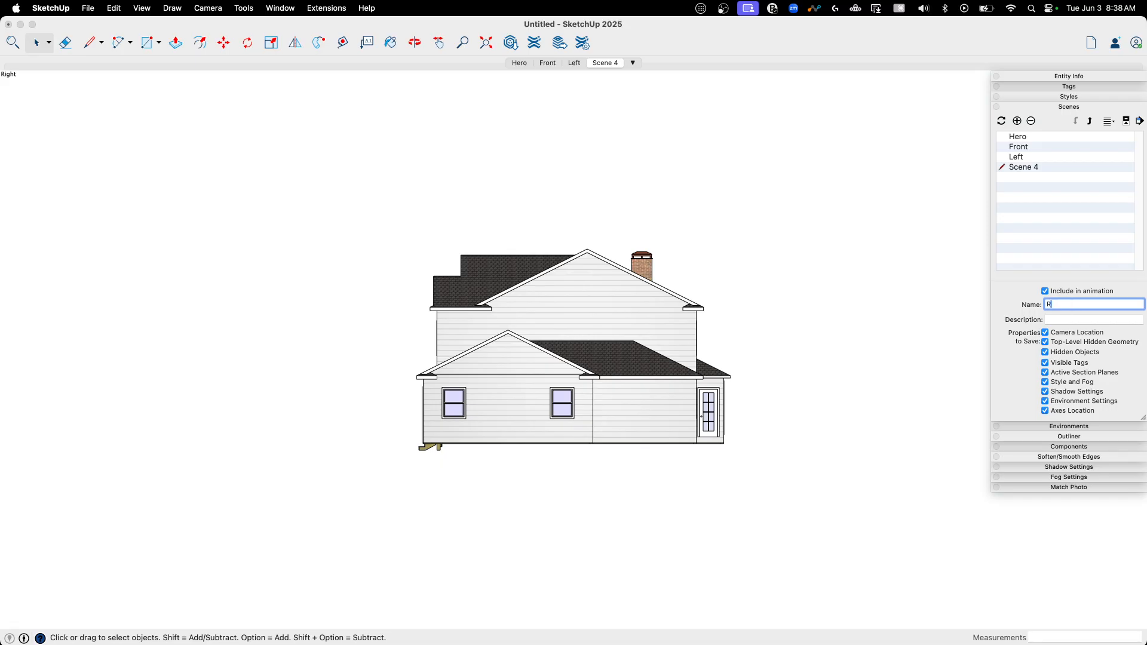
type("Right")
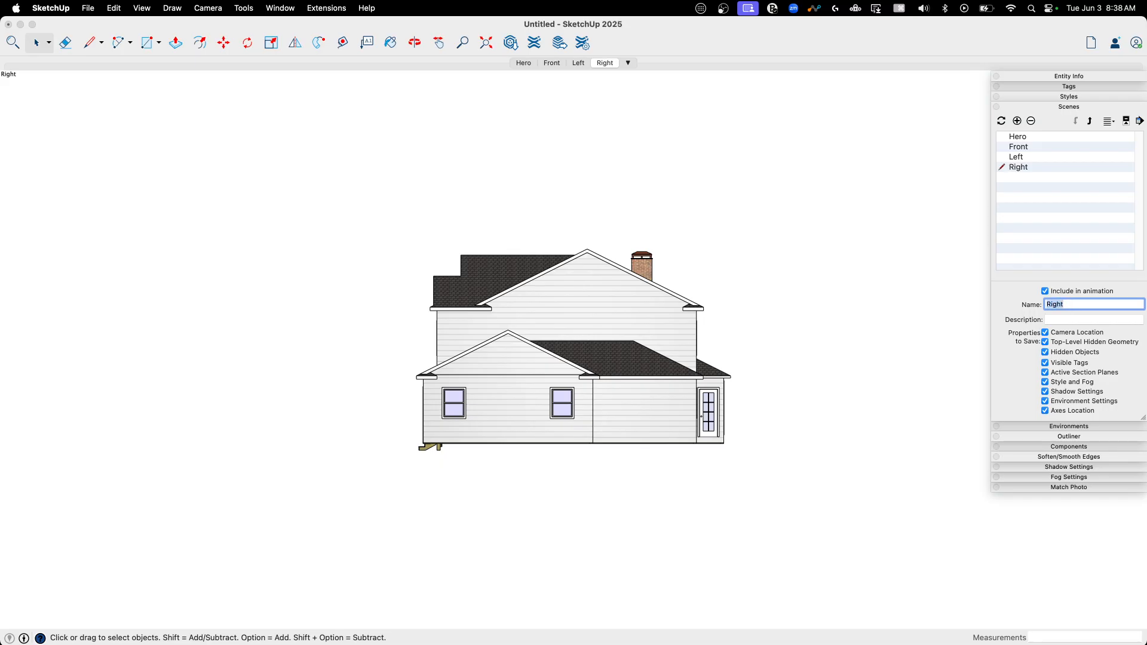
mouse_move(190, 18)
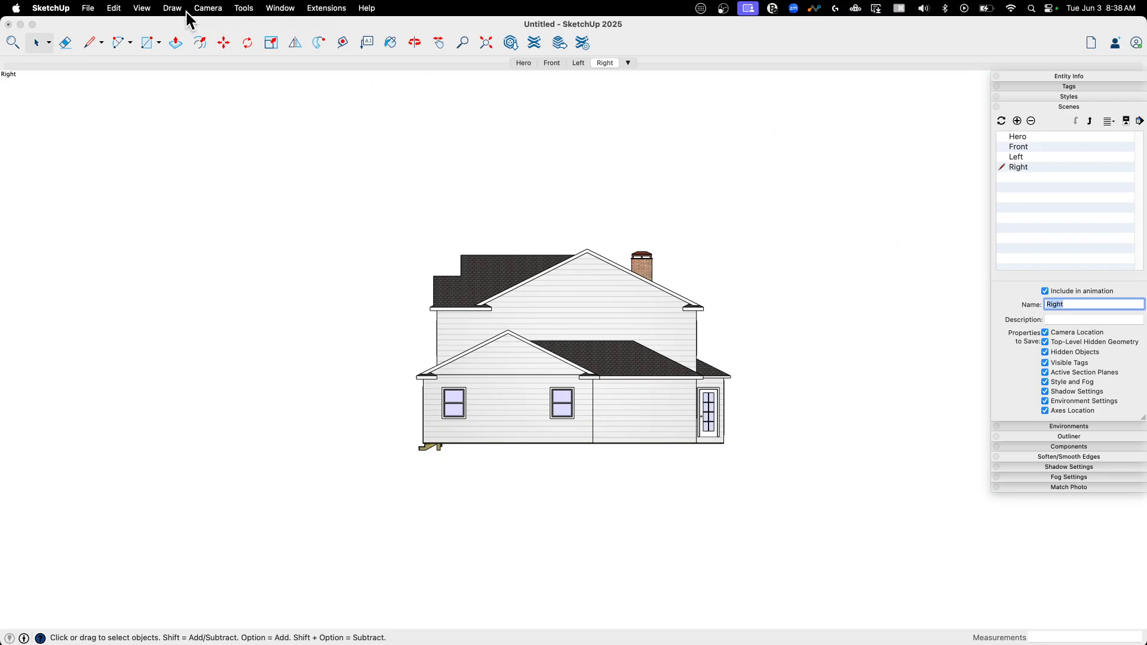
- Switch to the Top standard view and add a scene for the roof plan
left_click(50, 8)
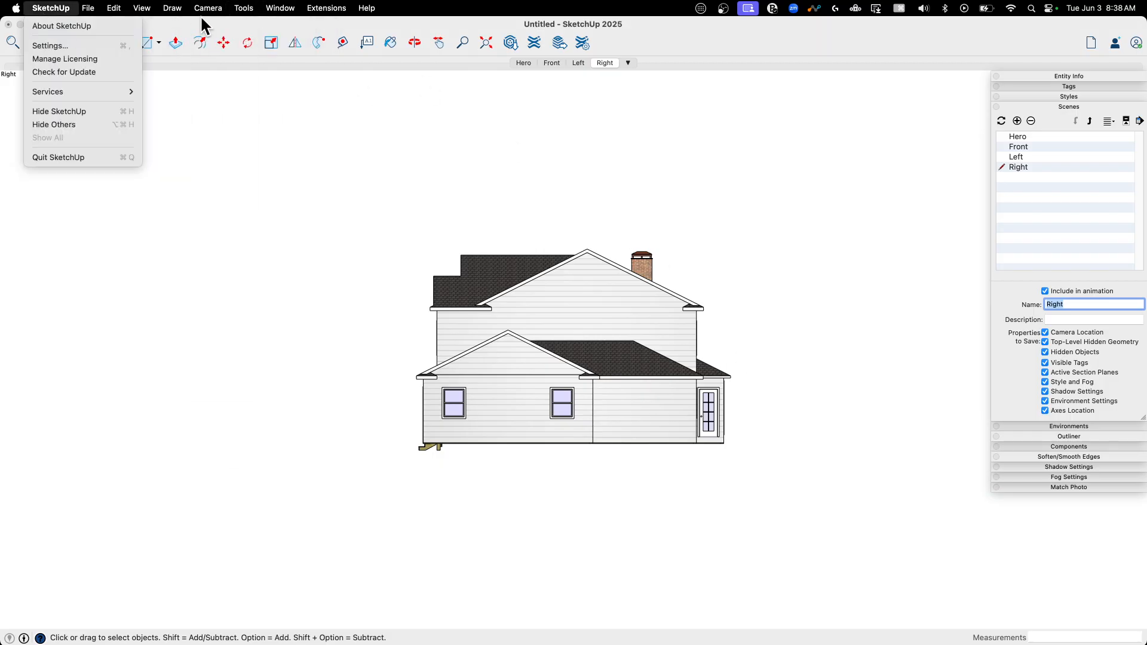
left_click(206, 9)
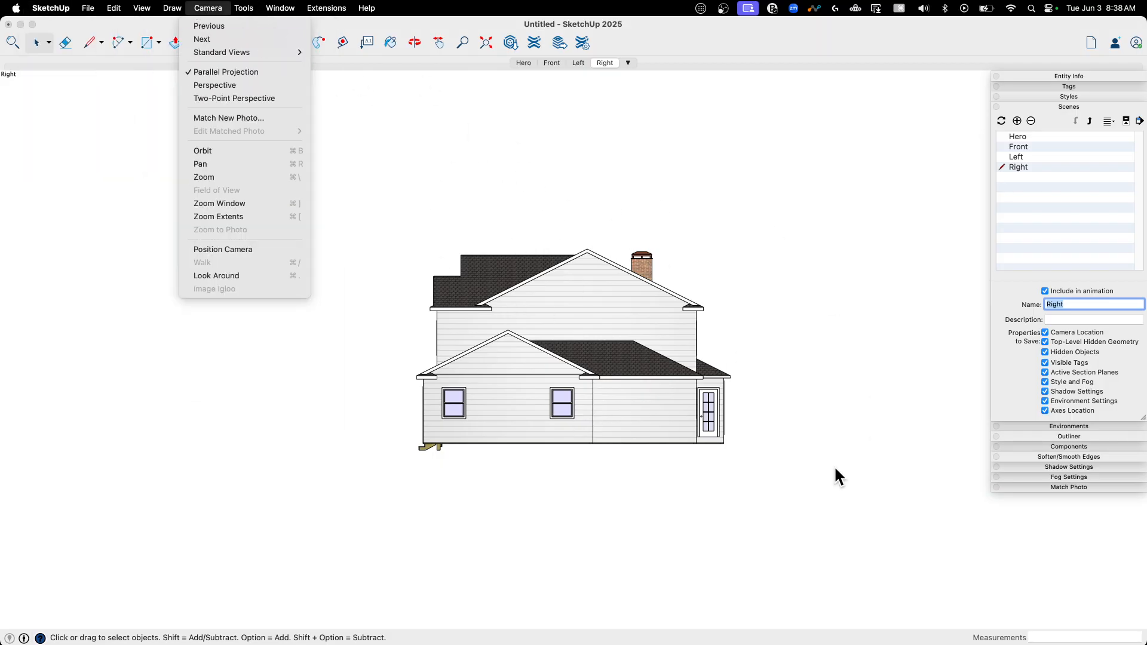
mouse_move(532, 303)
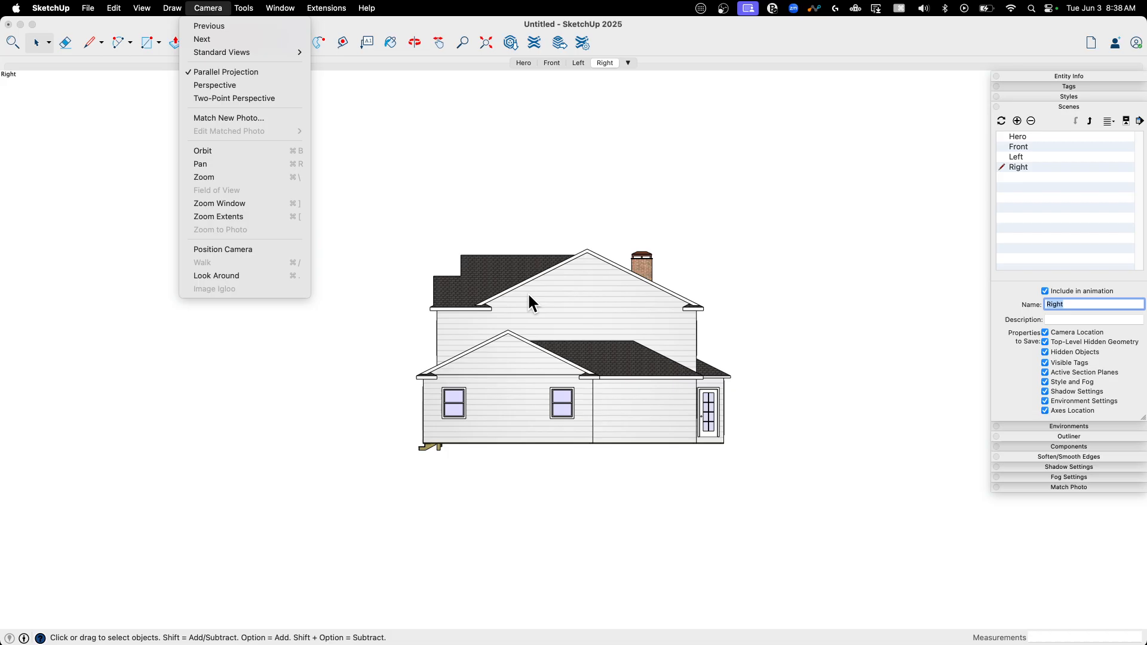
mouse_move(222, 51)
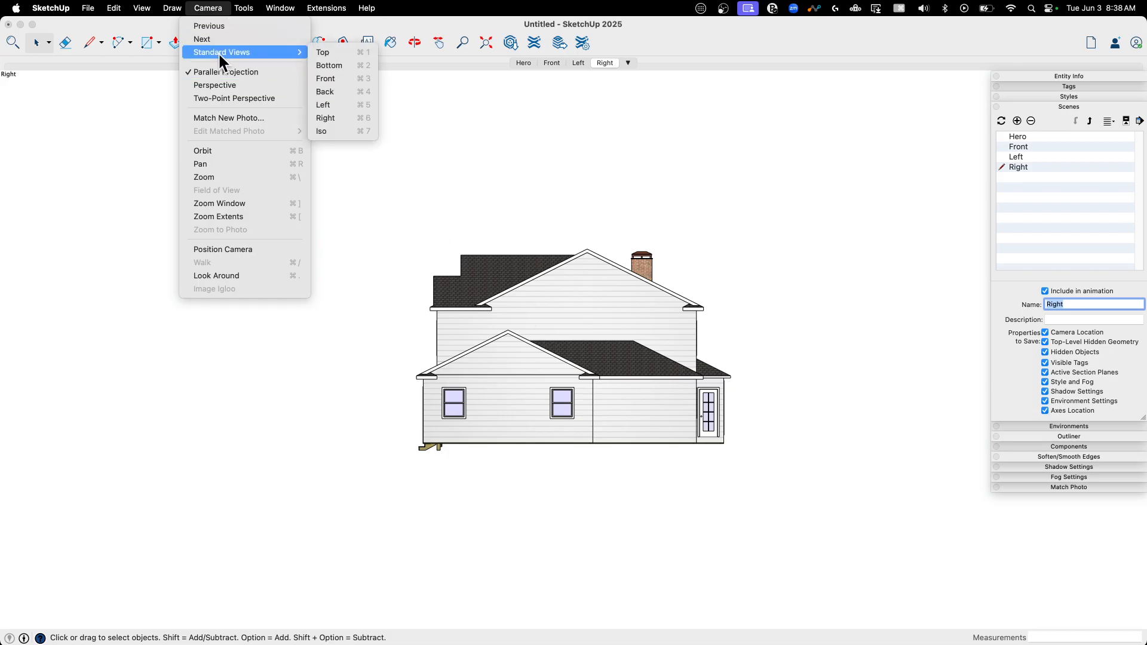
mouse_move(337, 118)
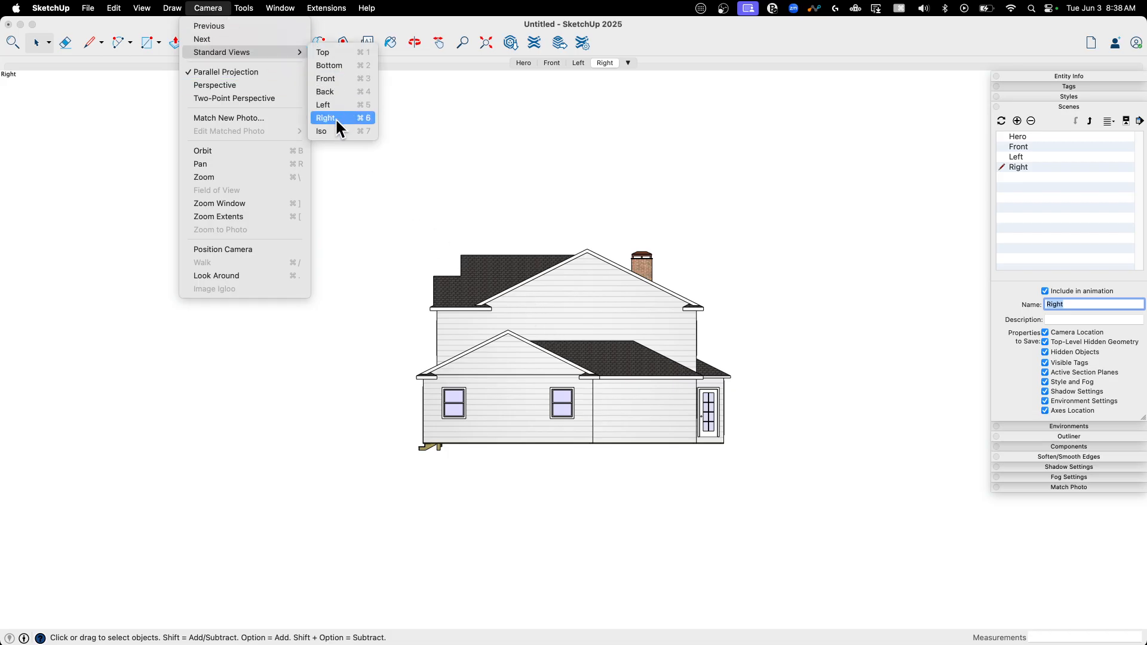
left_click(323, 51)
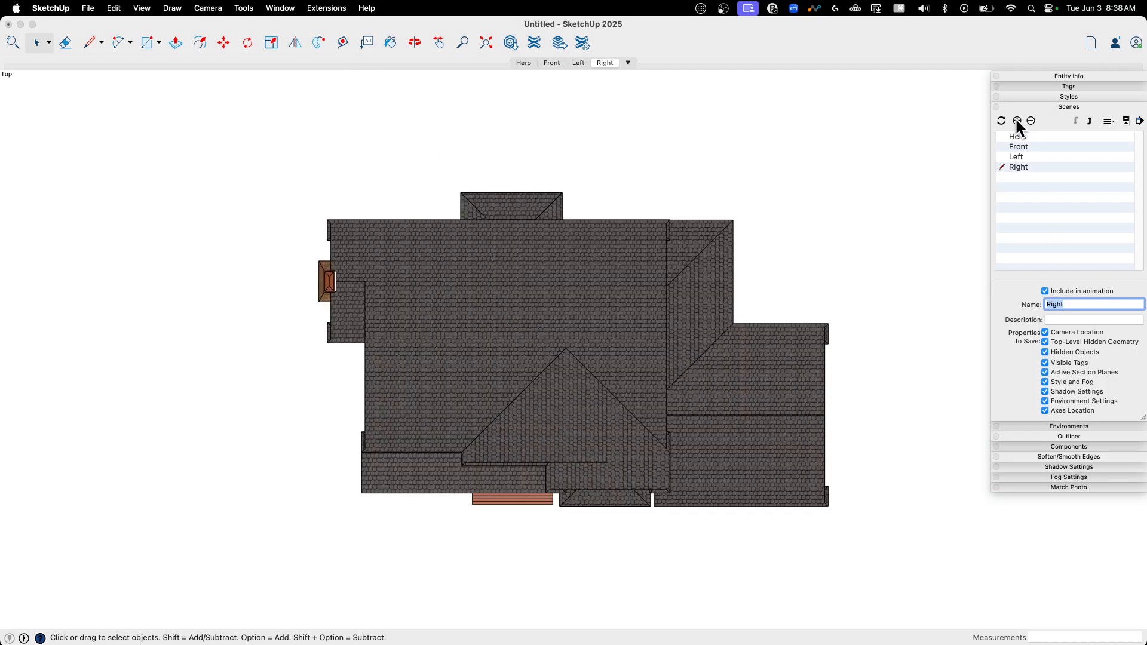
left_click(1016, 121)
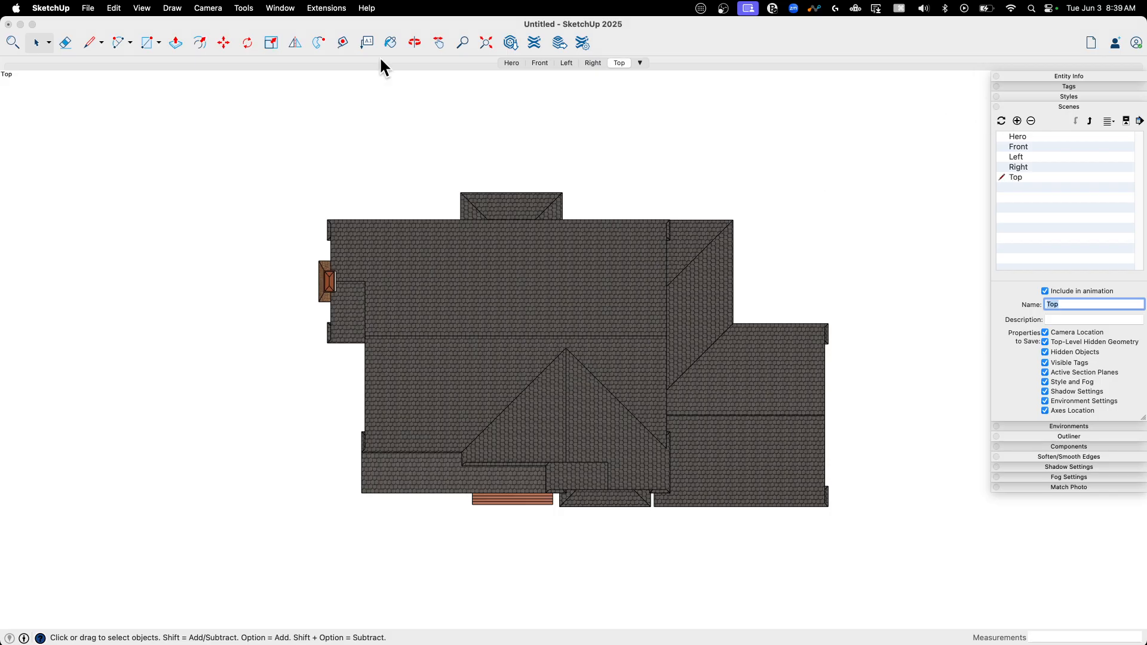
mouse_move(861, 325)
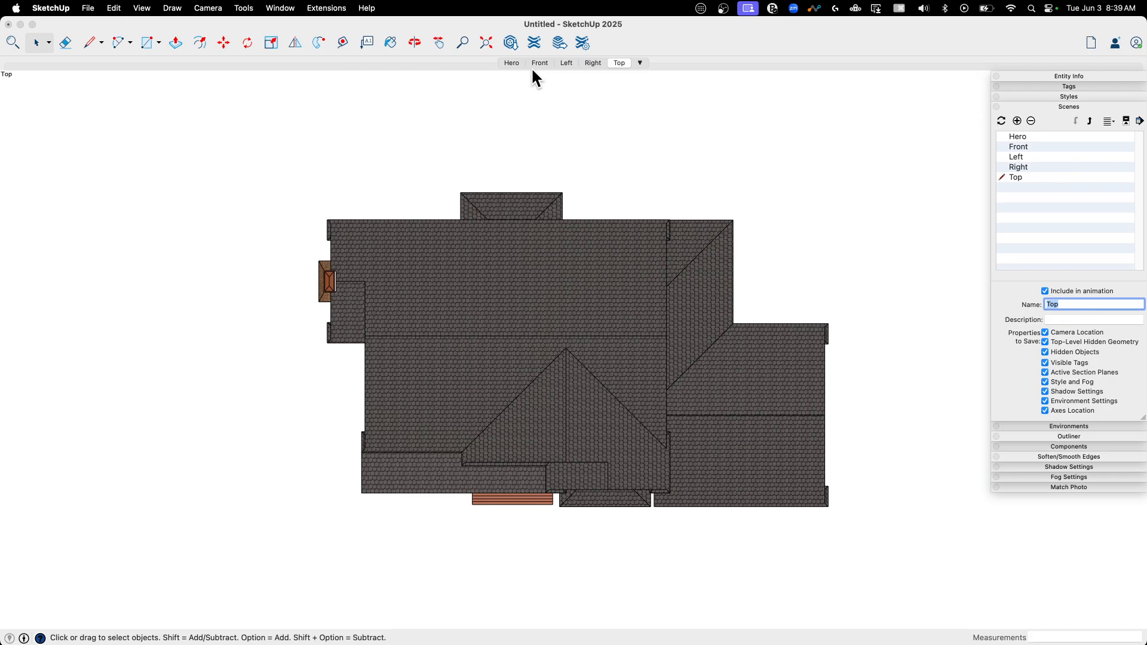
- Cycle from the Hero scene to the Front scene to show the flat front elevation
left_click(512, 62)
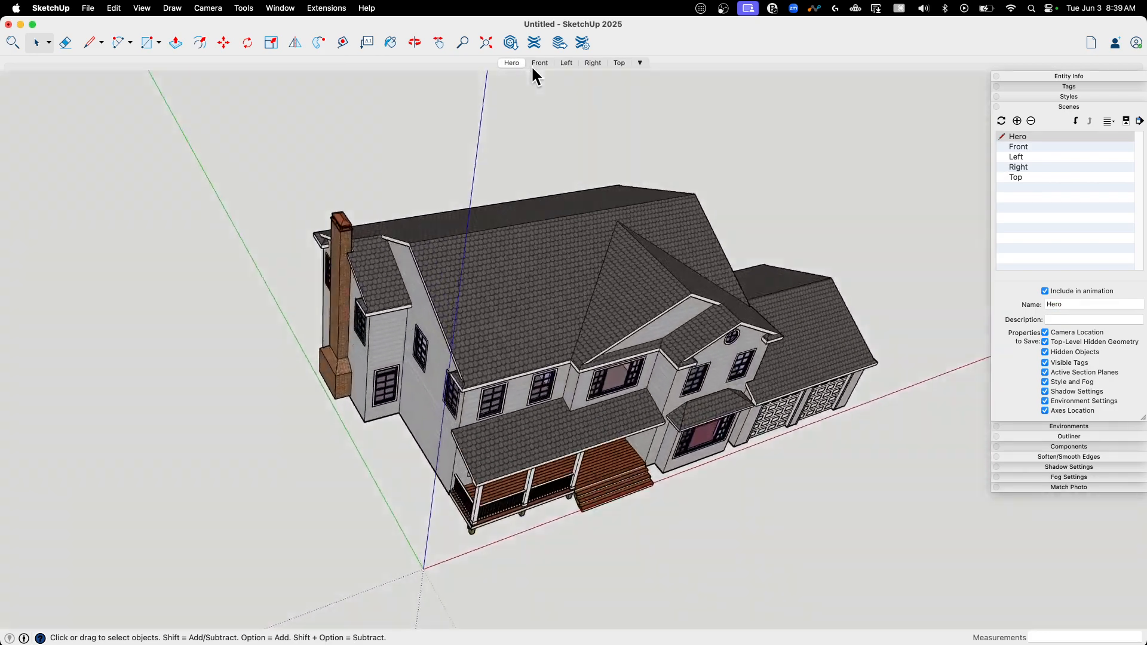
left_click(540, 62)
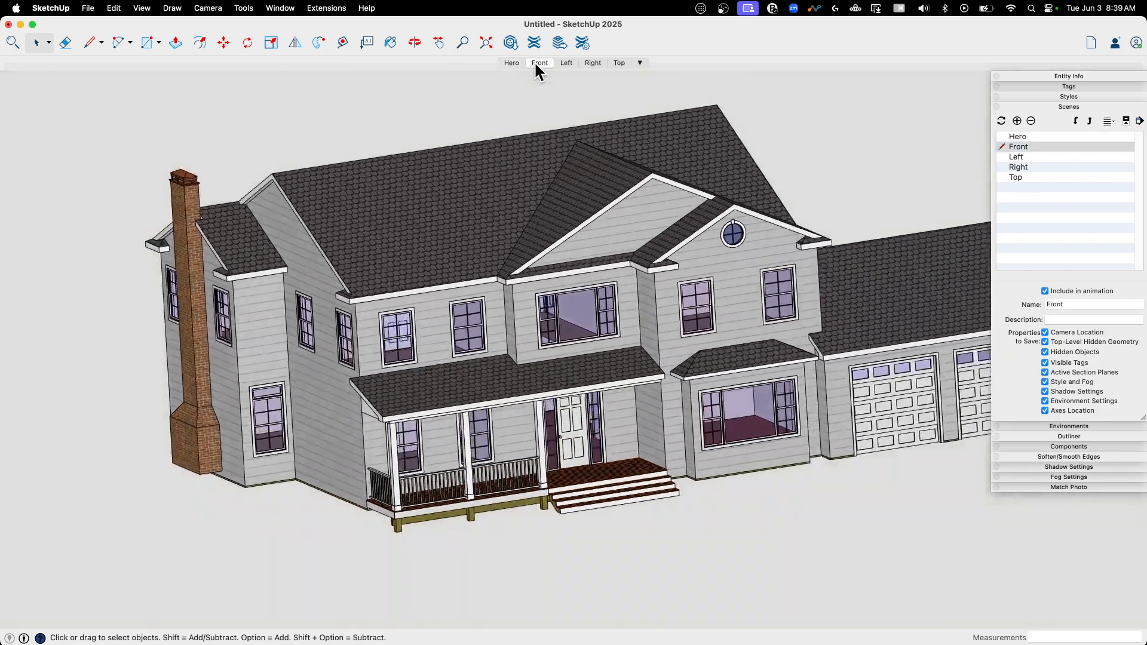
left_click(539, 63)
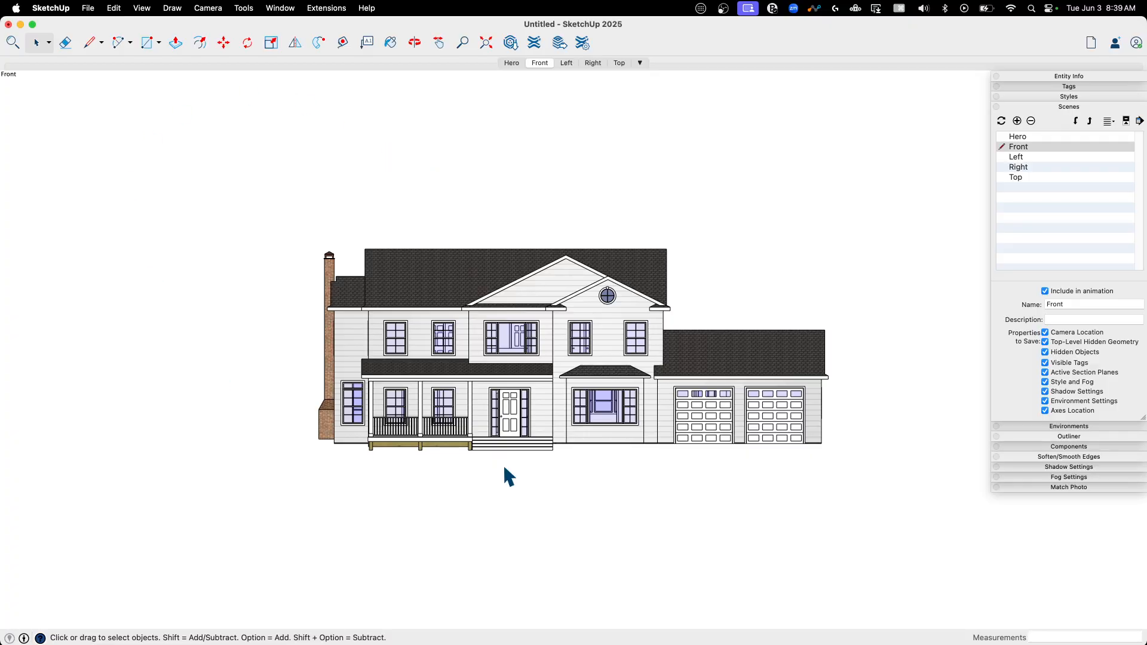
left_click(113, 8)
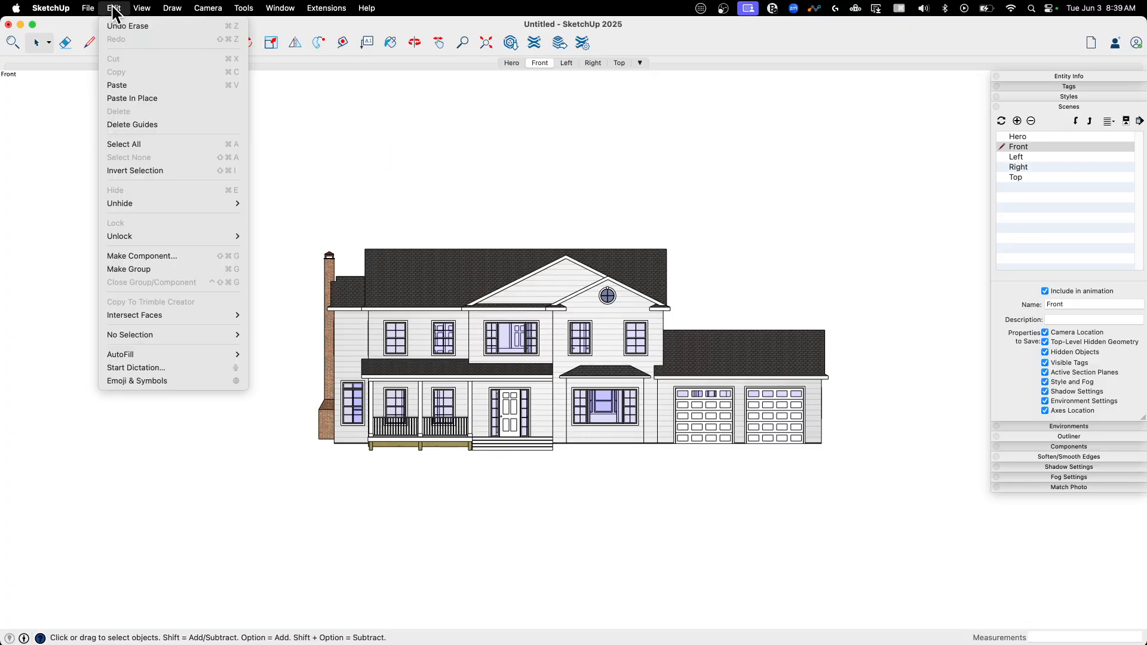
- Review the scene animation settings and switch between the Left and Hero scenes
left_click(141, 8)
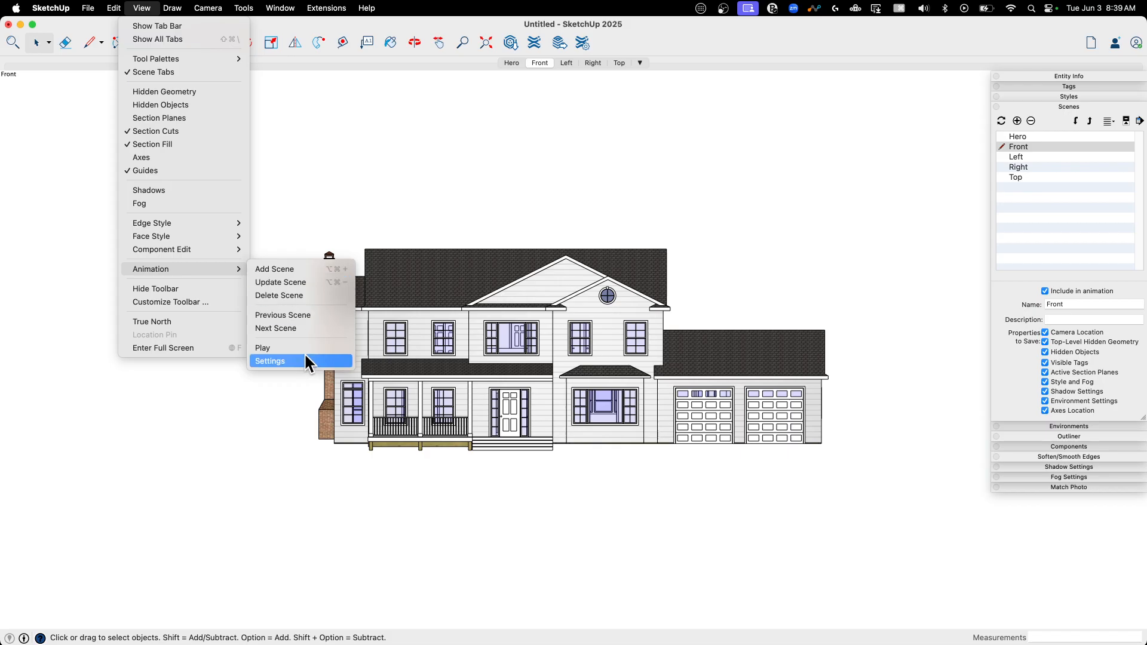
left_click(270, 361)
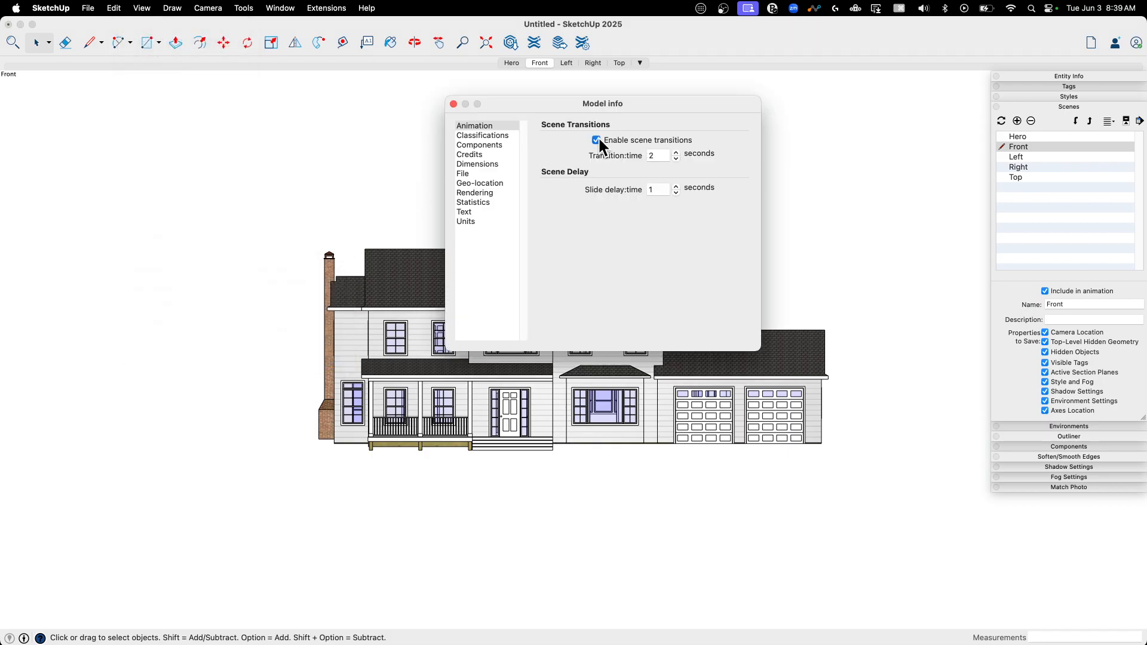
left_click(566, 62)
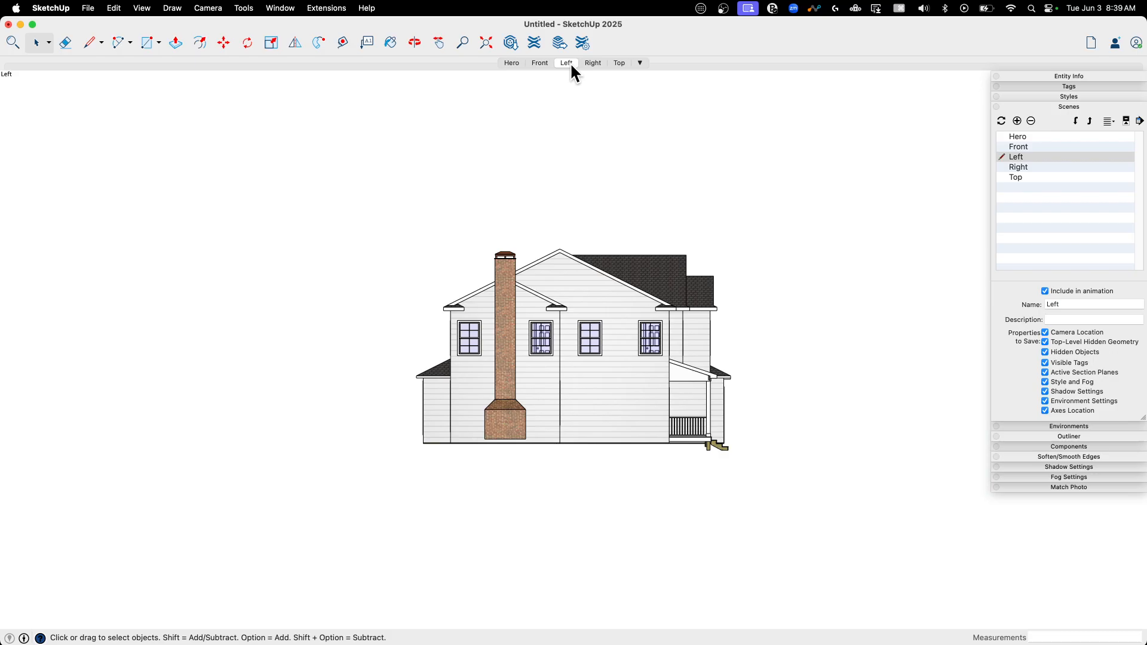
left_click(511, 62)
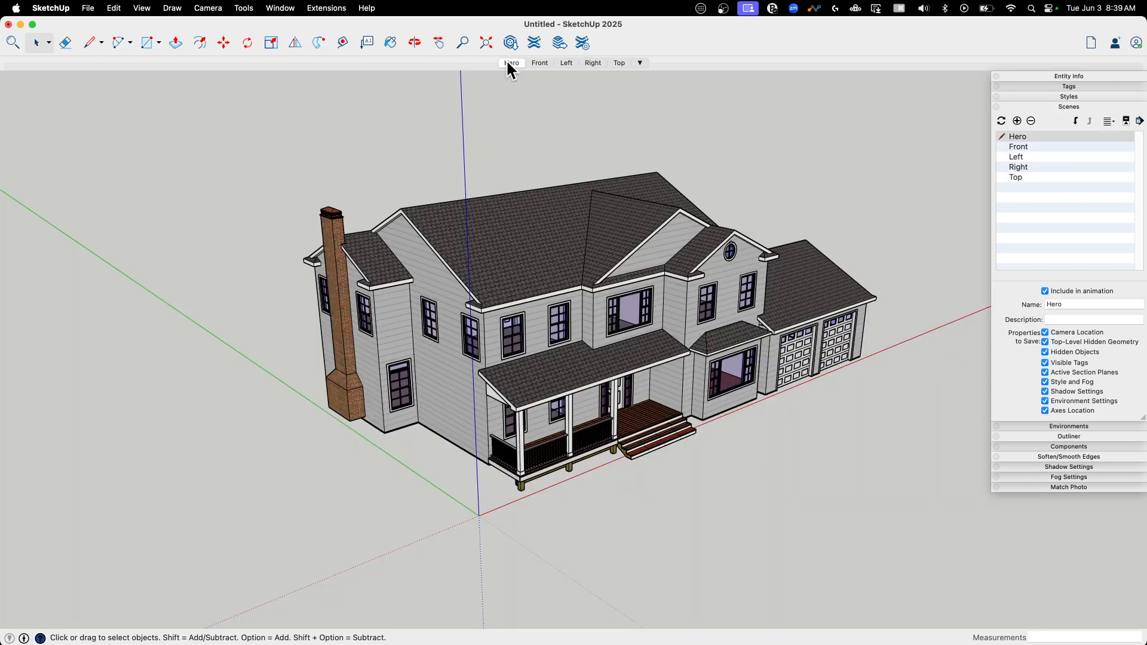
mouse_move(511, 64)
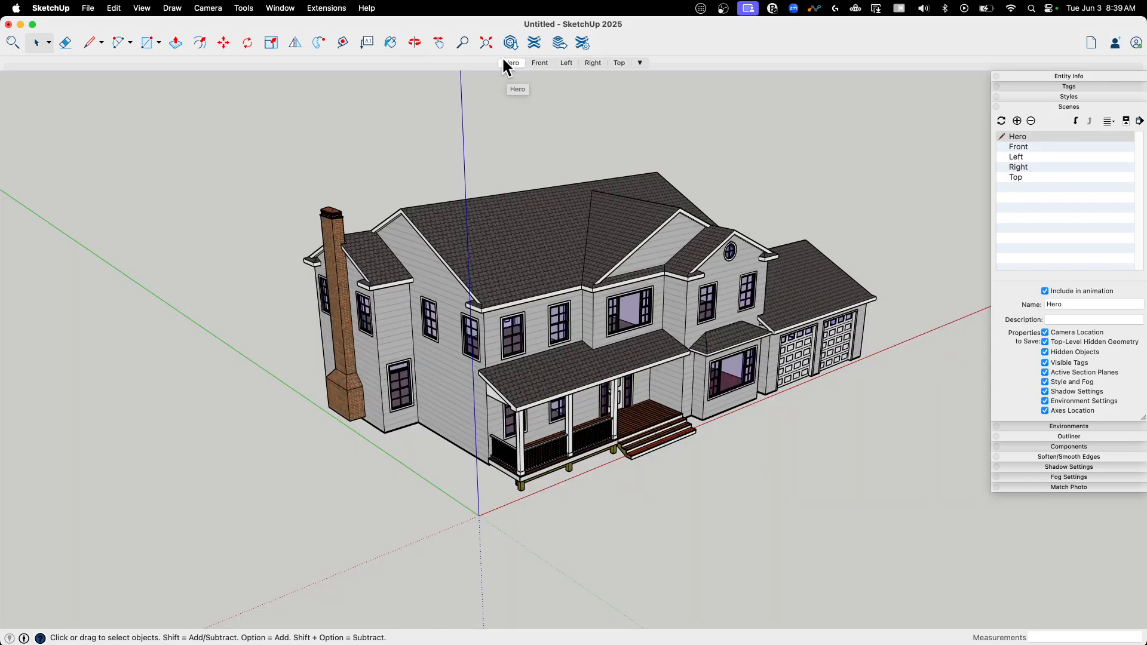
mouse_move(457, 280)
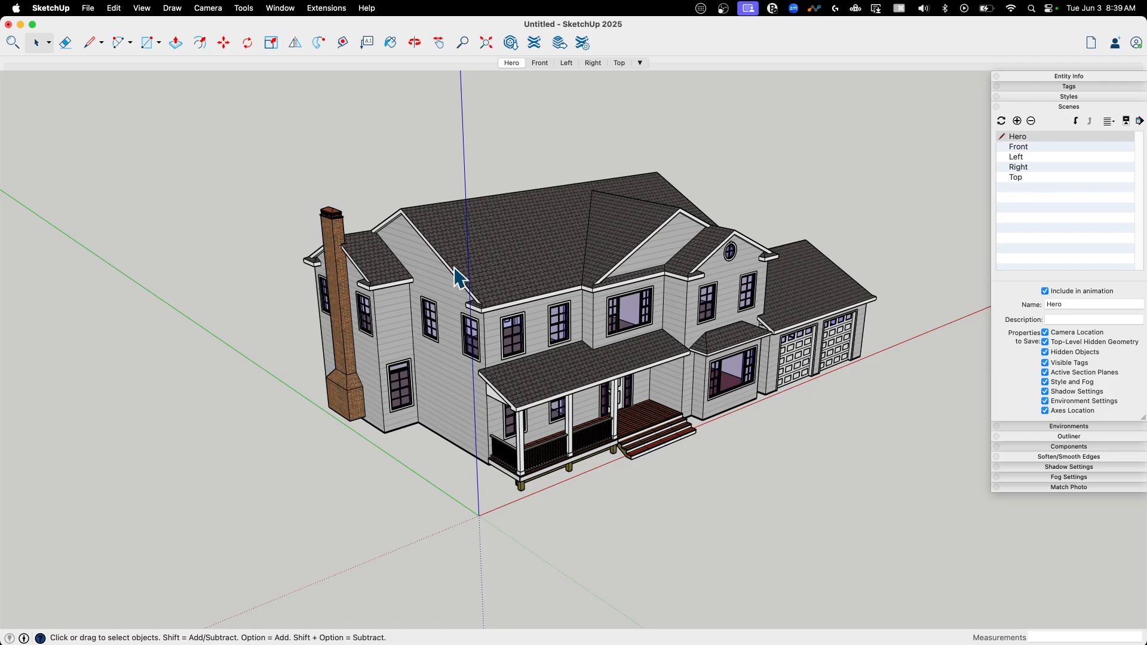
mouse_move(87, 15)
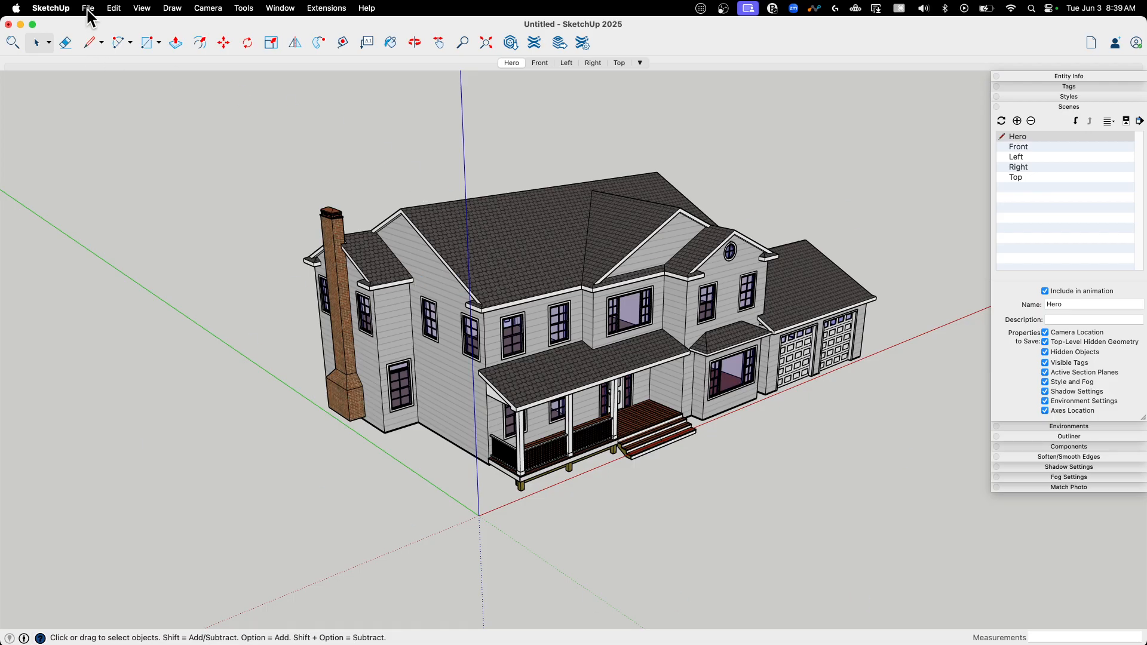
mouse_move(858, 401)
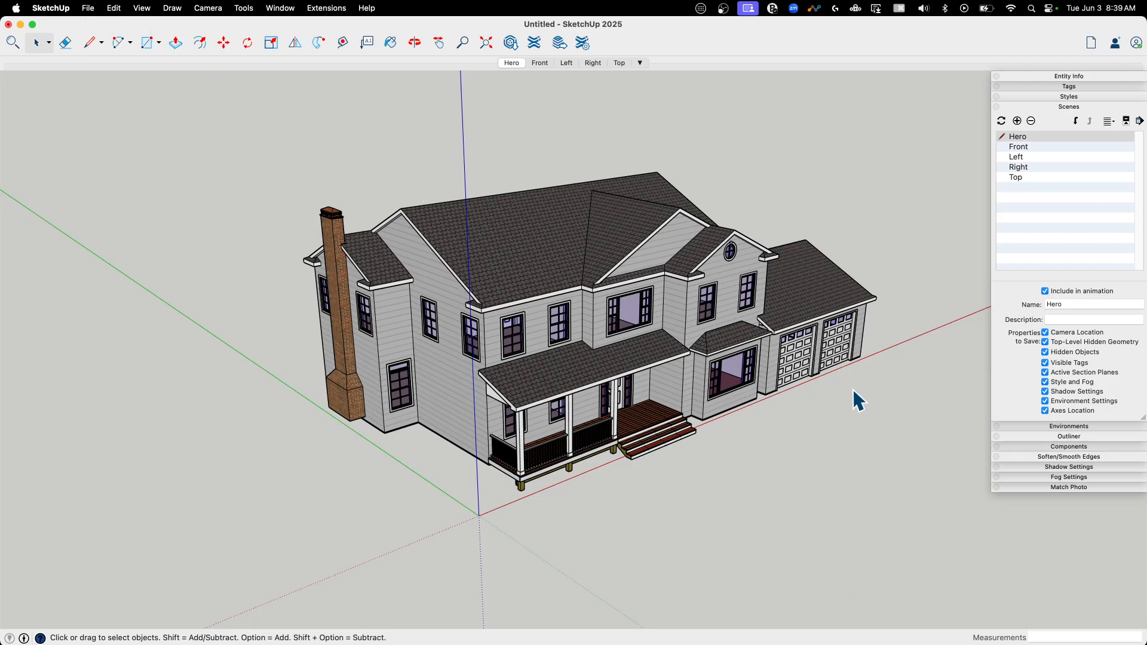
mouse_move(585, 413)
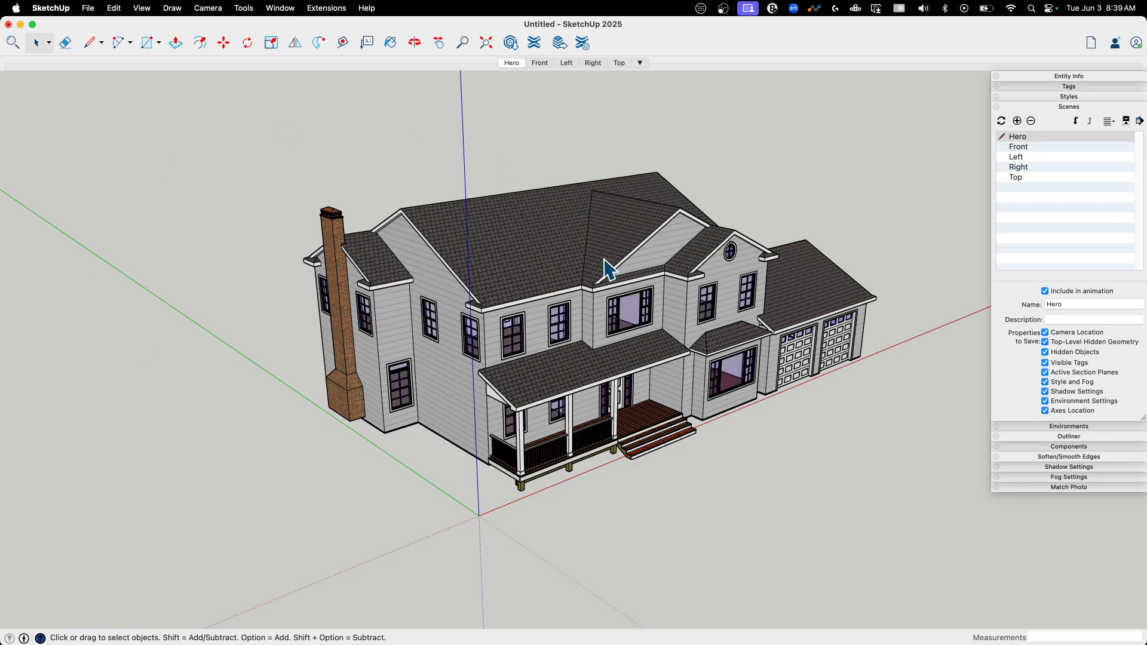
- Select the house and remove it, leaving the empty model with its scenes
left_click(607, 263)
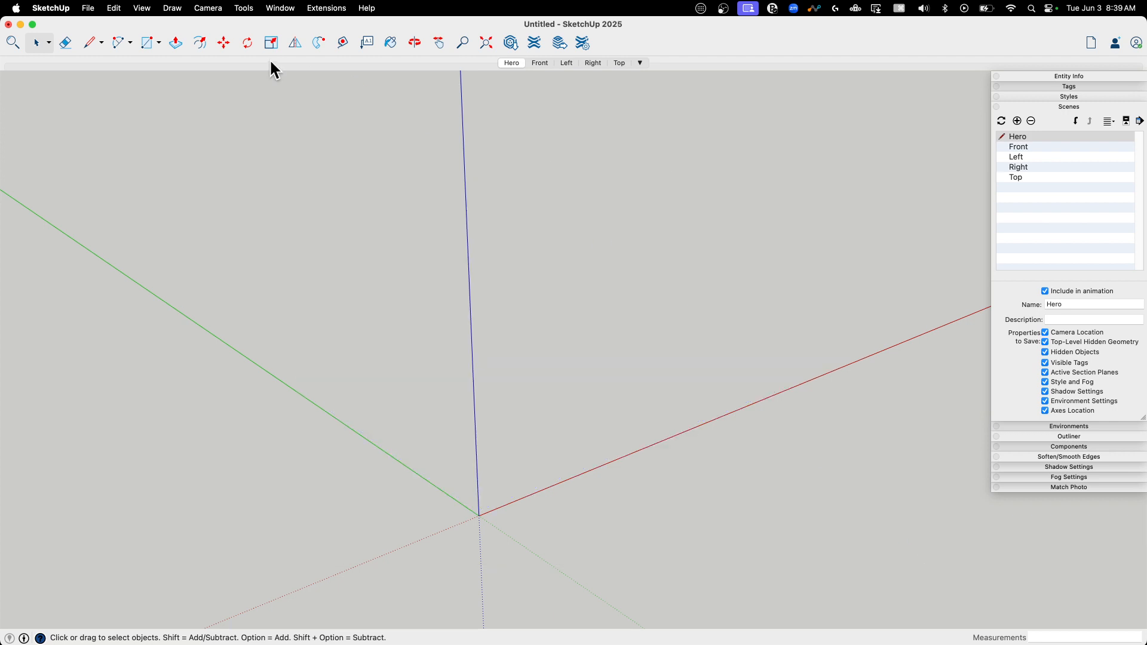
left_click(88, 8)
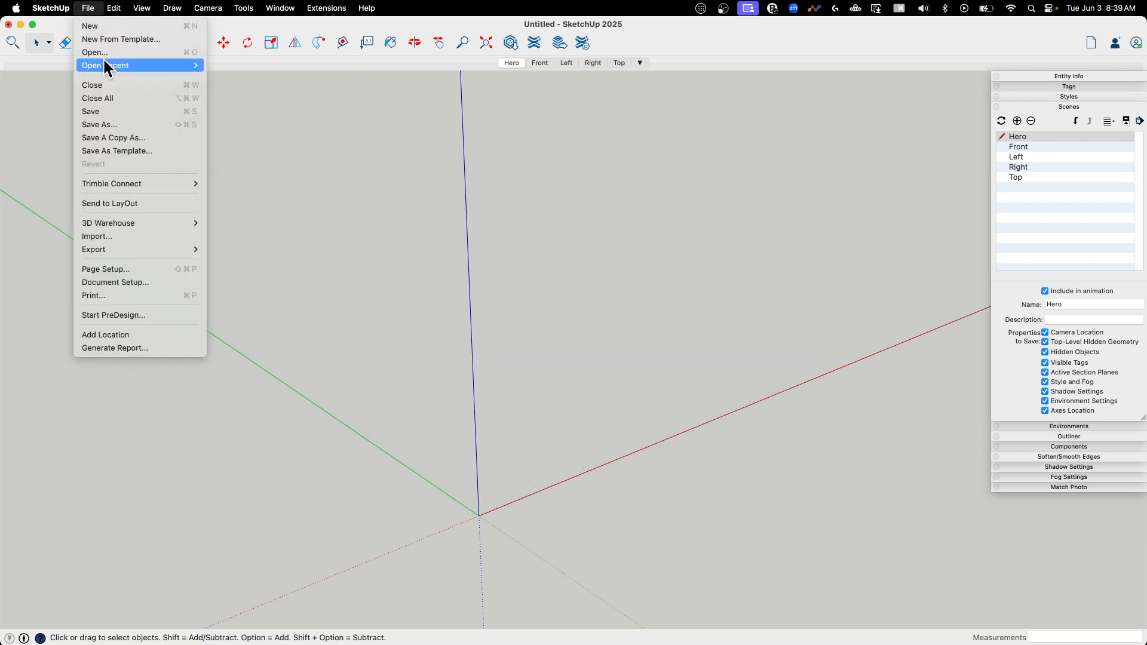
- Save the model as the default template named Arch Template AD
left_click(116, 150)
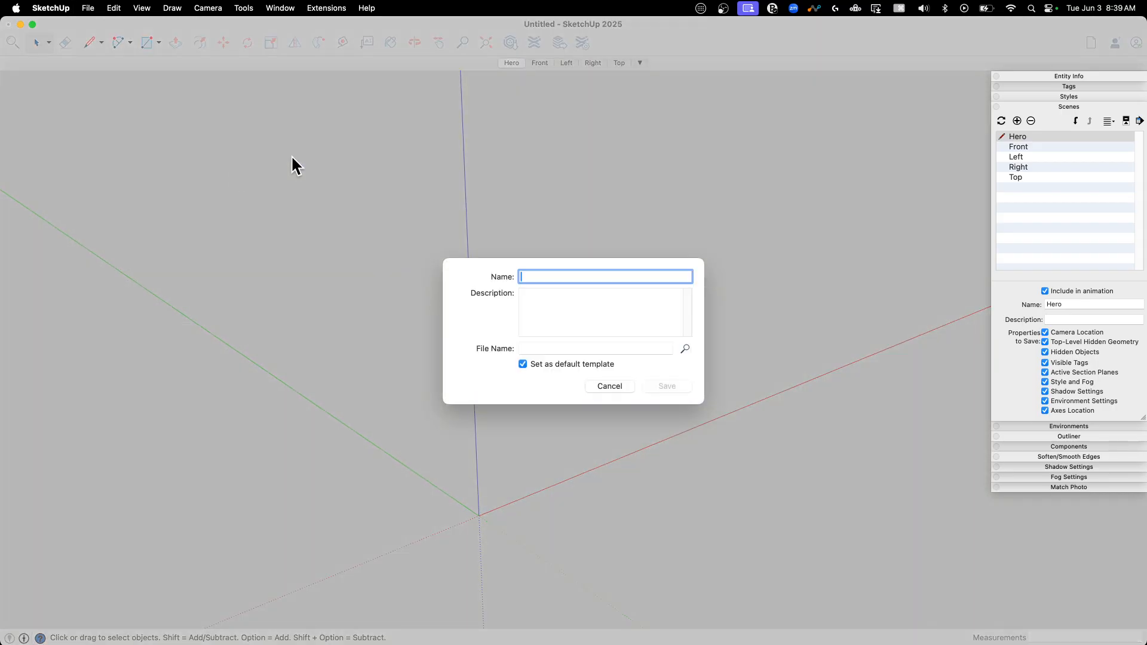
mouse_move(566, 152)
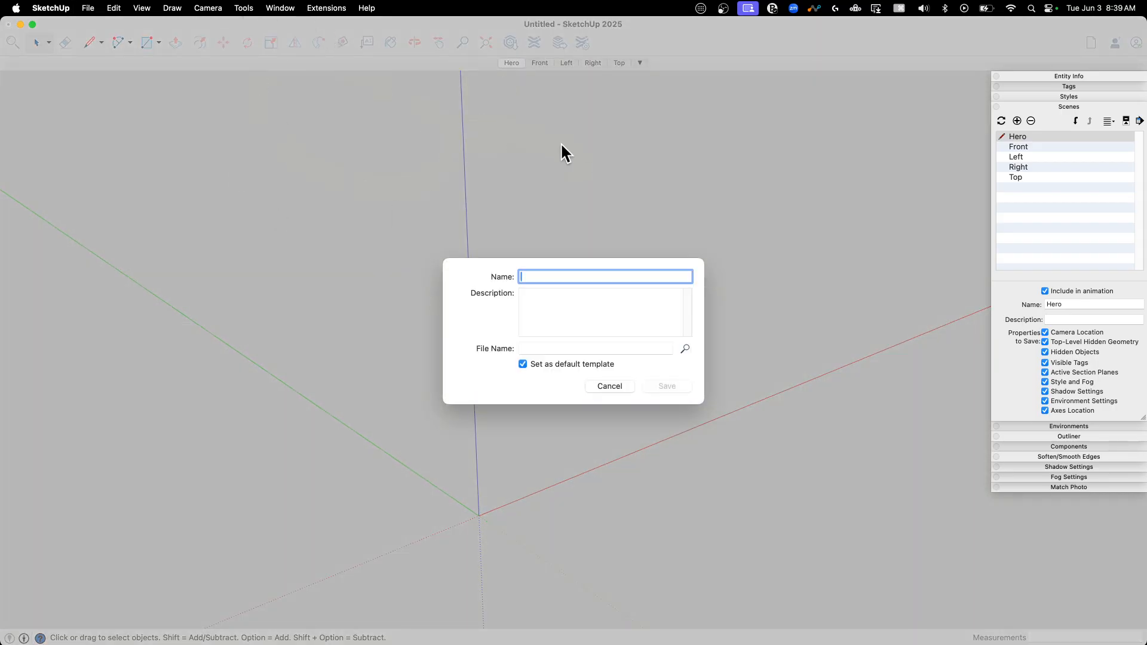
mouse_move(686, 200)
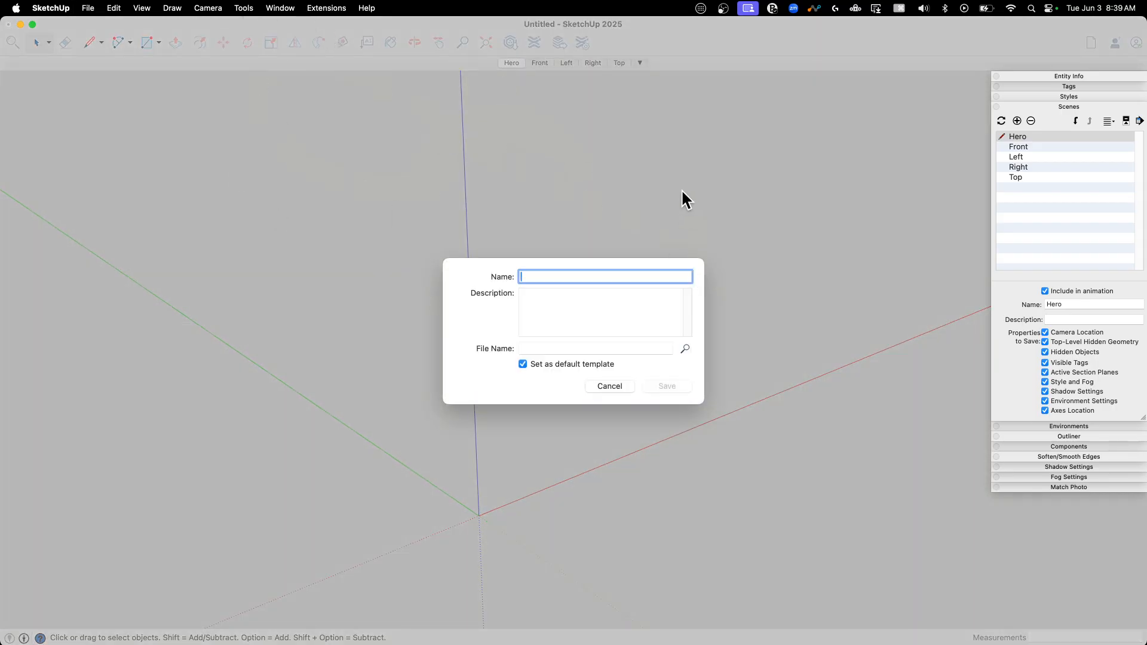
type("ArchT")
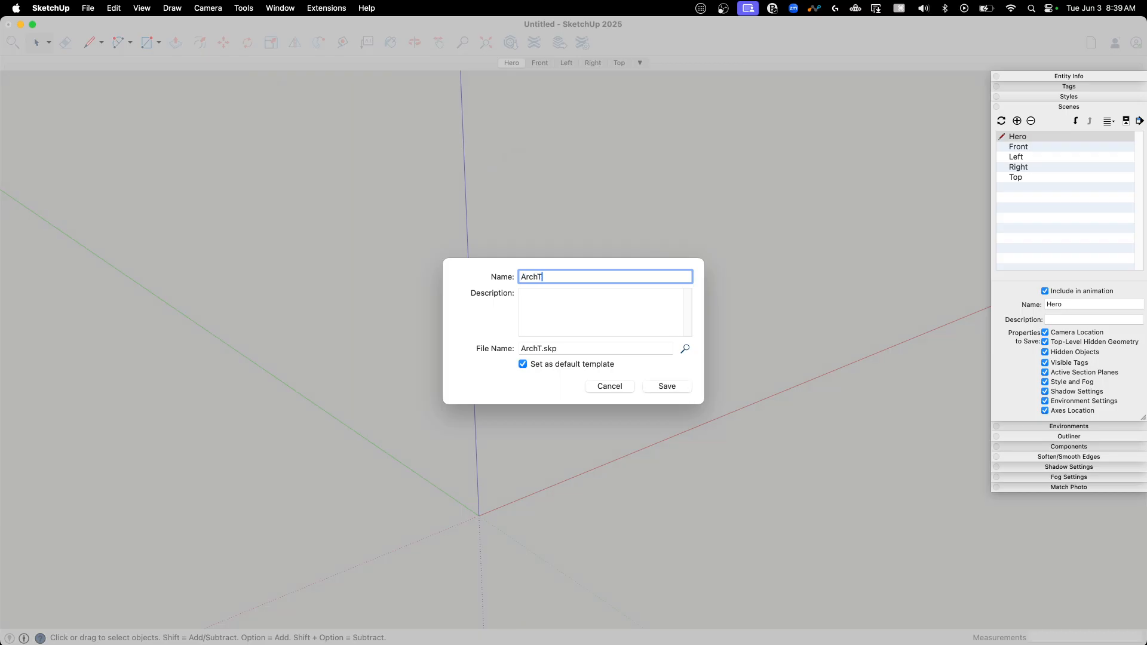
type("emplate")
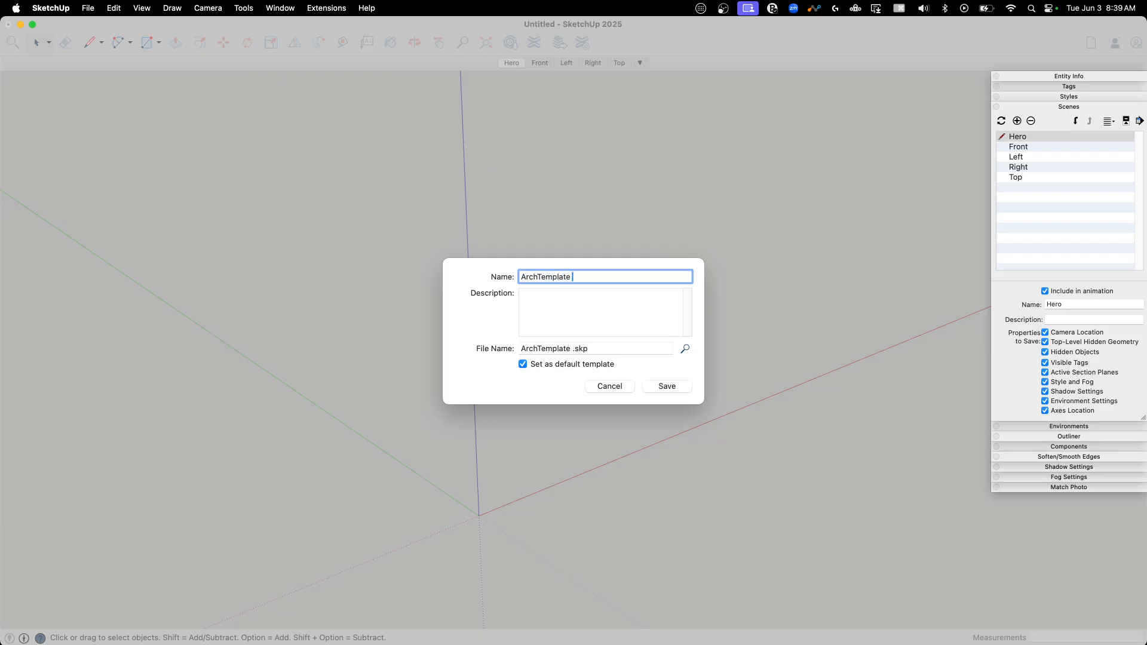
type("AD")
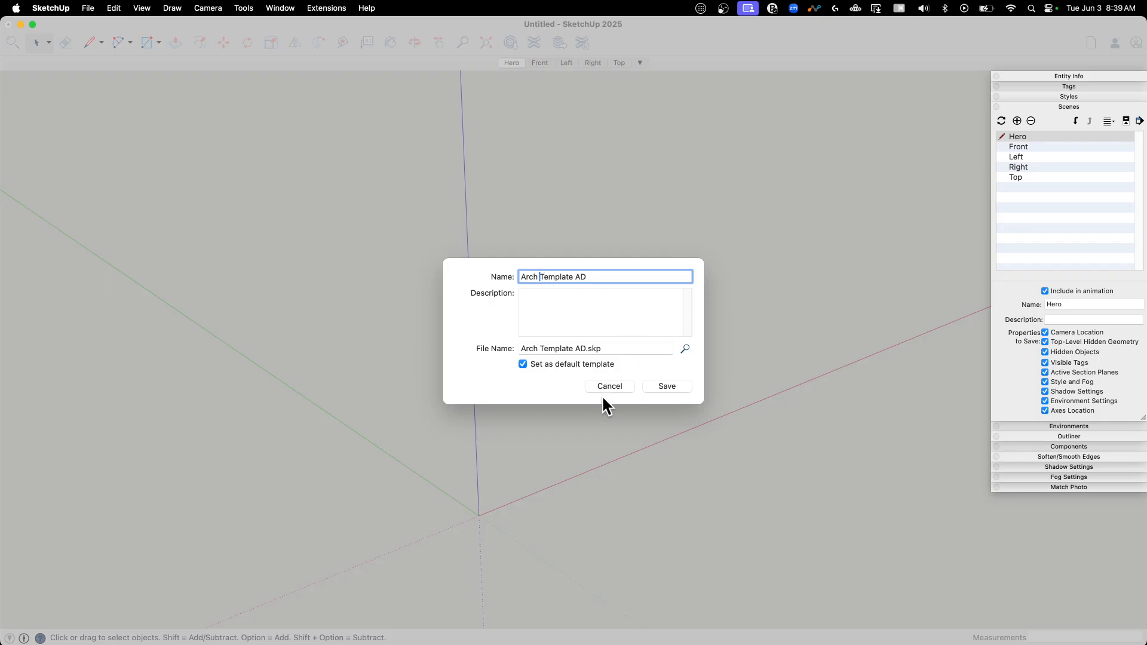
mouse_move(566, 371)
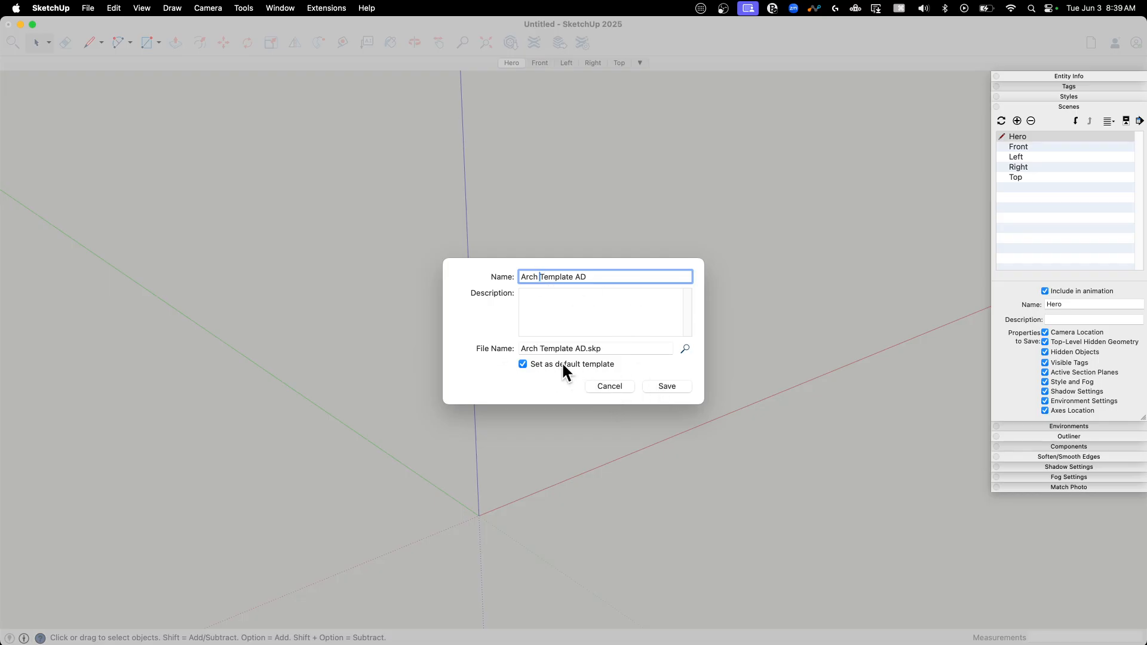
mouse_move(872, 484)
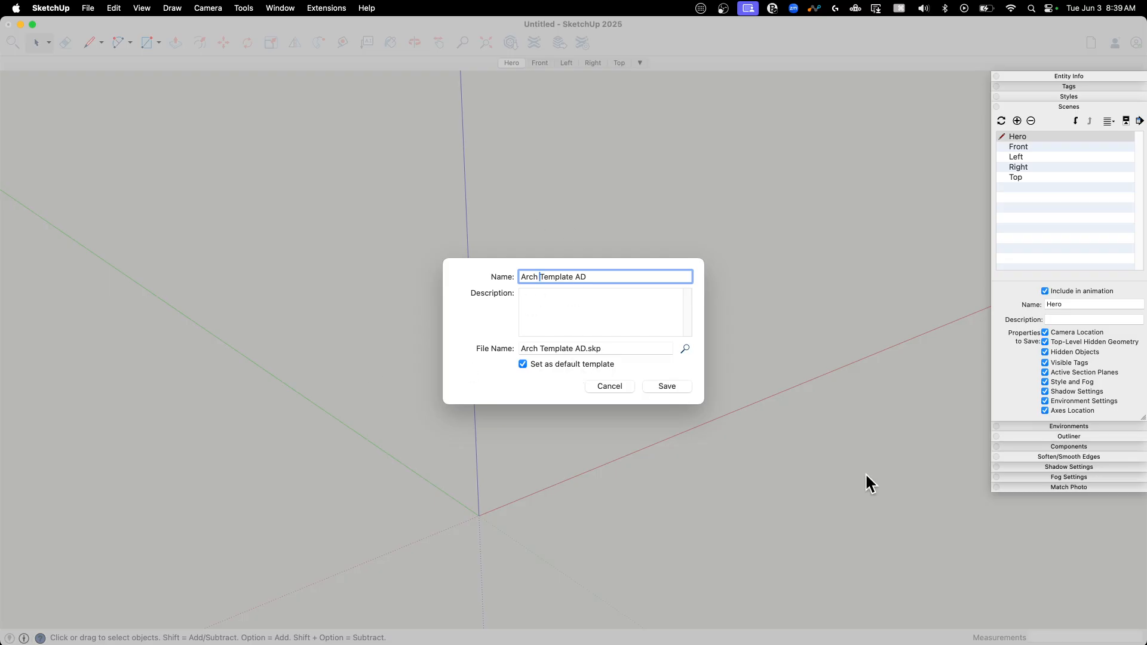
mouse_move(611, 347)
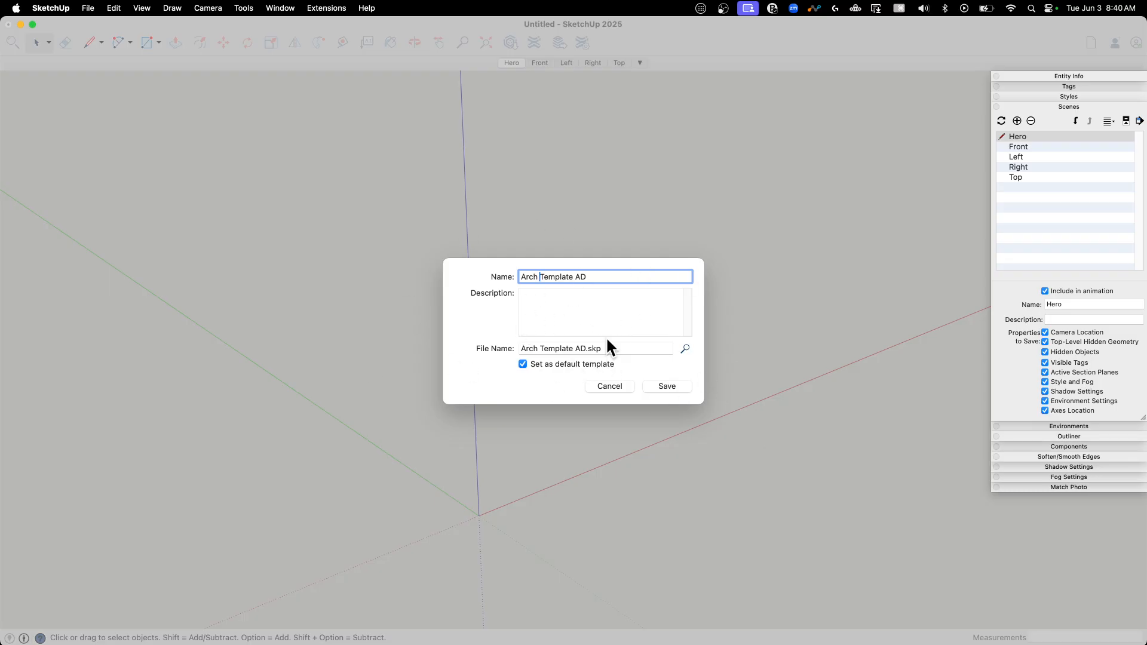
left_click(666, 386)
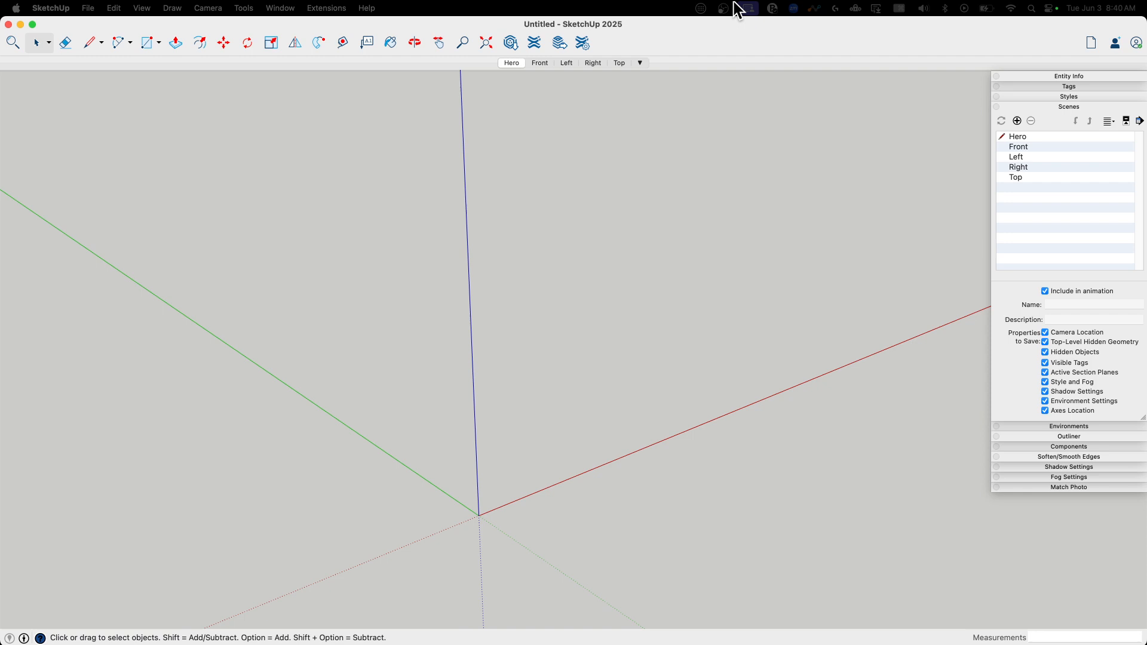
mouse_move(642, 244)
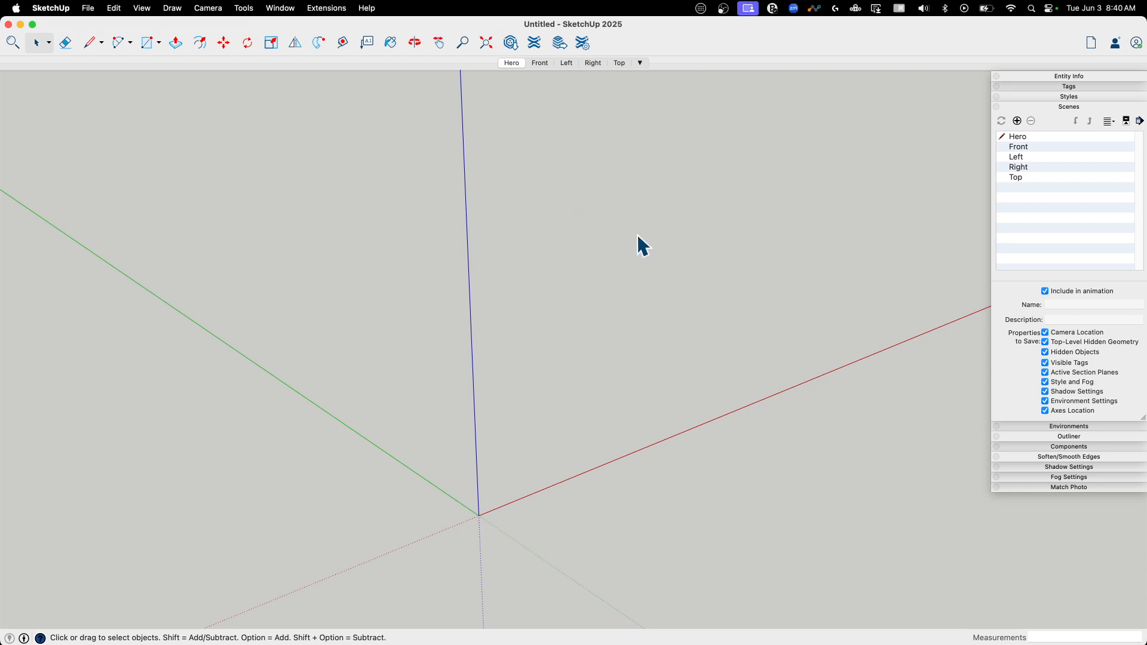
mouse_move(743, 151)
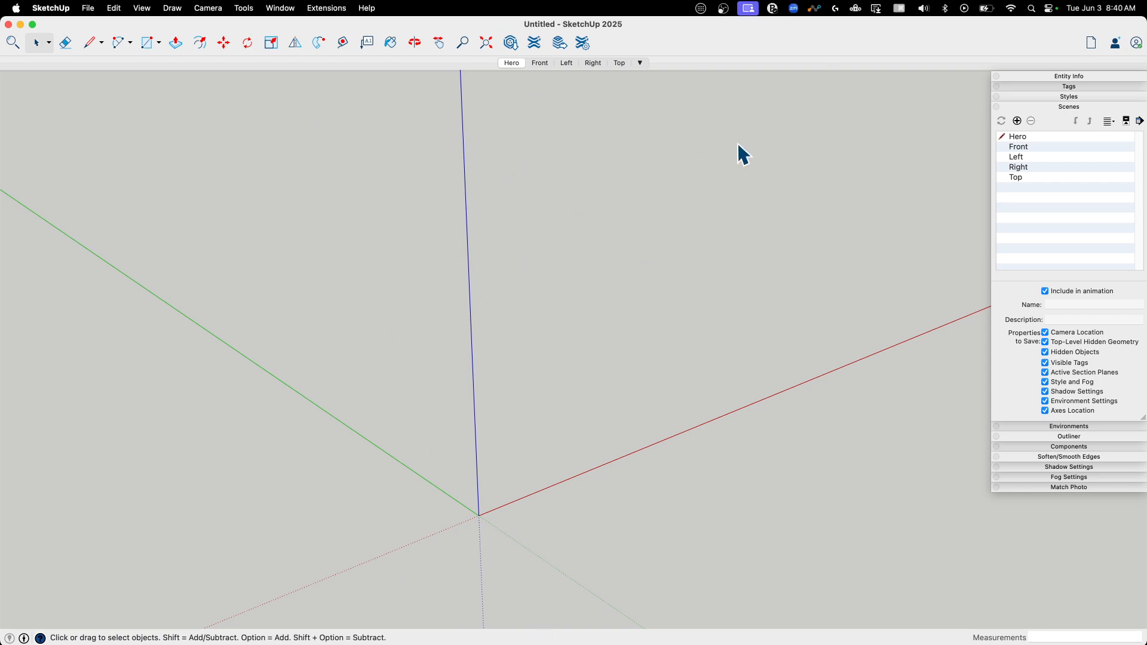
- Preview the template's Left and Right scenes
left_click(565, 62)
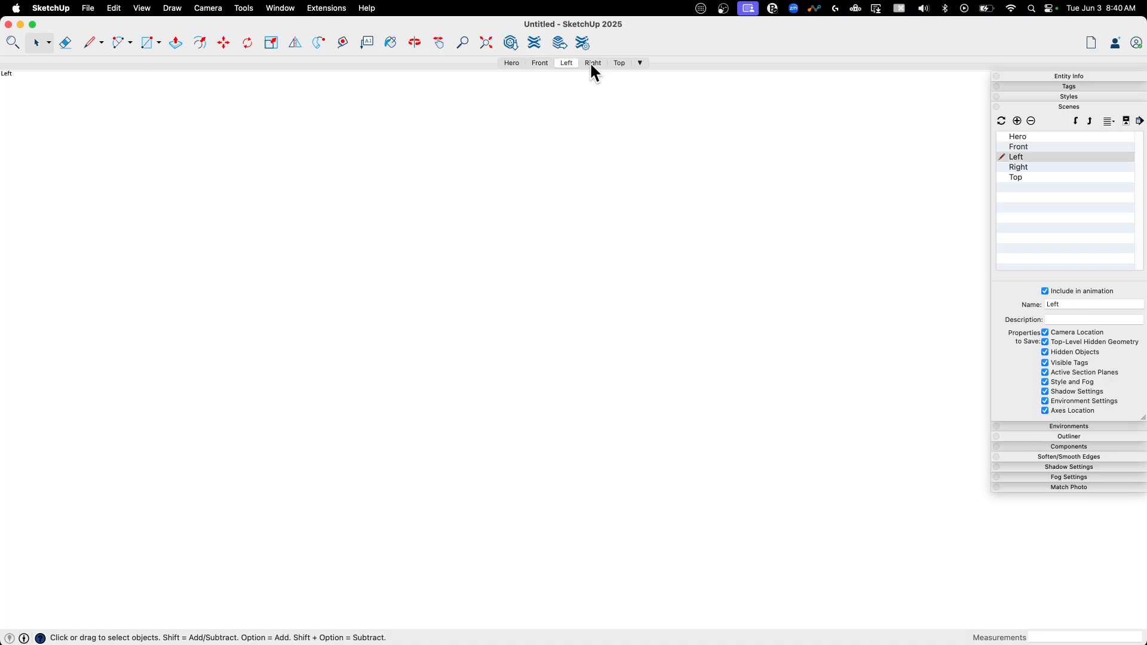
left_click(510, 62)
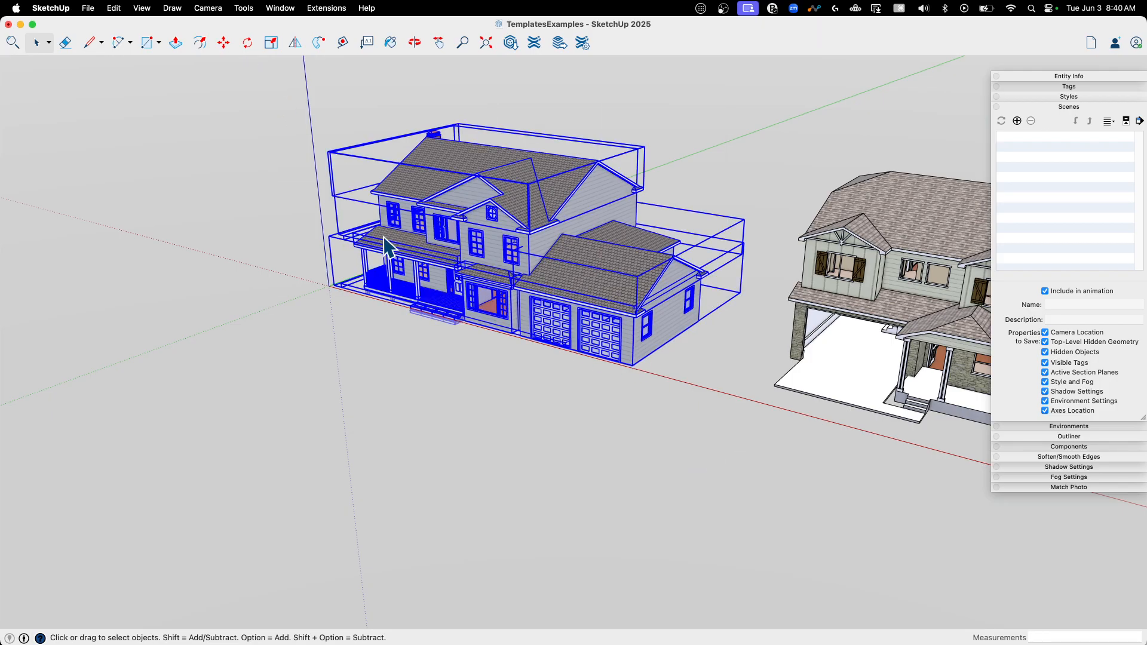
- Paste the house in place in the Untitled model and review its Left, Top and Hero scenes
left_click(280, 9)
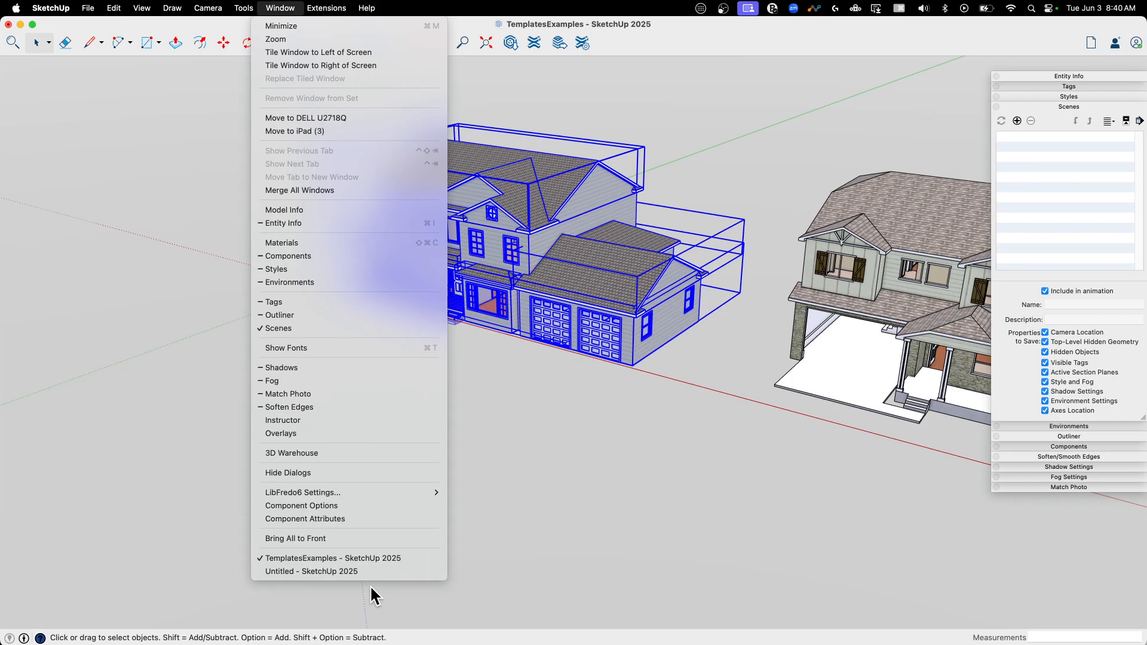
left_click(311, 571)
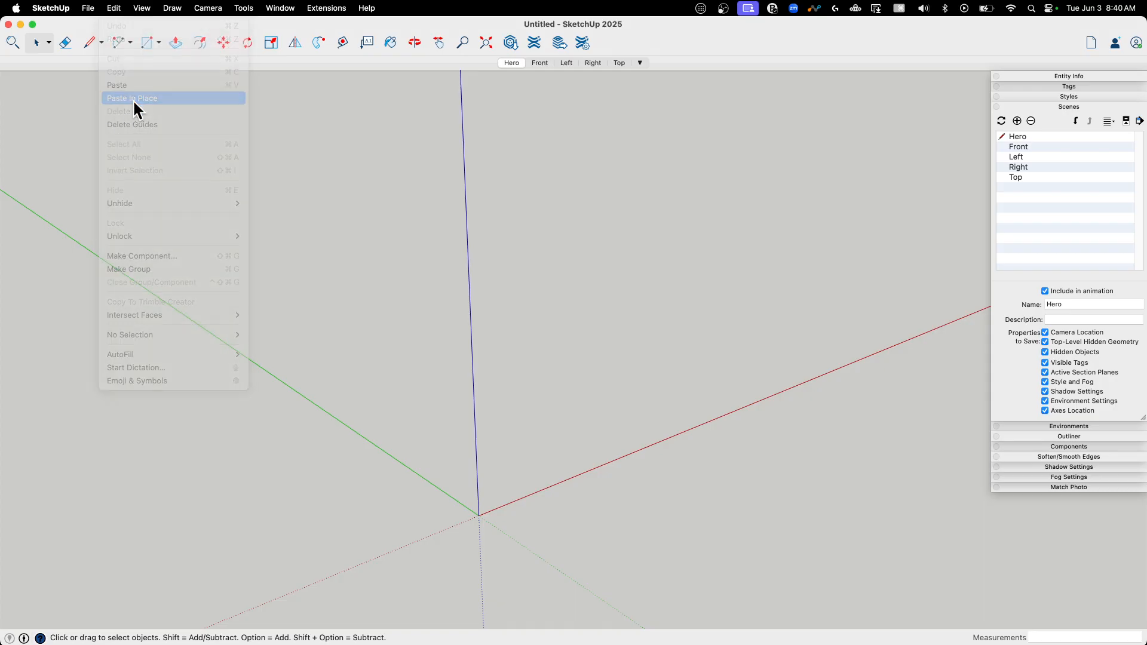
left_click(132, 97)
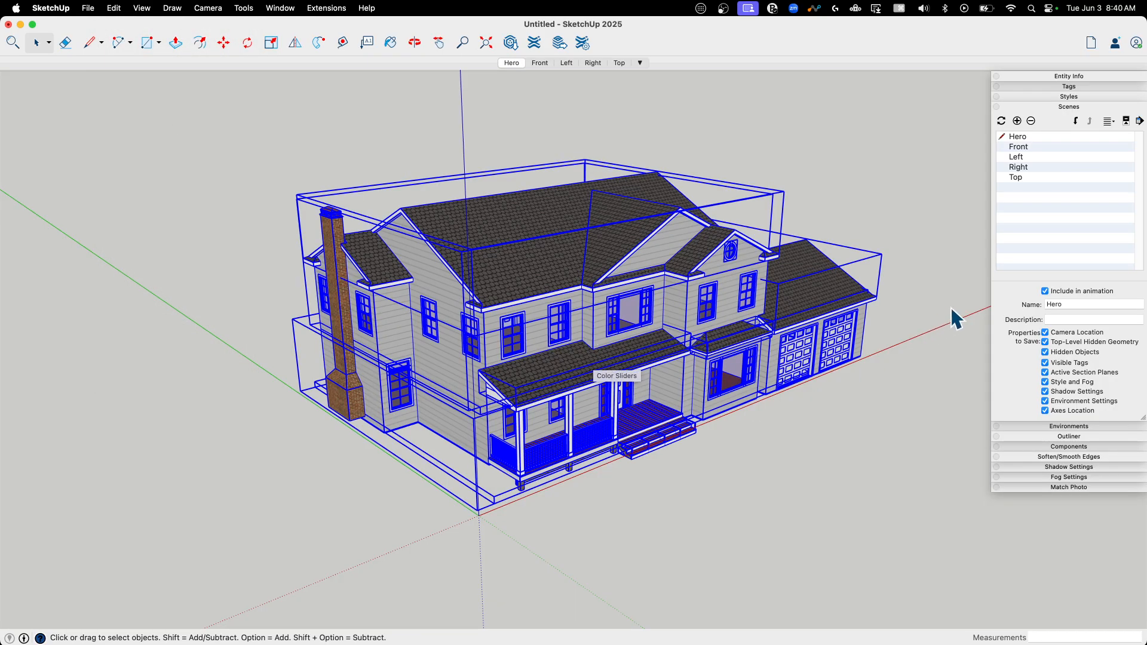
left_click(565, 63)
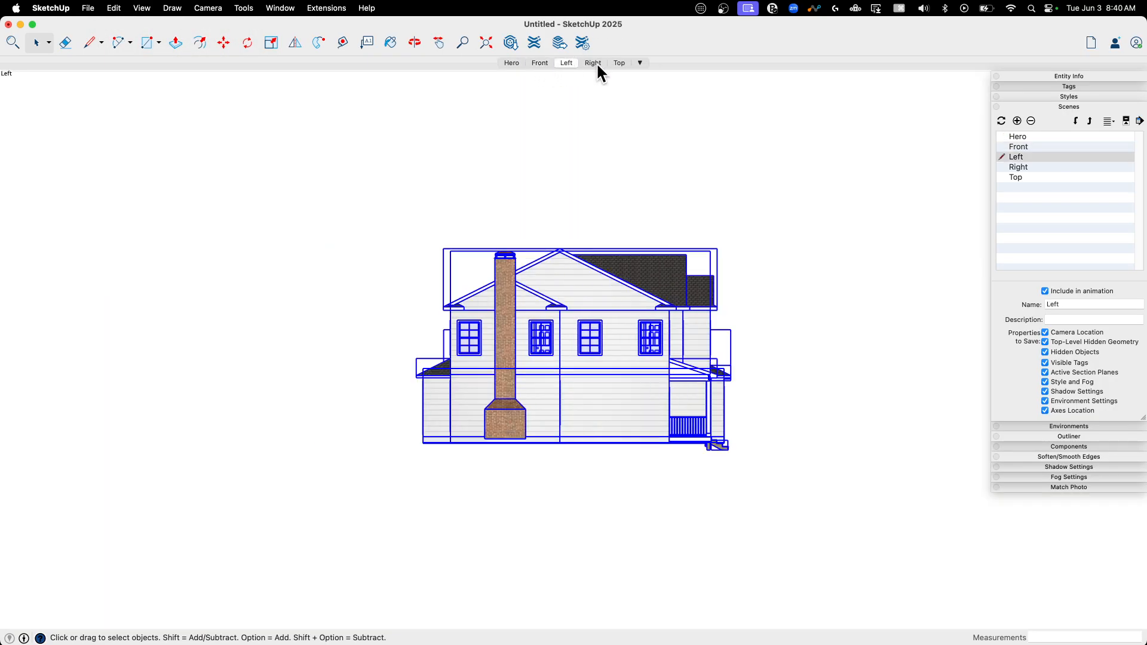
left_click(619, 62)
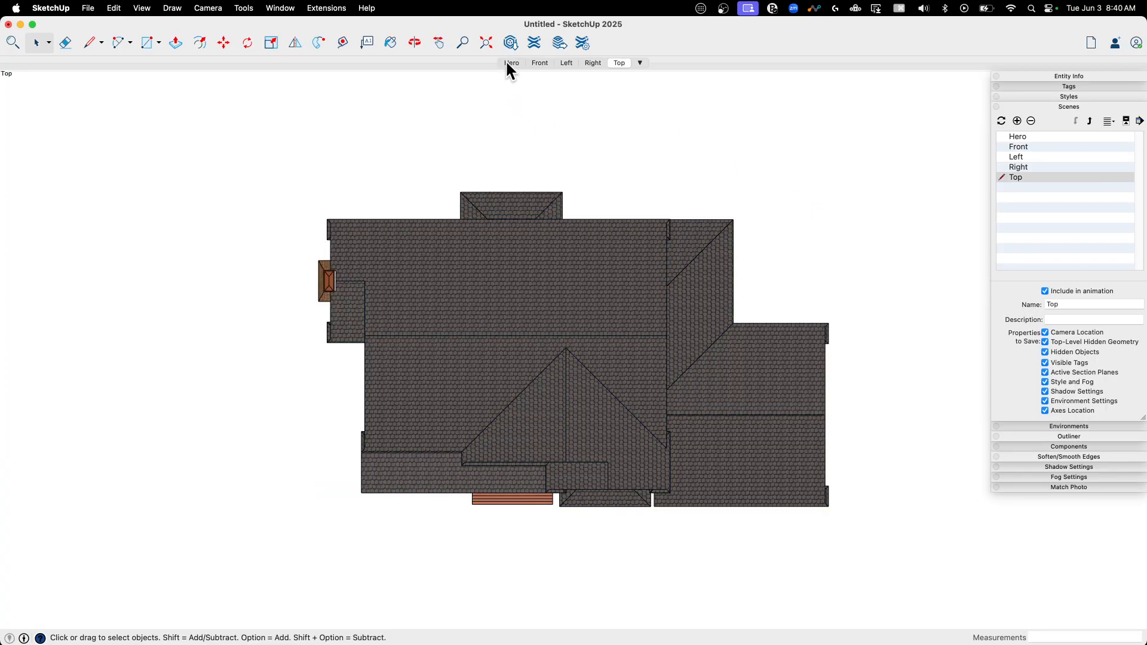
left_click(88, 9)
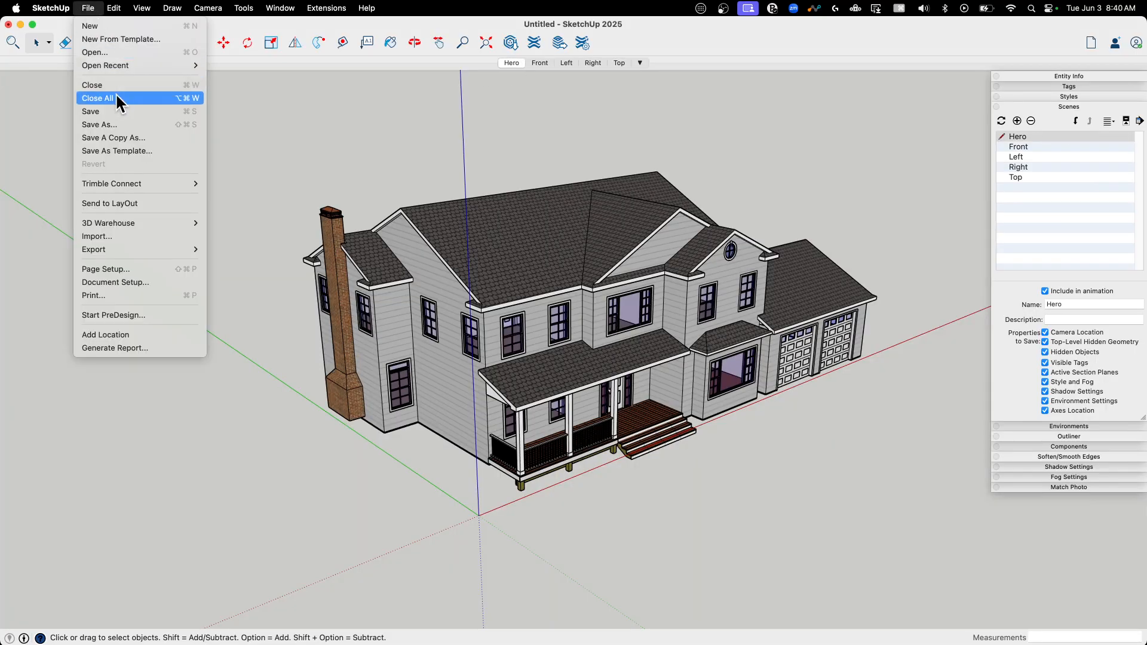
- Save the model to the Desktop as 'House'
left_click(99, 124)
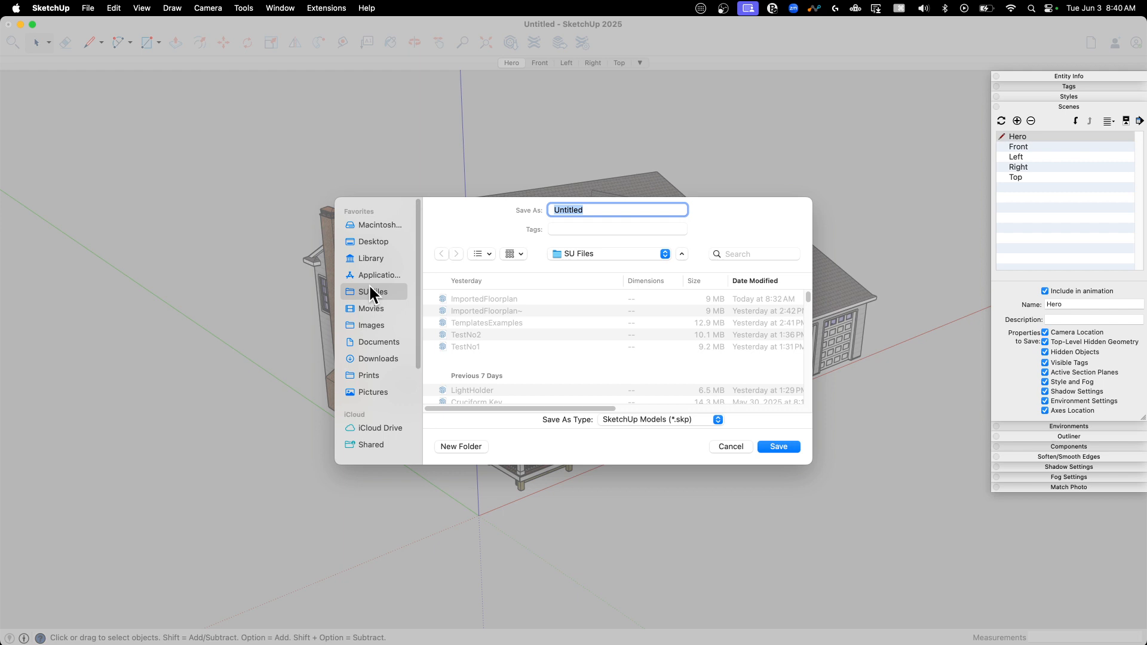
left_click(373, 241)
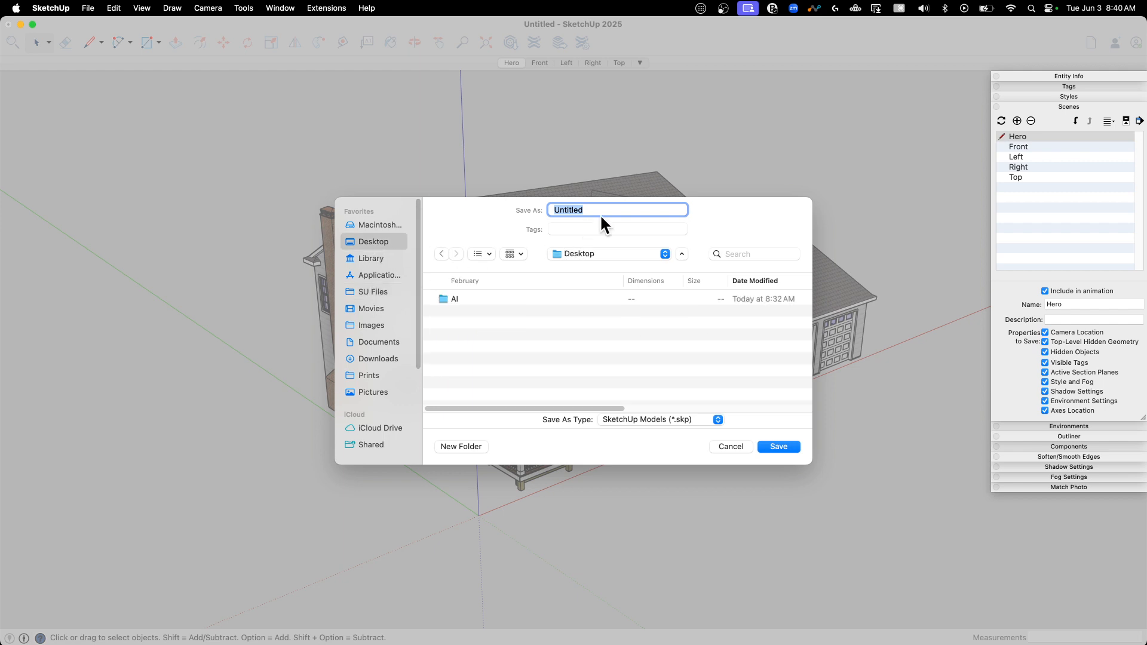
type("Model")
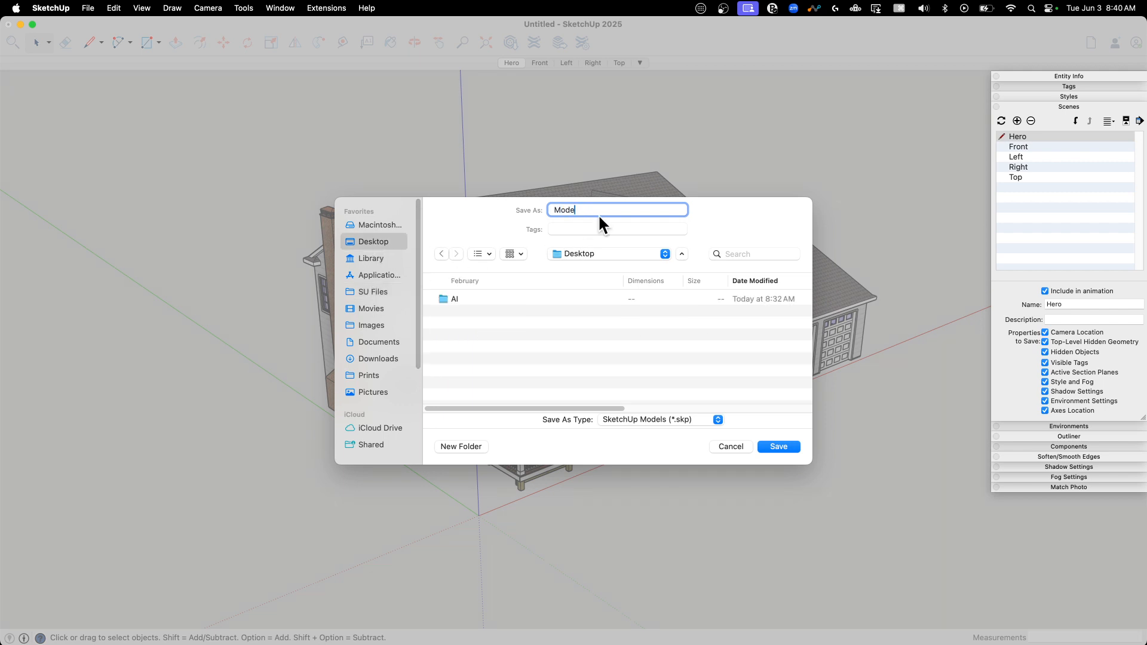
type("House")
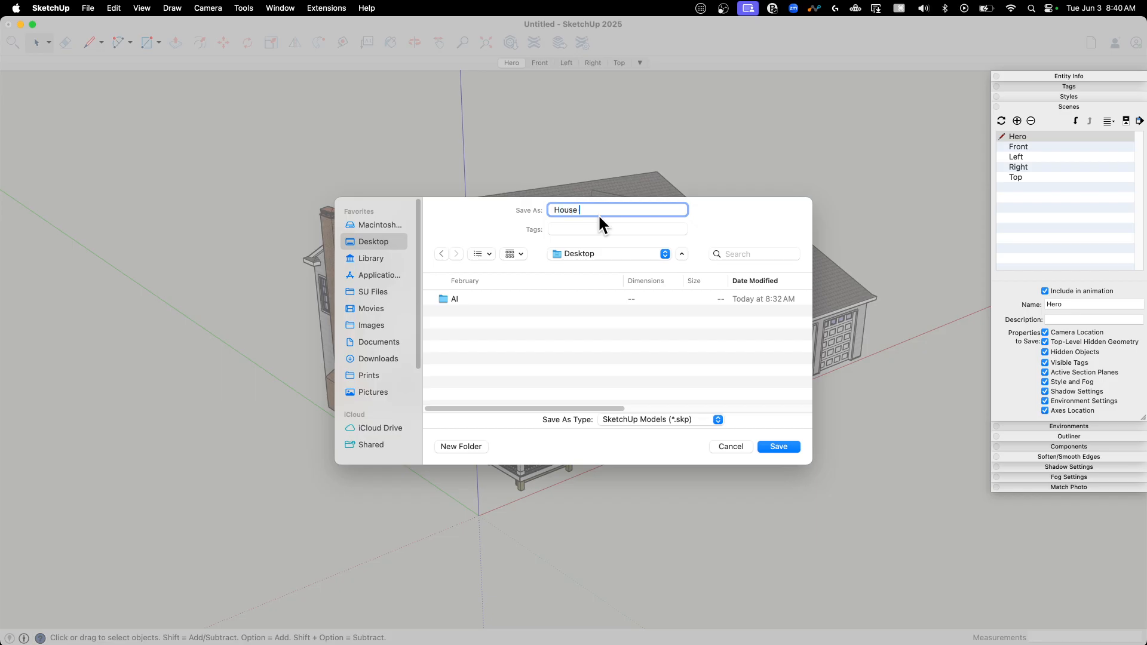
left_click(778, 446)
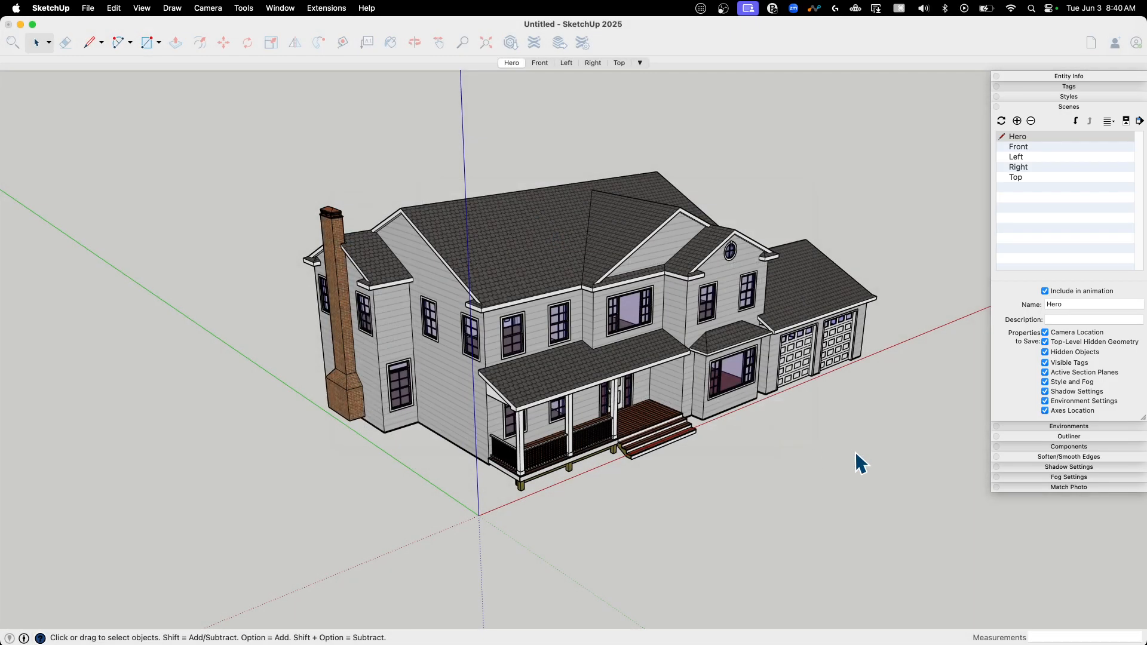
- Start a new empty model, switch to TemplatesExamples and select the second house
left_click(87, 9)
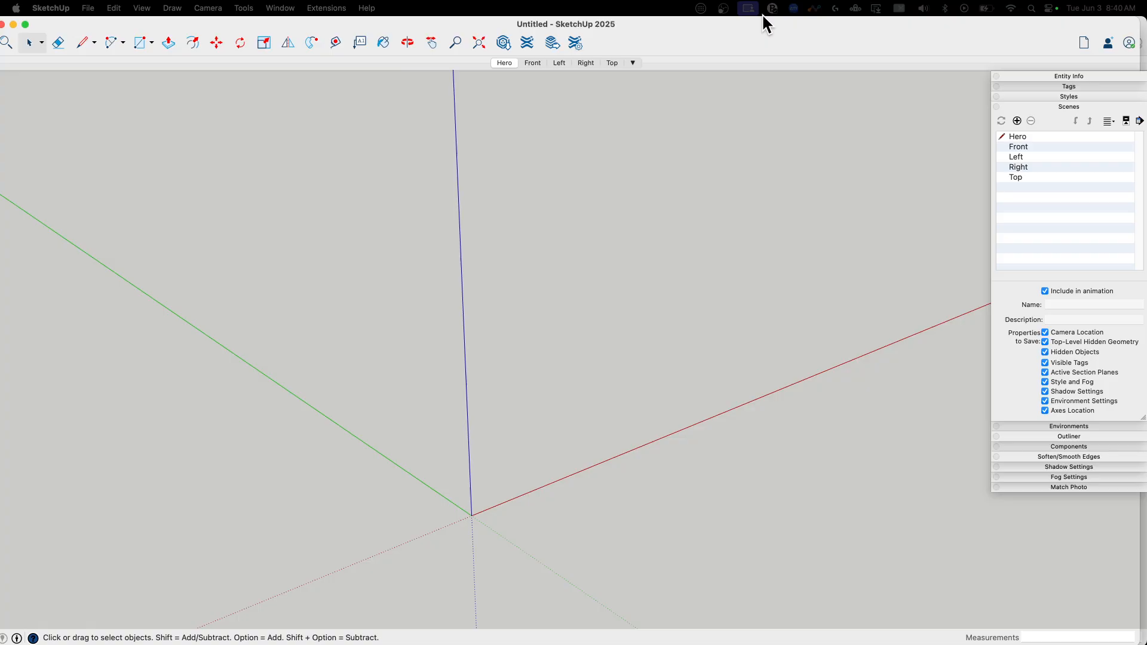
left_click(279, 8)
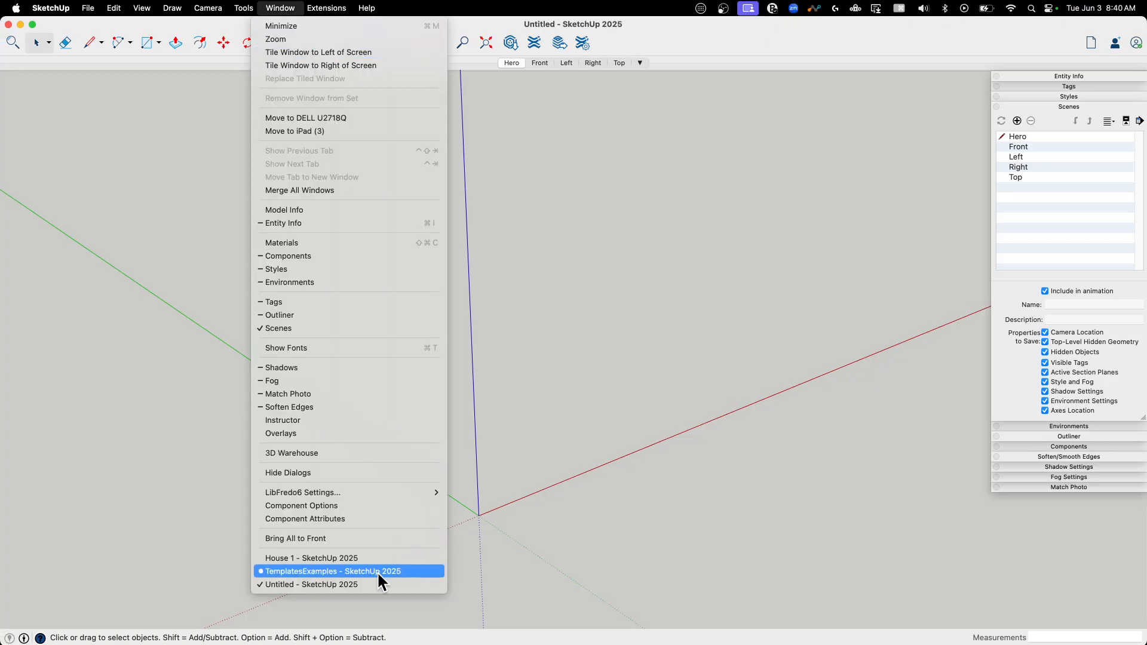
mouse_move(383, 581)
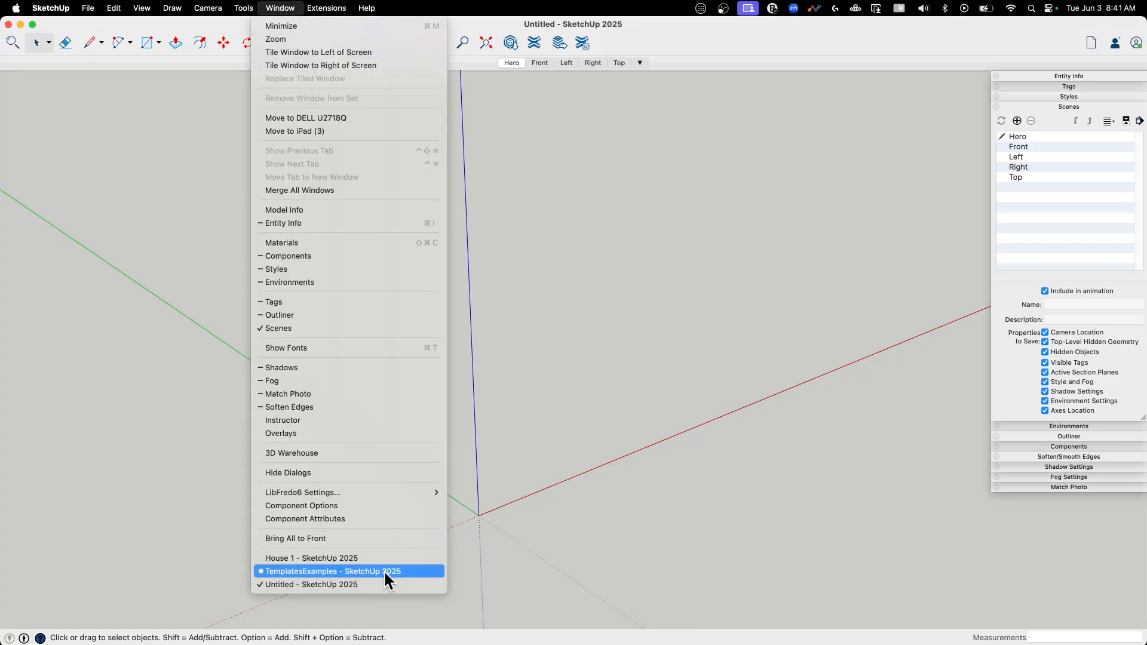
left_click(332, 571)
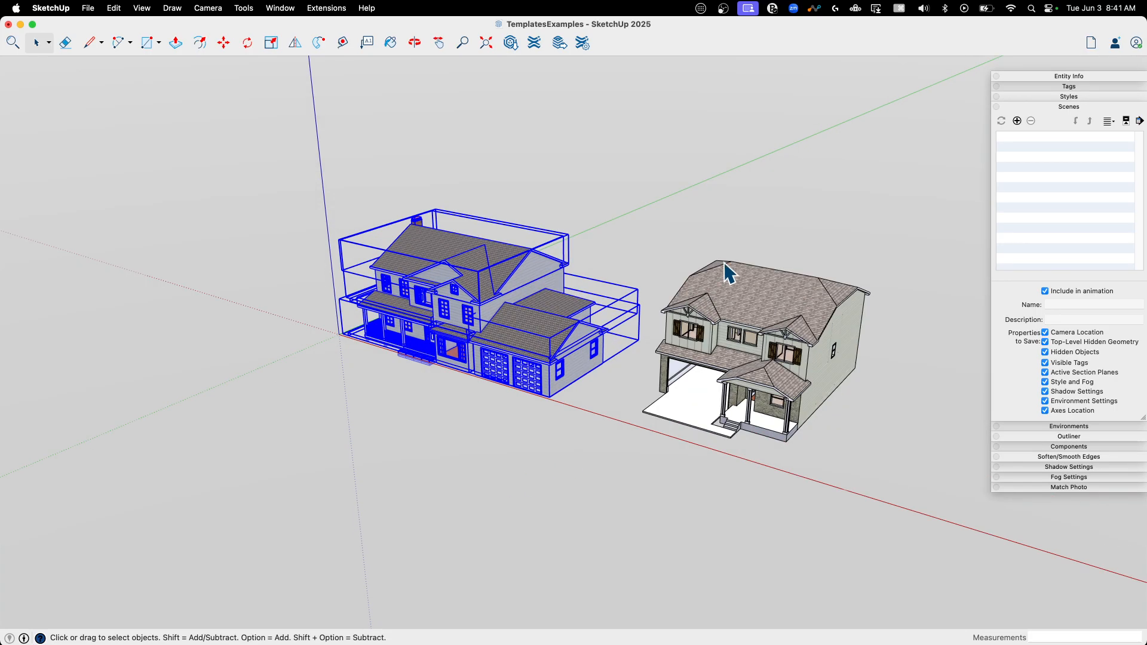
left_click(765, 330)
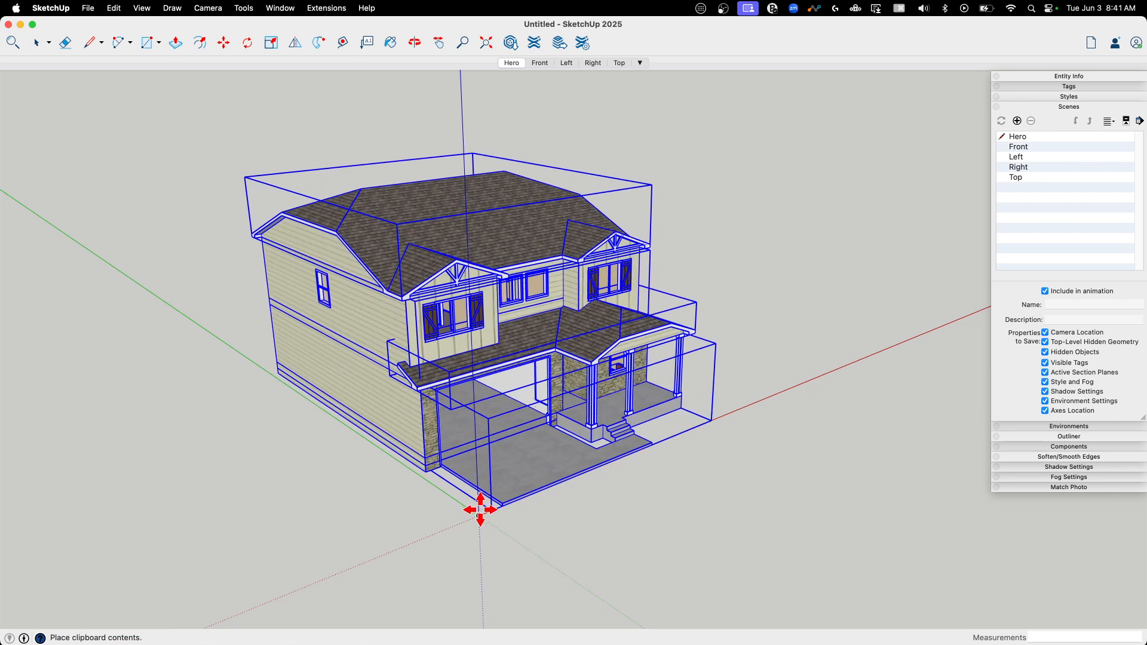
- Review the pasted second house in the Front, Right, Top and Hero scenes
left_click(539, 62)
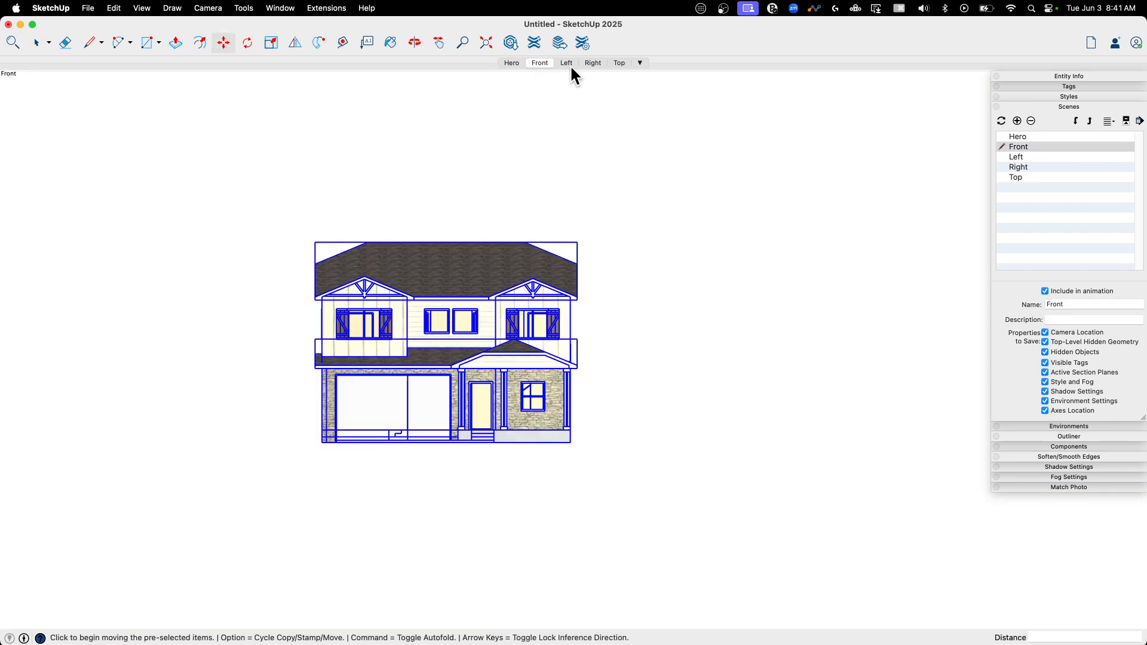
left_click(593, 62)
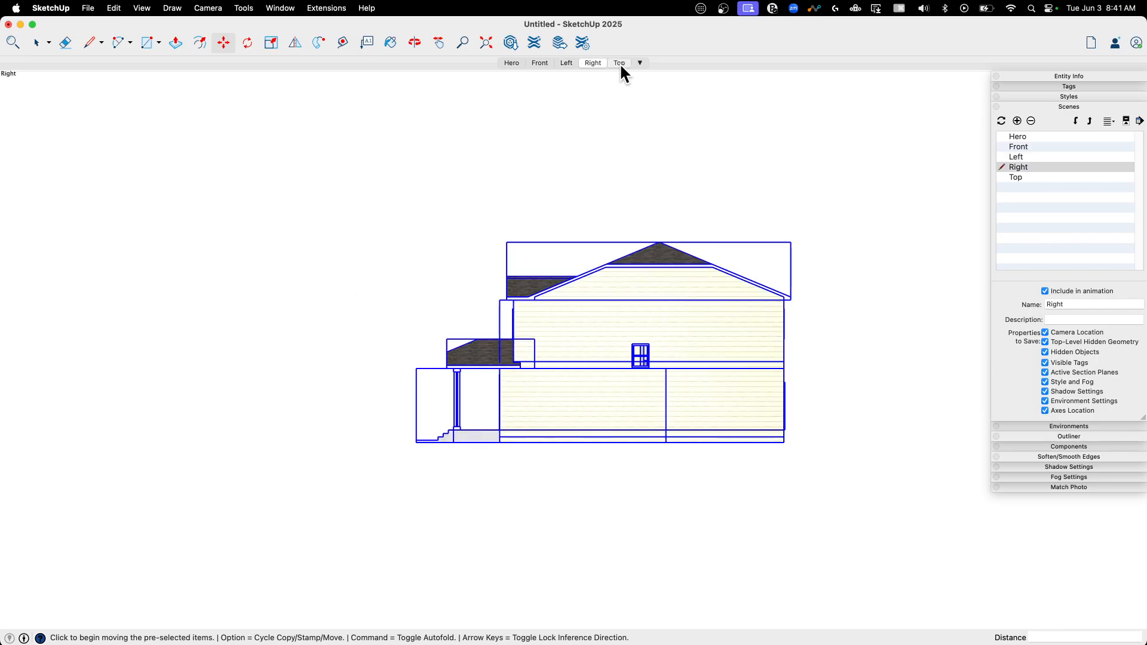
left_click(619, 64)
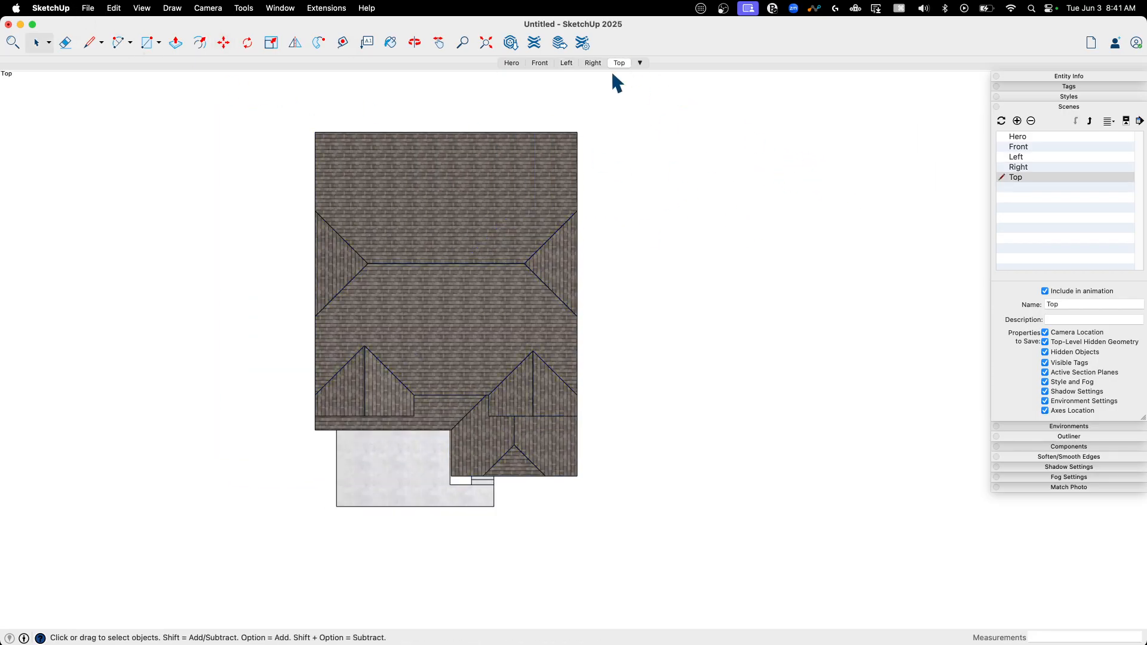
mouse_move(611, 356)
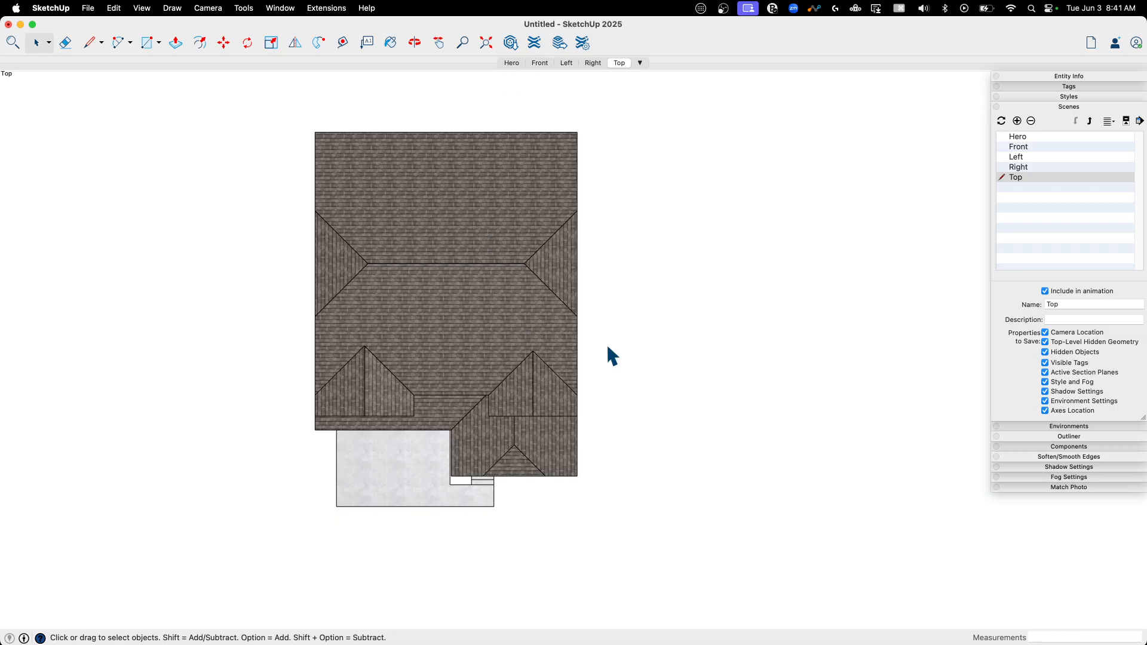
left_click(511, 64)
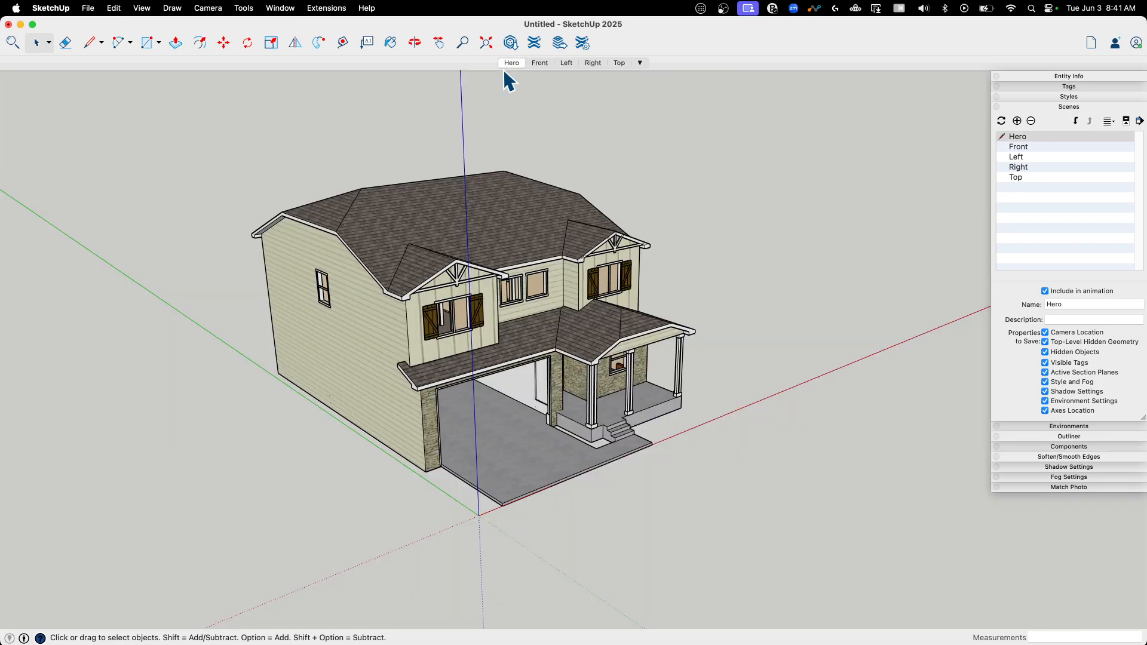
left_click(539, 62)
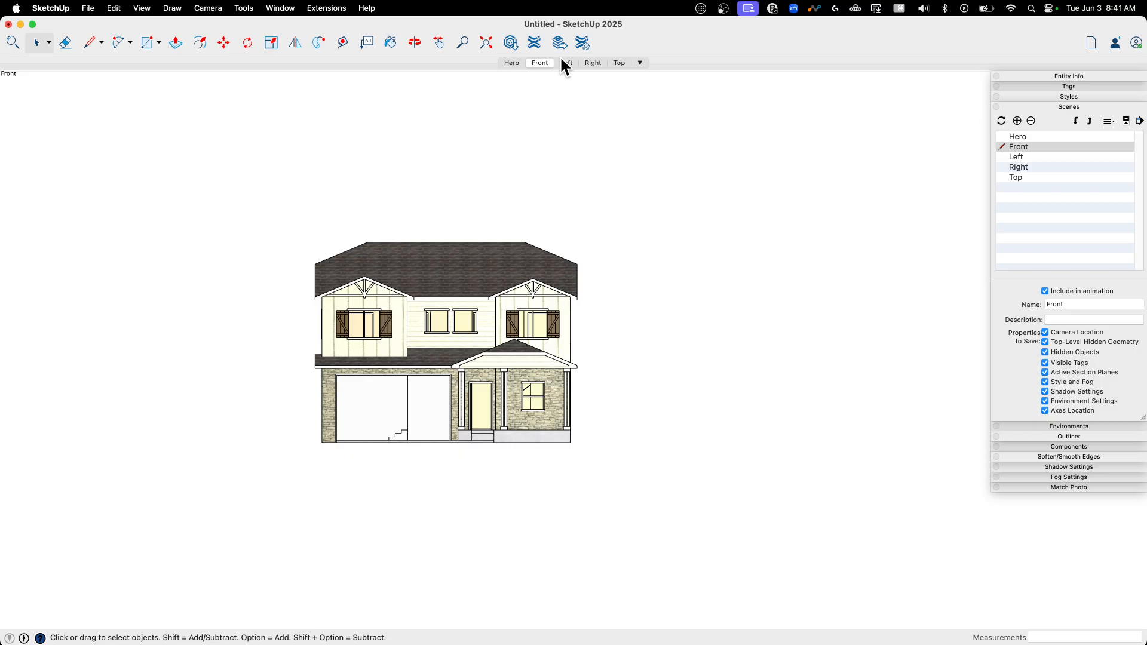
left_click(619, 63)
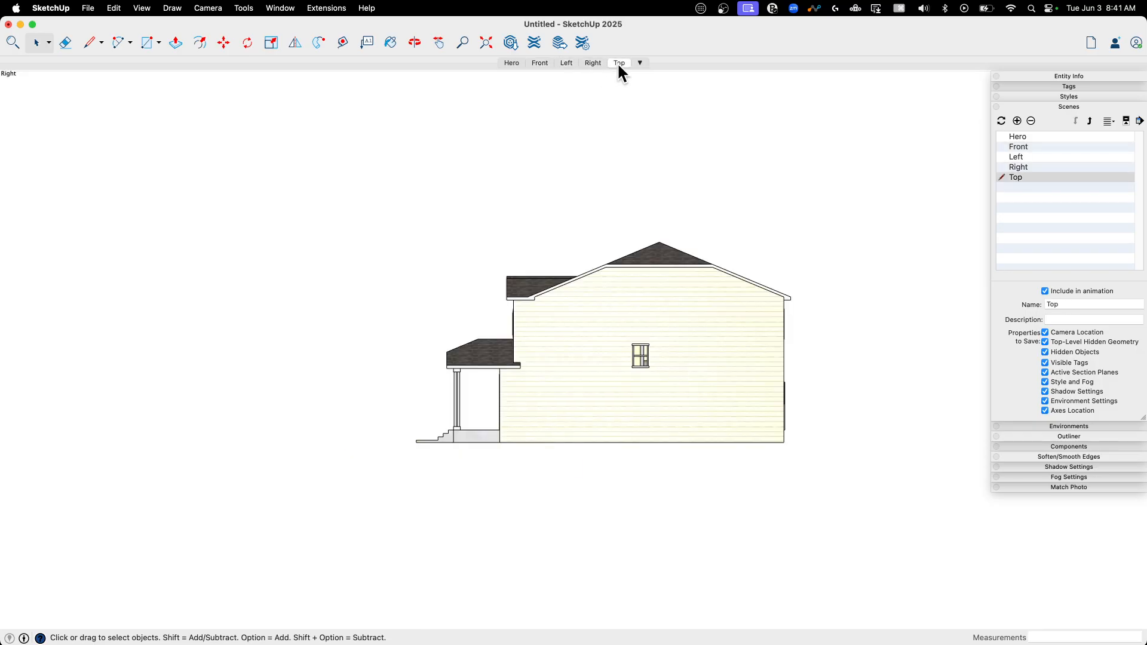
left_click(619, 63)
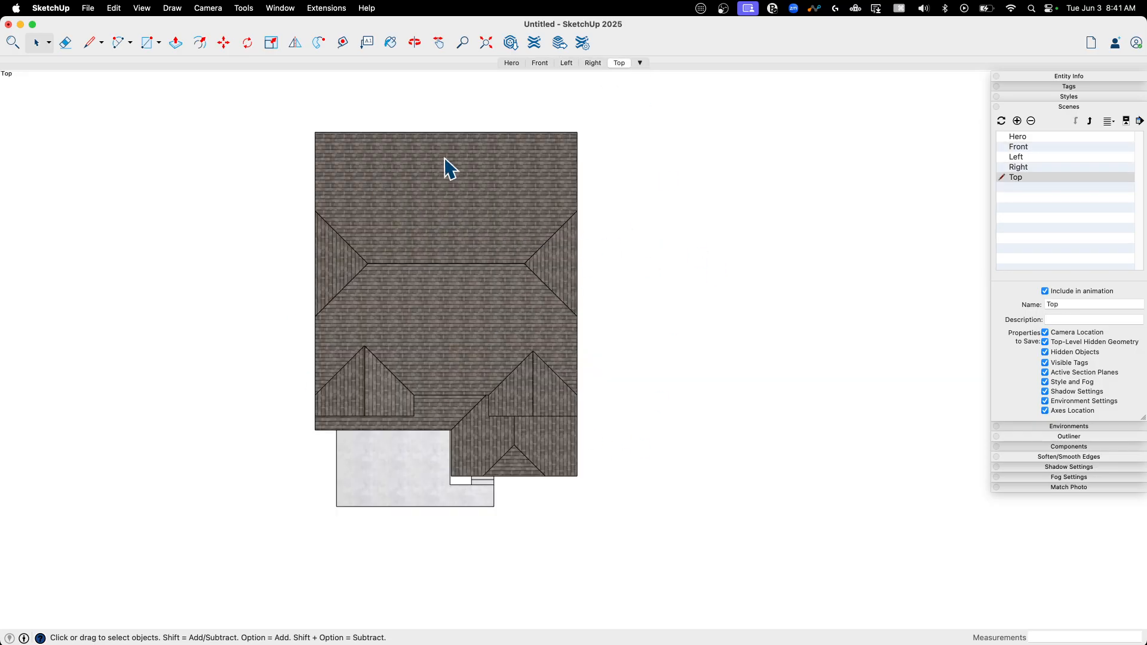
mouse_move(729, 359)
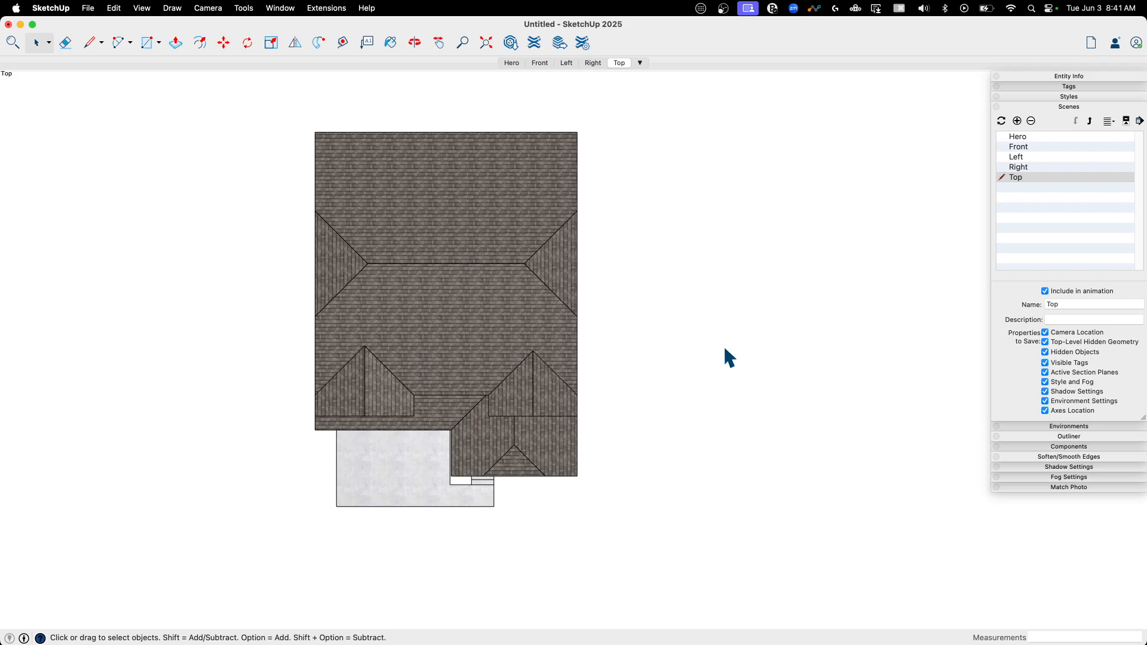
mouse_move(381, 490)
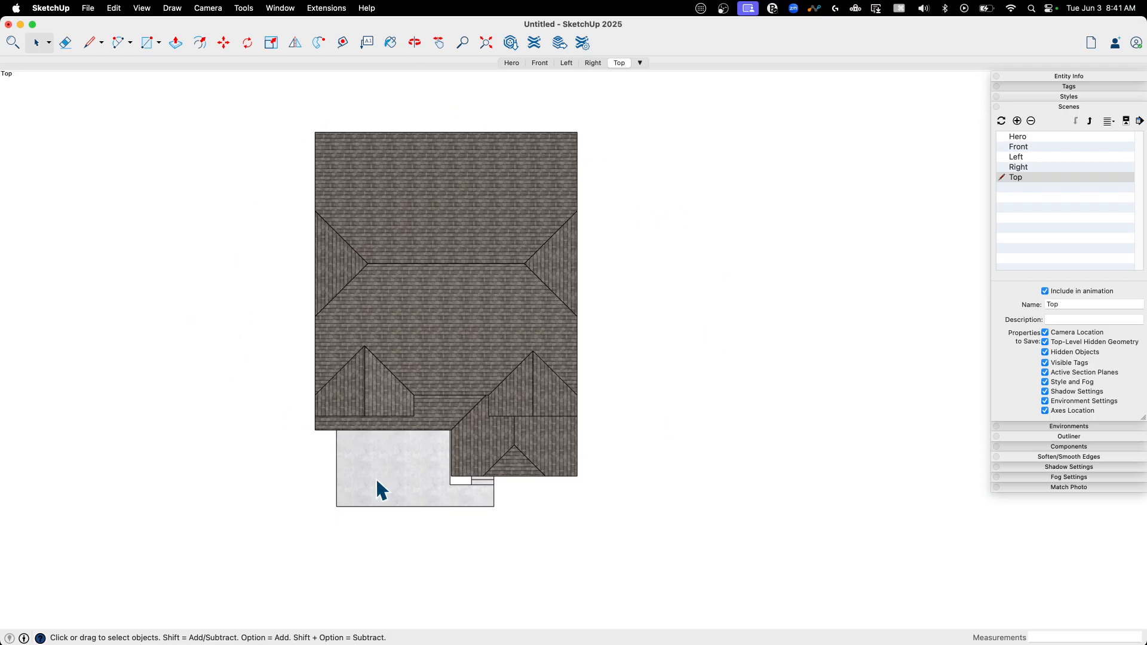
mouse_move(474, 69)
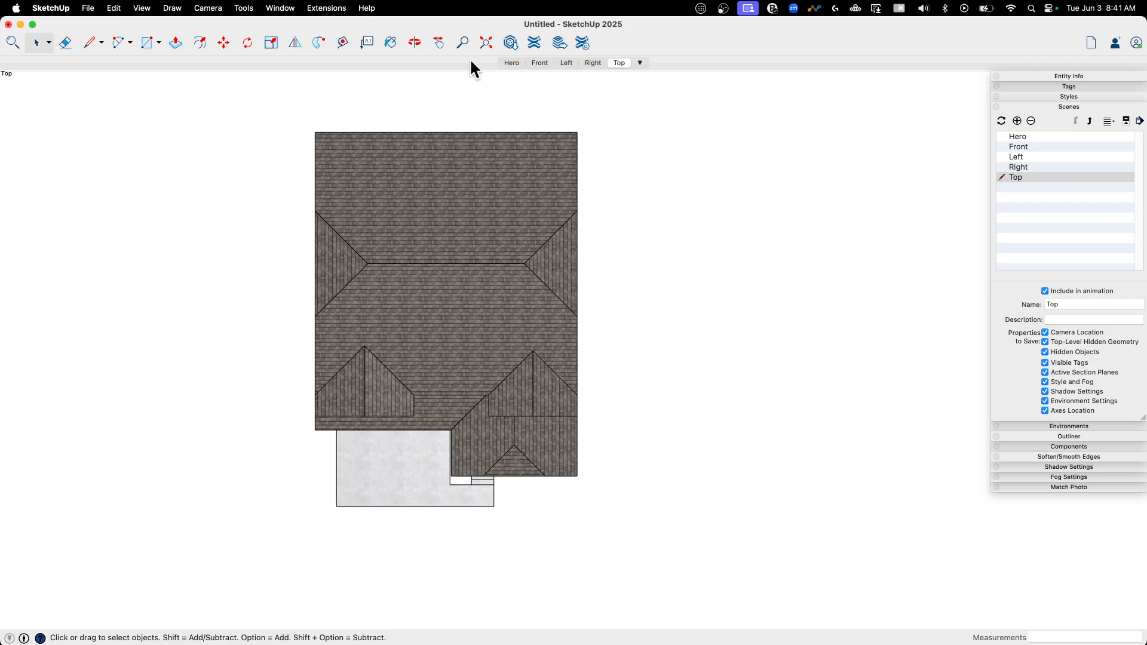
mouse_move(366, 51)
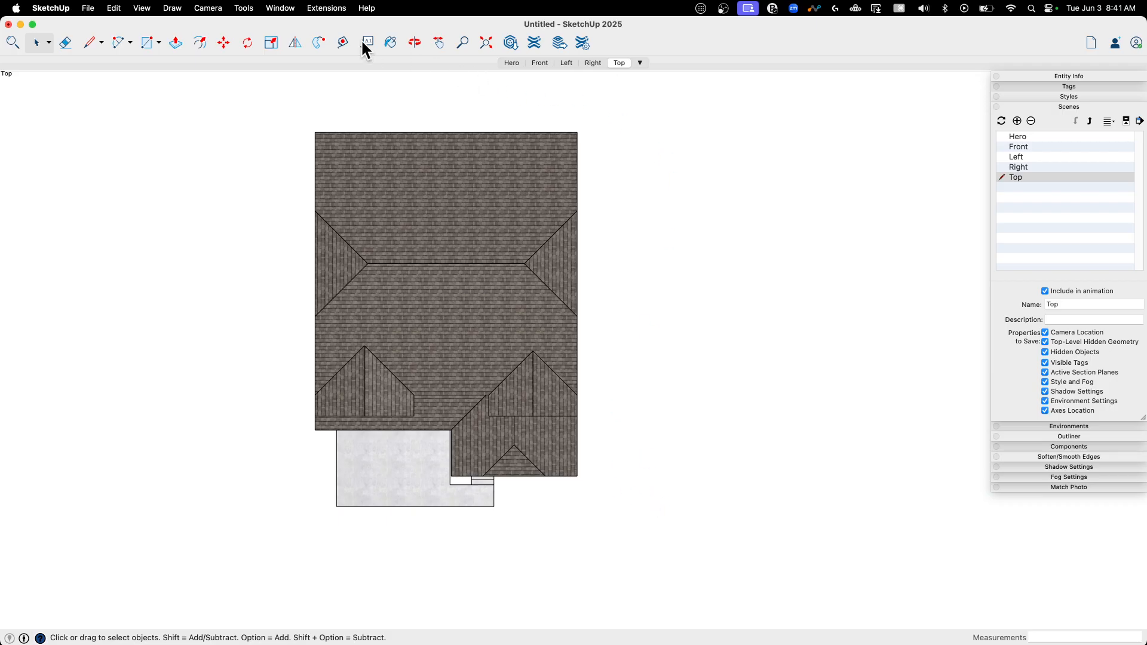
mouse_move(438, 245)
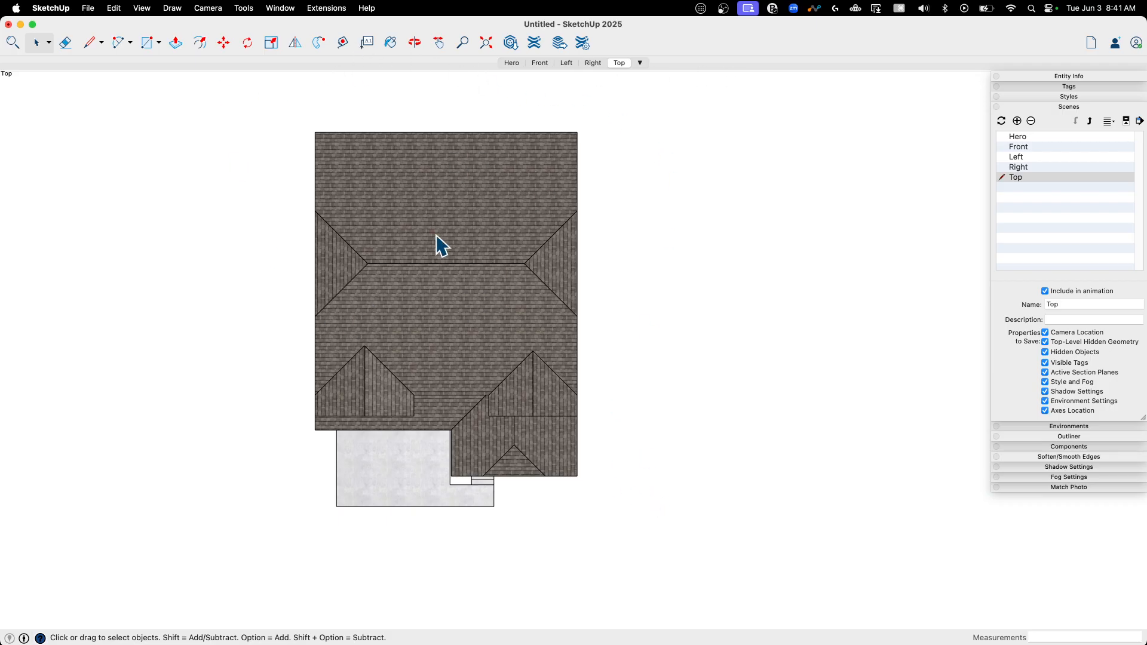
left_click(88, 8)
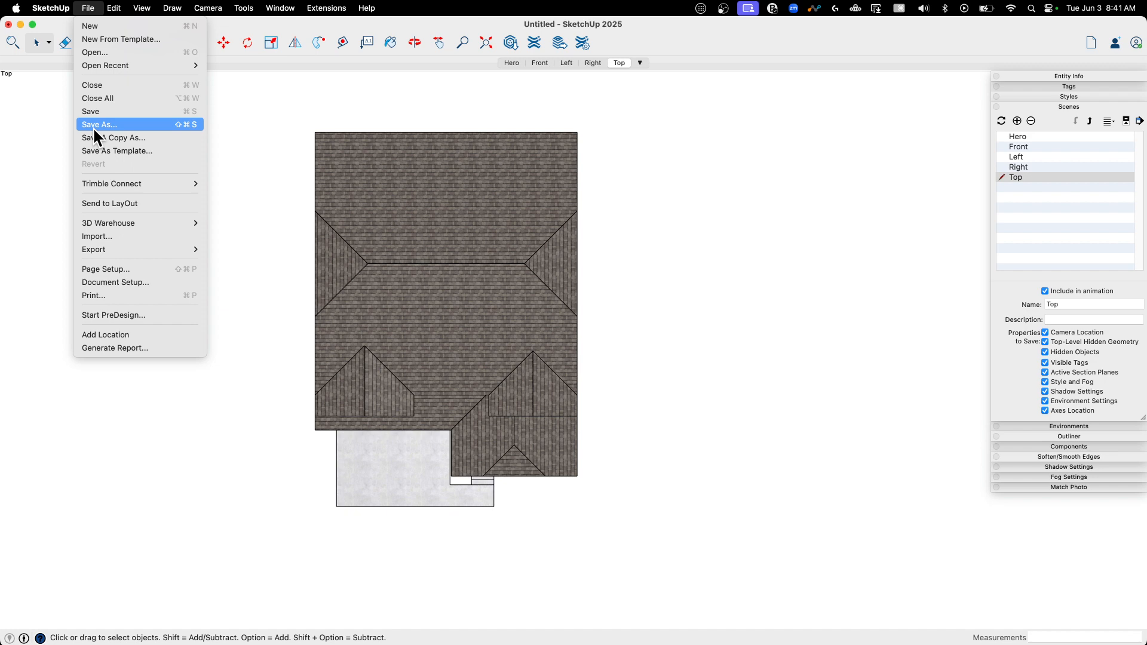
- Save the model to the Desktop as 'House 2'
left_click(100, 124)
type("House 2")
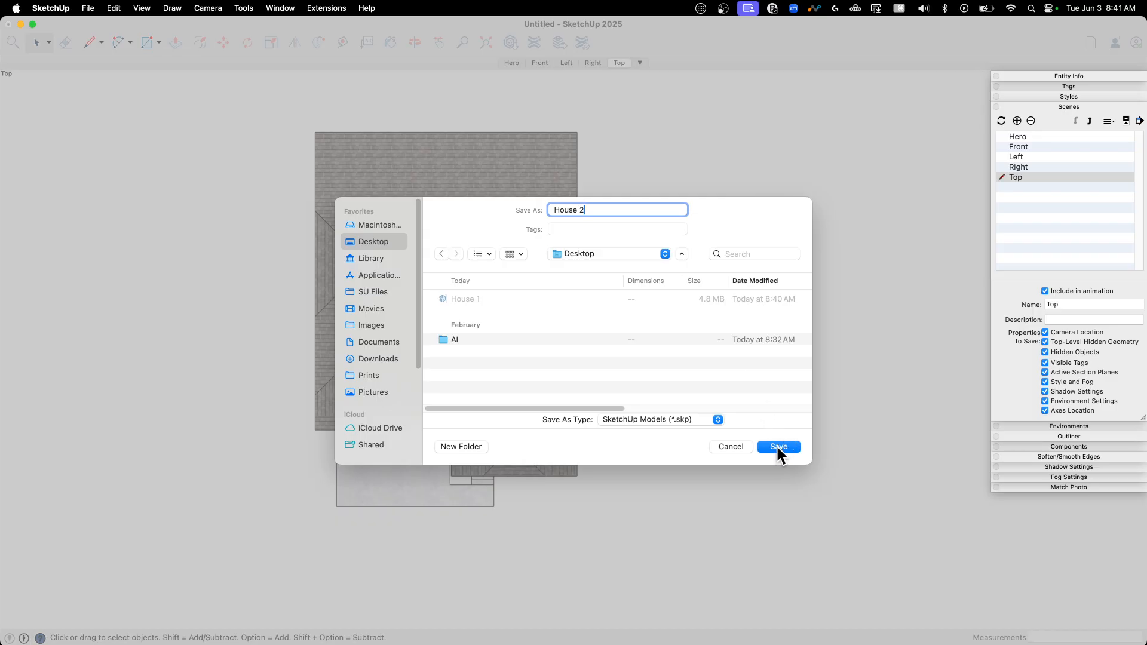
left_click(778, 446)
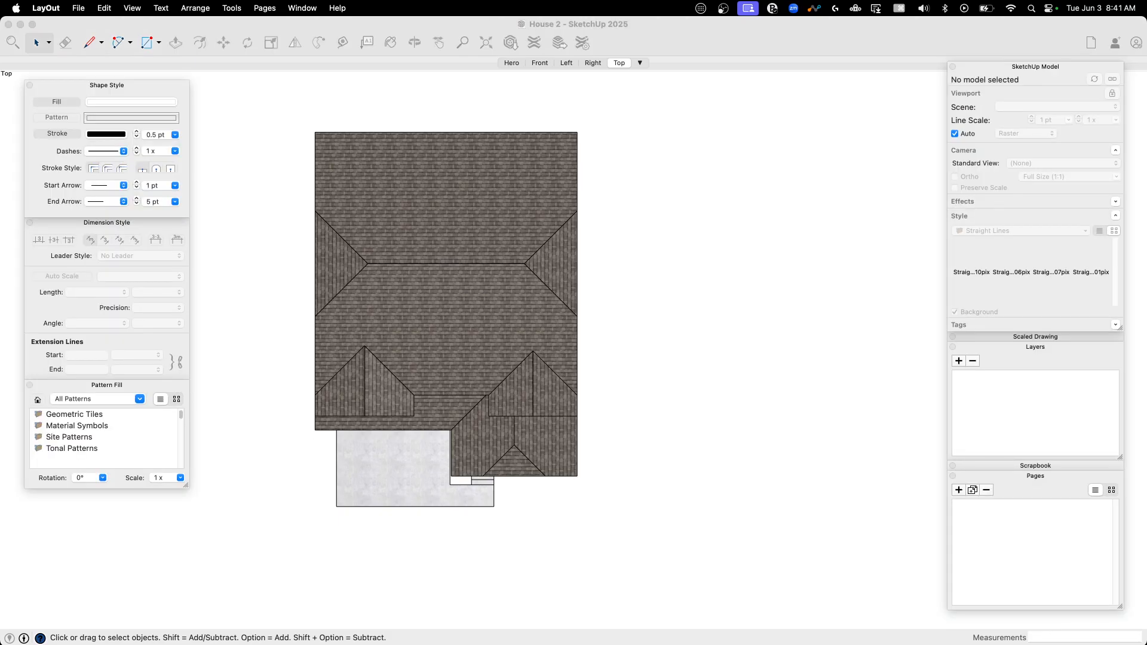
mouse_move(78, 31)
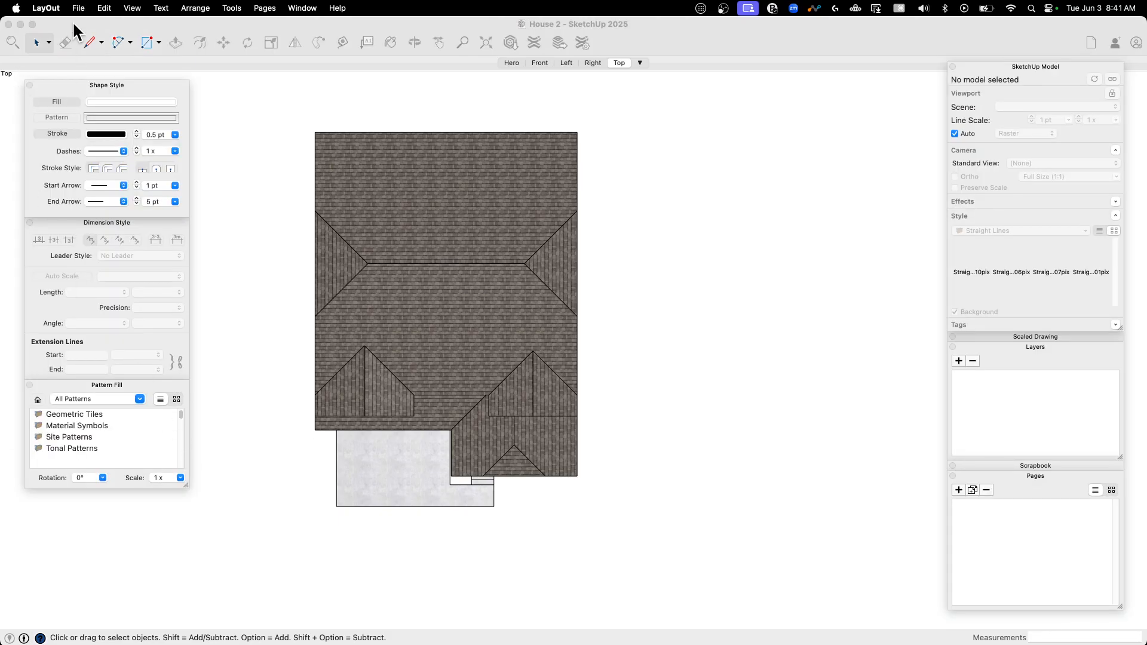
- Create a new LayOut document from the Modern ArchD Landscape template
left_click(78, 9)
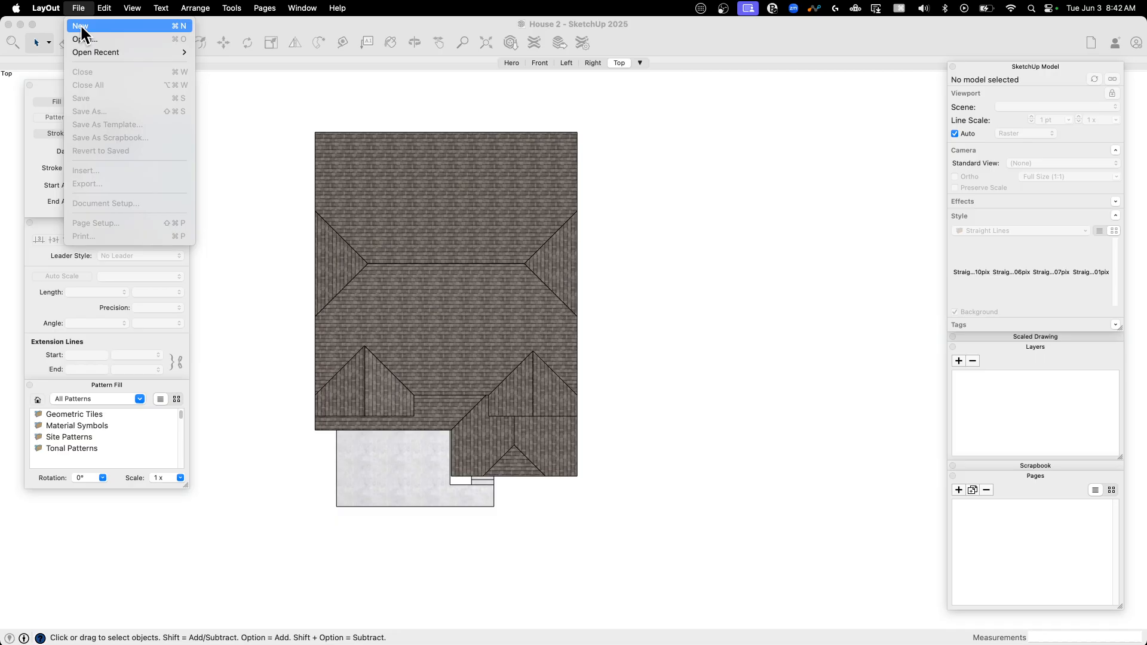
left_click(80, 25)
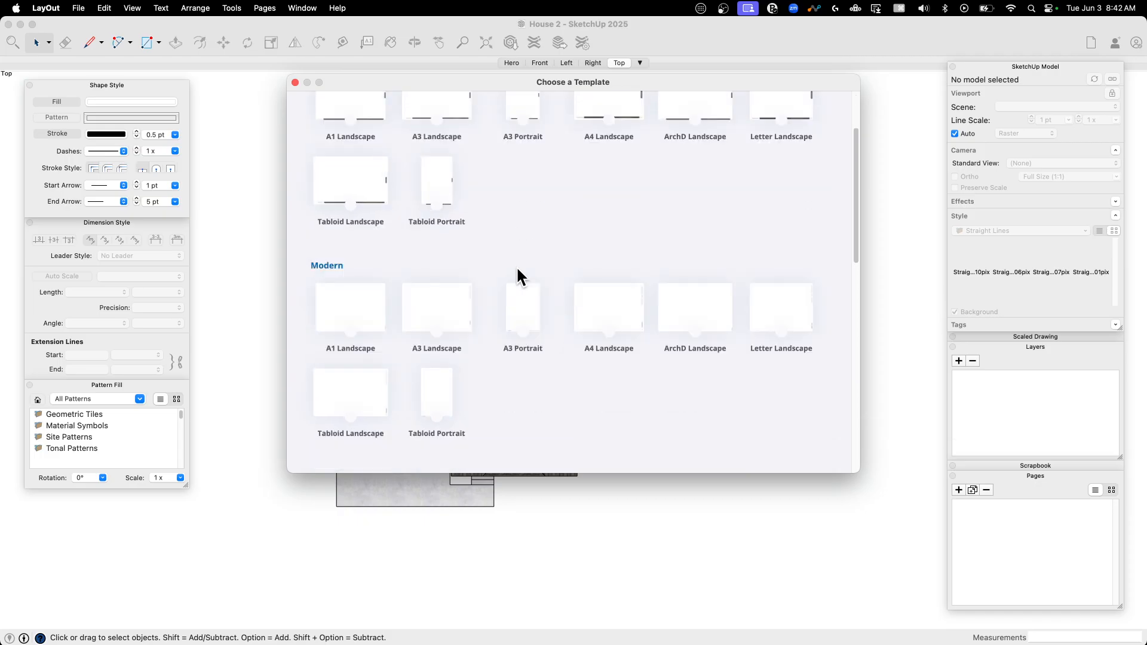
scroll("down", 3)
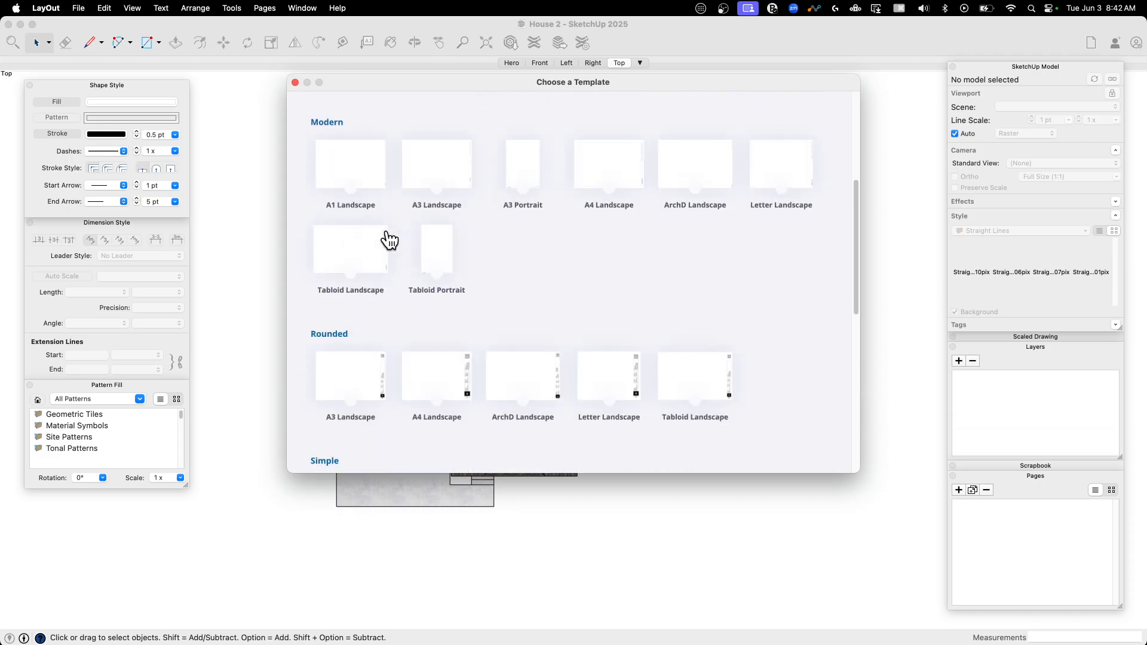
mouse_move(716, 173)
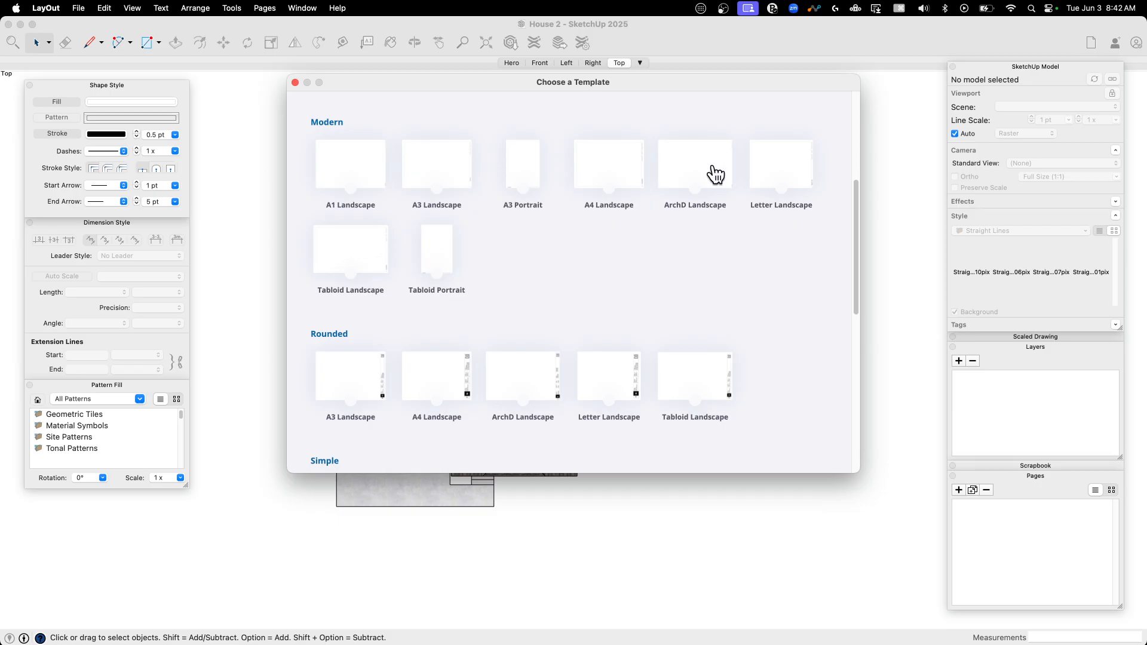
mouse_move(862, 471)
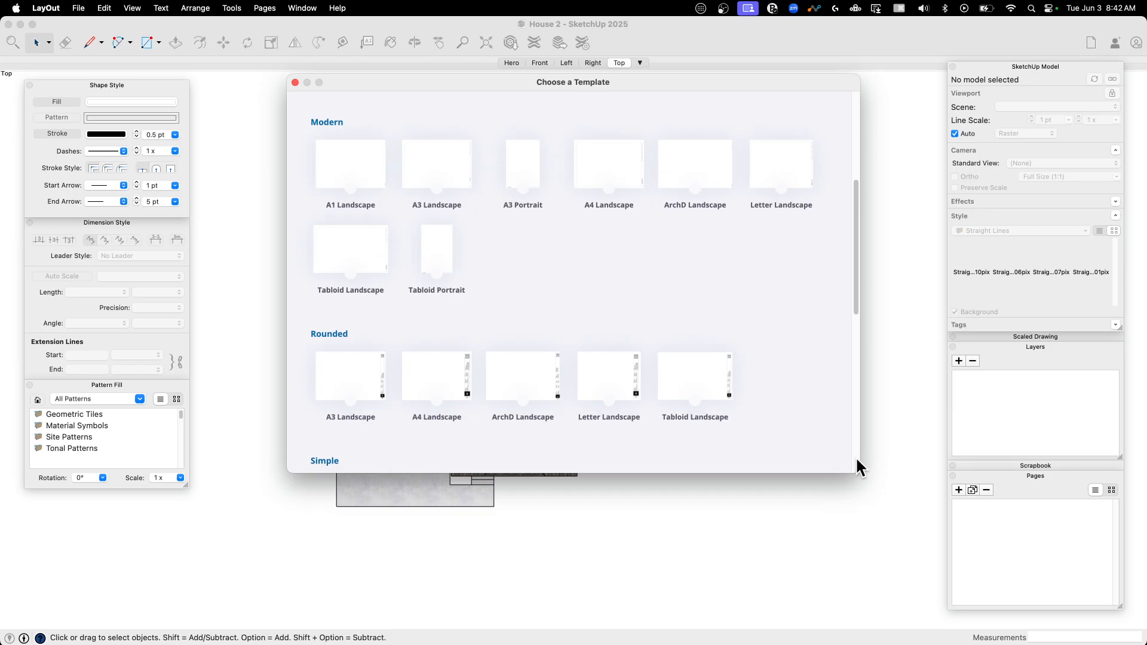
mouse_move(686, 174)
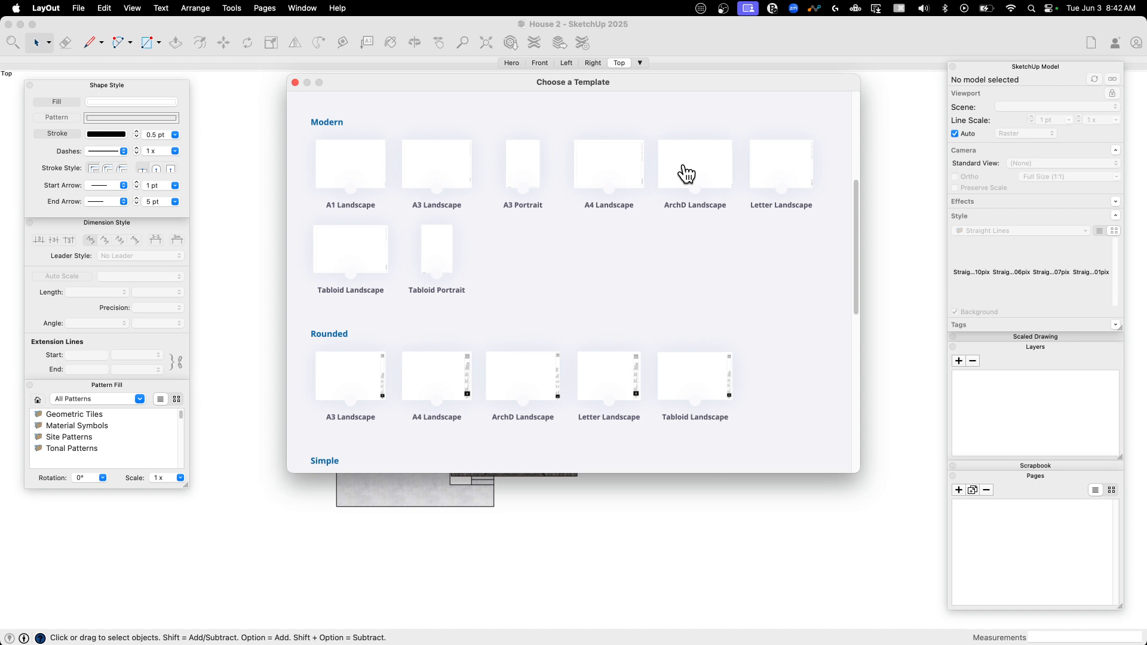
scroll("down", 3)
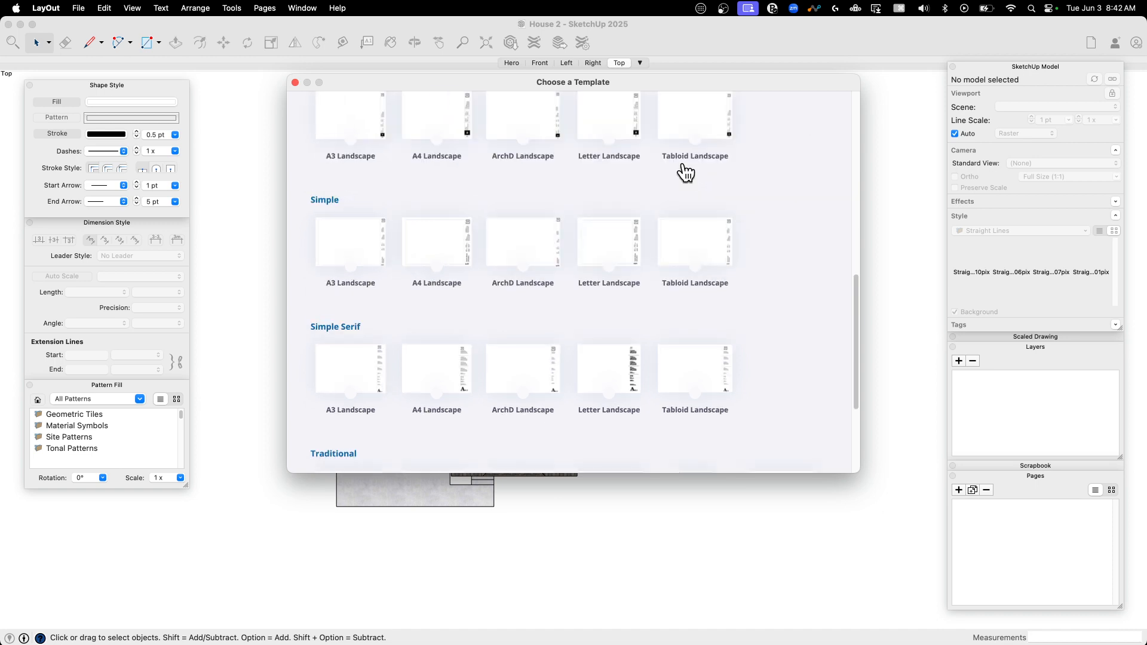
scroll("down", 3)
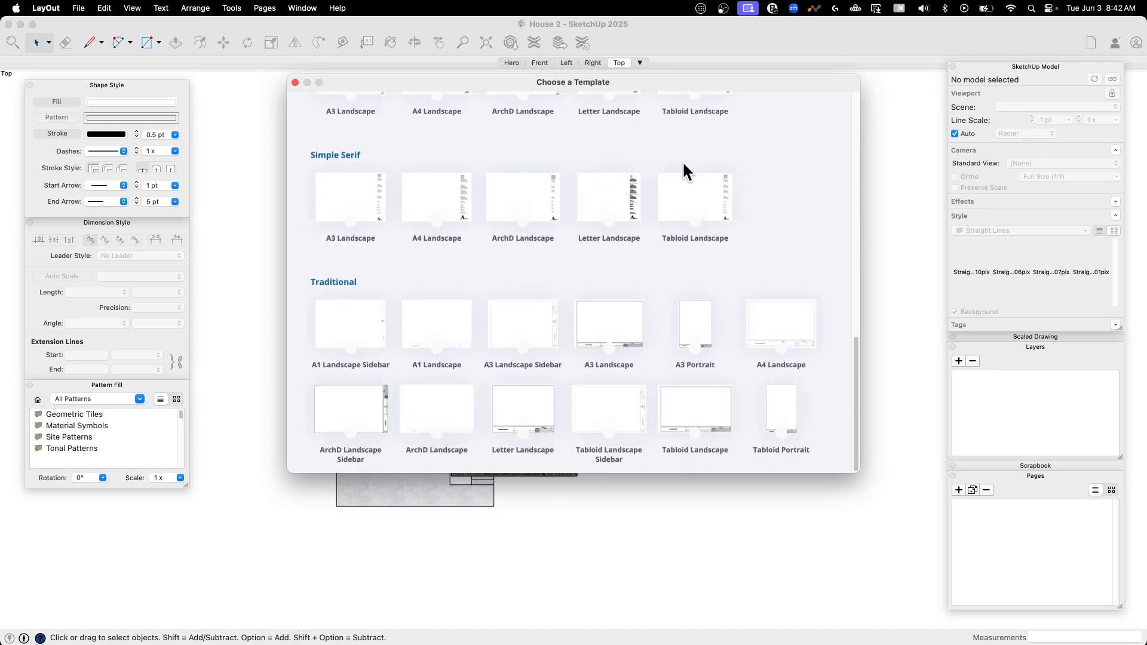
left_click(448, 105)
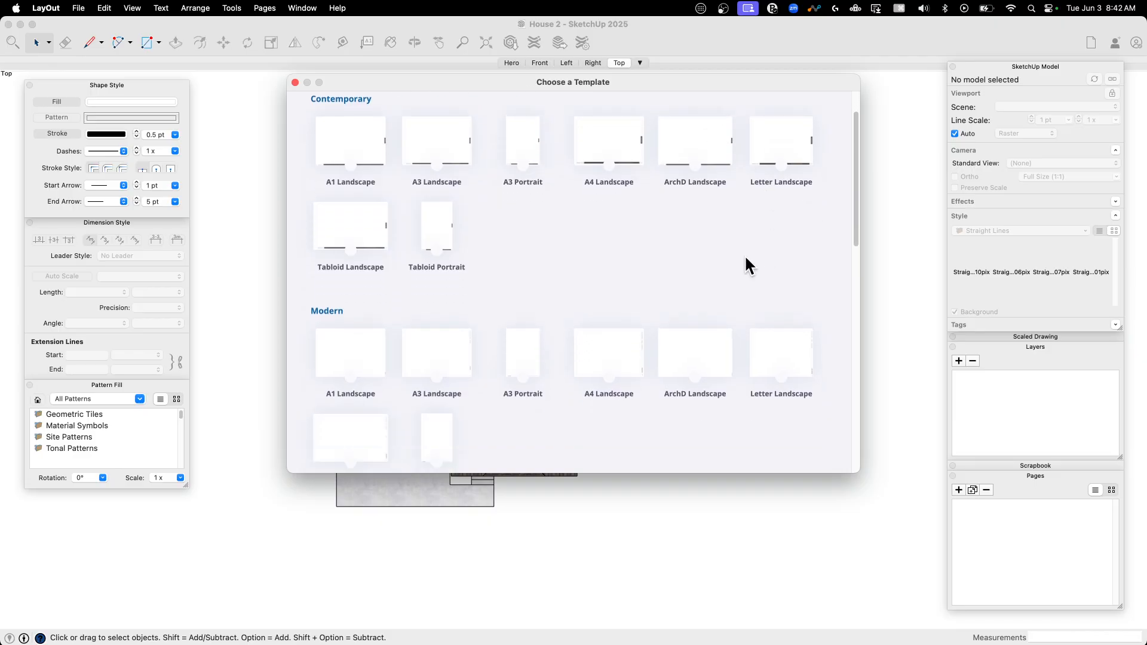
mouse_move(699, 361)
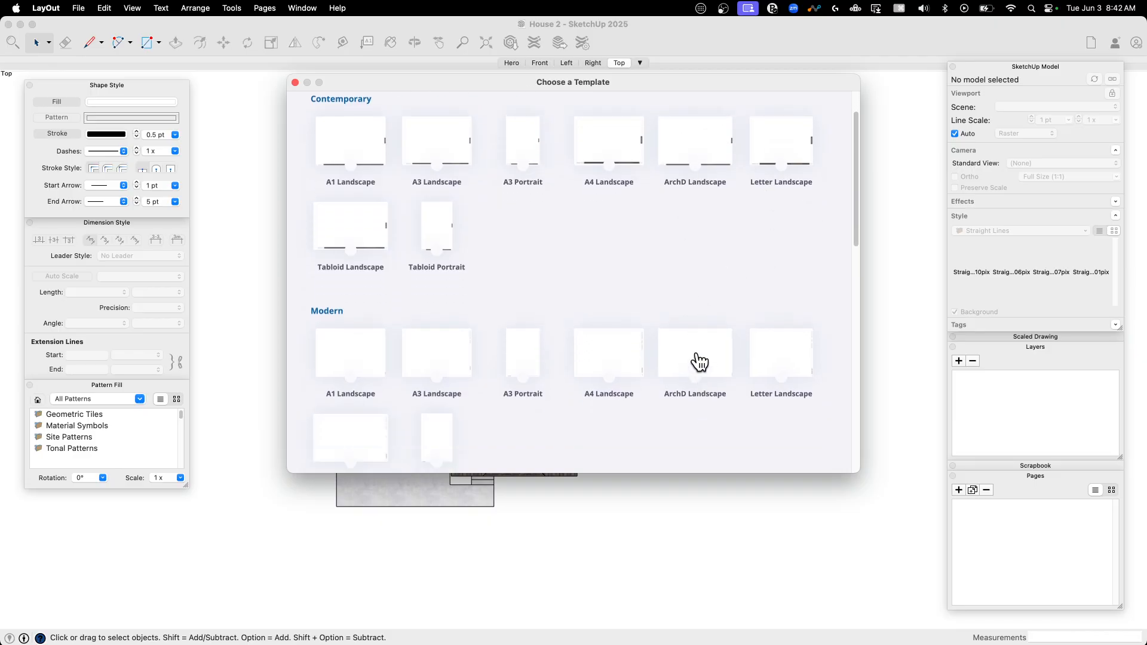
left_click(694, 355)
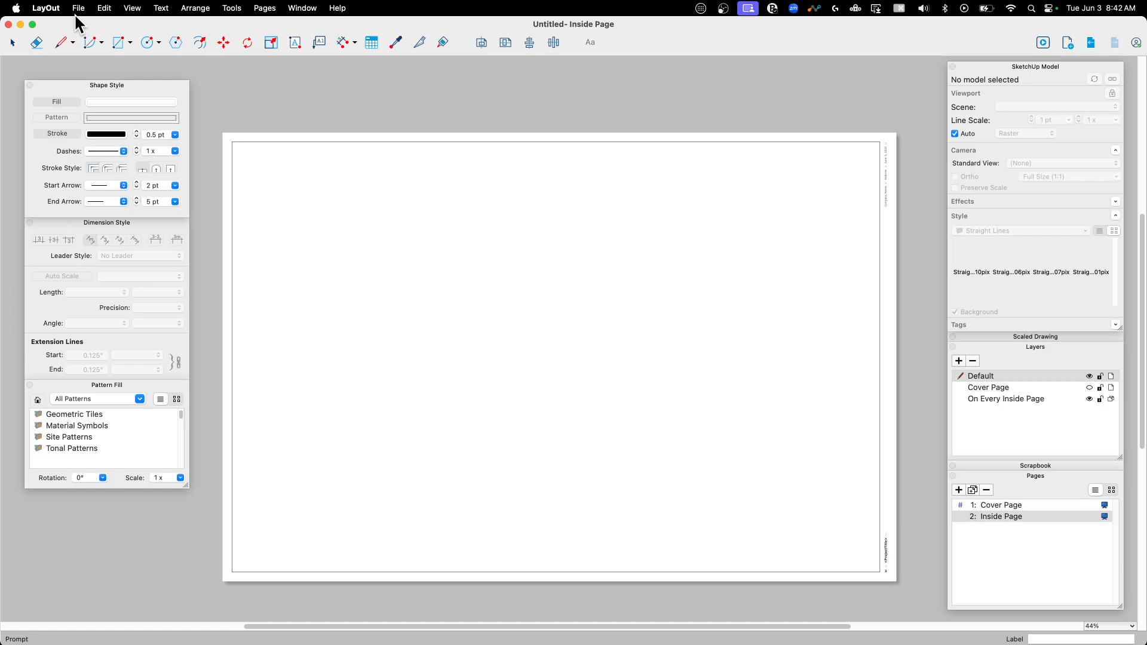
- Insert the House 1 model from the Desktop onto the Inside Page
left_click(78, 8)
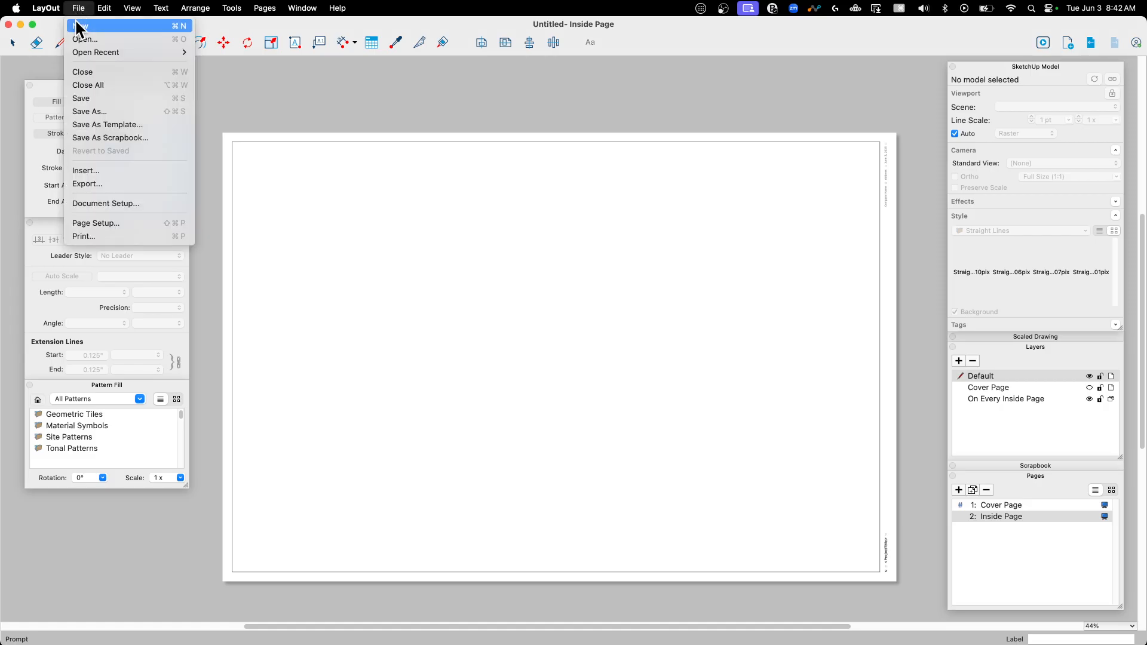
mouse_move(86, 170)
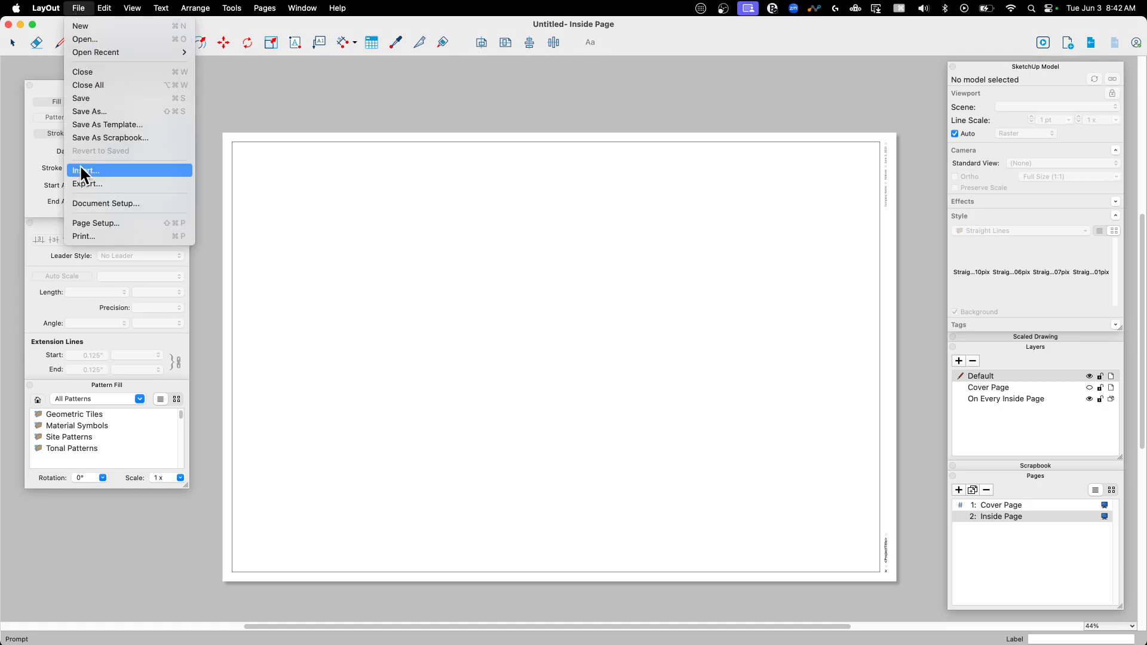
left_click(87, 171)
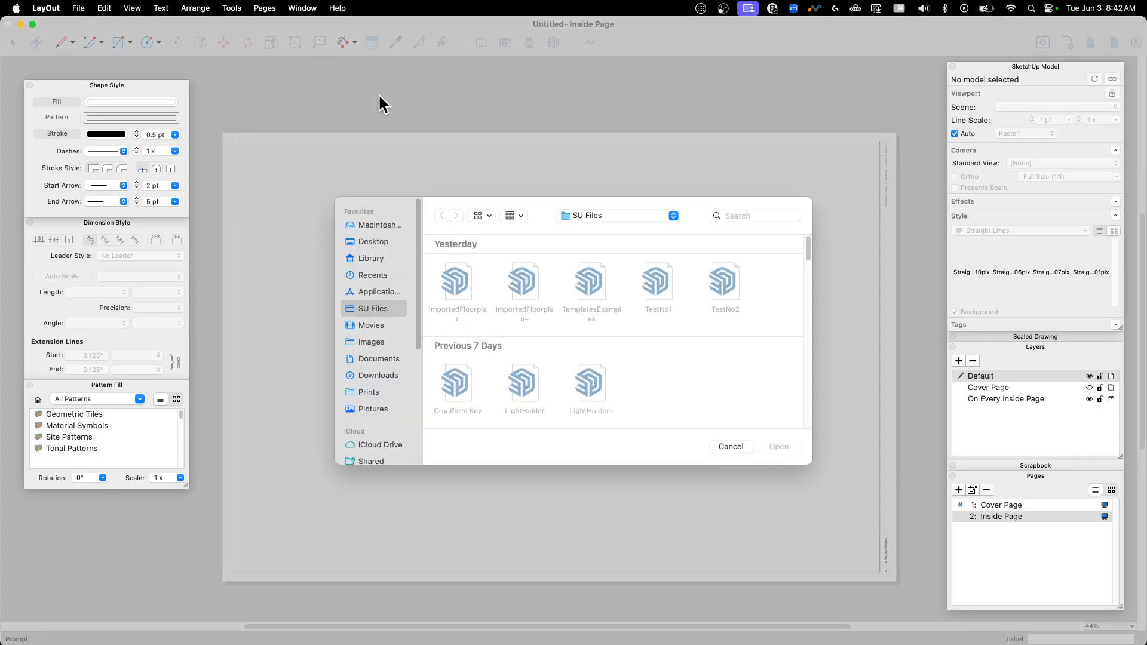
left_click(373, 242)
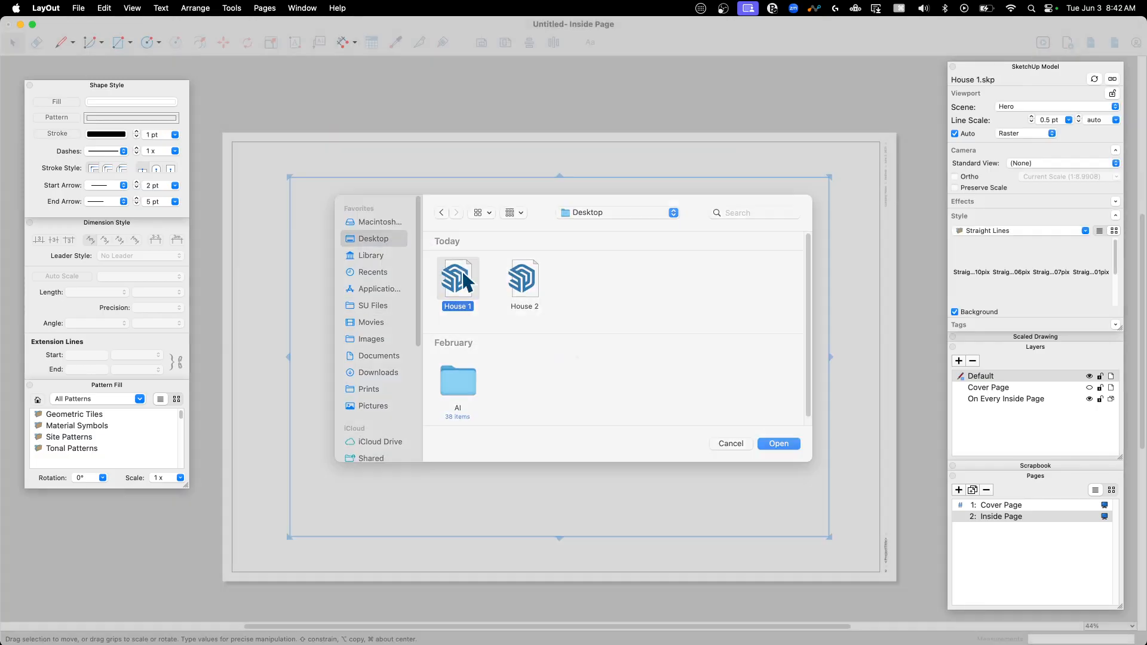
left_click(778, 443)
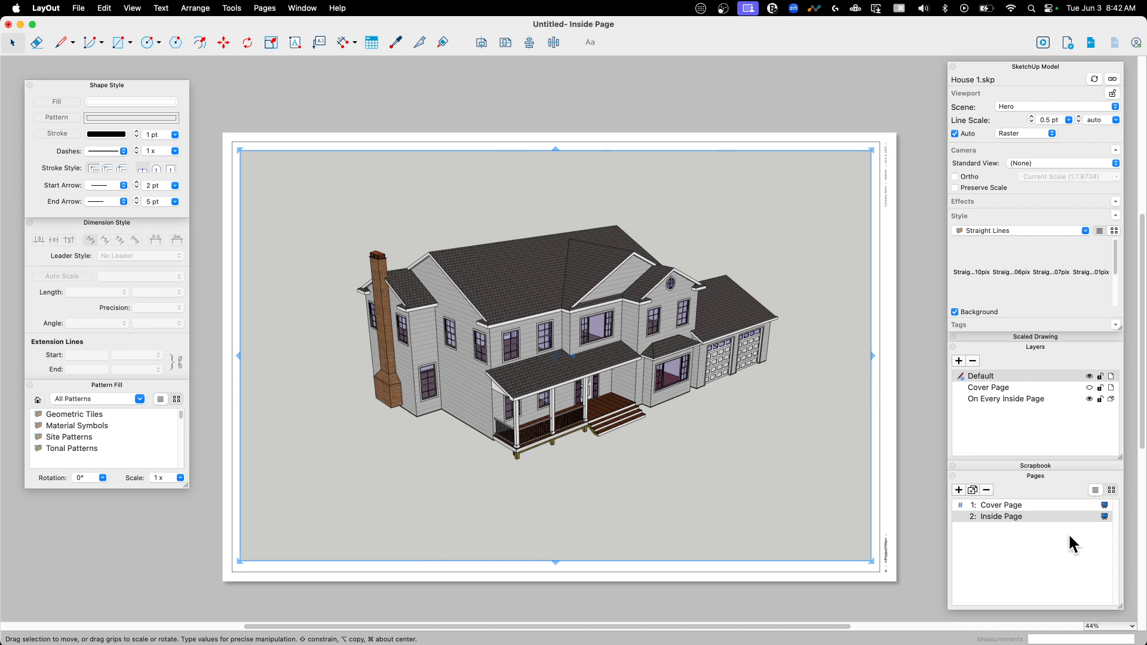
- Paste the cut House 1 view onto the Cover Page, leaving the Inside Page empty
left_click(1002, 505)
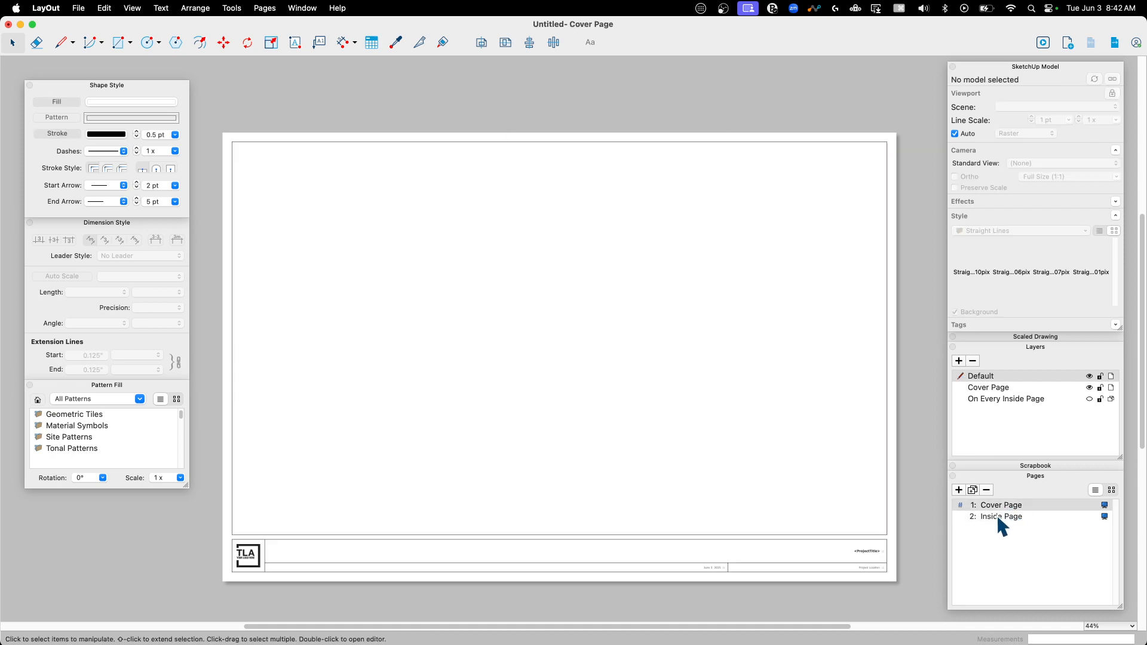
left_click(1002, 516)
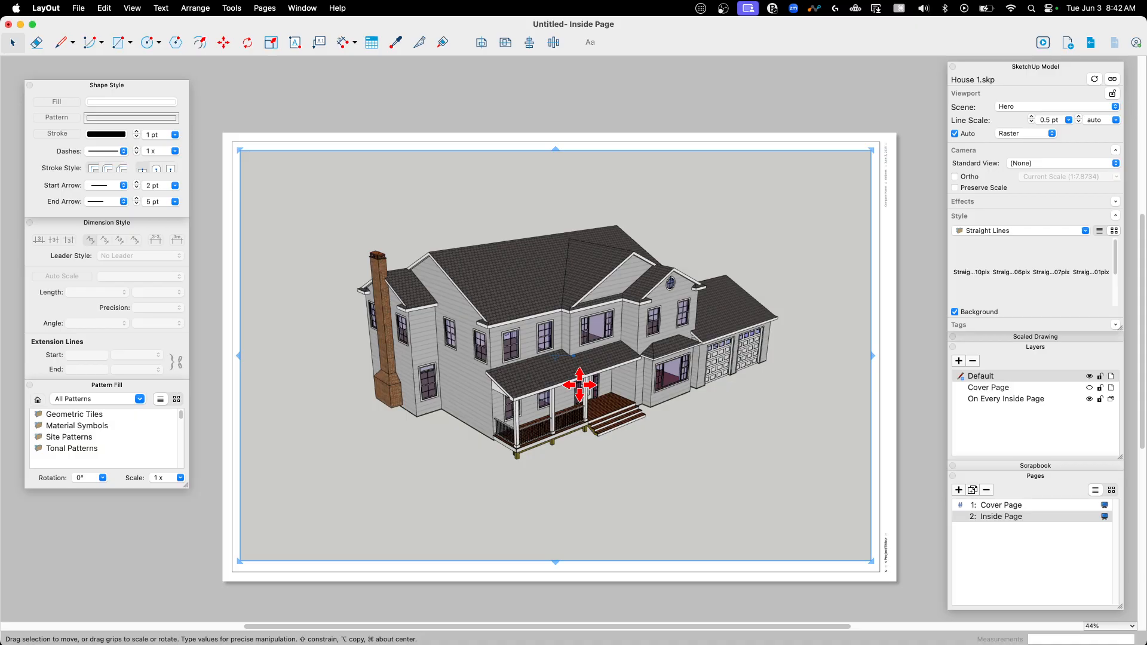
left_click(1002, 504)
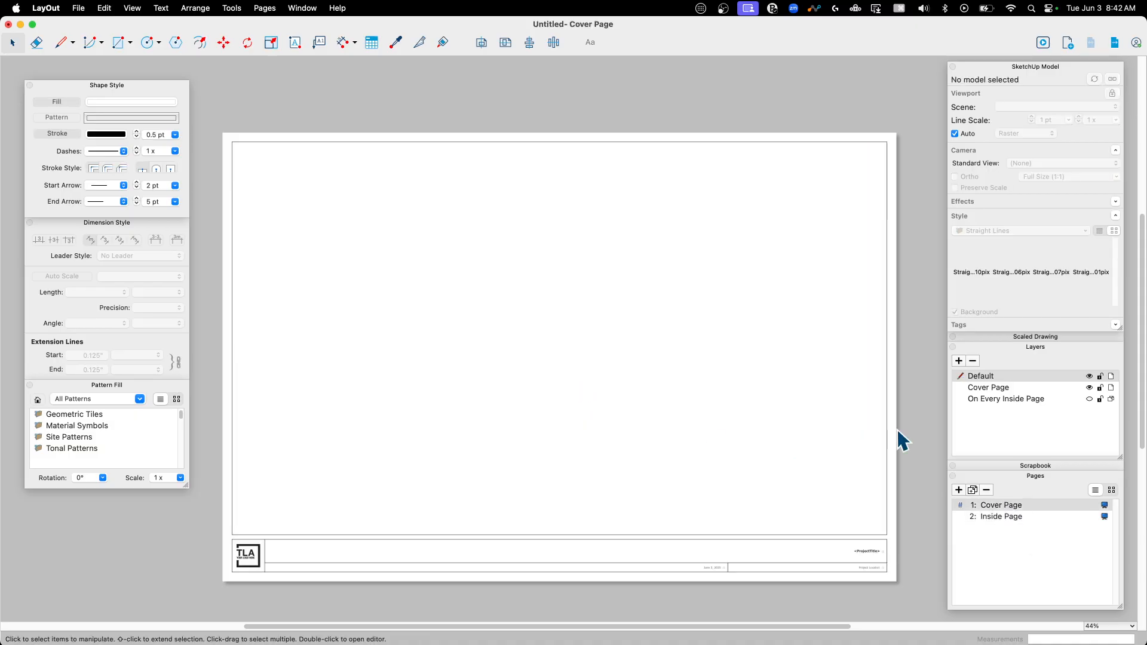
left_click(77, 9)
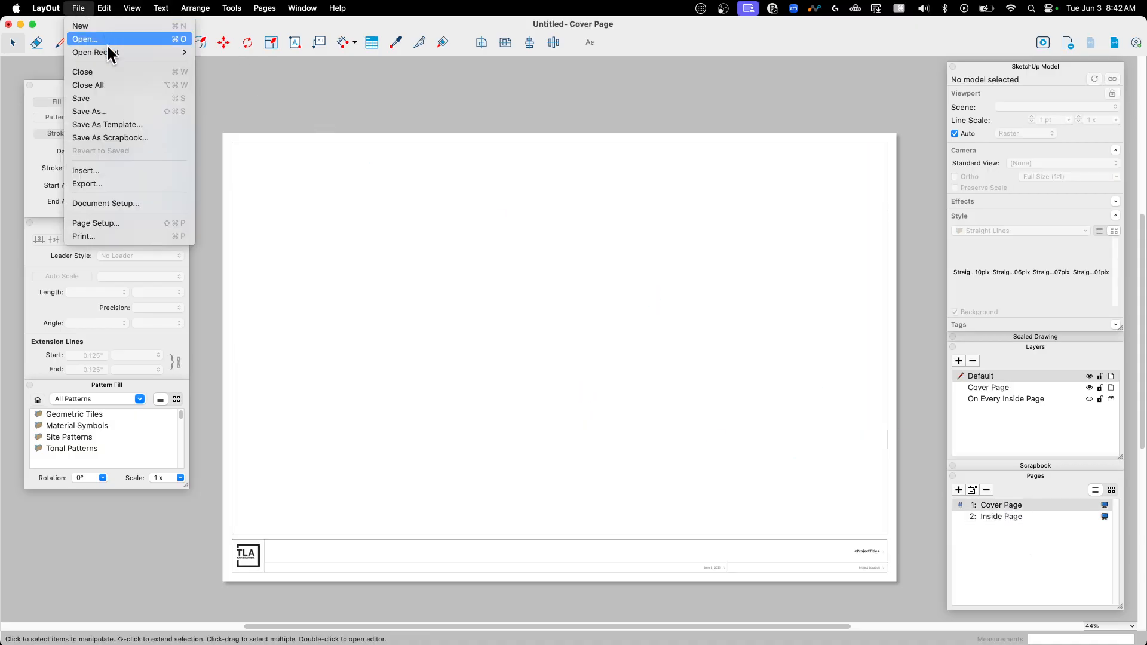
left_click(104, 8)
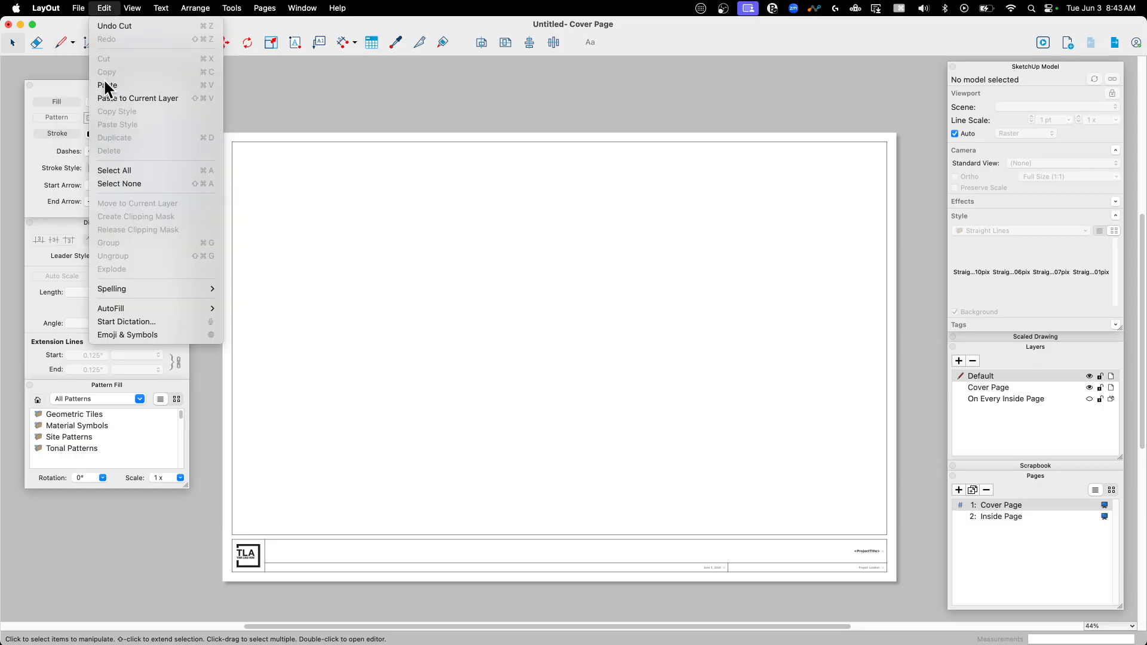
left_click(107, 85)
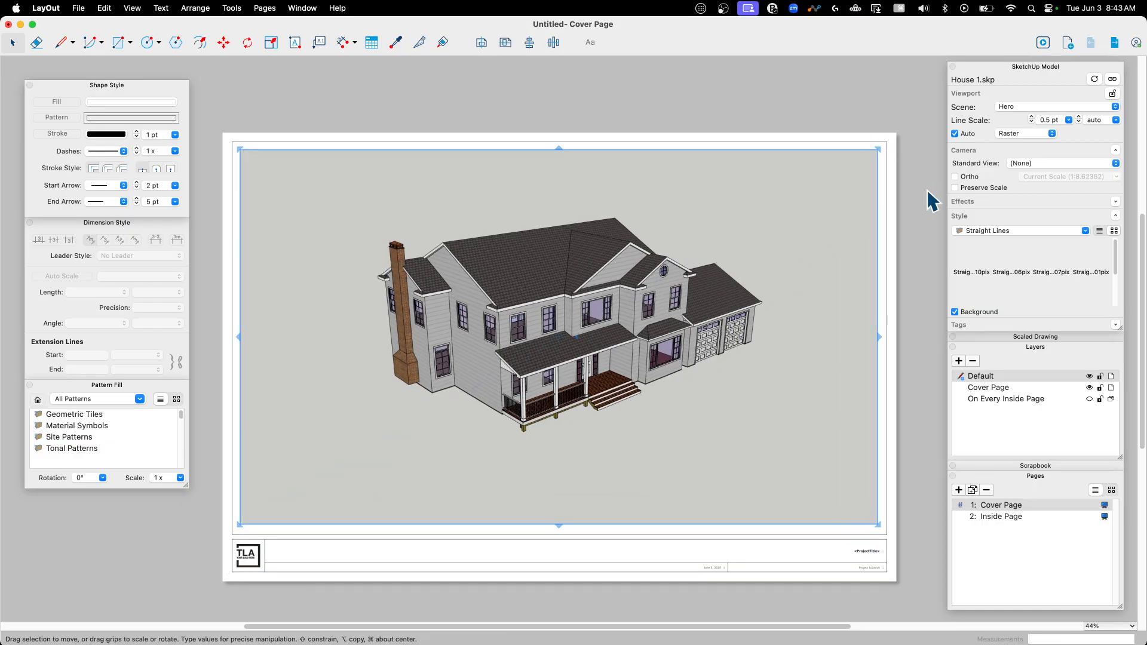
left_click(824, 431)
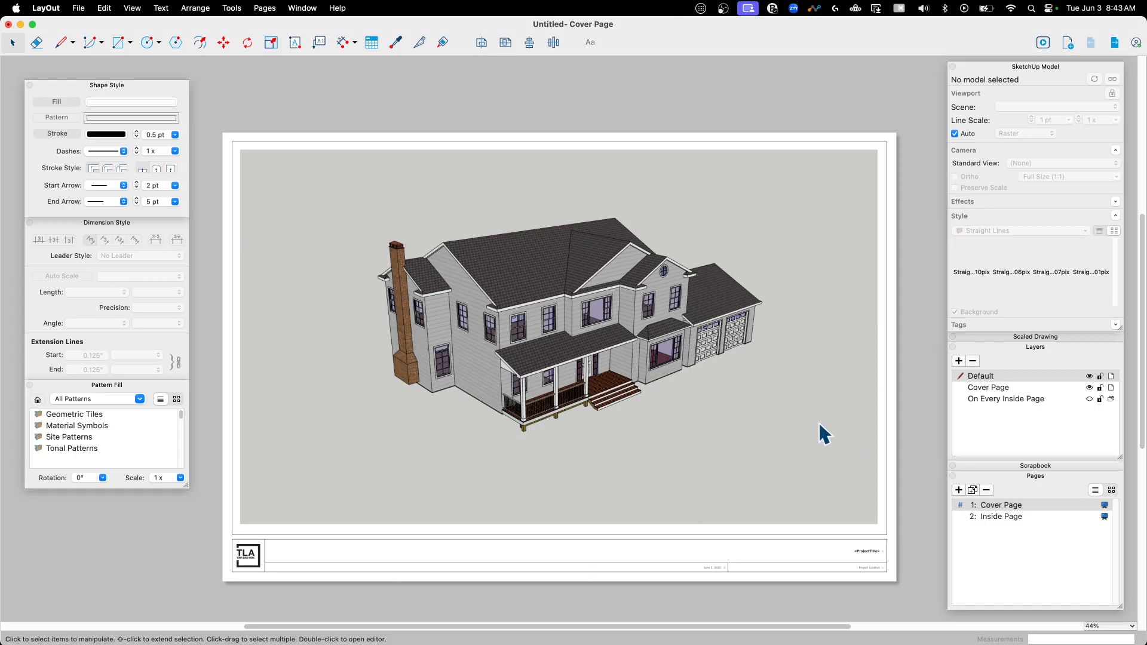
left_click(1002, 517)
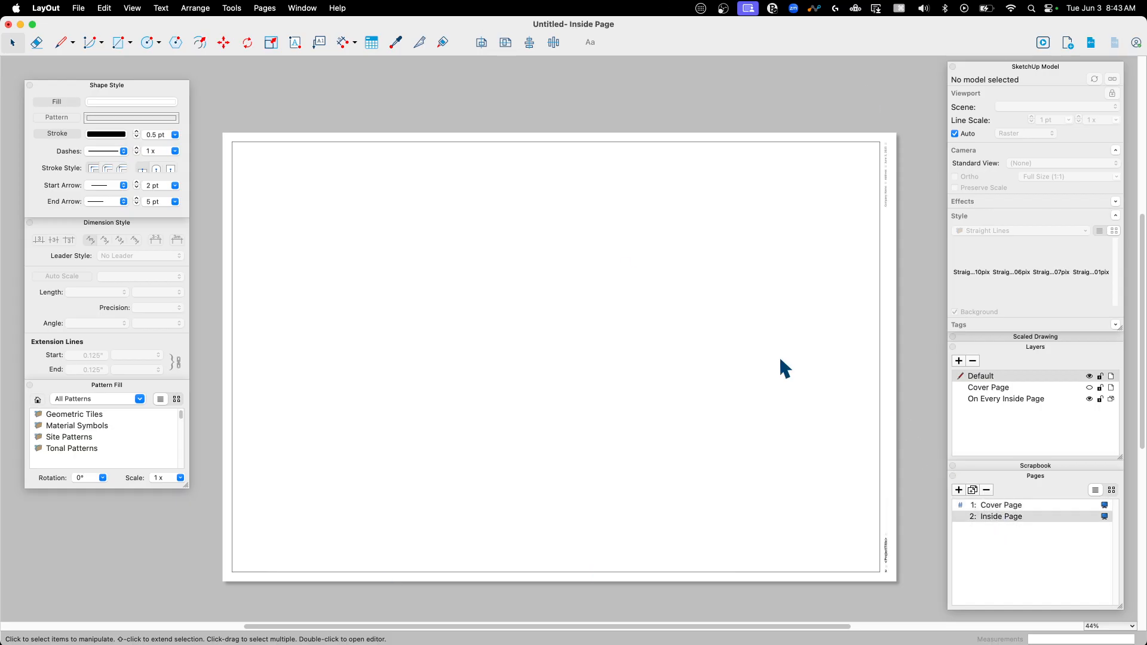
mouse_move(179, 79)
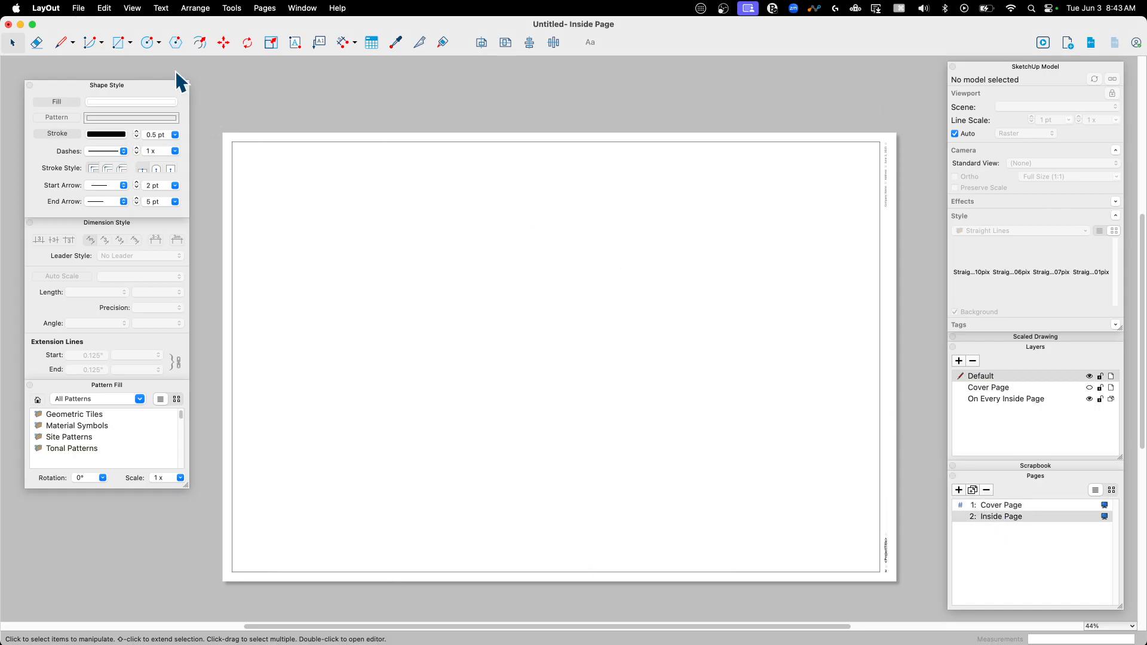
mouse_move(724, 269)
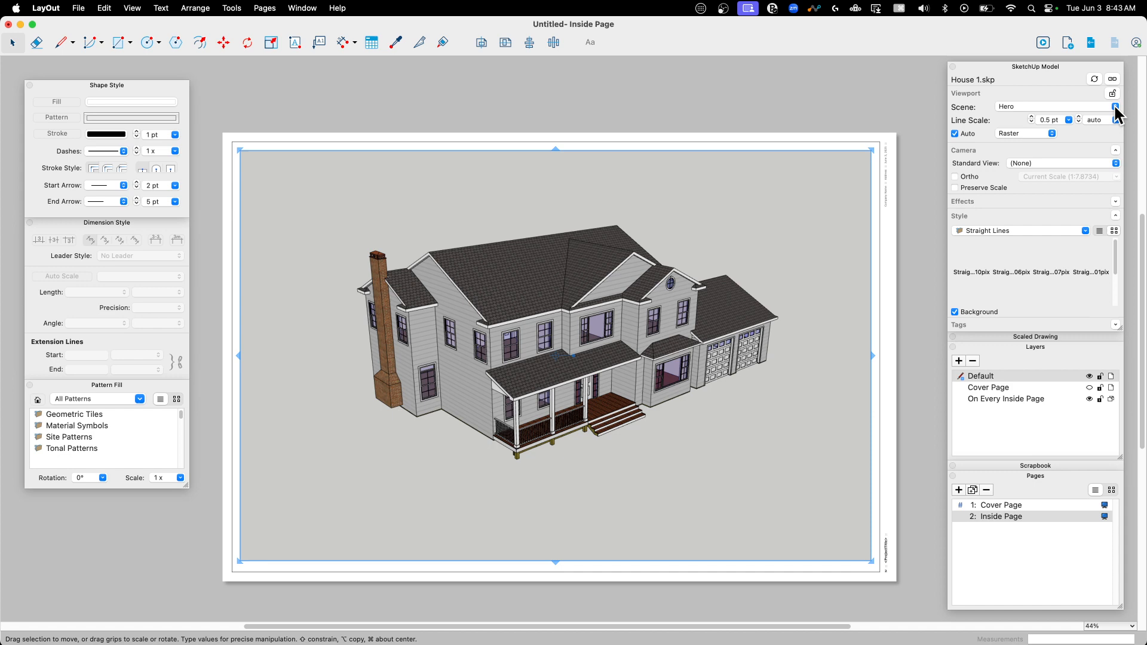
- Select the front elevation viewport and set its scale to 1/4" = 1'-0" (1:48)
left_click(1115, 106)
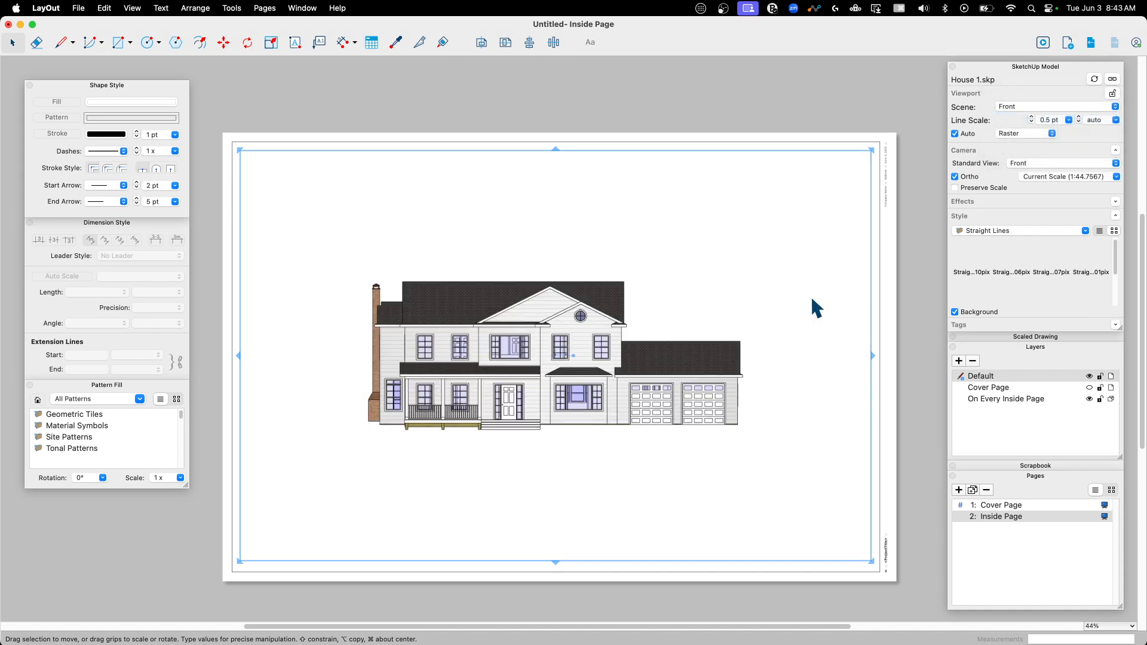
left_click(590, 451)
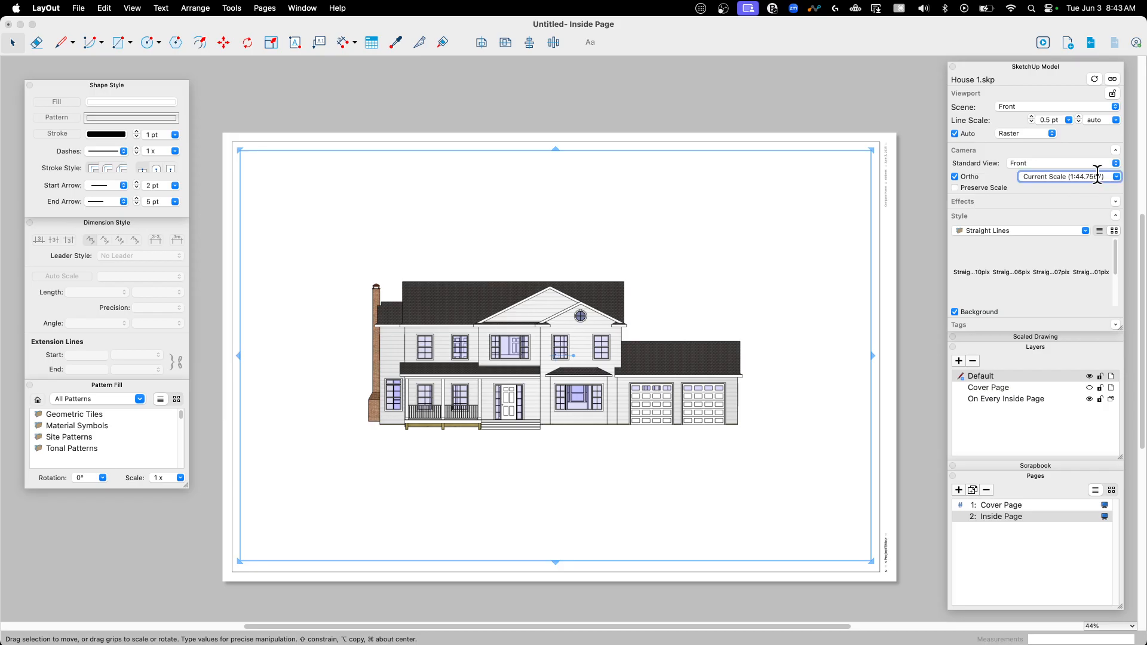
left_click(1115, 177)
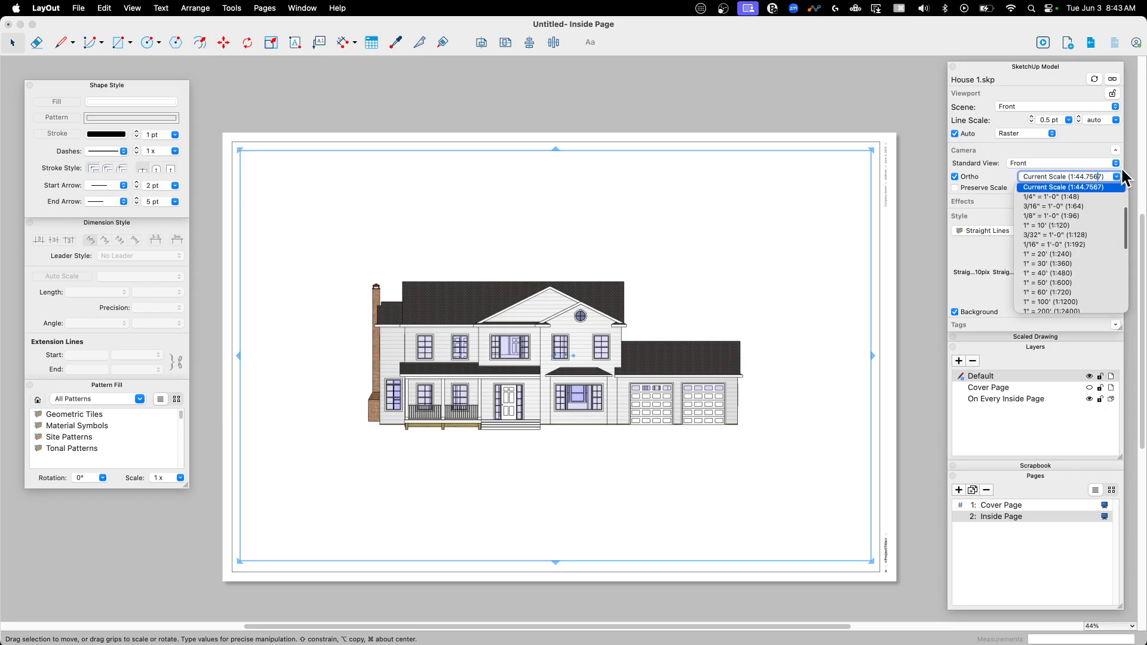
left_click(1049, 196)
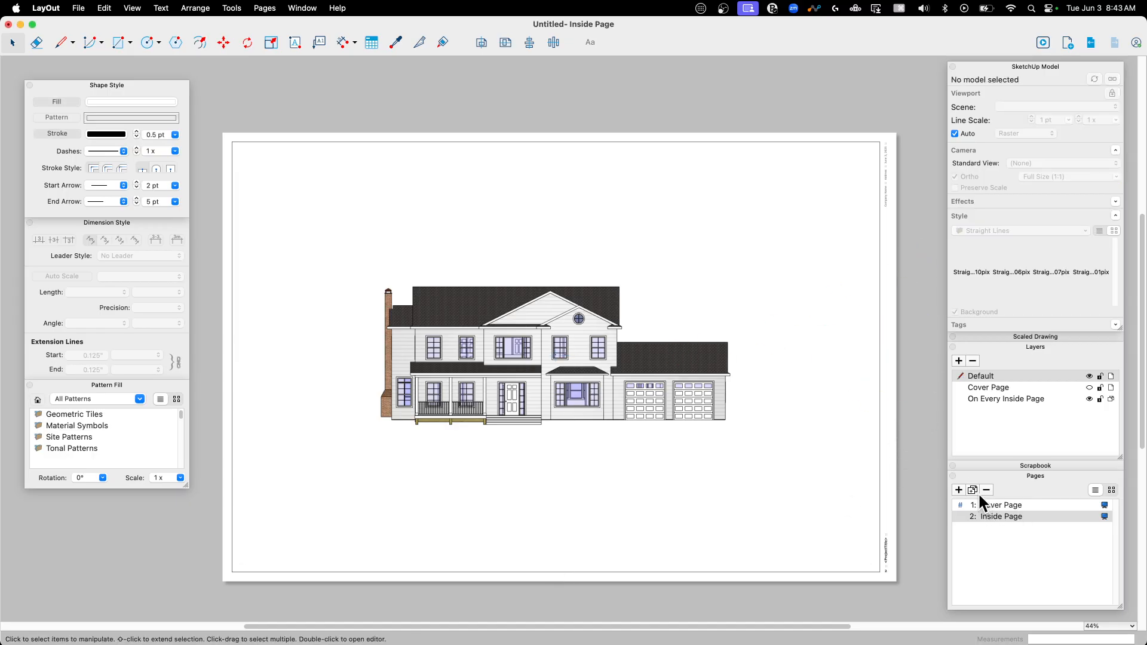
- Duplicate the inside page into Page 3 with the Right scene and Page 4 with the Top scene
left_click(958, 490)
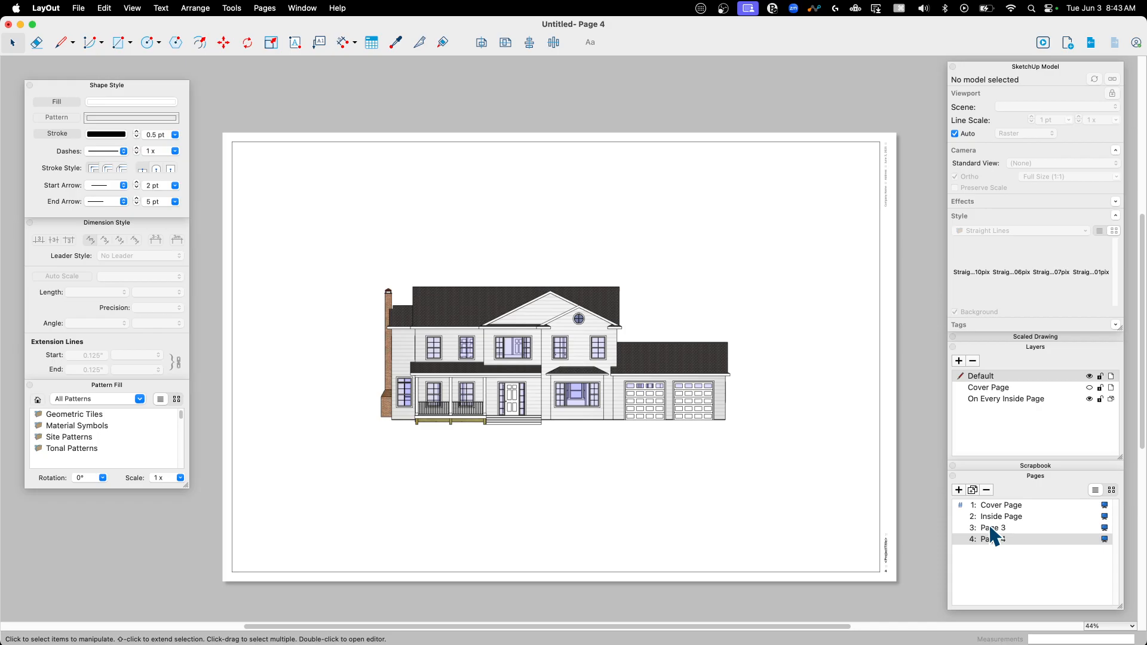
left_click(992, 527)
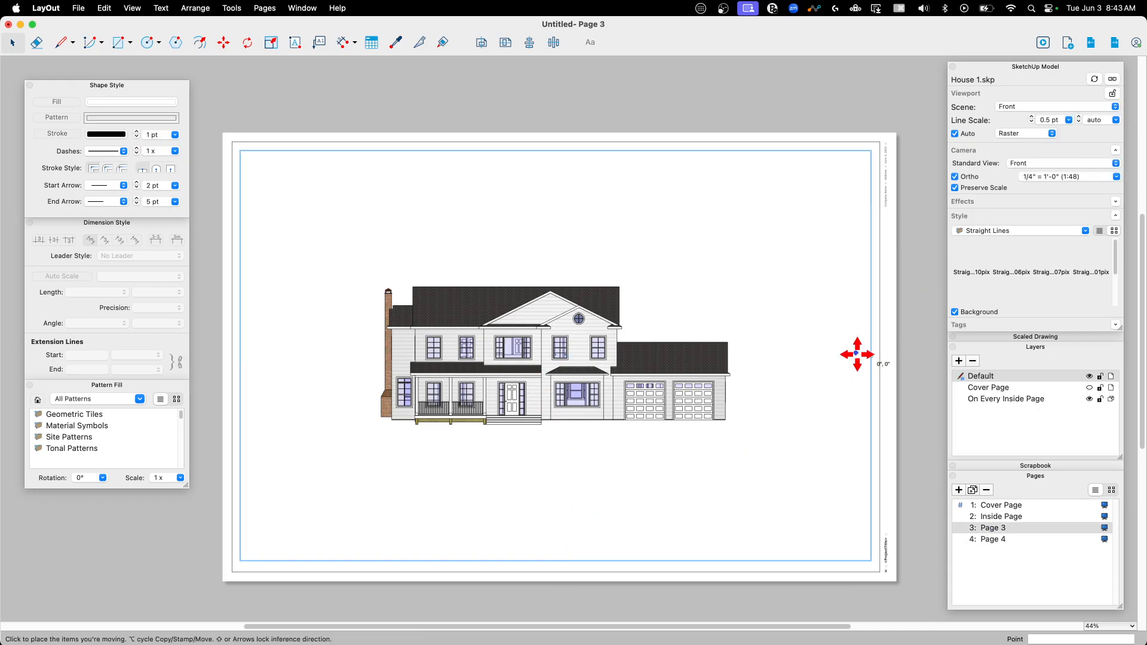
mouse_move(858, 358)
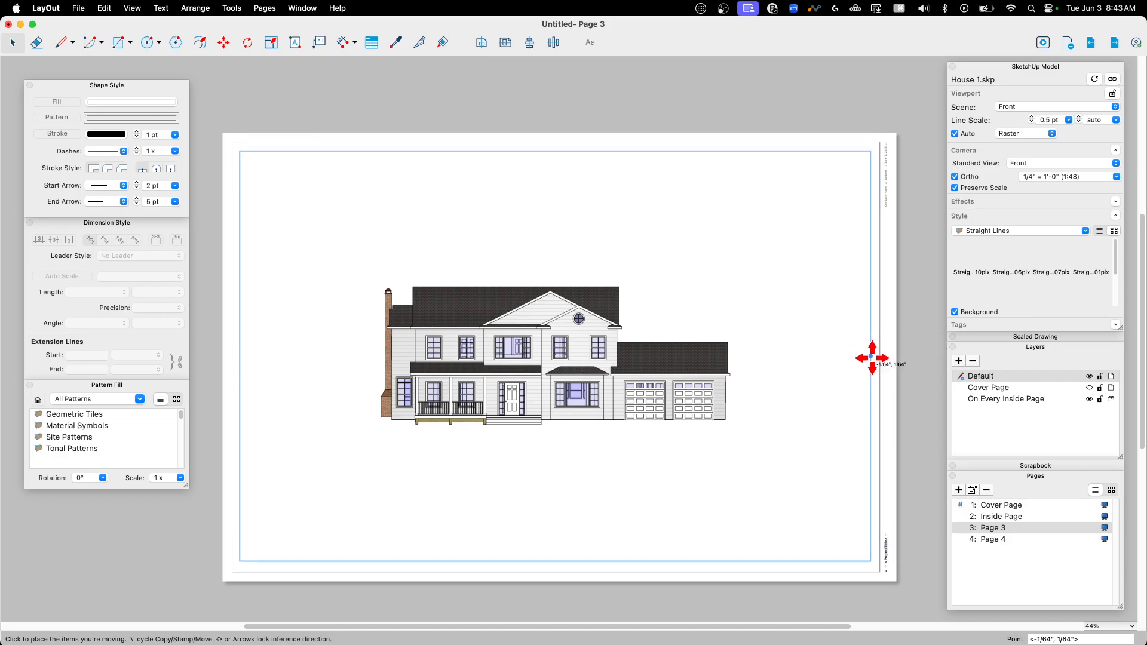
mouse_move(872, 358)
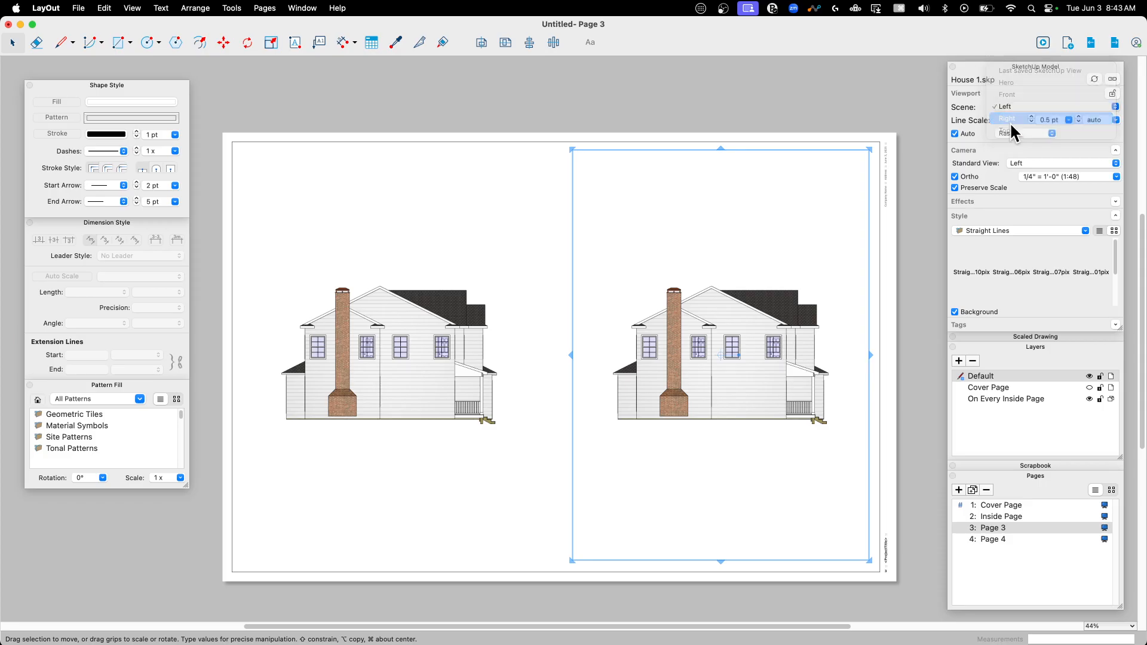
left_click(1009, 118)
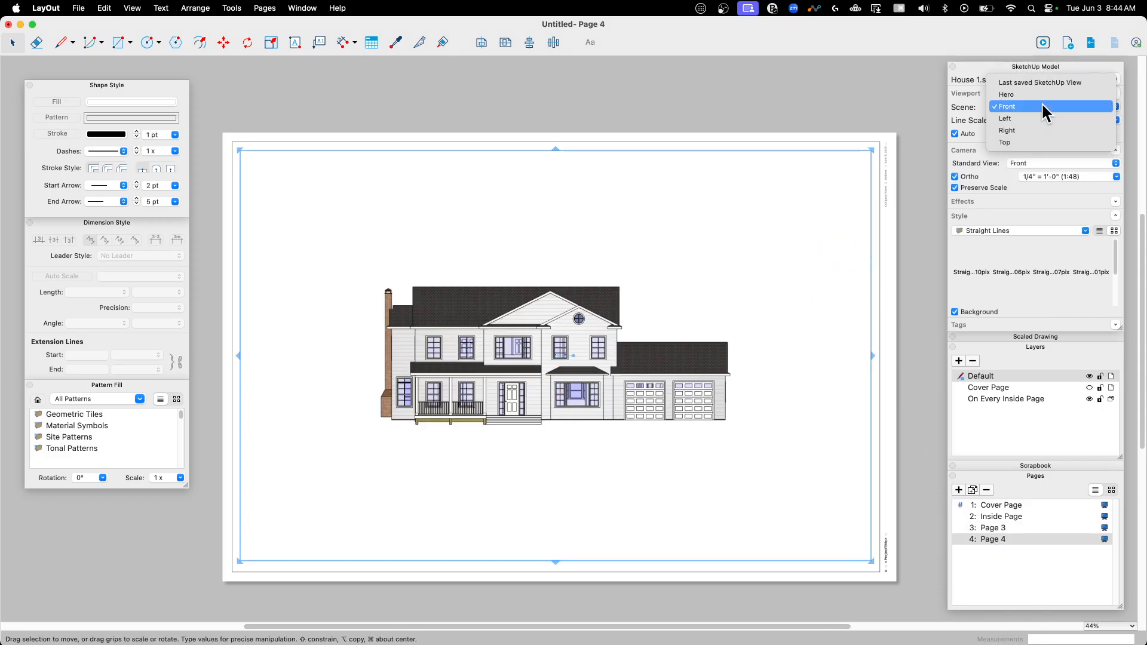
left_click(1005, 143)
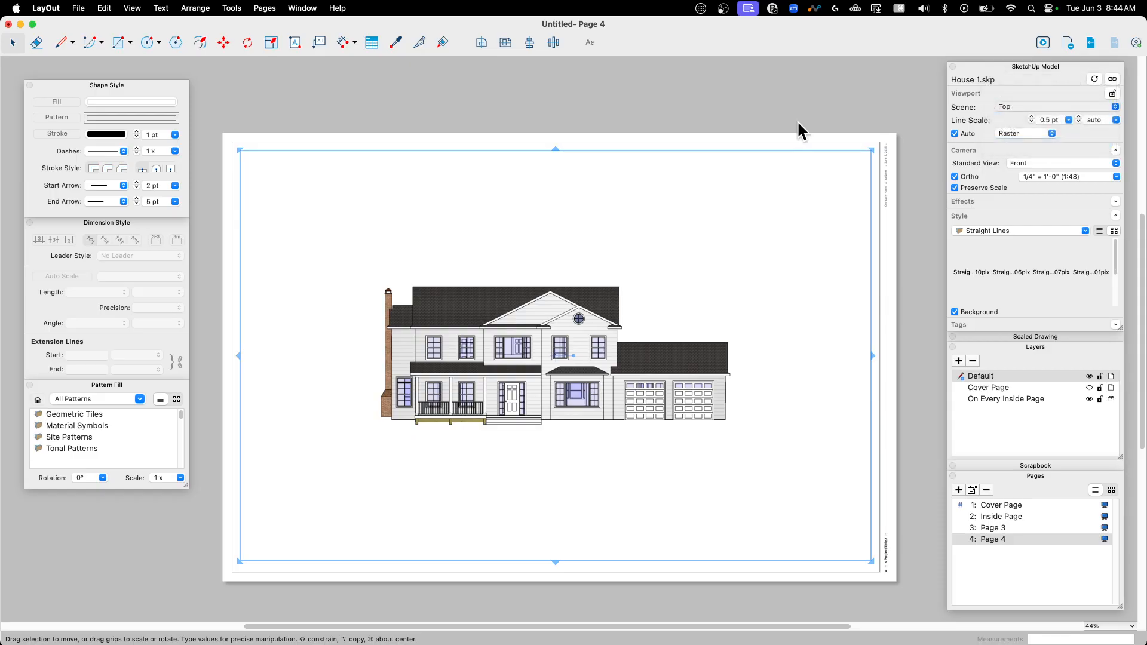
- Review the cover page, Page 3's side elevations and Page 4's top view
left_click(1002, 505)
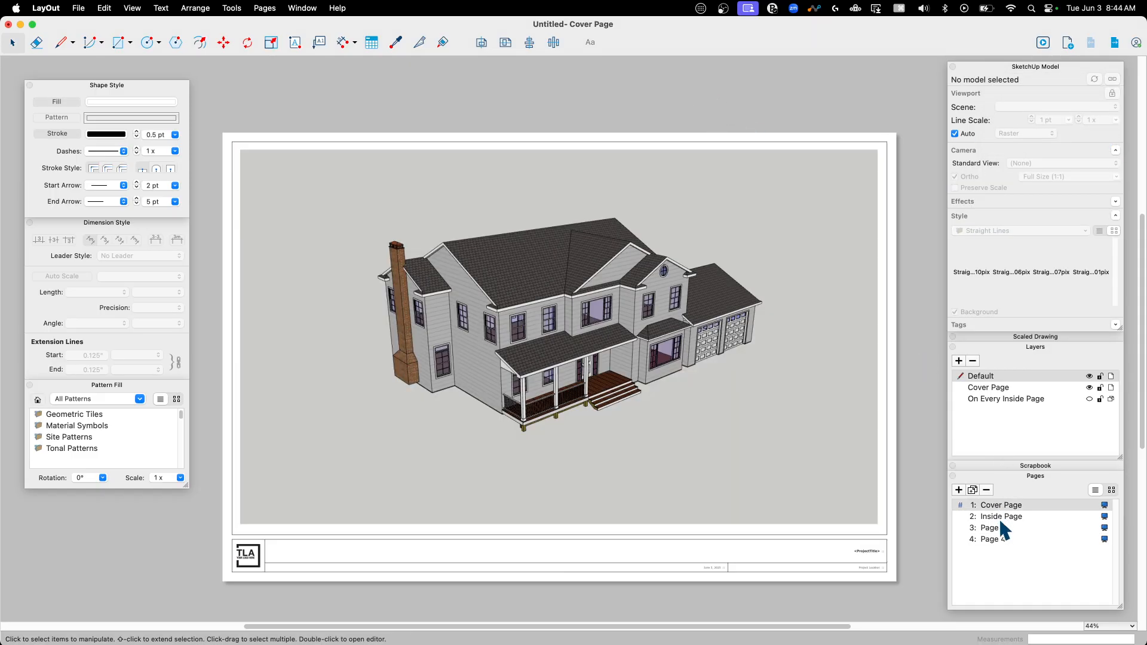
left_click(993, 527)
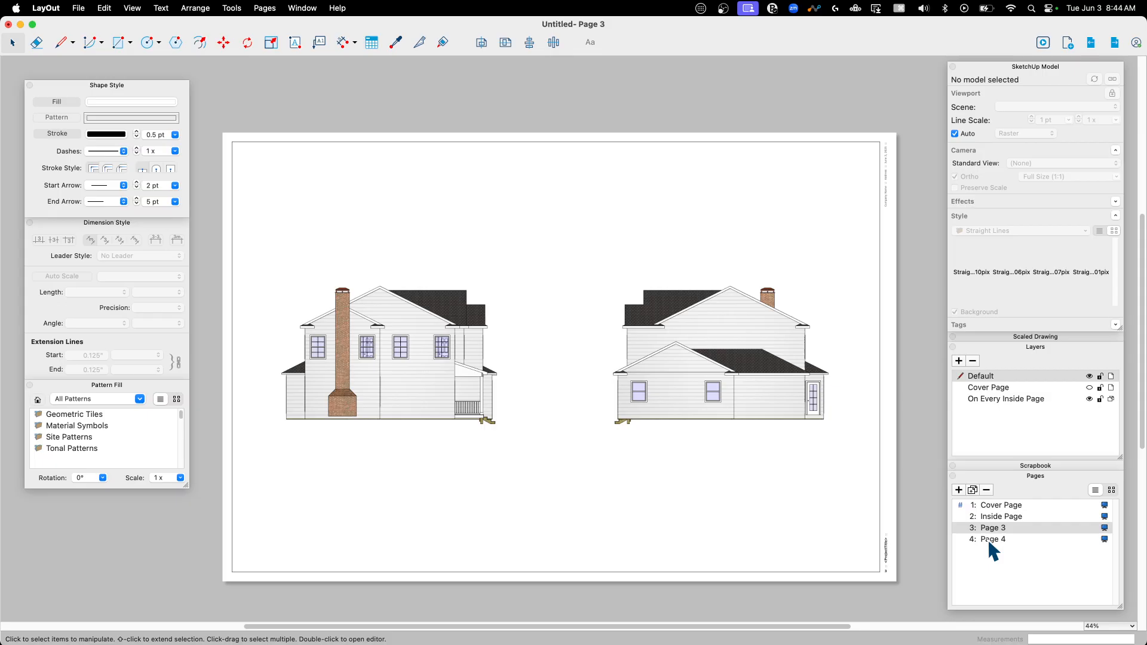
left_click(993, 538)
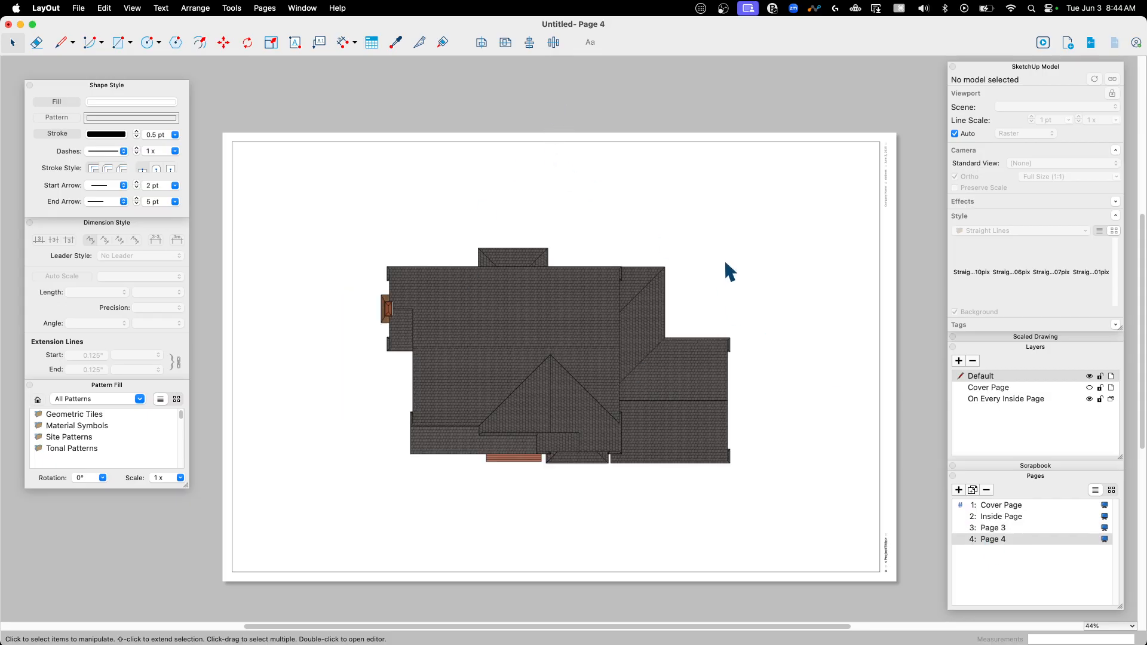
mouse_move(118, 43)
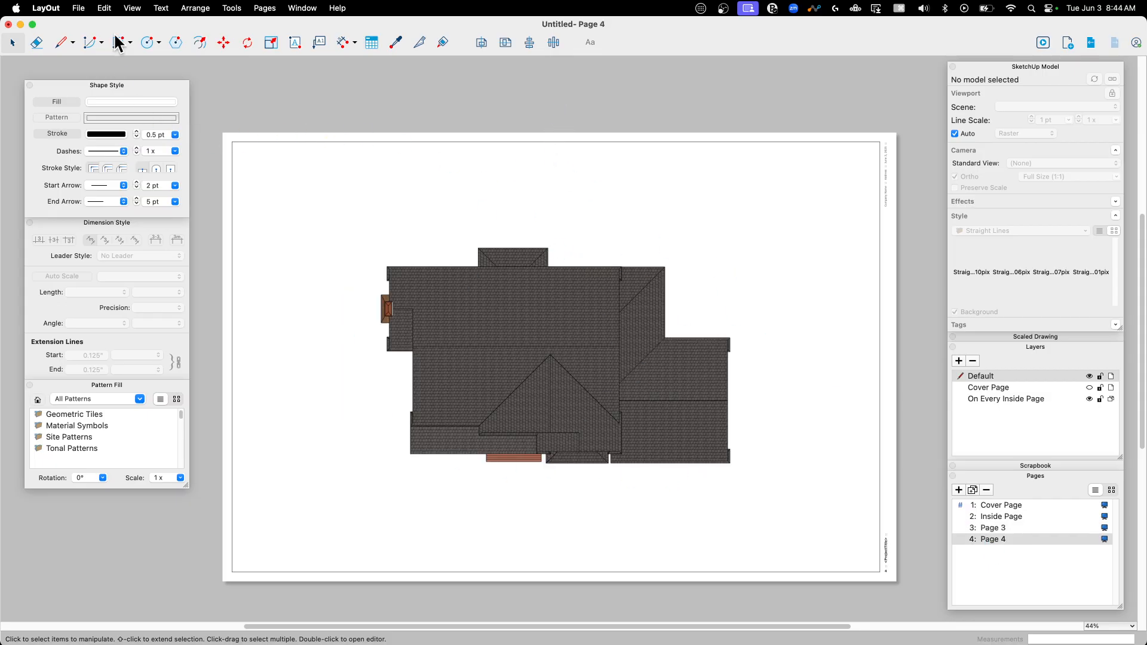
left_click(78, 8)
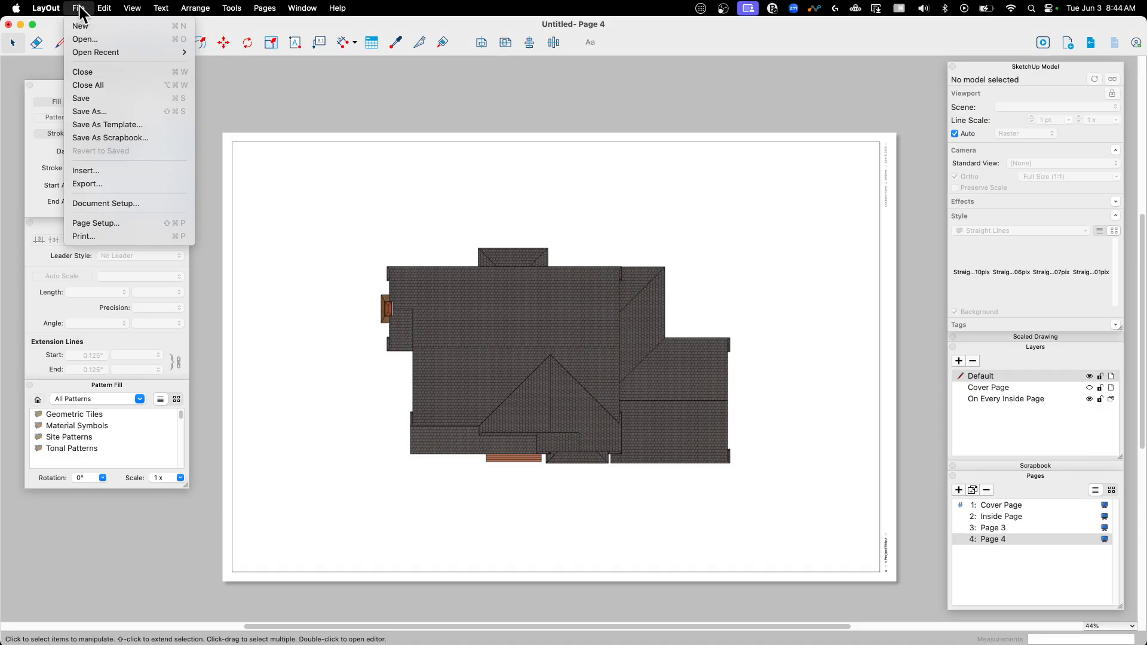
- Save the document as a template named 'Arch Model AD' in the library Templates folder
left_click(300, 113)
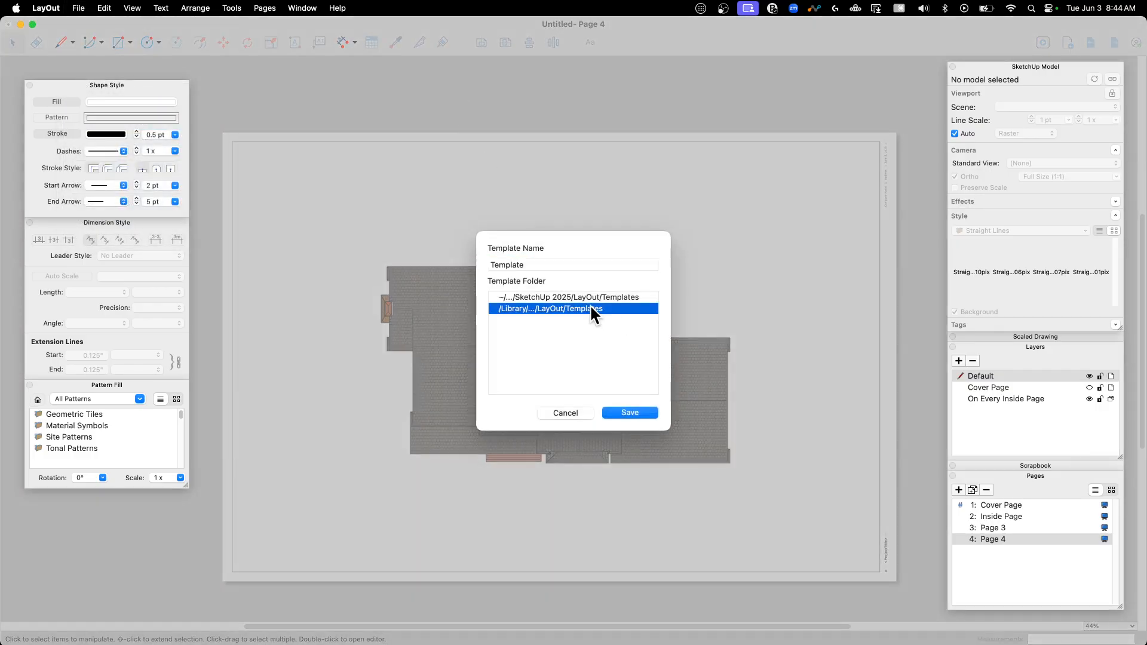
left_click(572, 264)
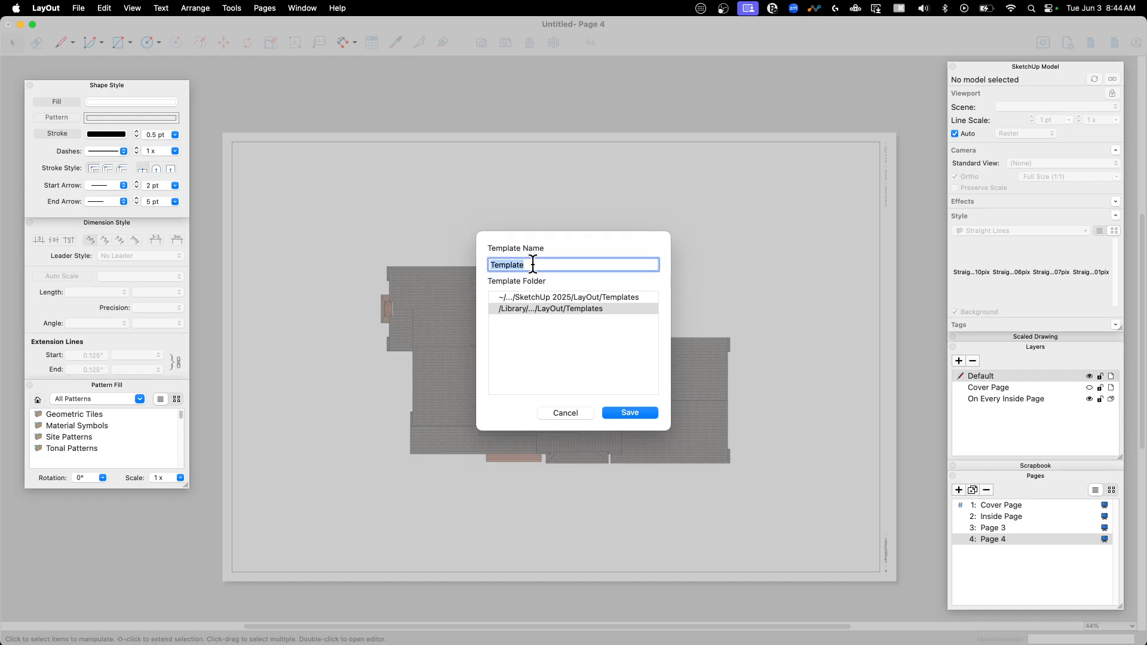
type("Arch")
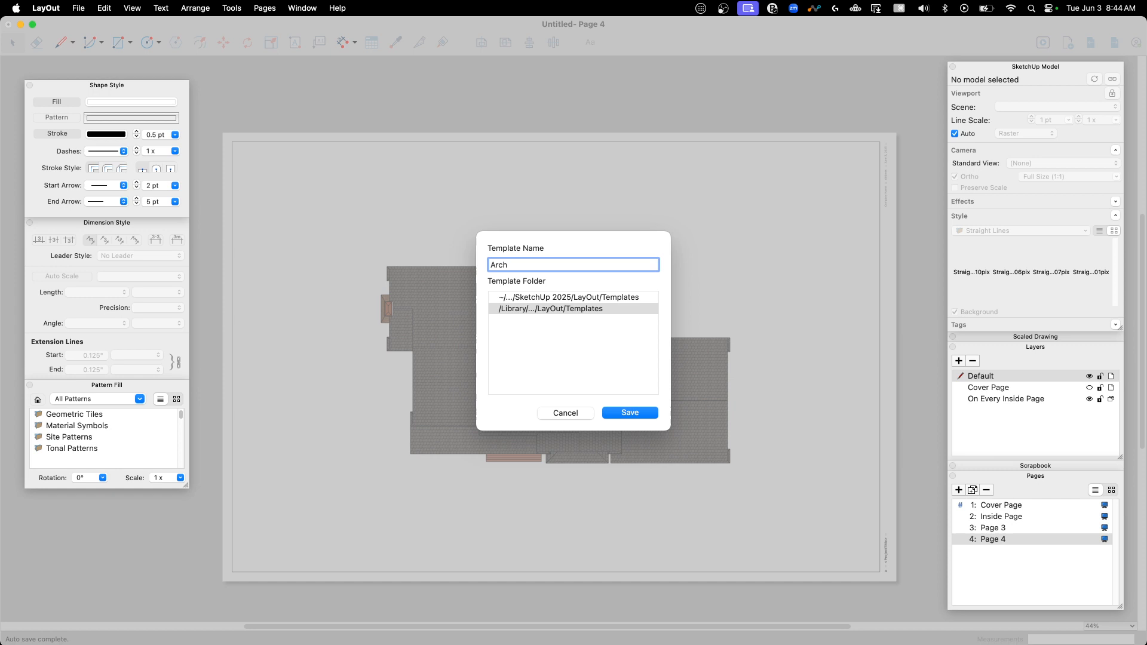
left_click(572, 264)
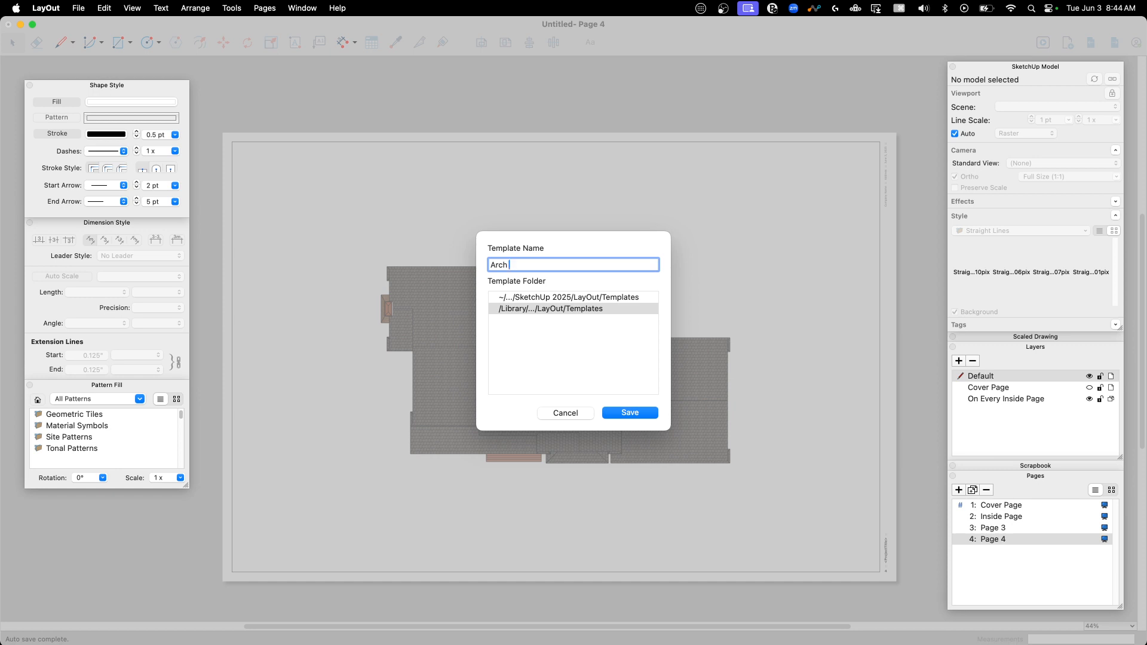
type("Model AD")
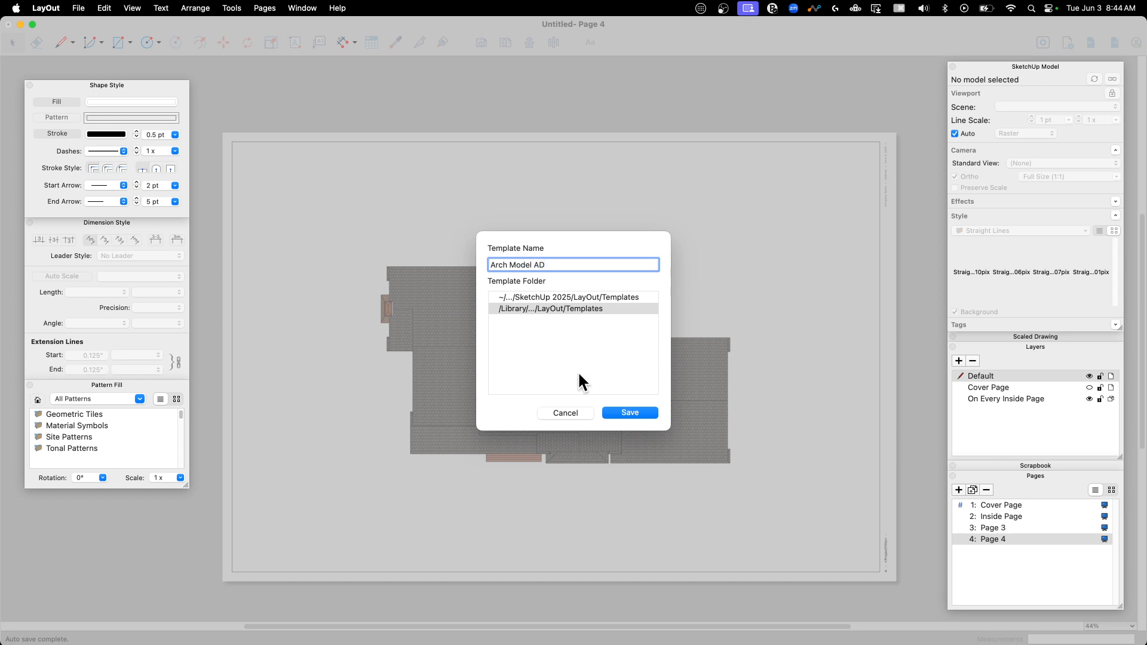
left_click(628, 412)
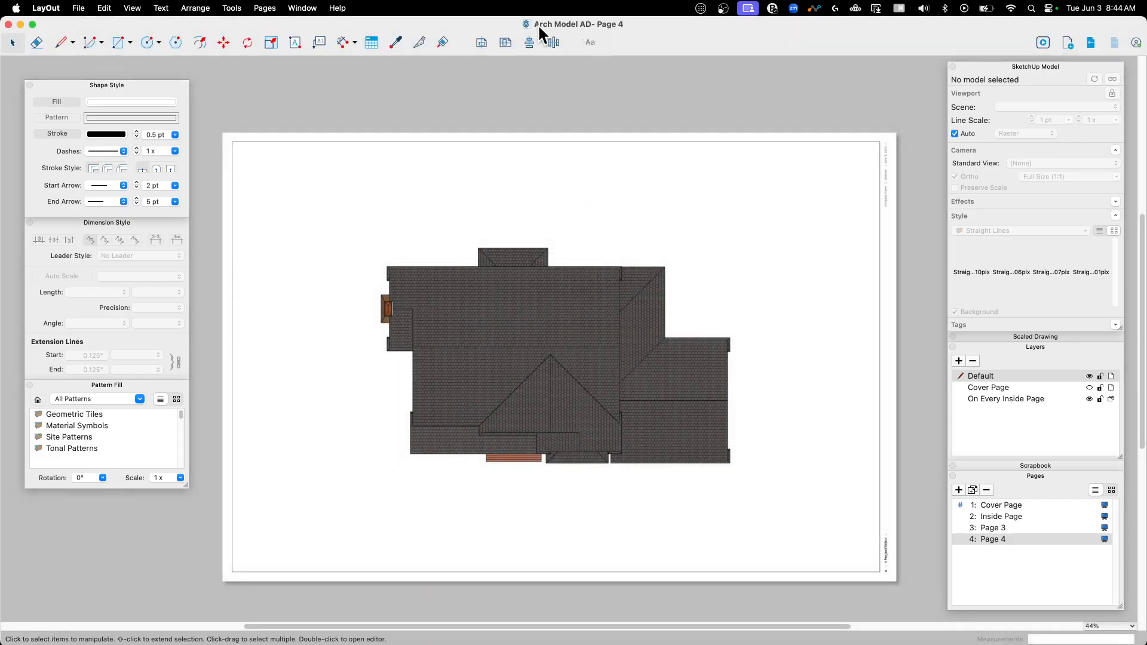
mouse_move(717, 258)
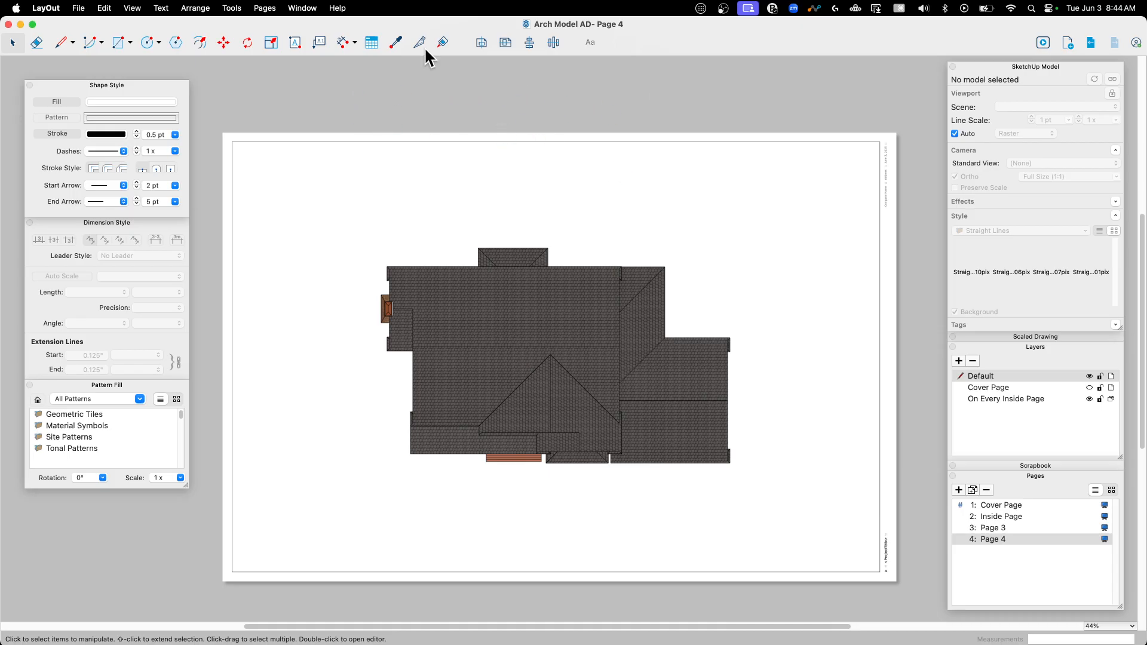
mouse_move(11, 31)
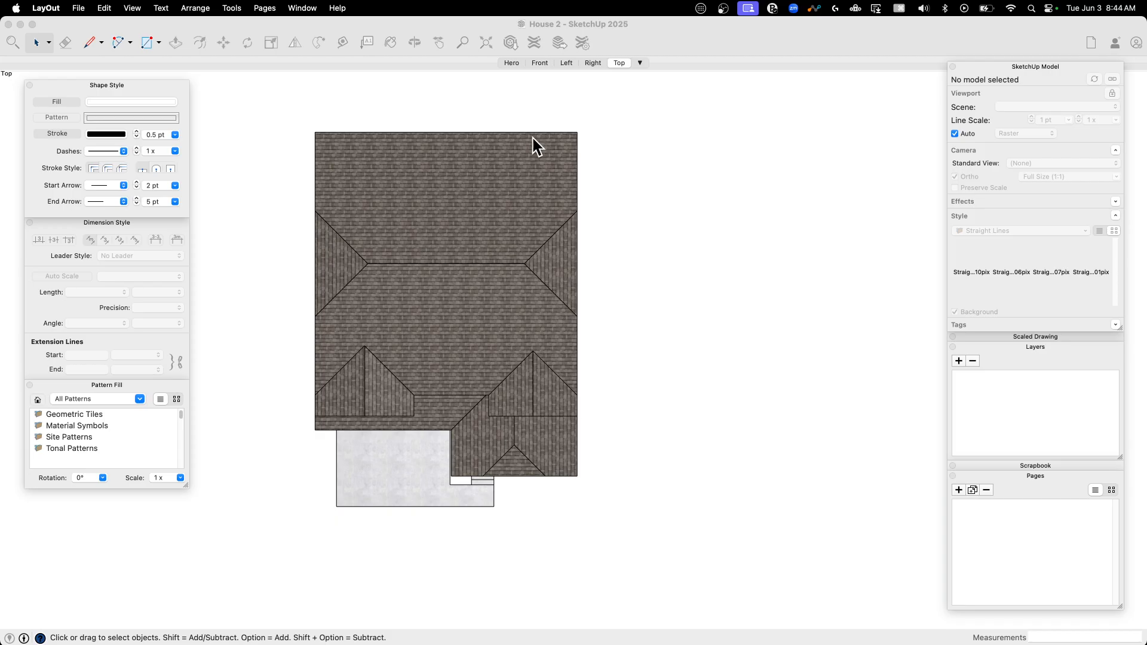
- Start a new document so the template chooser lists Arch Model AD
left_click(78, 9)
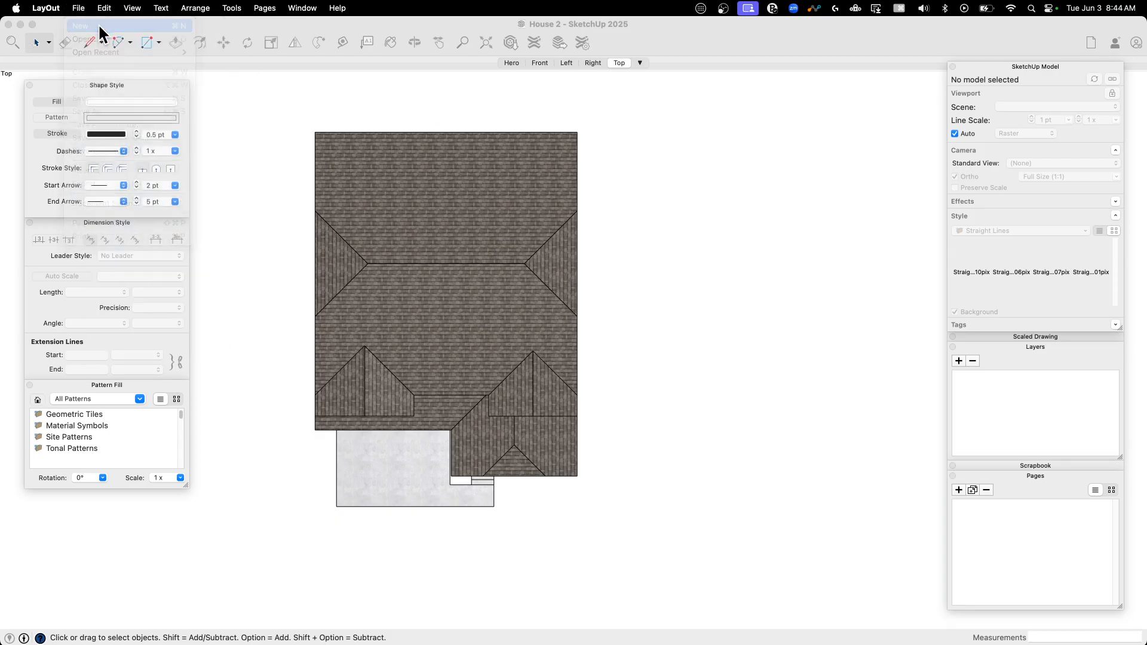
left_click(80, 25)
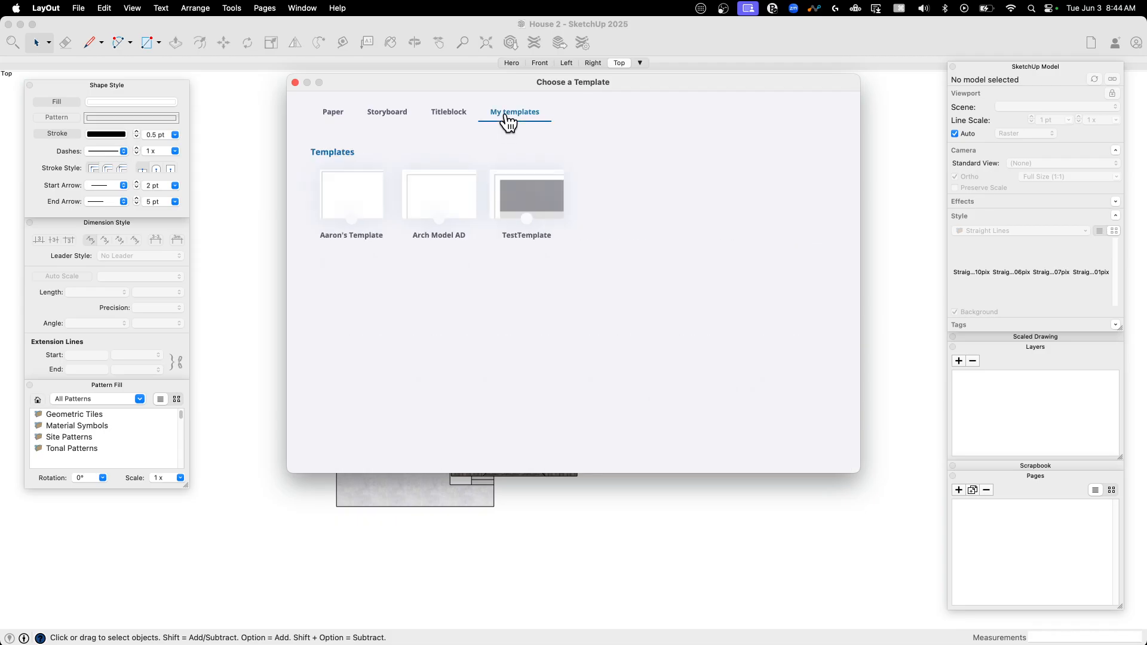
mouse_move(437, 205)
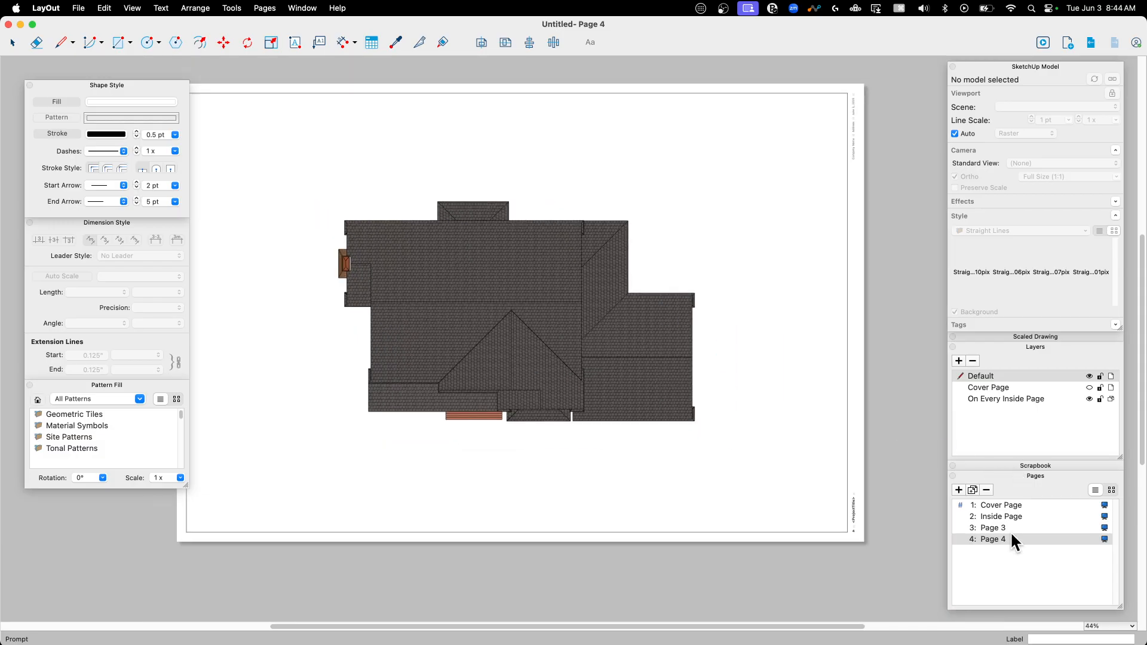
- Check Page 3 and the cover page of the new document built from Arch Model AD
left_click(993, 527)
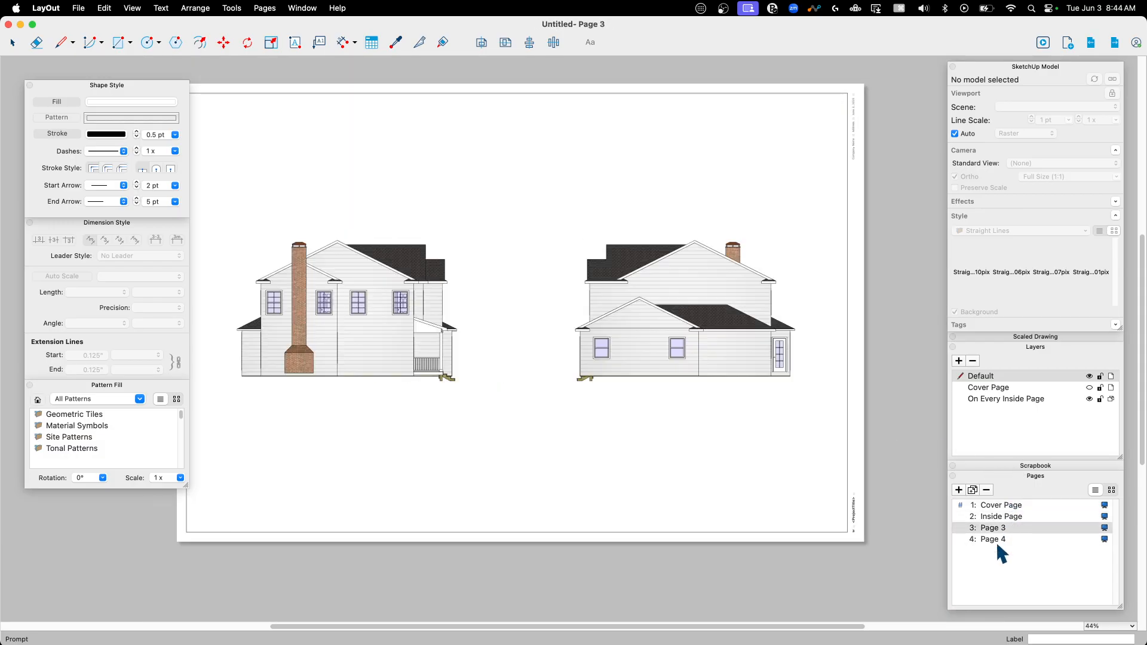
left_click(1001, 504)
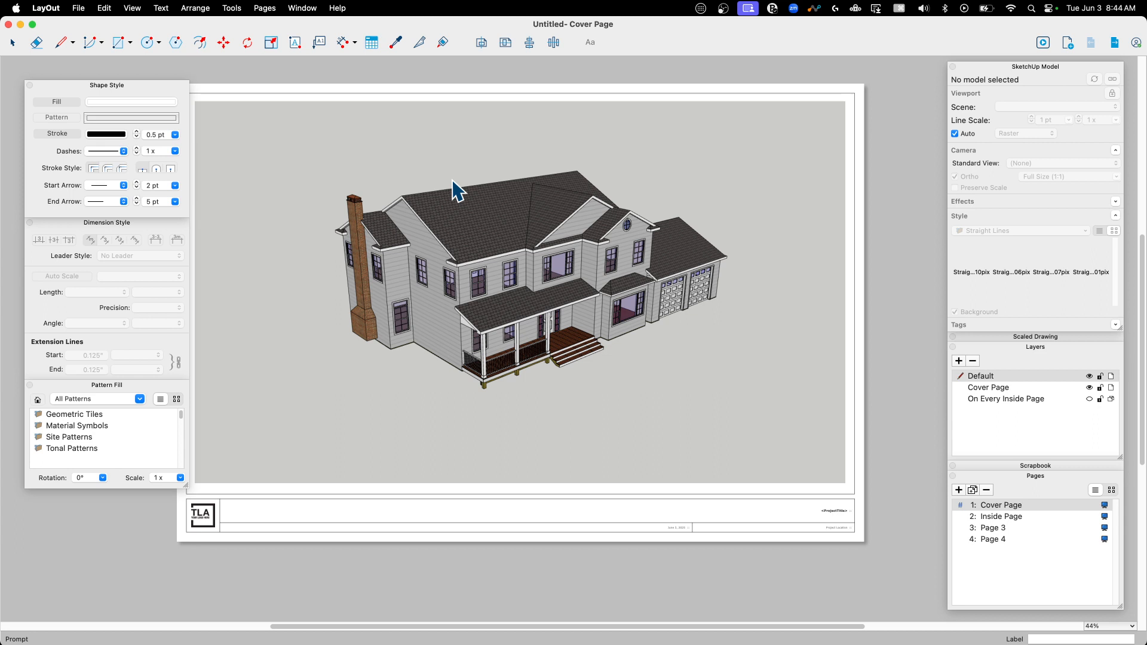
mouse_move(509, 254)
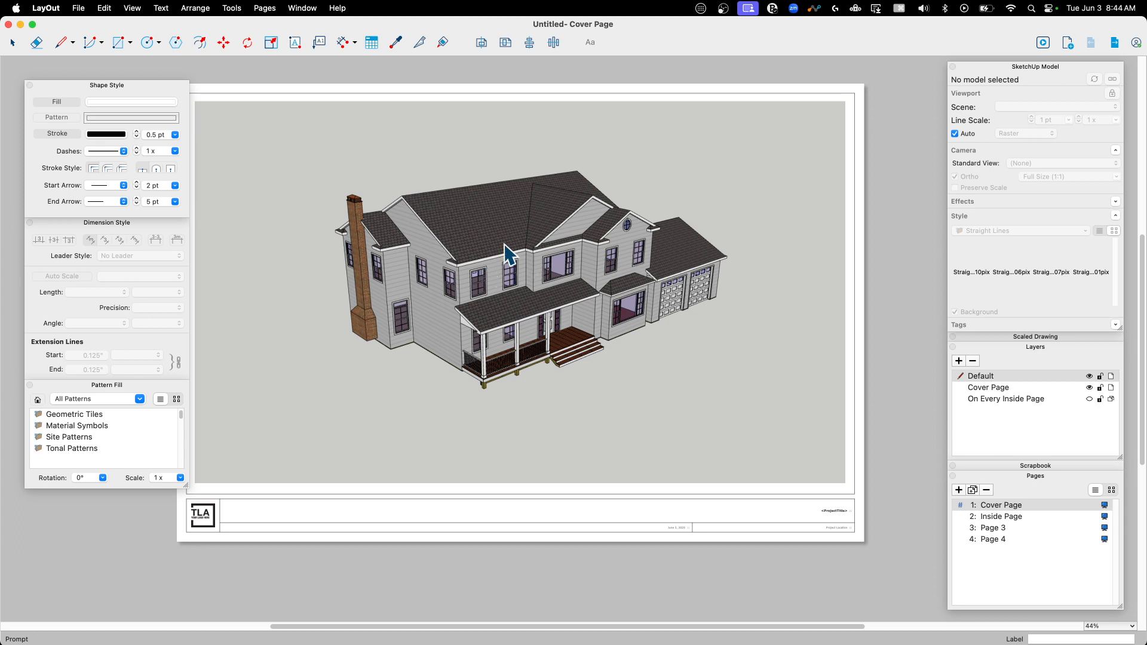
mouse_move(393, 159)
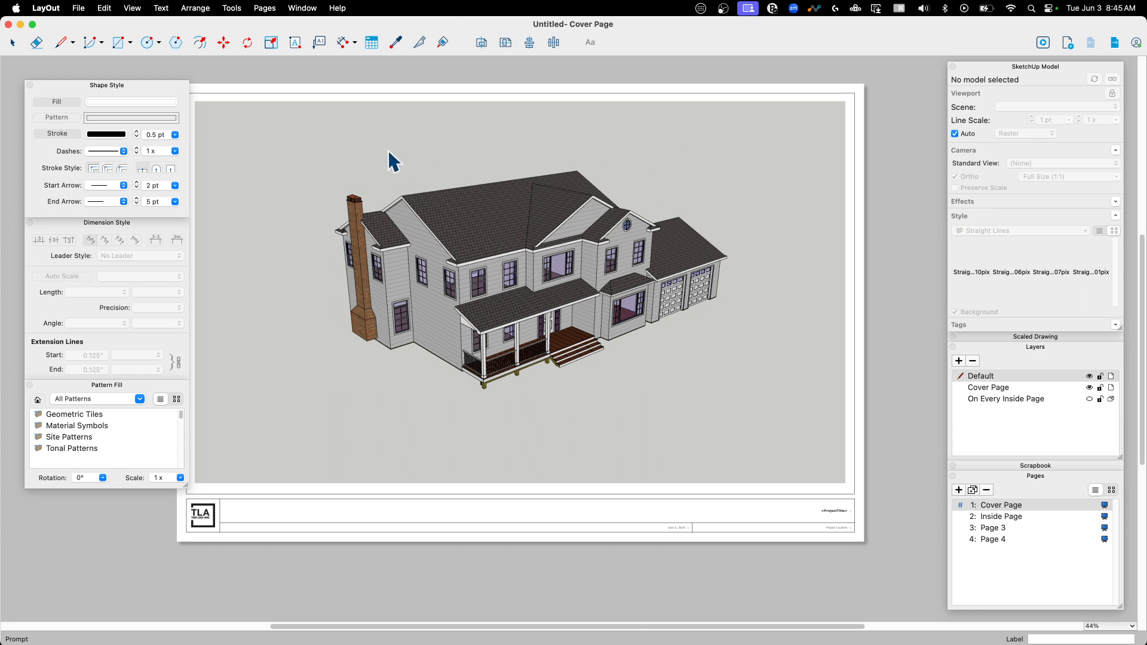
mouse_move(518, 141)
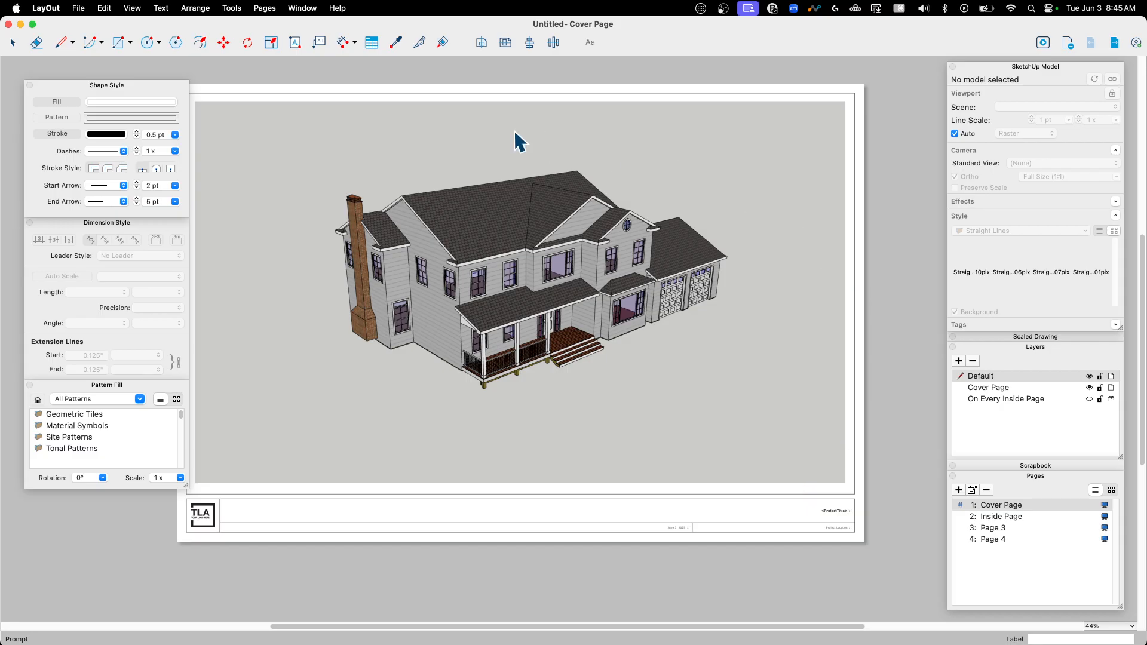
mouse_move(301, 239)
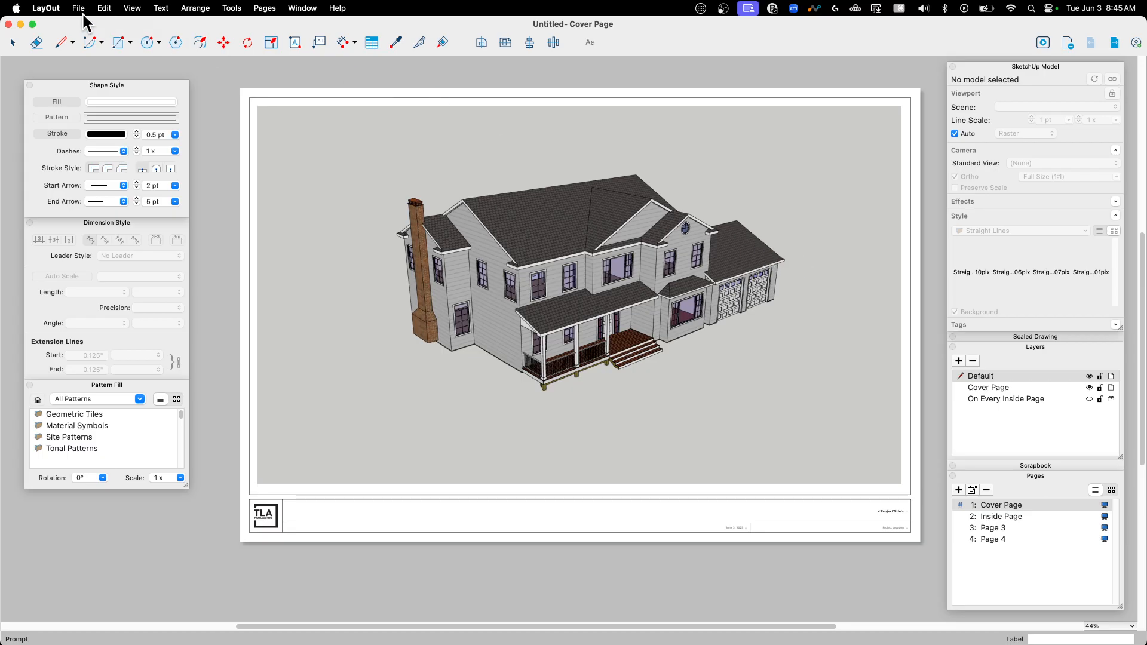
mouse_move(201, 220)
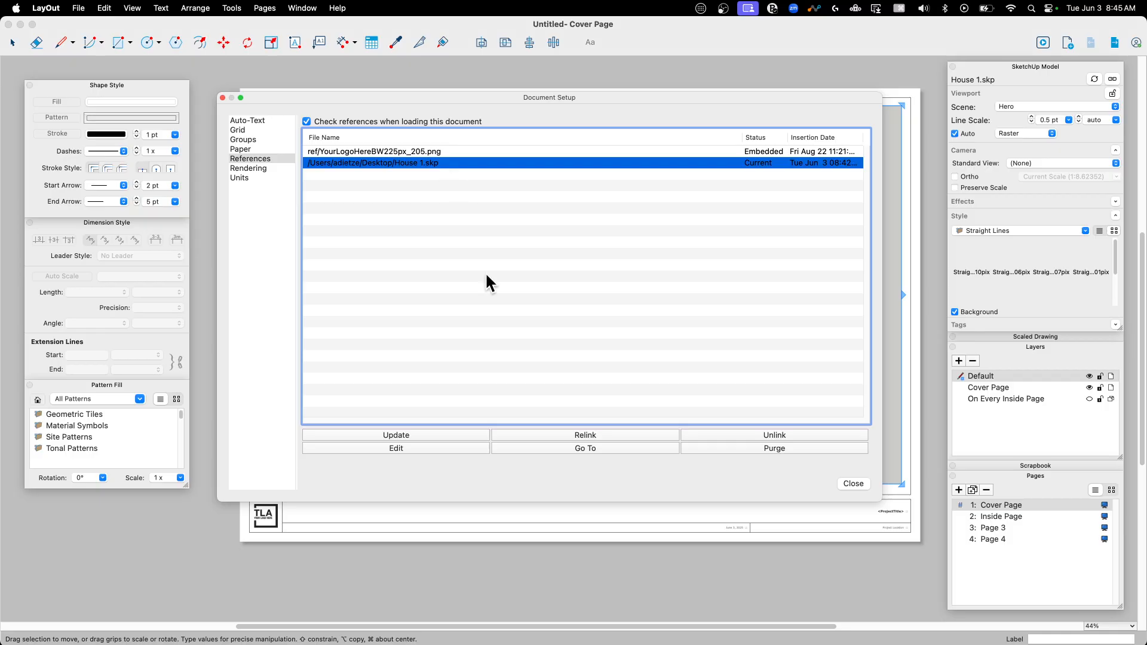
- Relink the House 1.skp reference to House 2 on the Desktop and close Document Setup
left_click(584, 435)
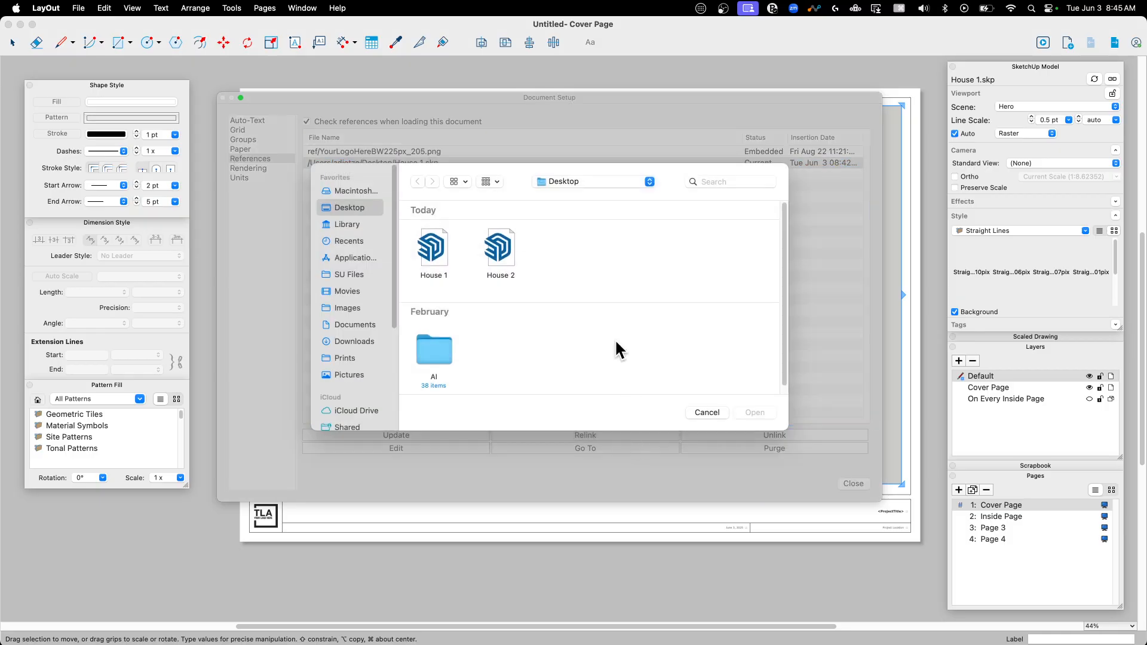
left_click(501, 247)
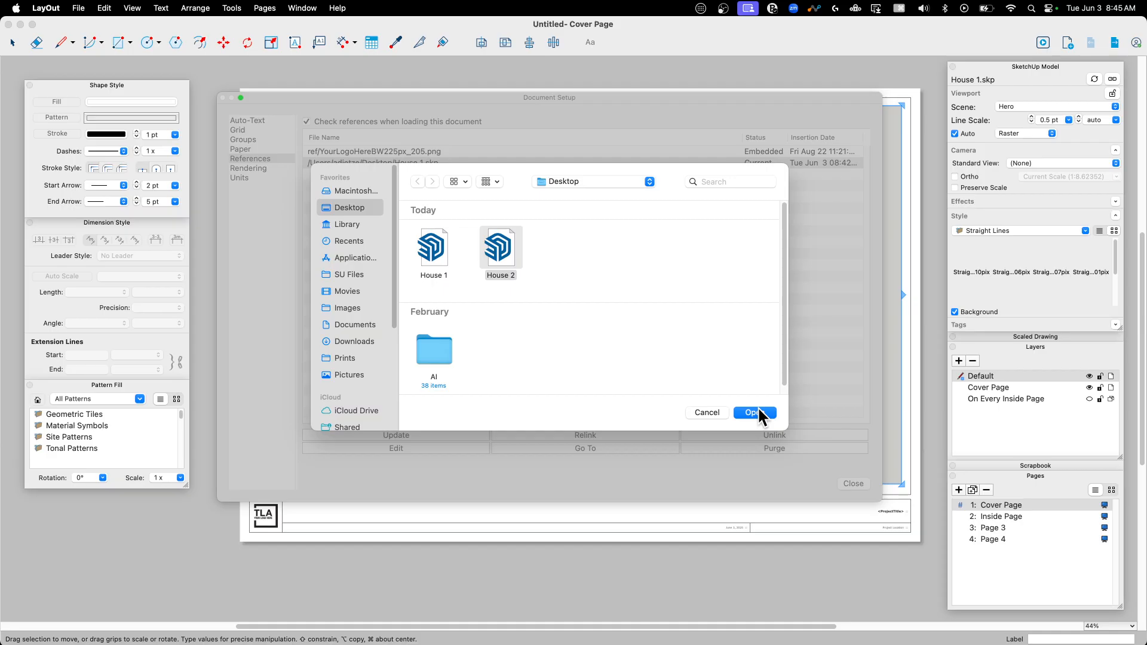
left_click(751, 412)
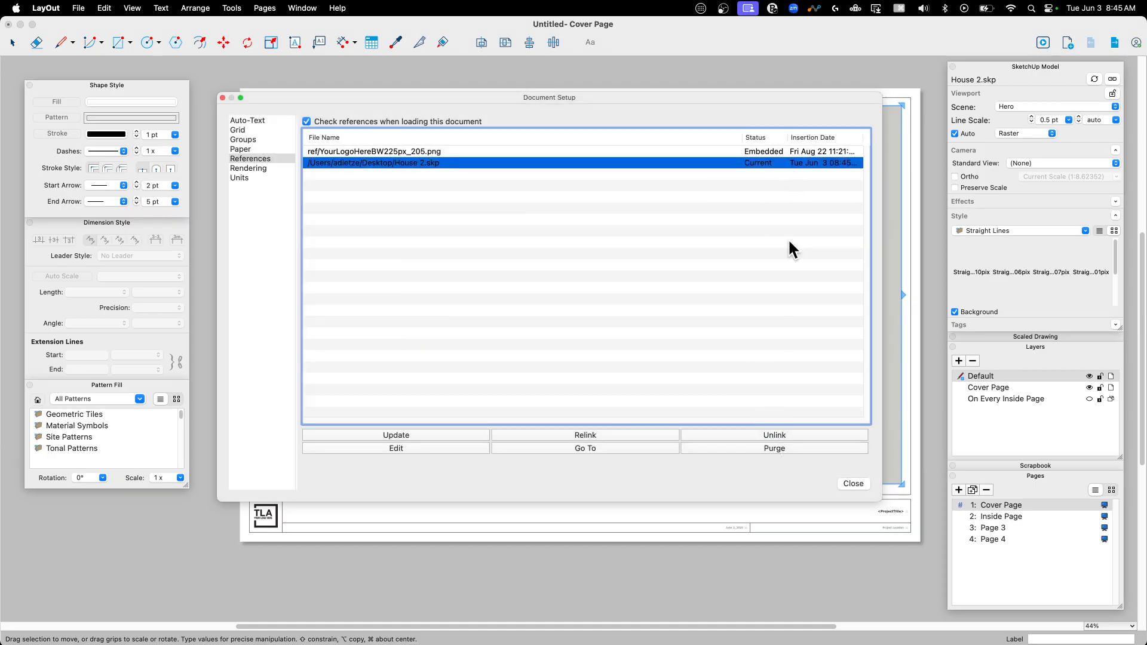
left_click(852, 484)
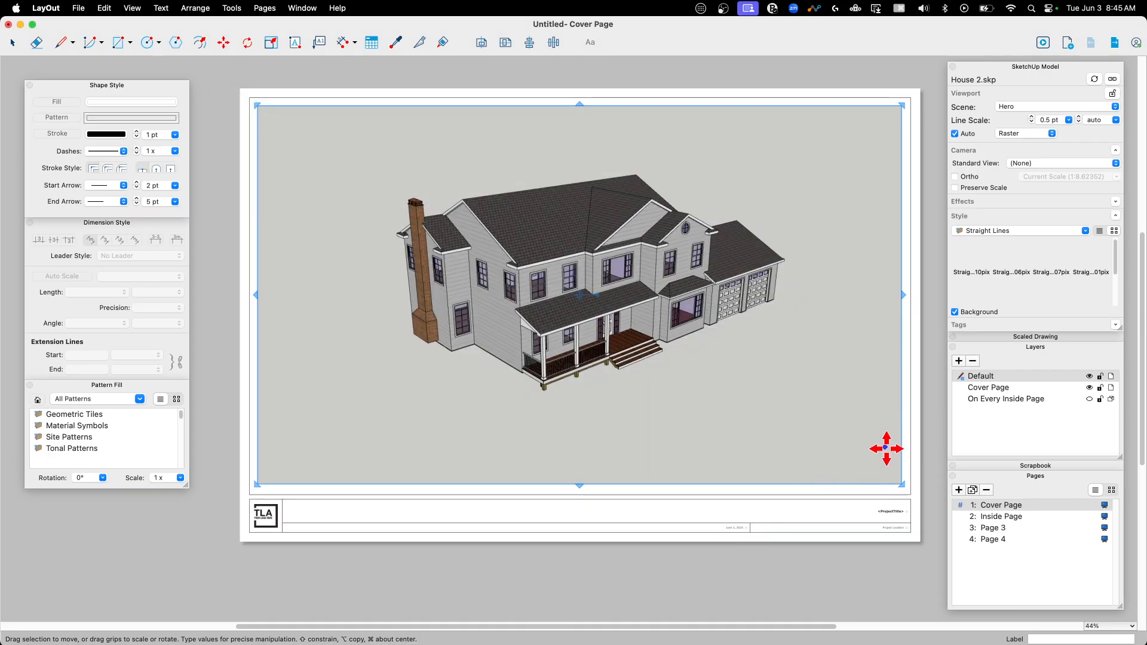
mouse_move(989, 531)
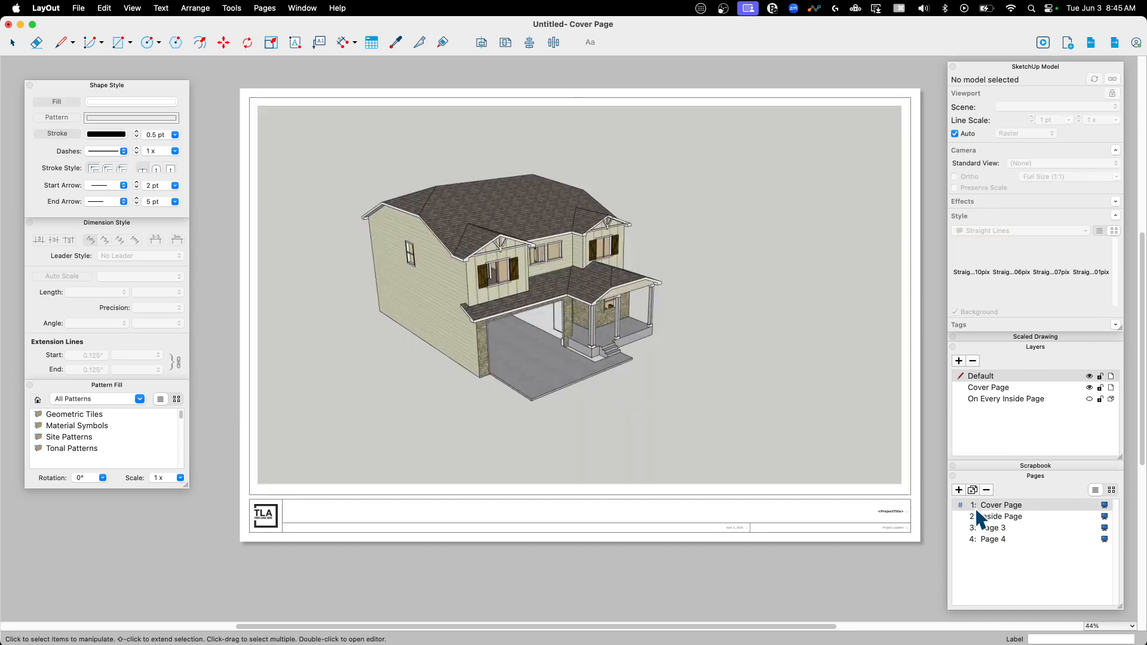
- Check that the Inside Page and Cover Page now show House 2
left_click(1001, 516)
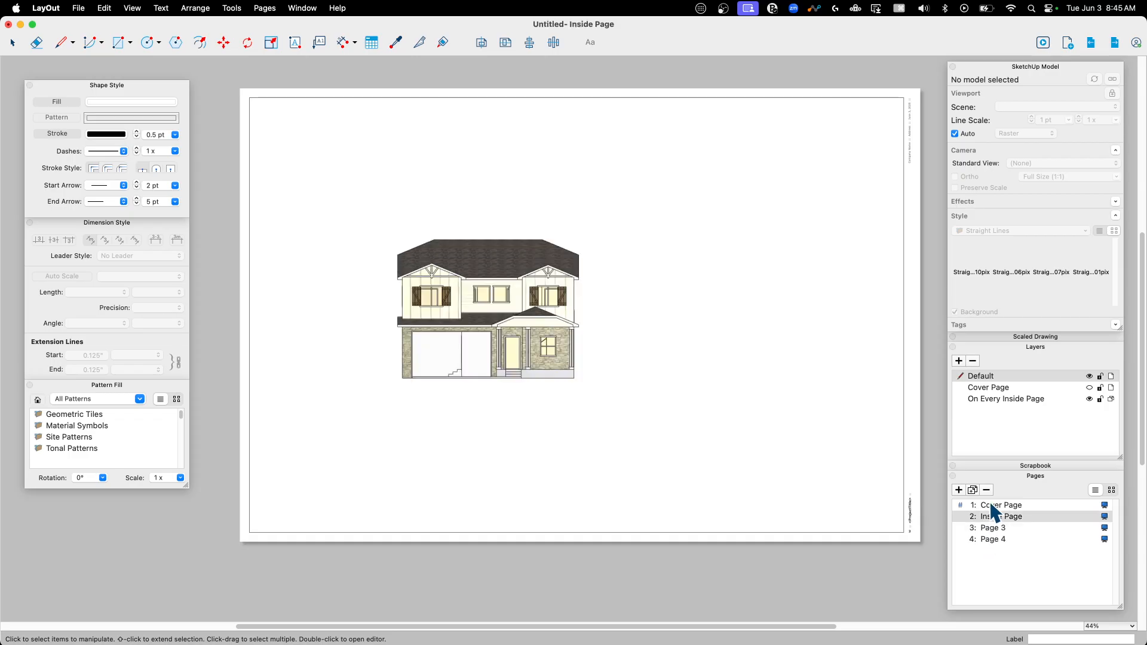
left_click(1002, 505)
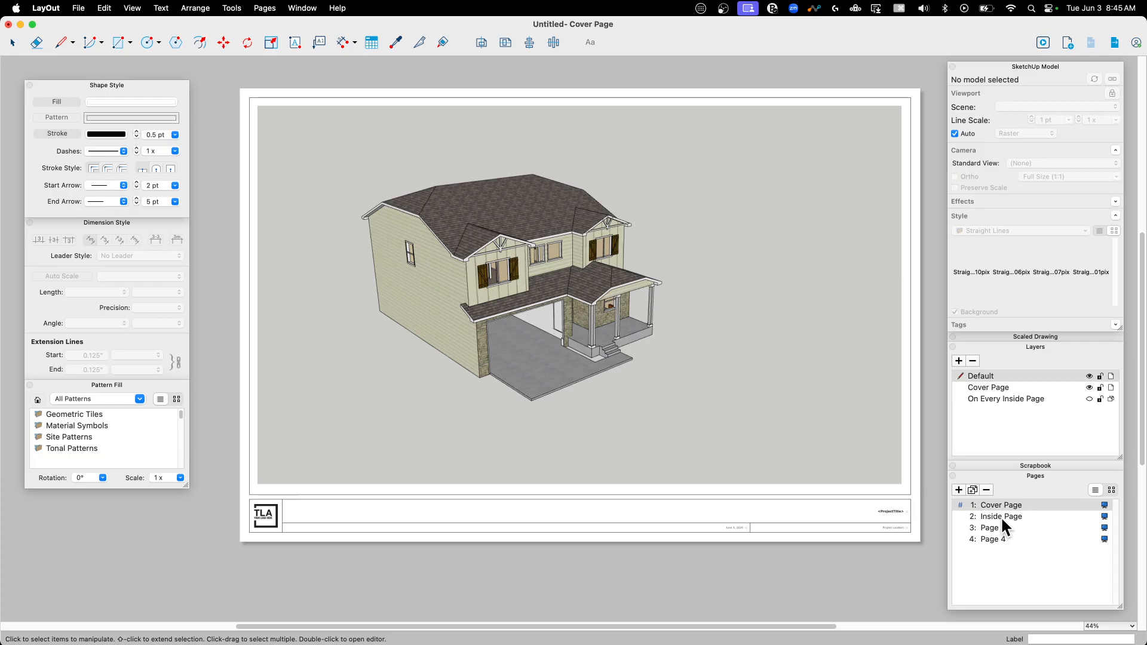
- Review Pages 3 and 4 of House 2 and select the left side elevation viewport on Page 3
left_click(993, 527)
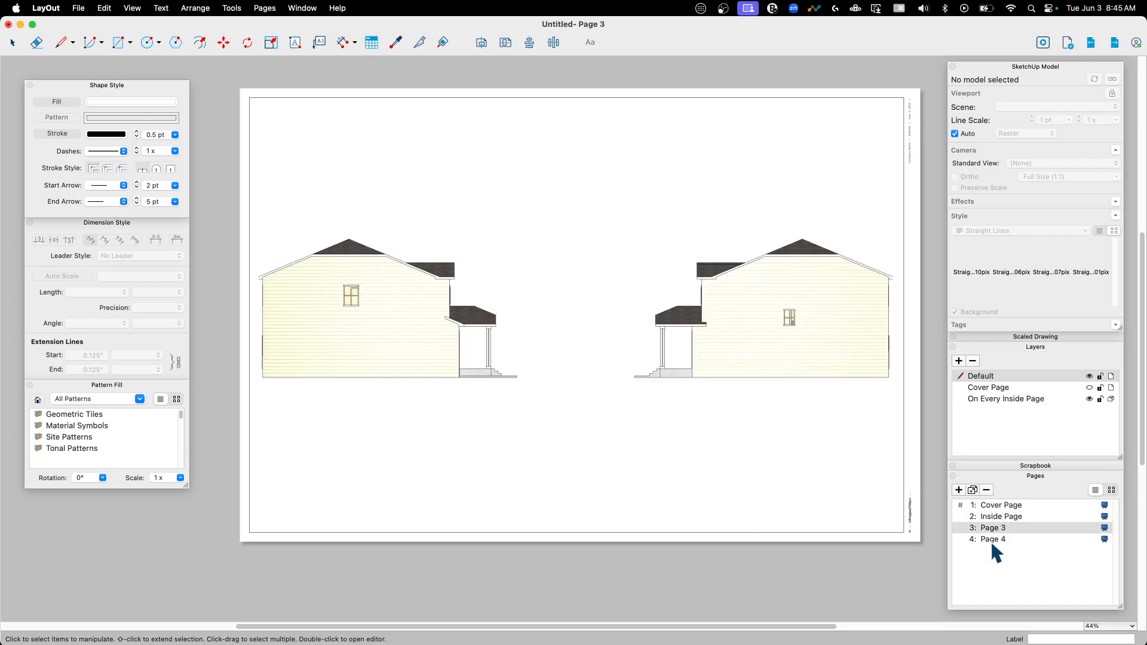
left_click(993, 539)
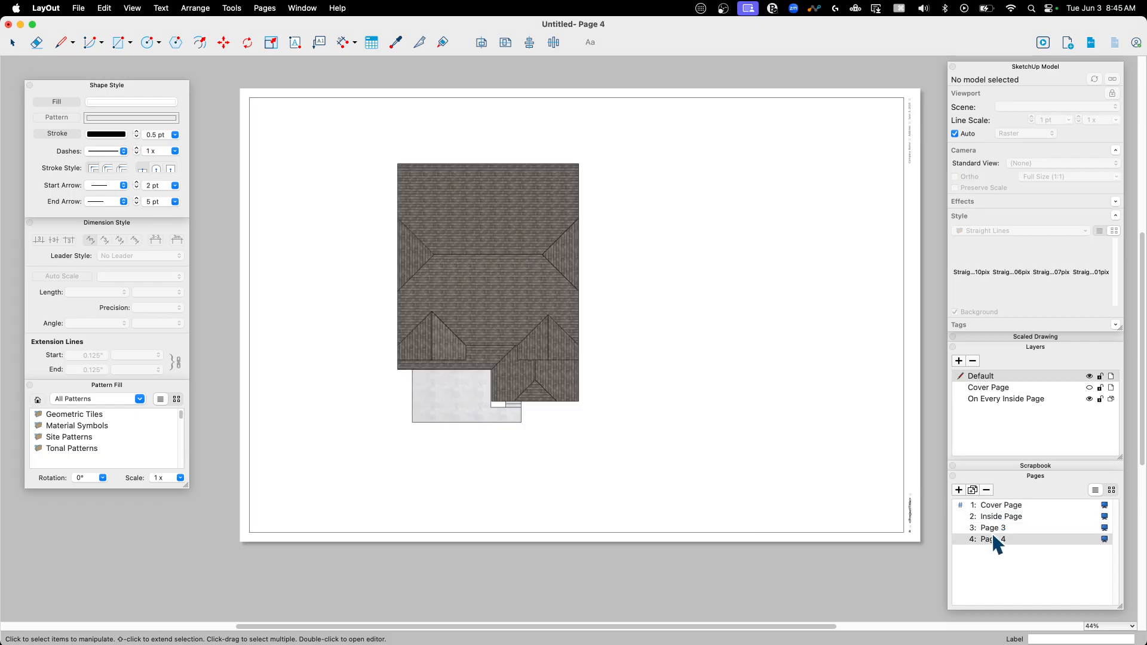
left_click(993, 527)
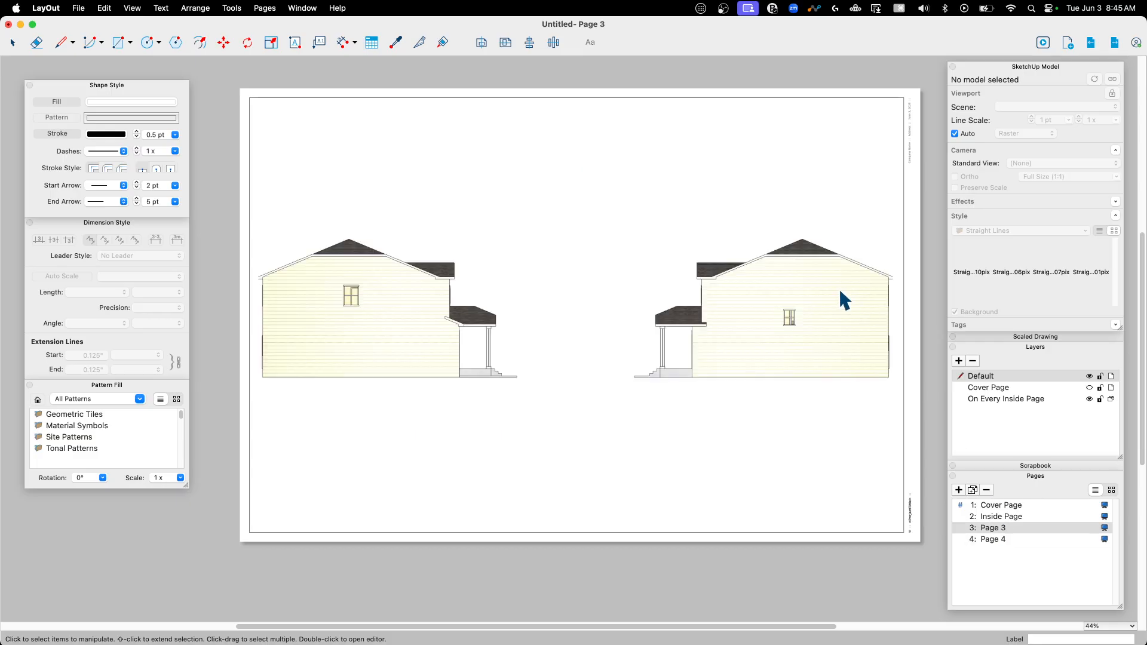
left_click(388, 307)
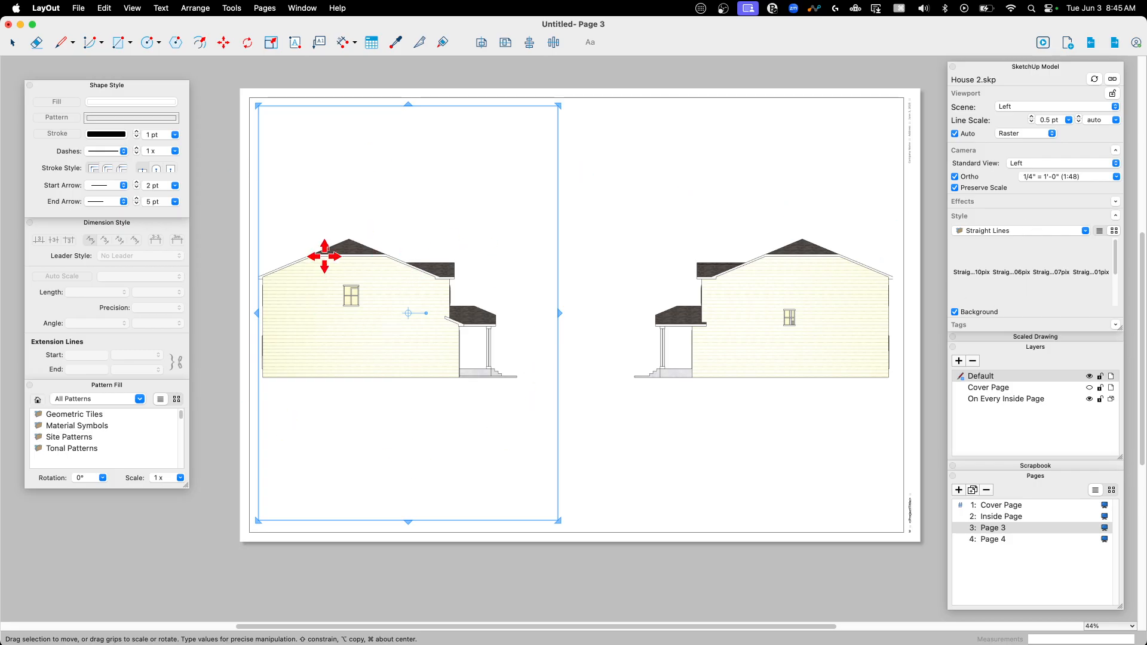
- Recentre the front viewport on the Inside Page and the side viewports on Page 3, ending on Page 4
left_click(1000, 516)
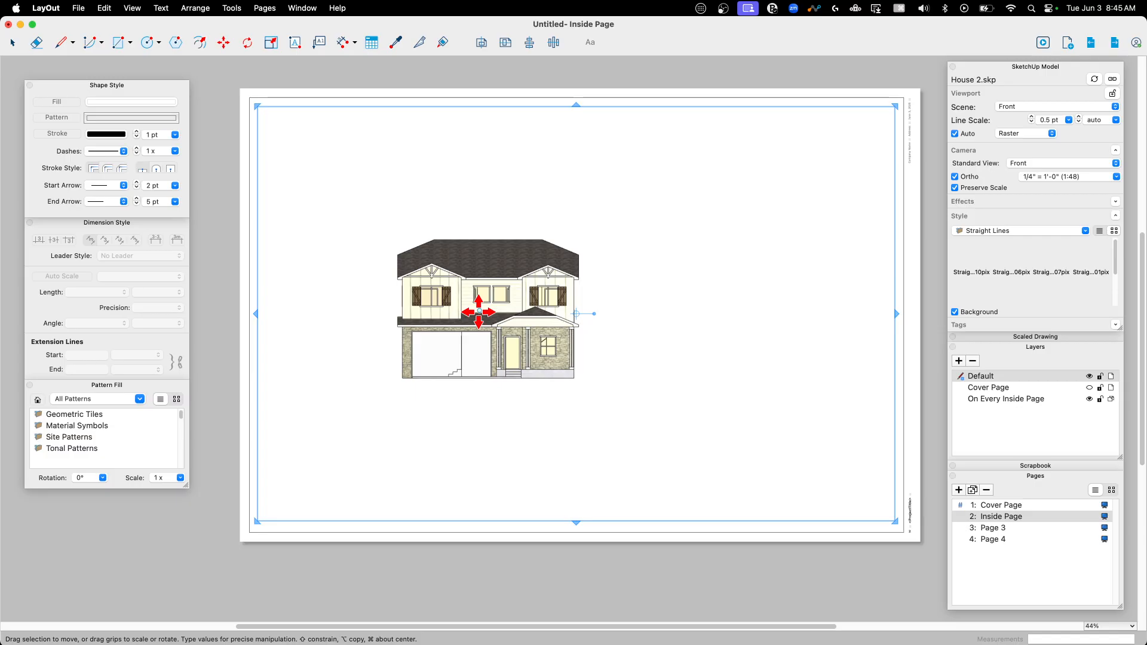
mouse_move(313, 295)
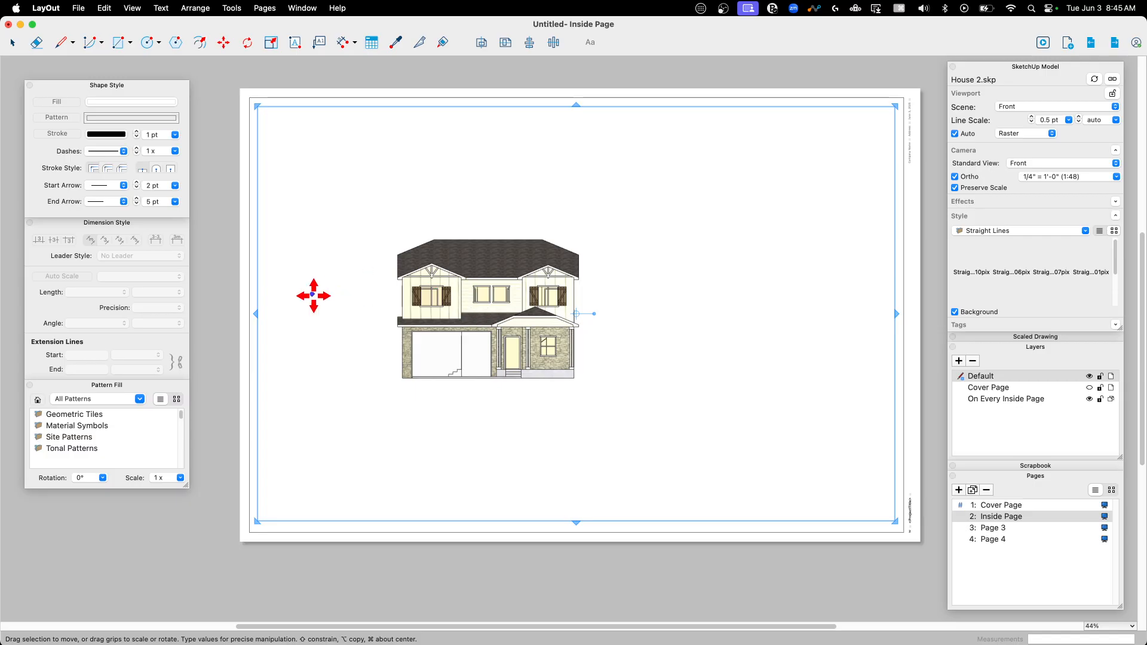
mouse_move(252, 313)
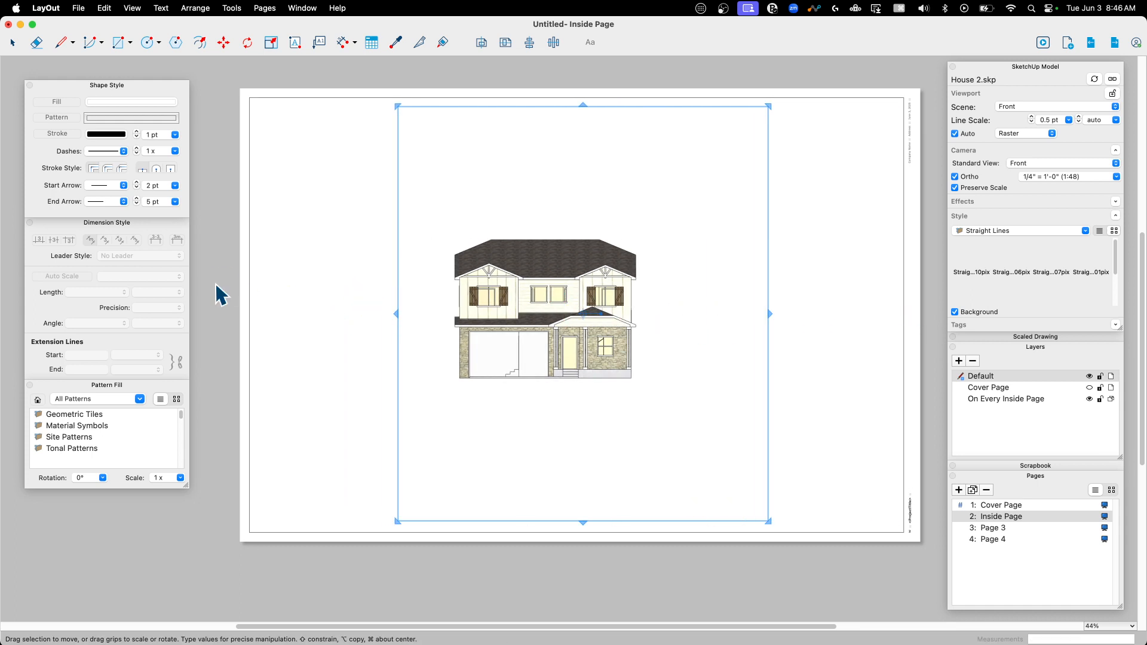
left_click(993, 527)
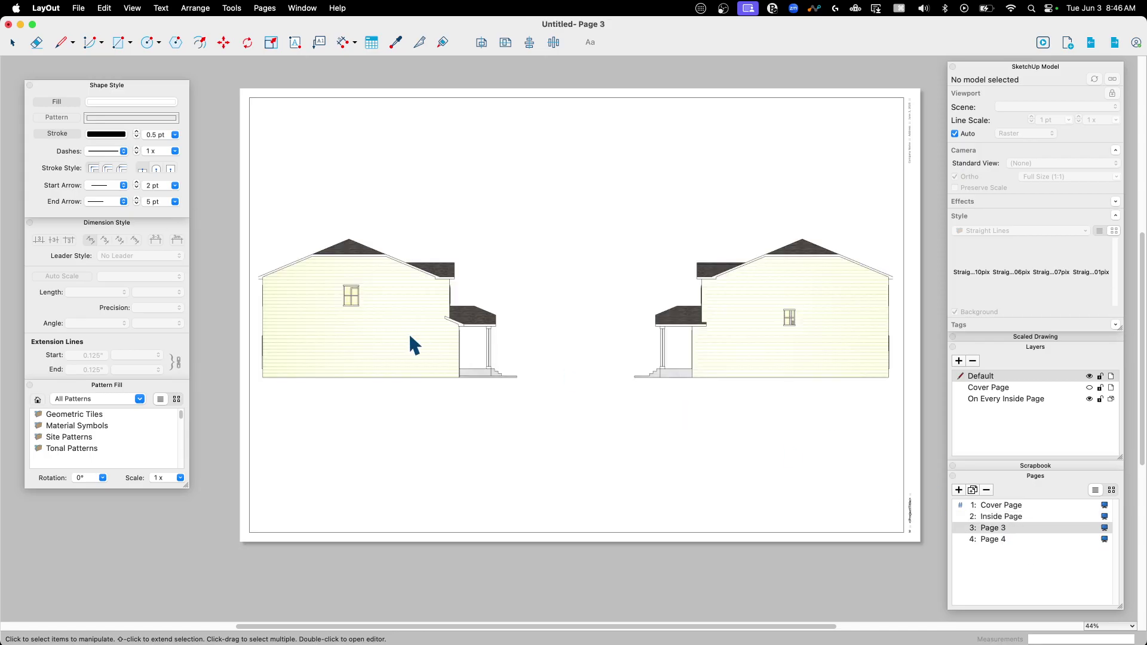
left_click(403, 337)
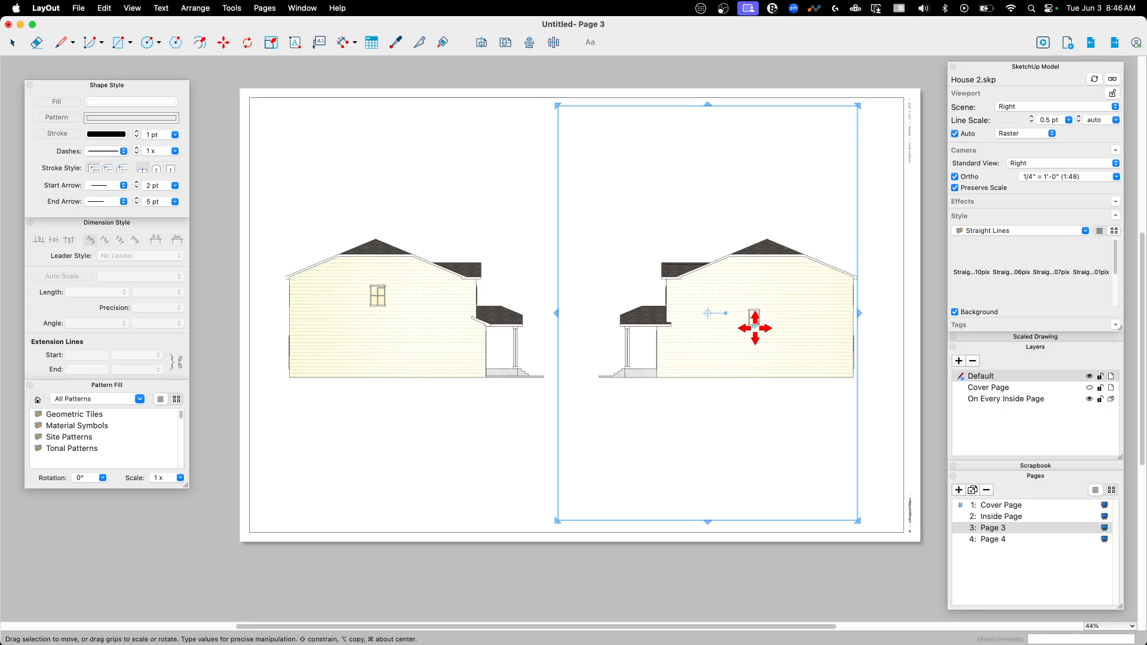
left_click(993, 539)
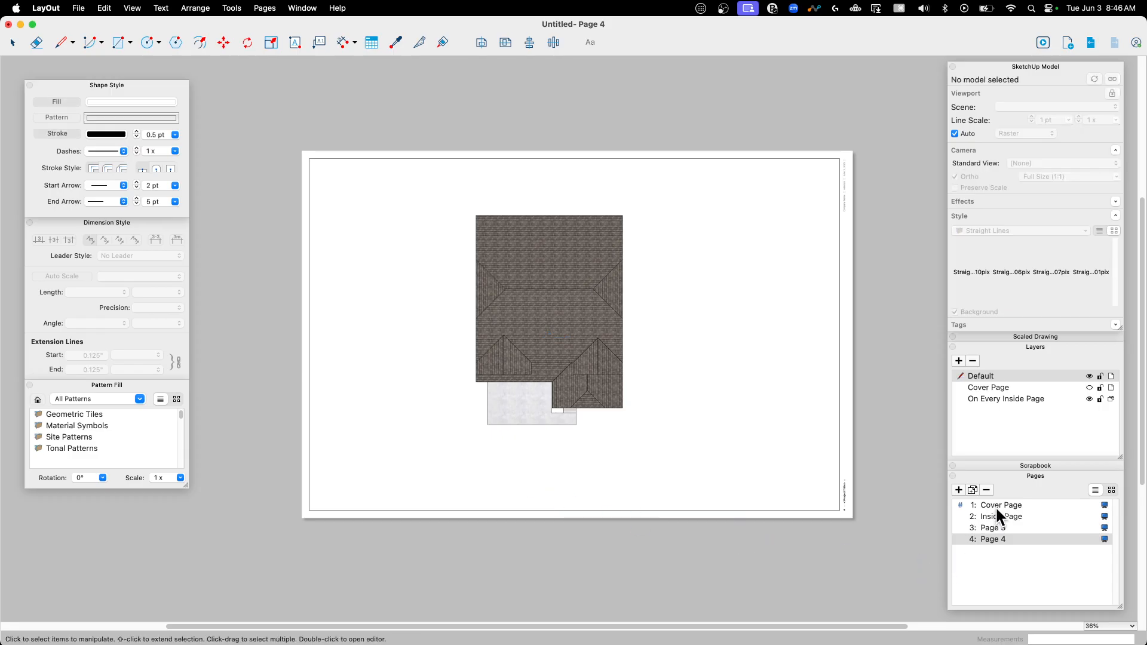
left_click(1000, 516)
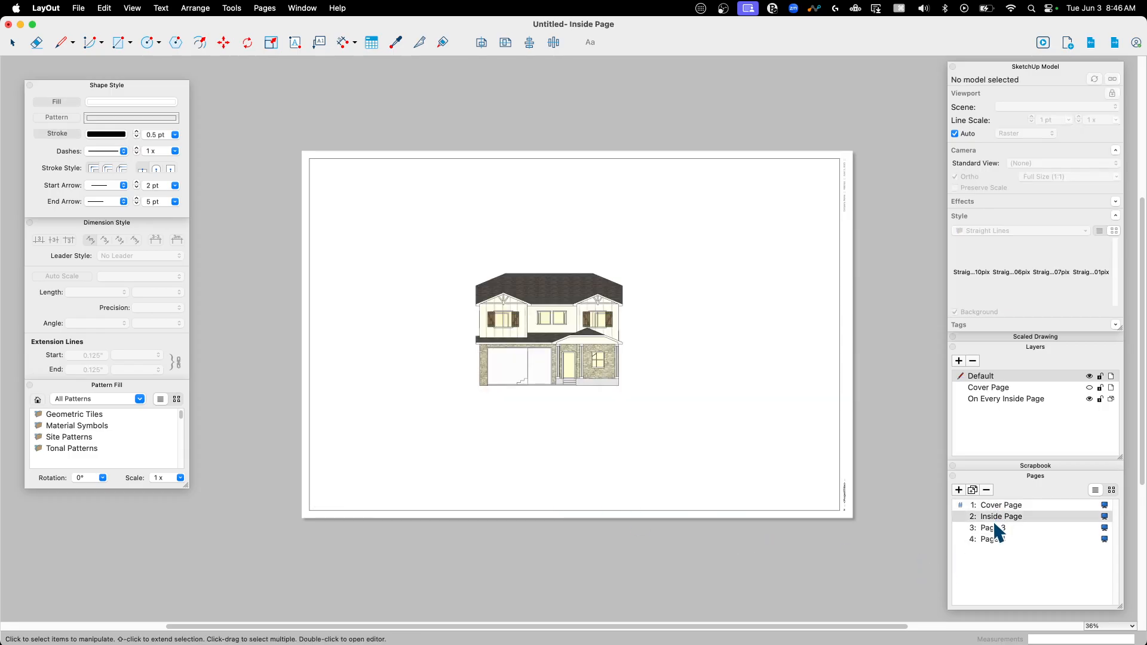
left_click(993, 527)
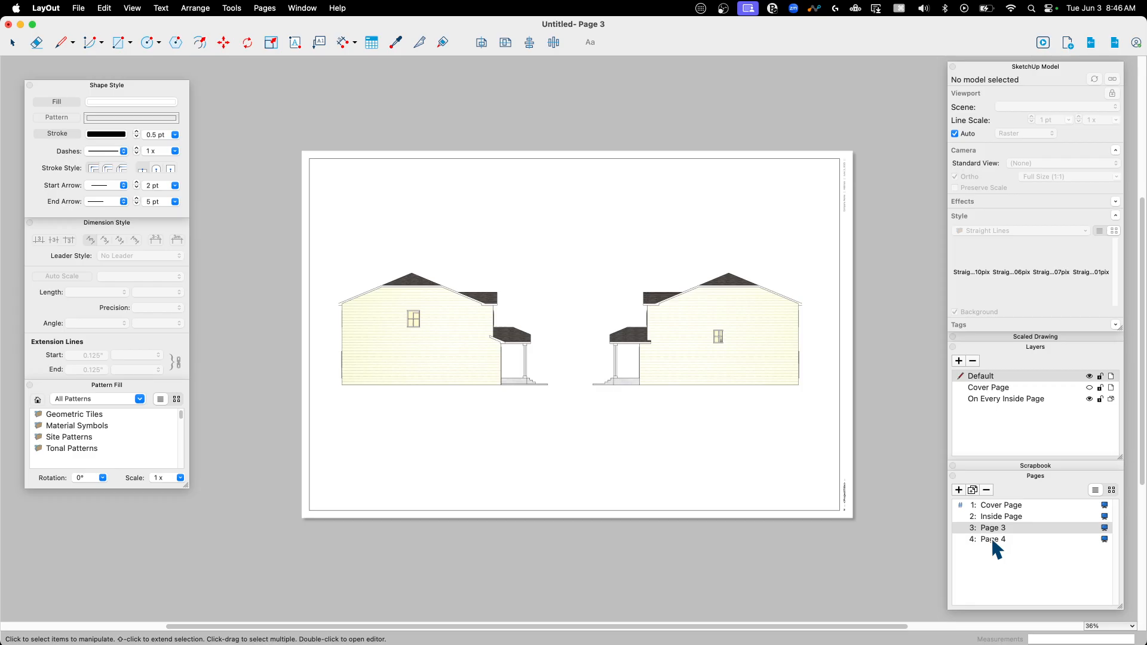
left_click(993, 539)
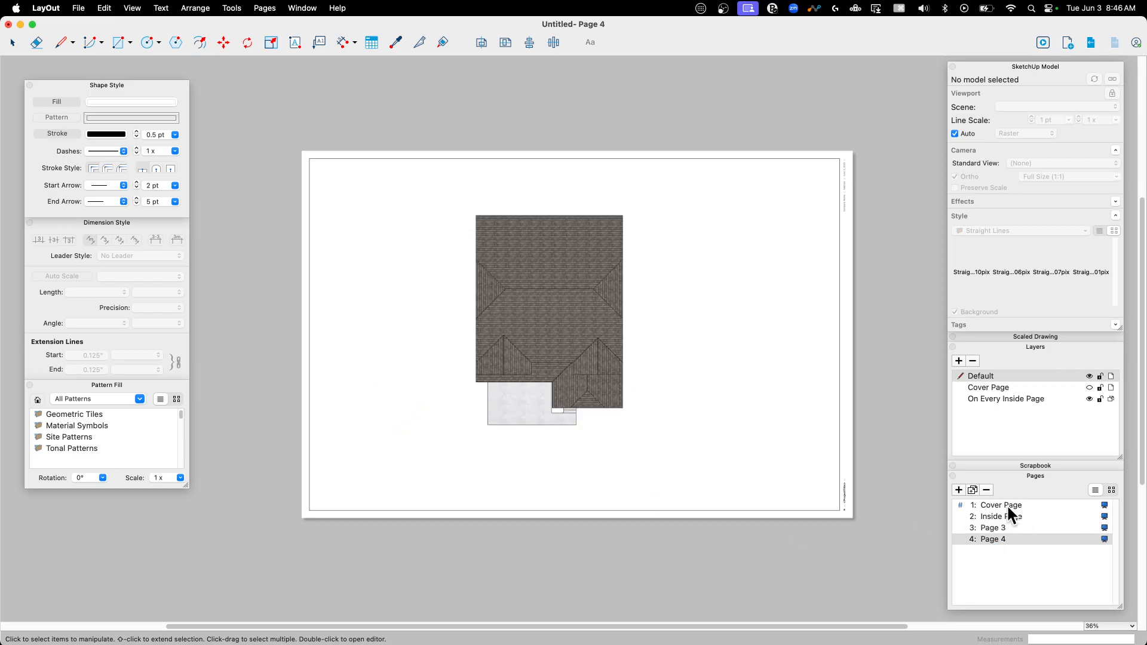
left_click(993, 527)
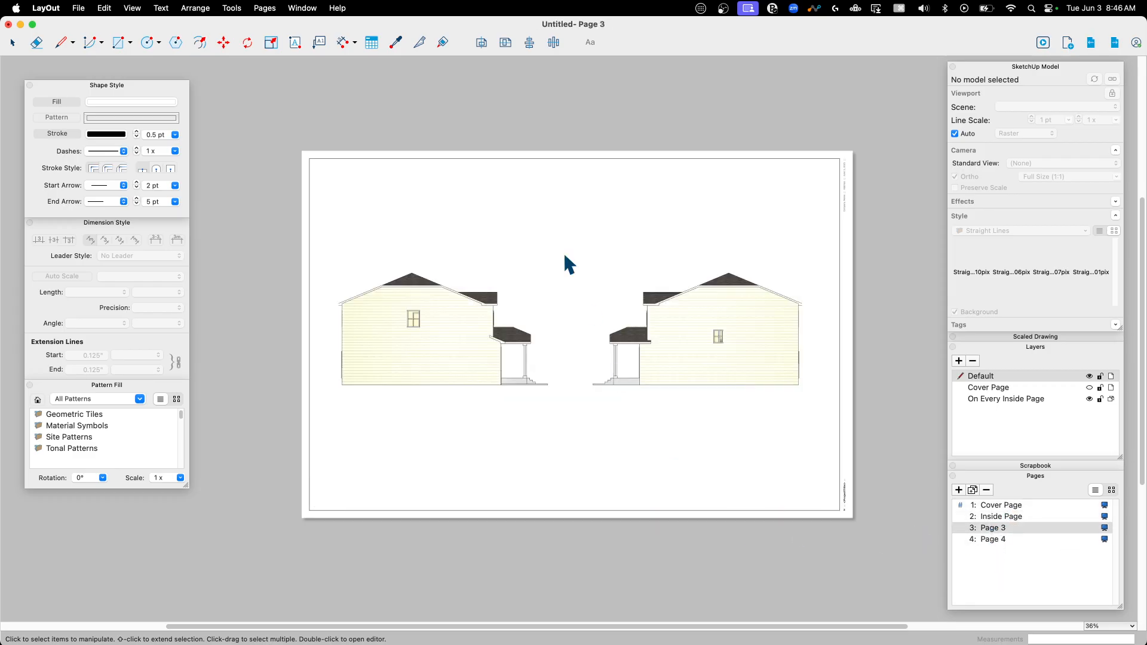
mouse_move(631, 306)
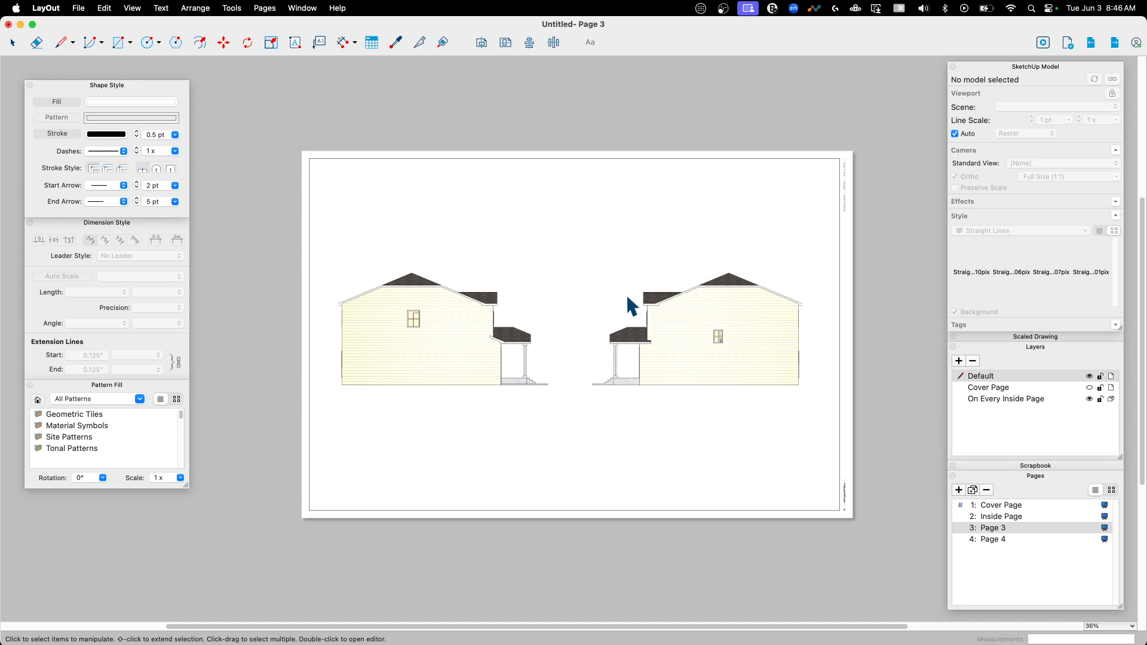
left_click(993, 539)
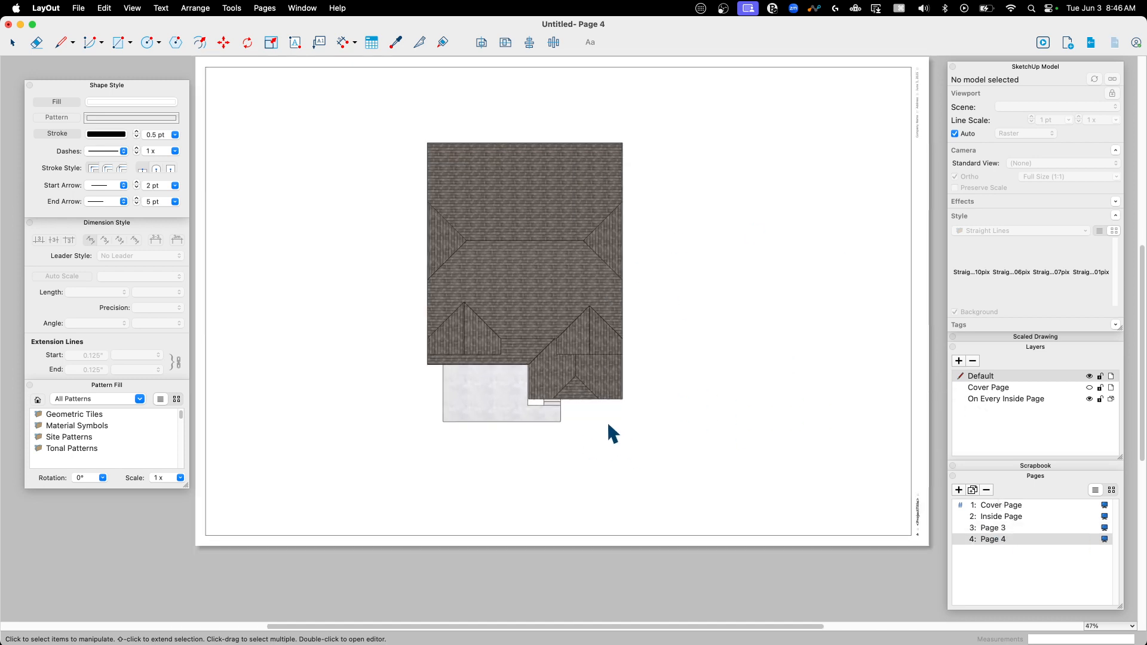
left_click(993, 527)
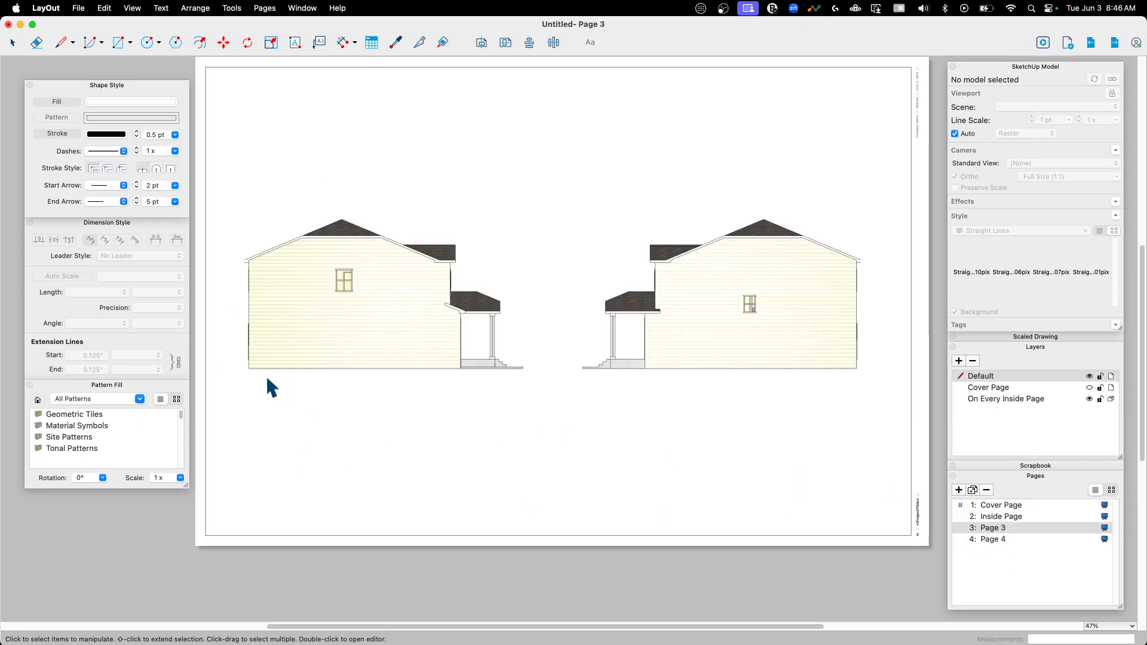
mouse_move(486, 401)
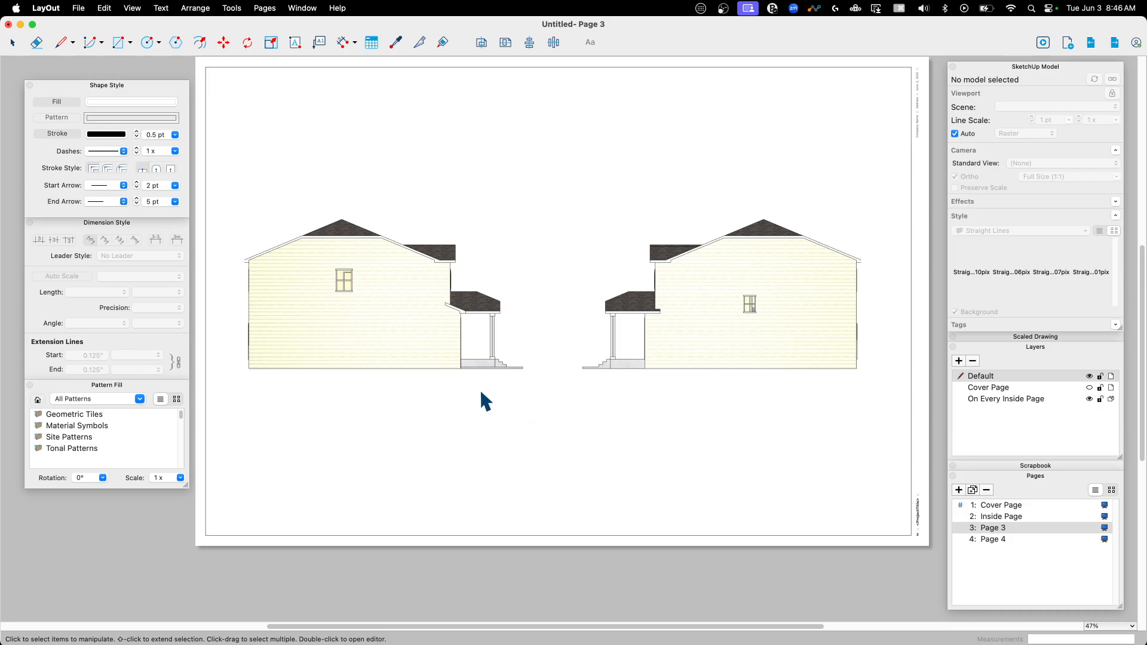
mouse_move(494, 386)
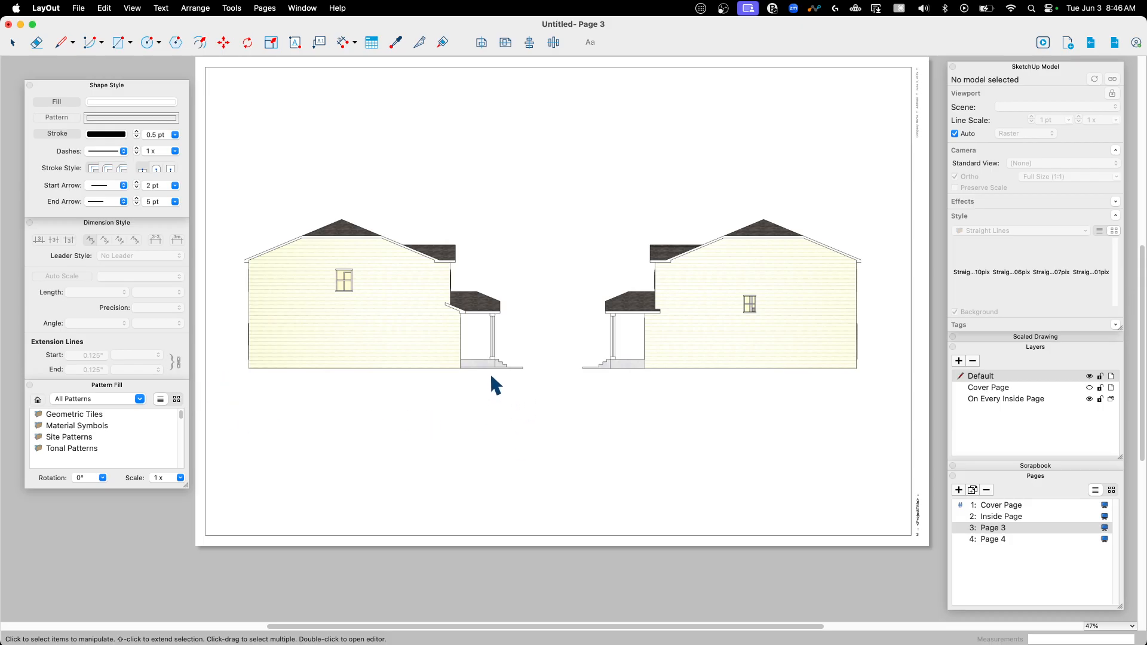
mouse_move(664, 409)
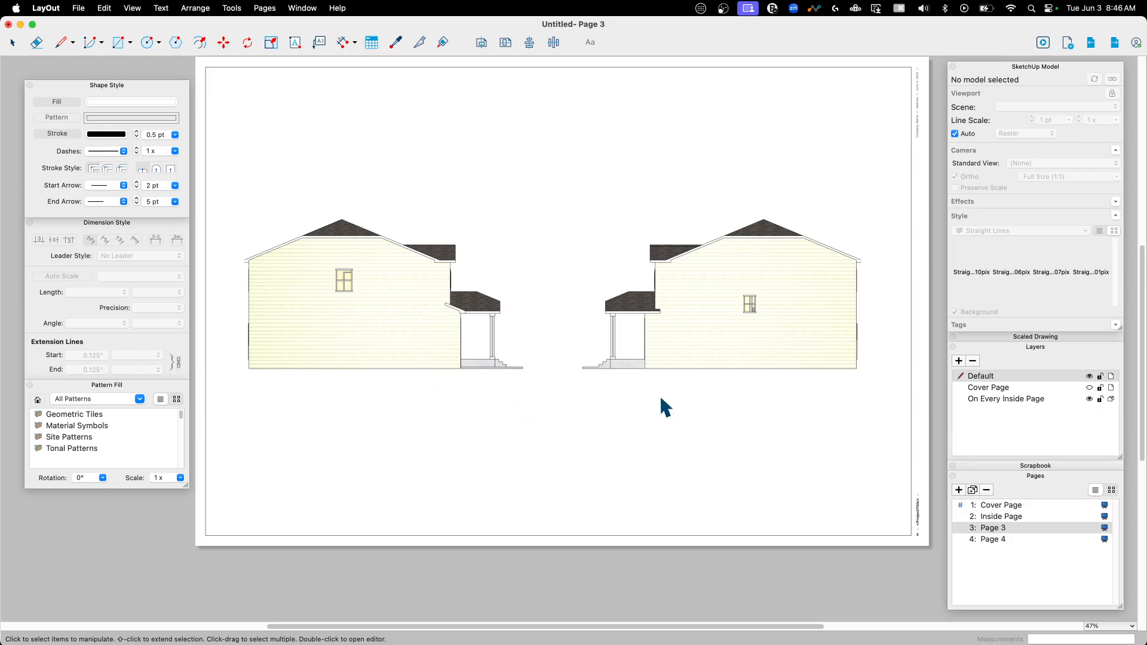
mouse_move(944, 462)
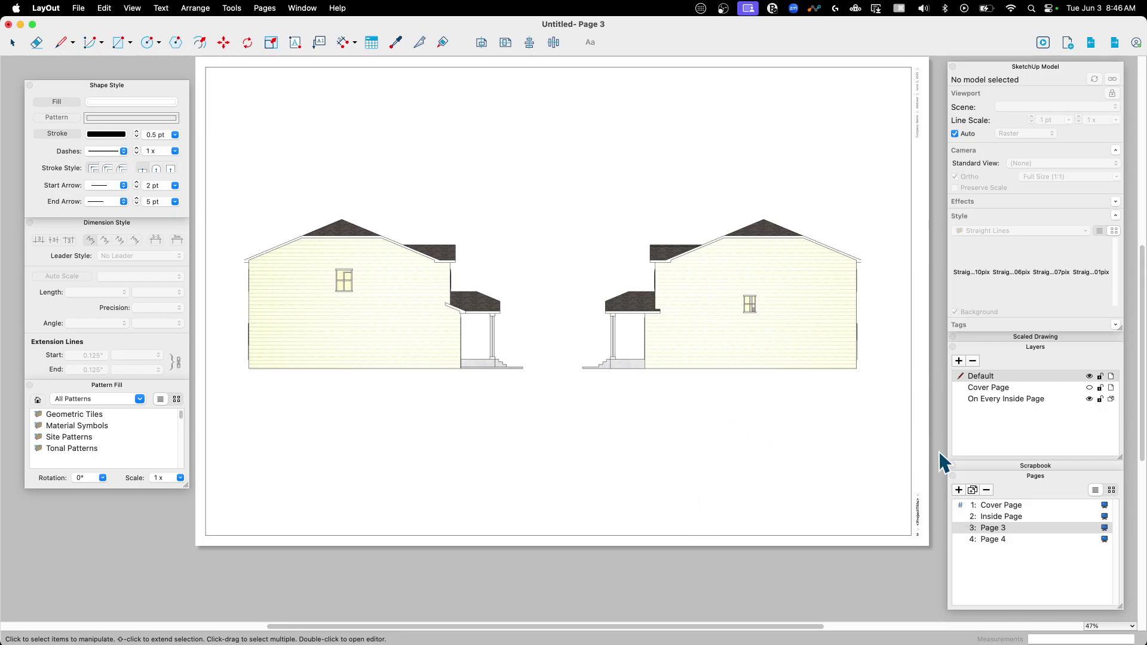
mouse_move(517, 535)
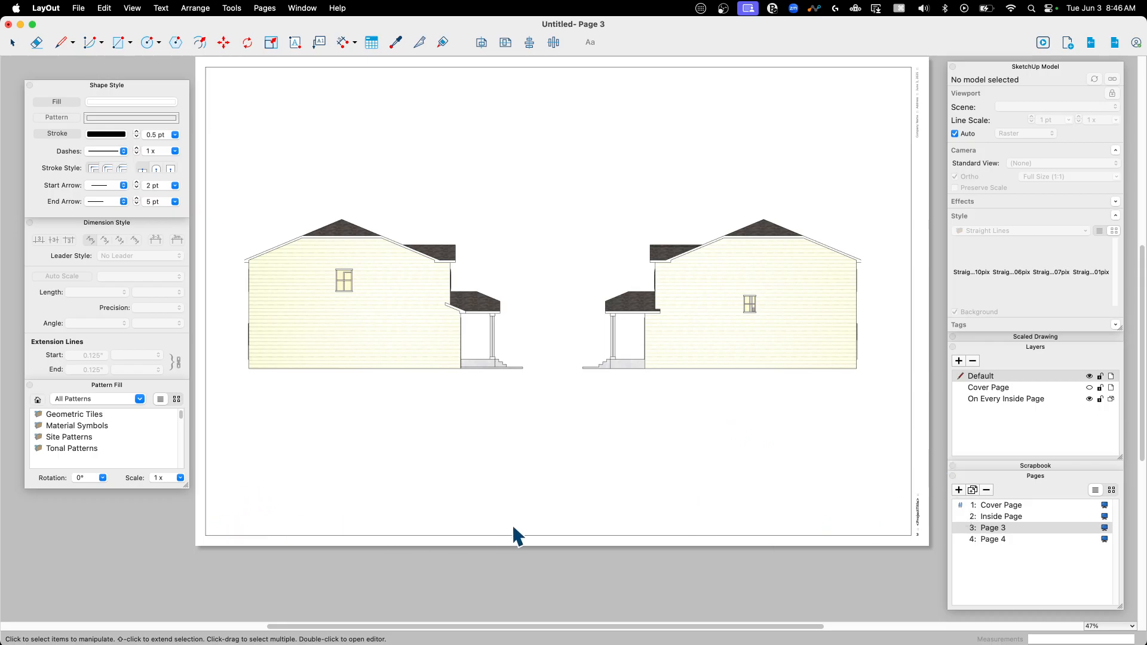
mouse_move(927, 127)
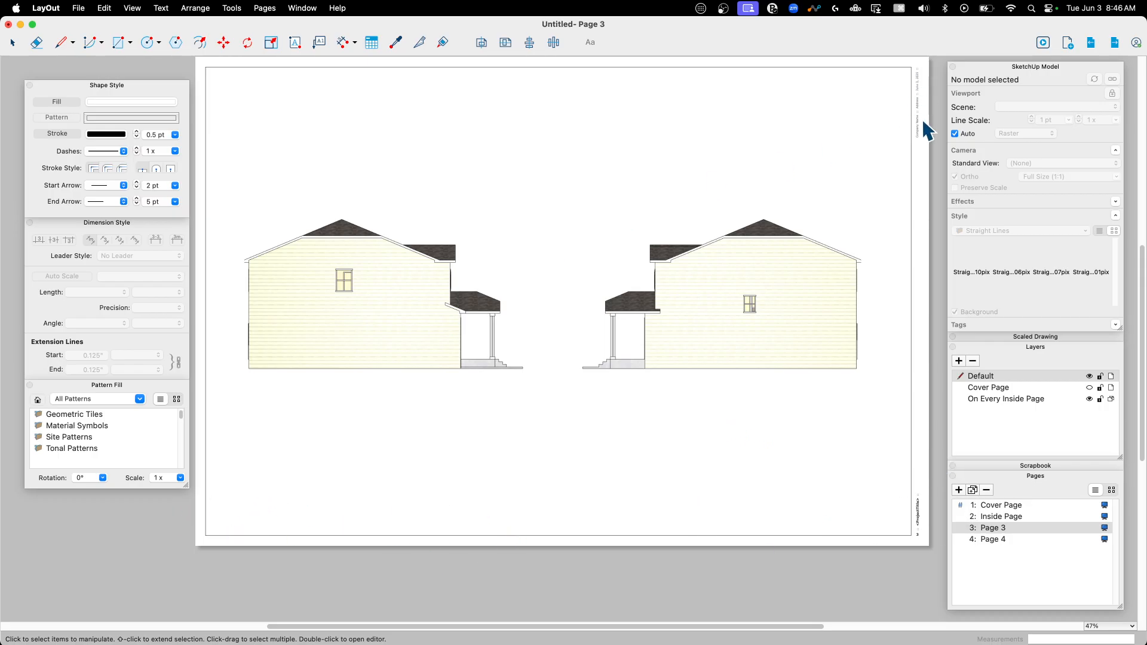
mouse_move(914, 53)
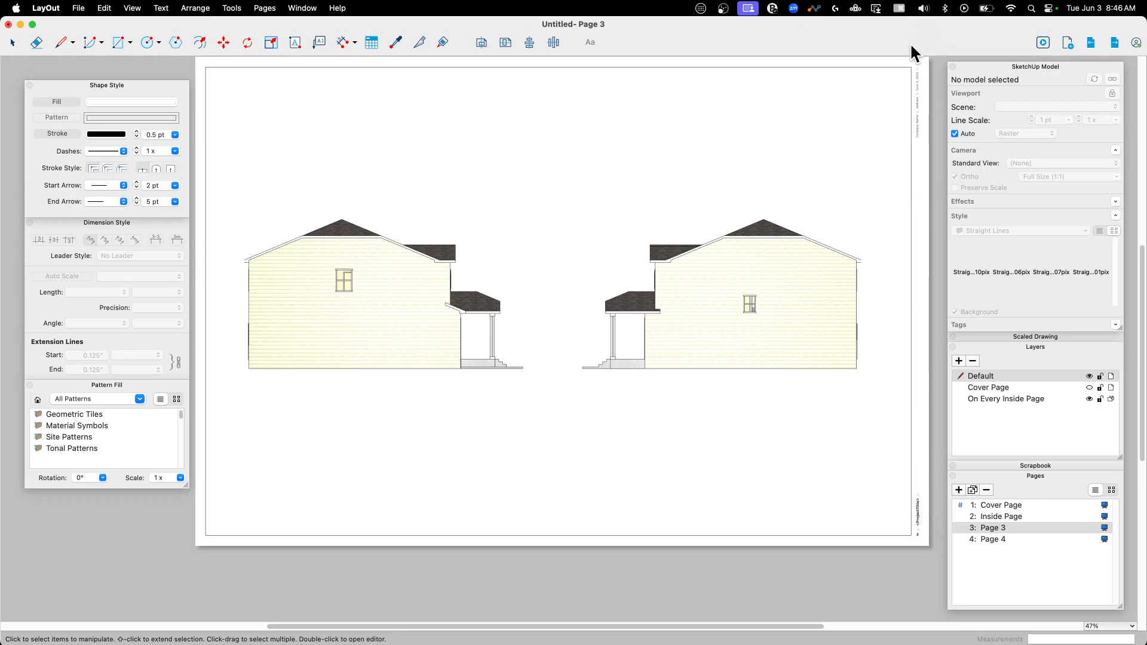
mouse_move(676, 116)
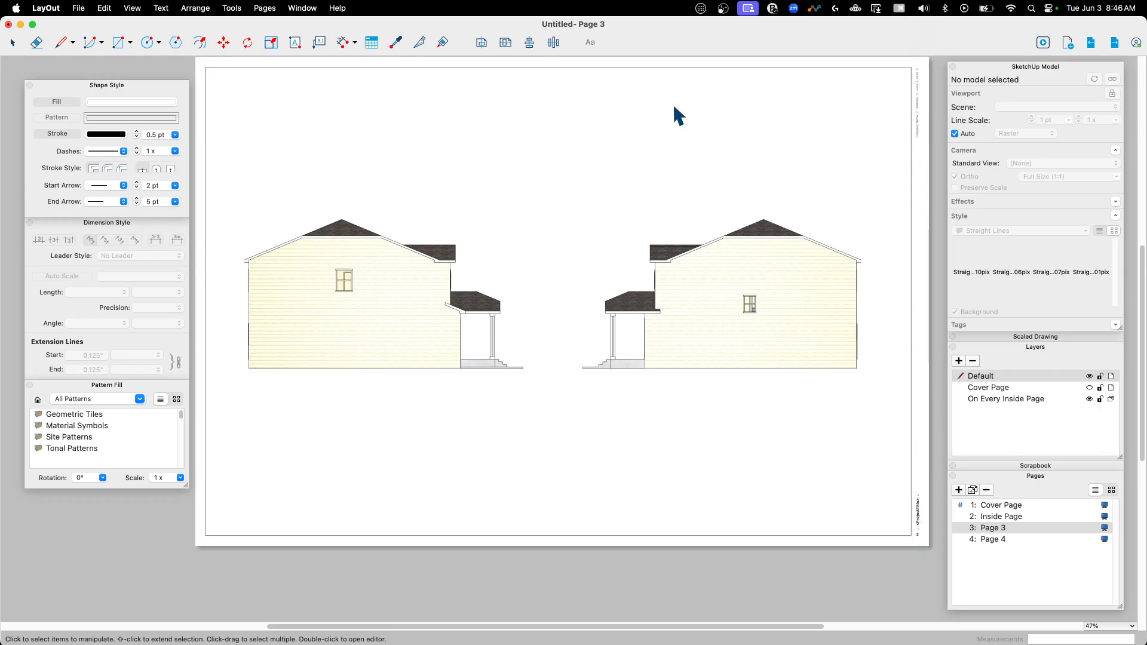
- Return to the Cover Page's Hero perspective view of House 2 after a glance at Page 3
left_click(1000, 505)
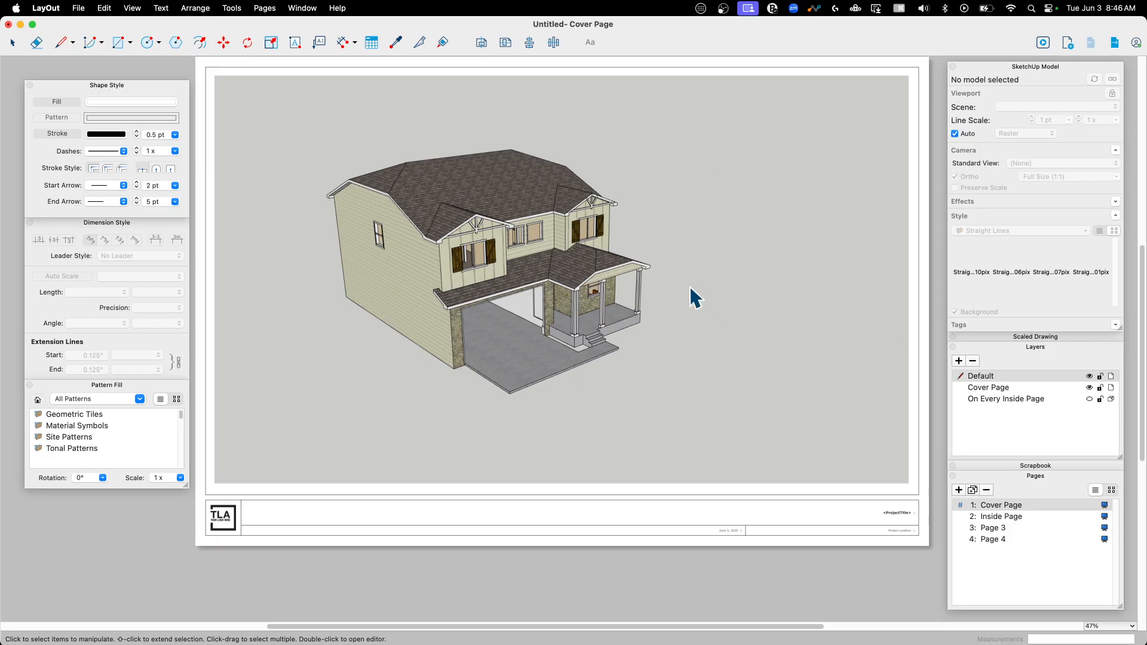
mouse_move(541, 402)
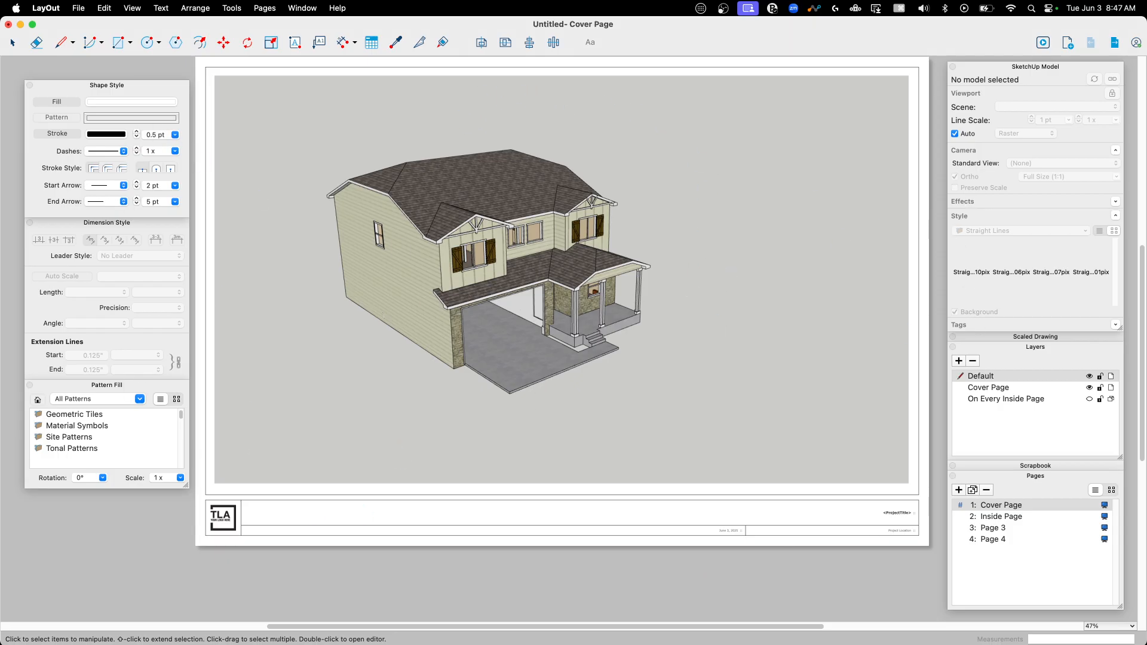
mouse_move(380, 134)
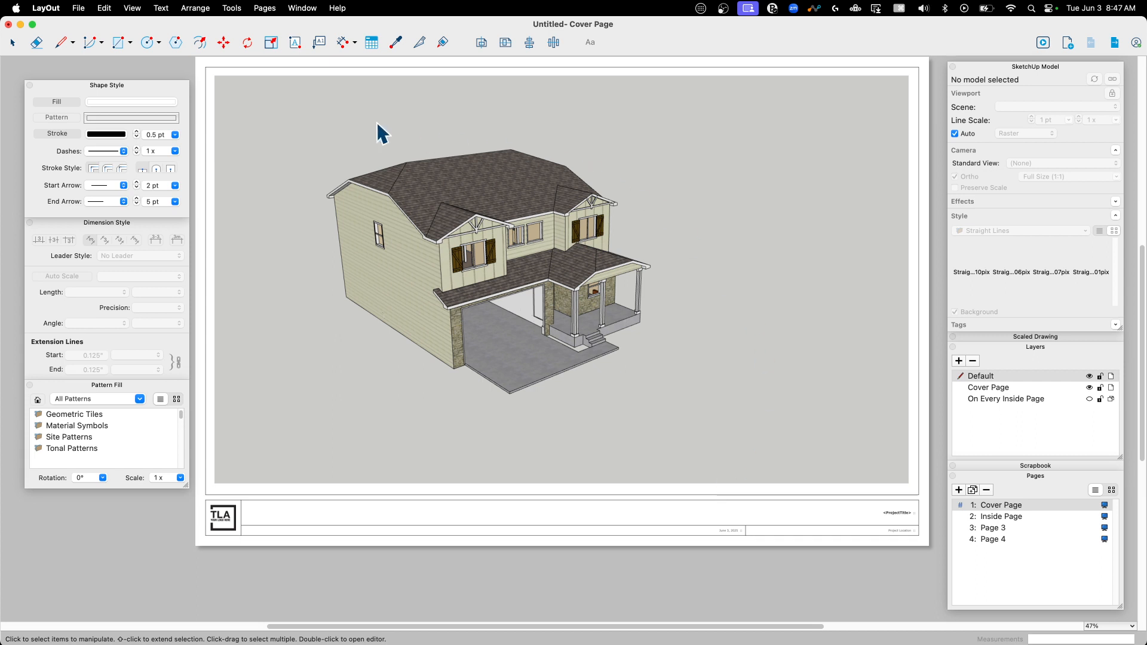
mouse_move(686, 245)
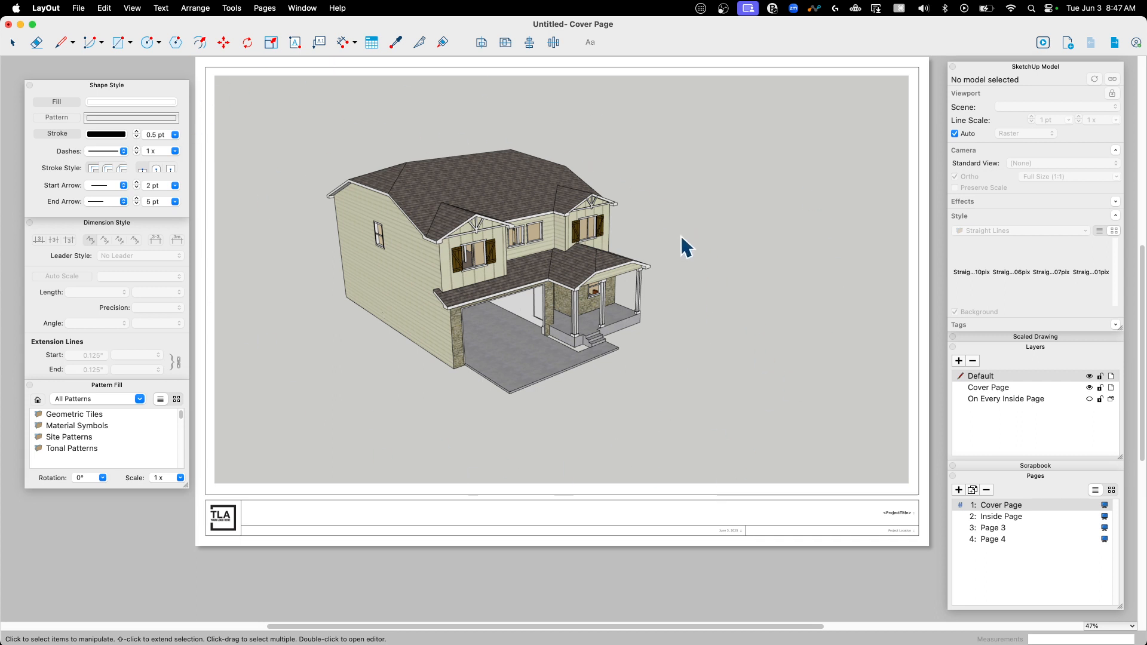
mouse_move(476, 216)
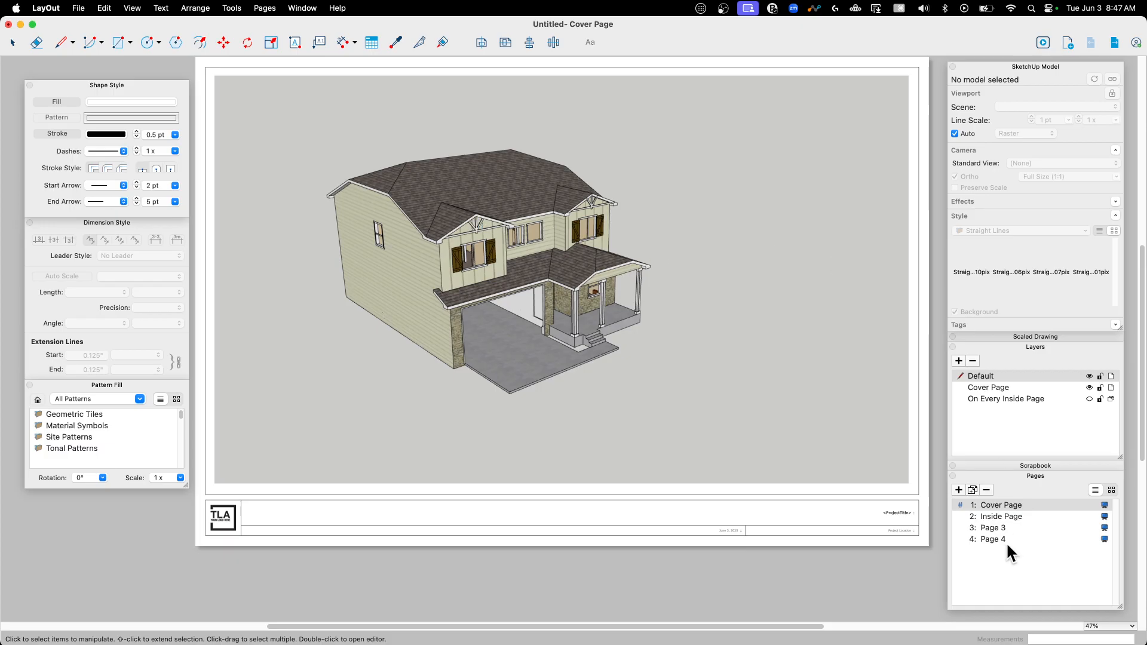
left_click(993, 527)
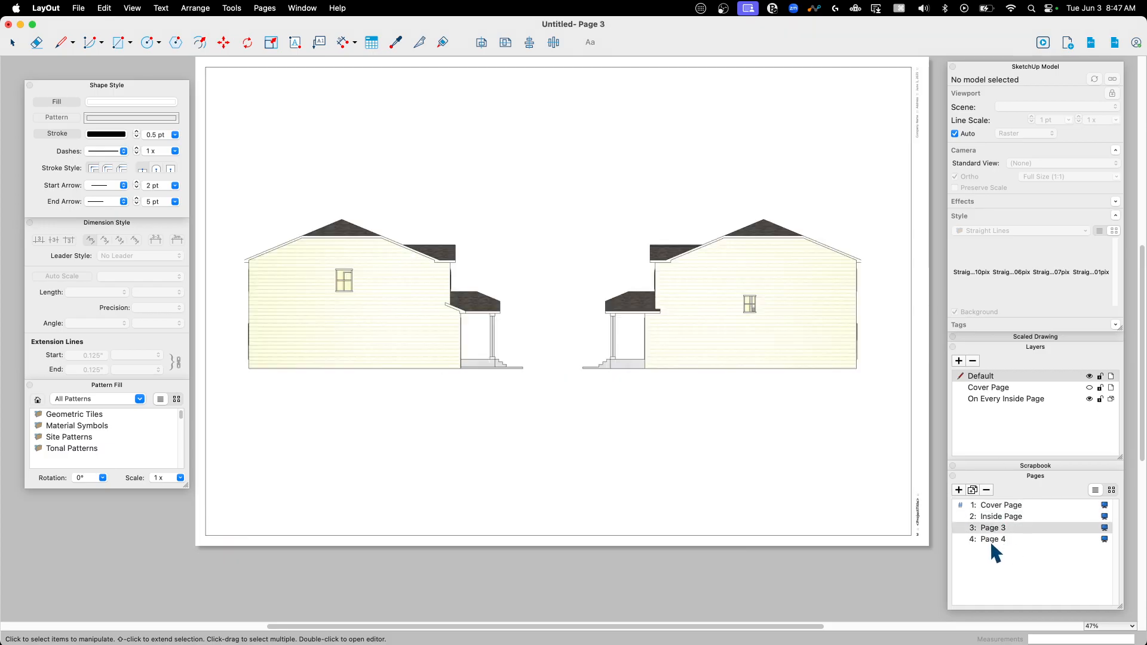
mouse_move(1025, 518)
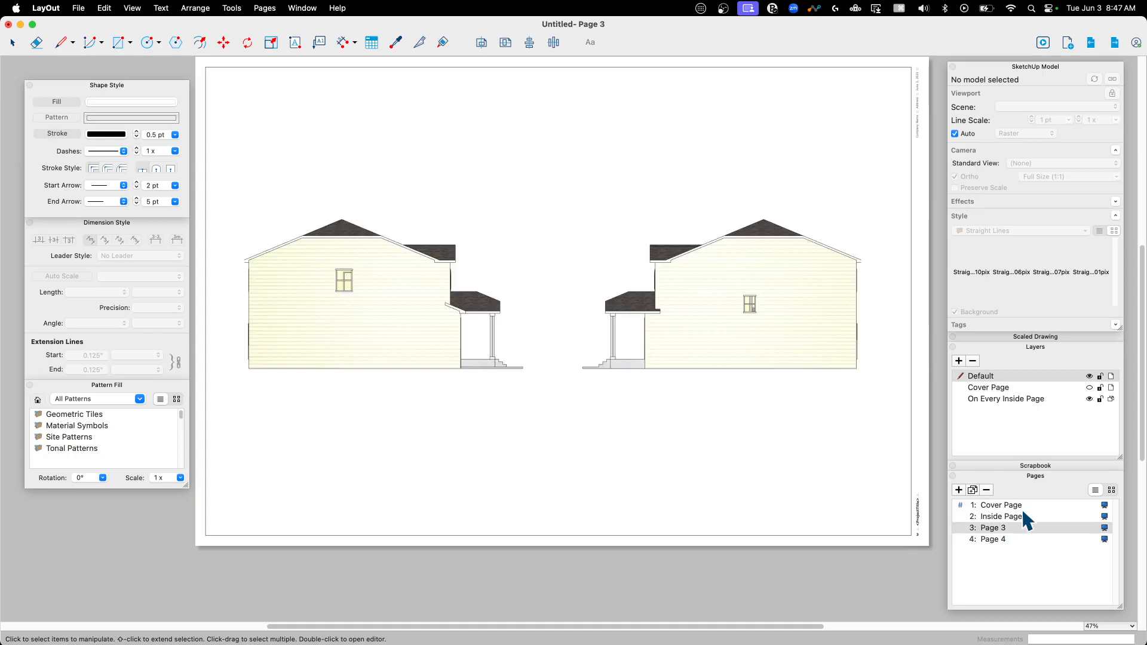
left_click(1002, 504)
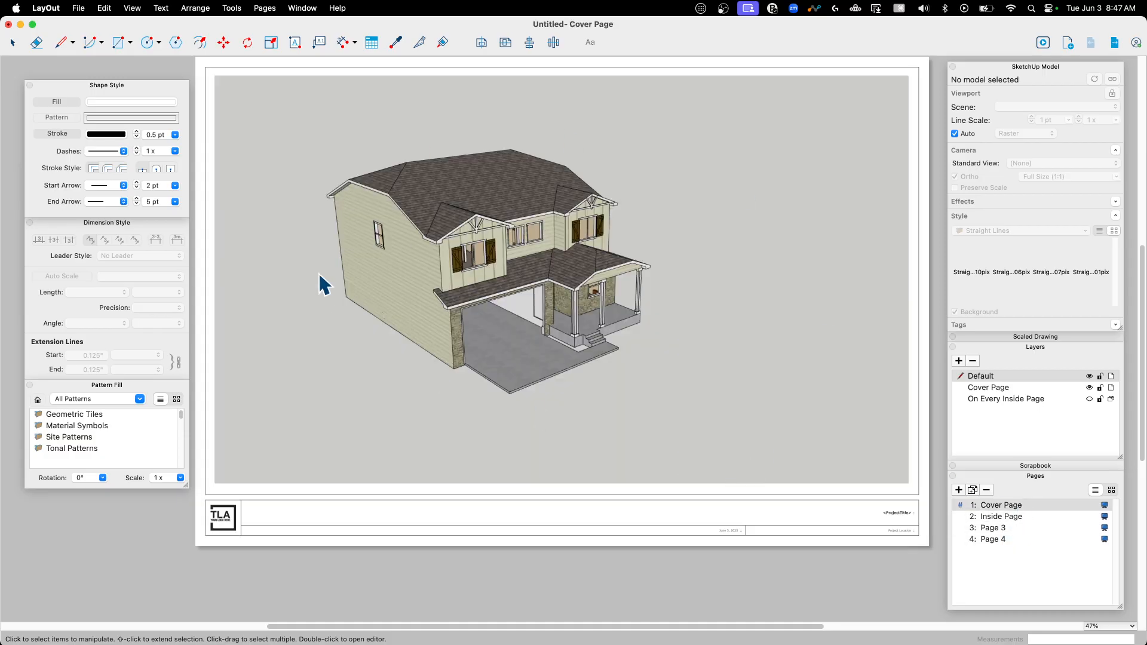
mouse_move(462, 134)
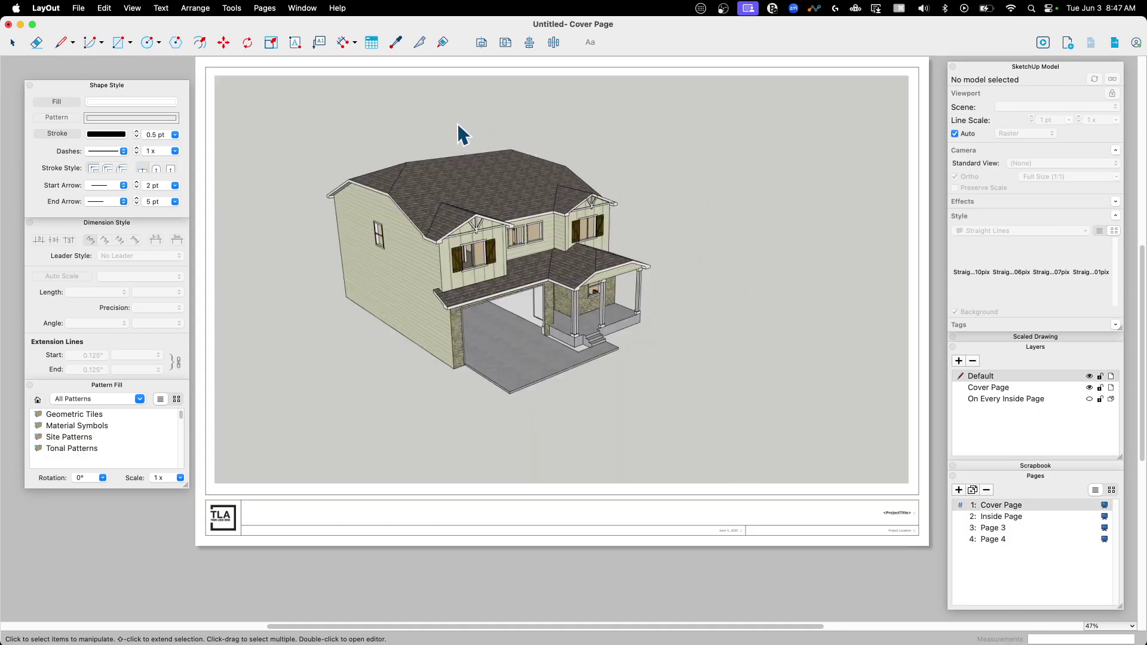
mouse_move(658, 197)
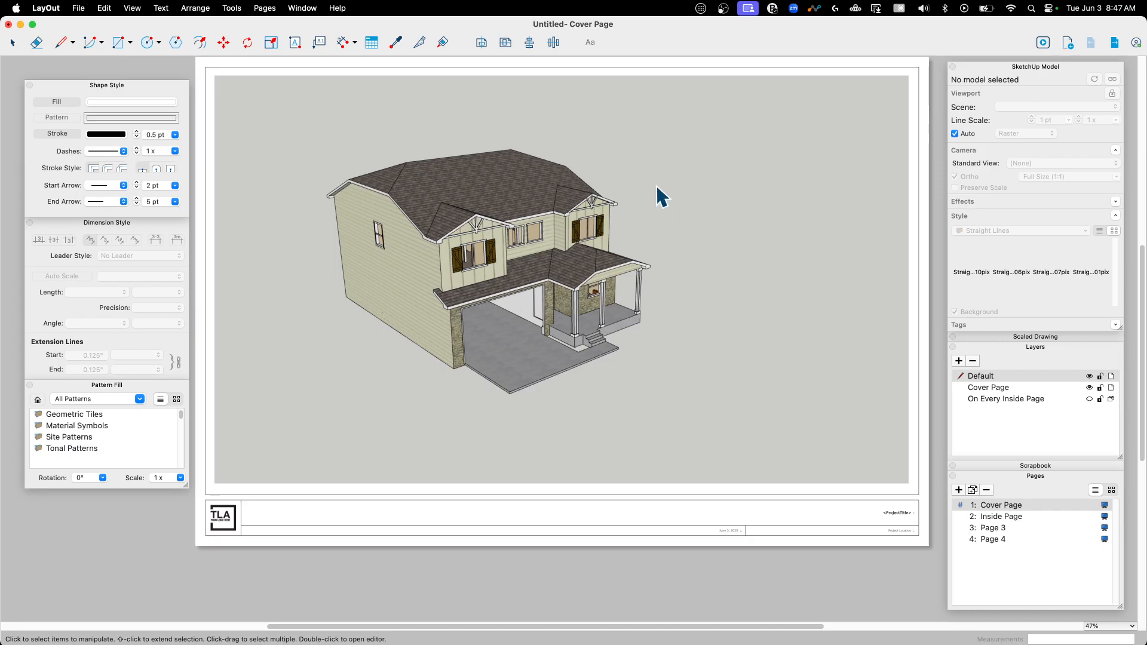
mouse_move(286, 278)
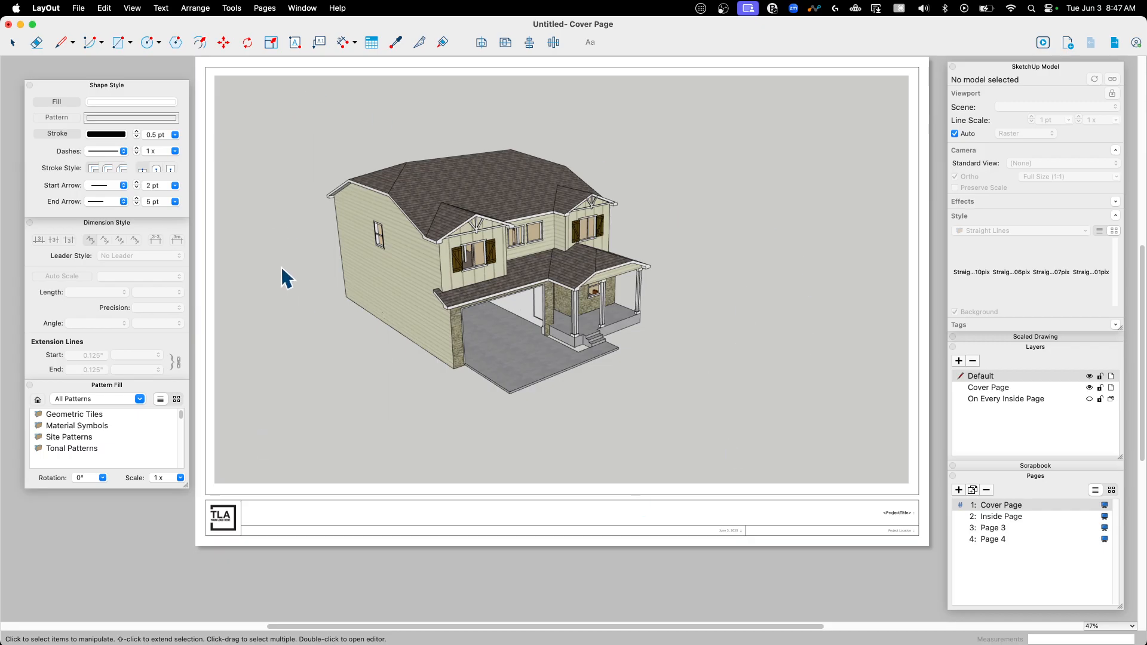
mouse_move(527, 530)
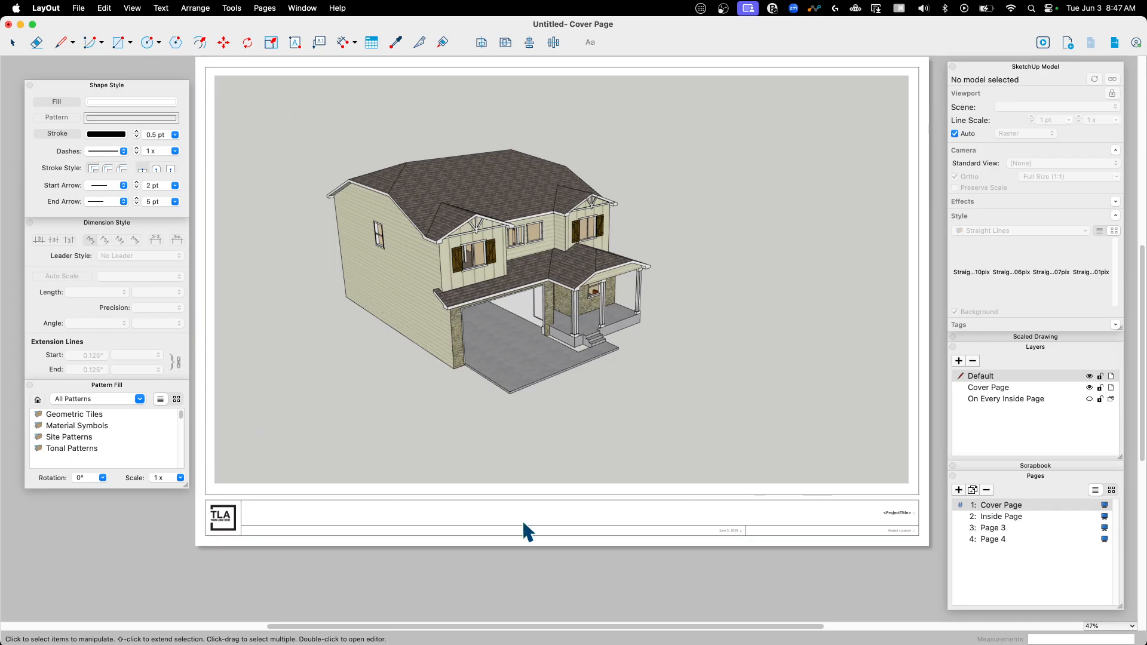
mouse_move(493, 293)
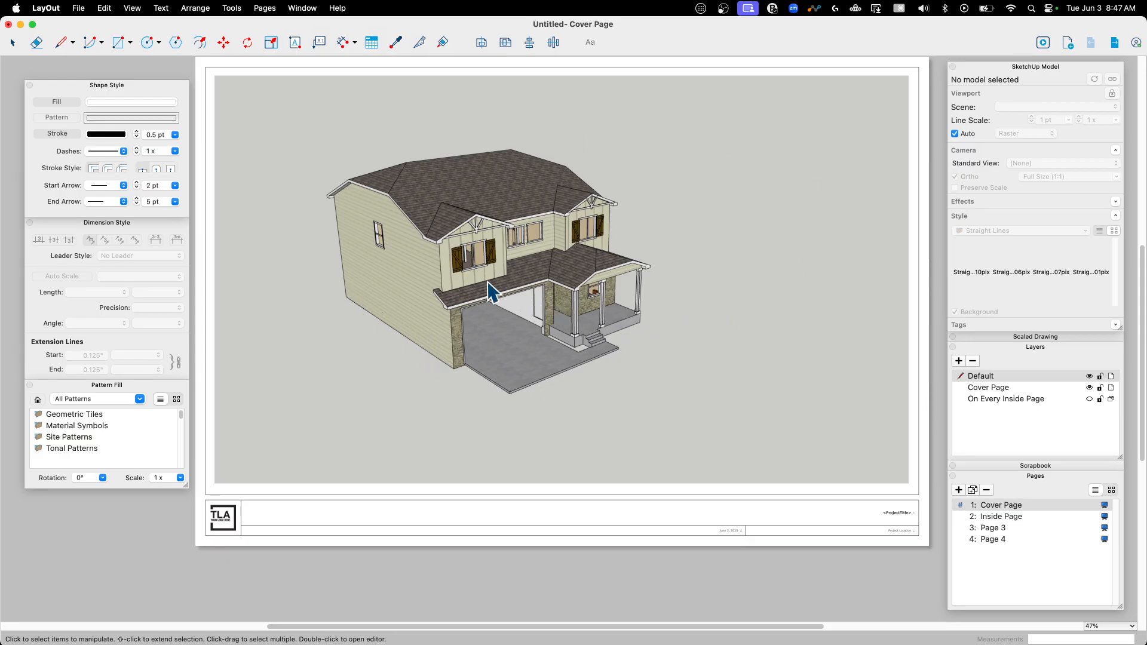
mouse_move(573, 178)
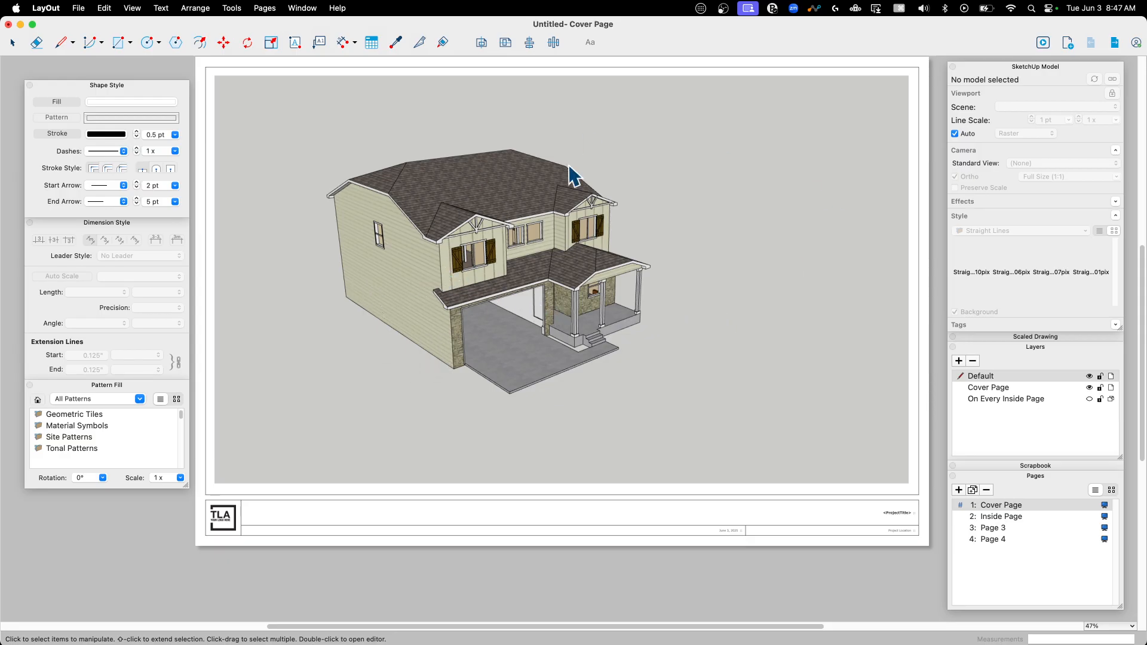
mouse_move(589, 141)
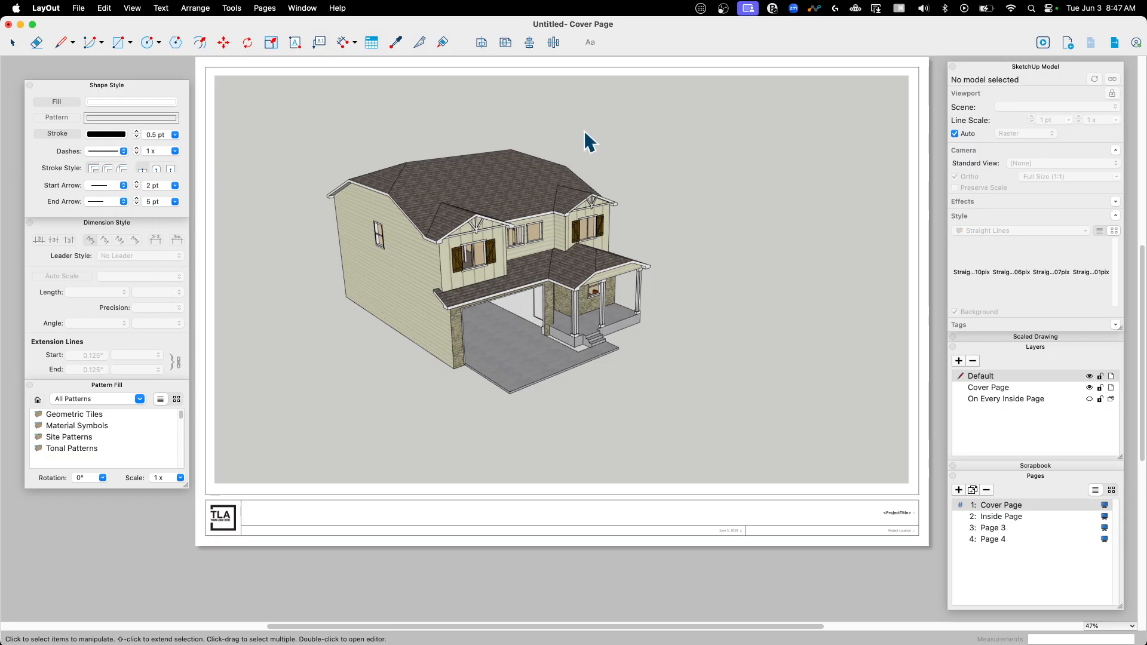
mouse_move(723, 296)
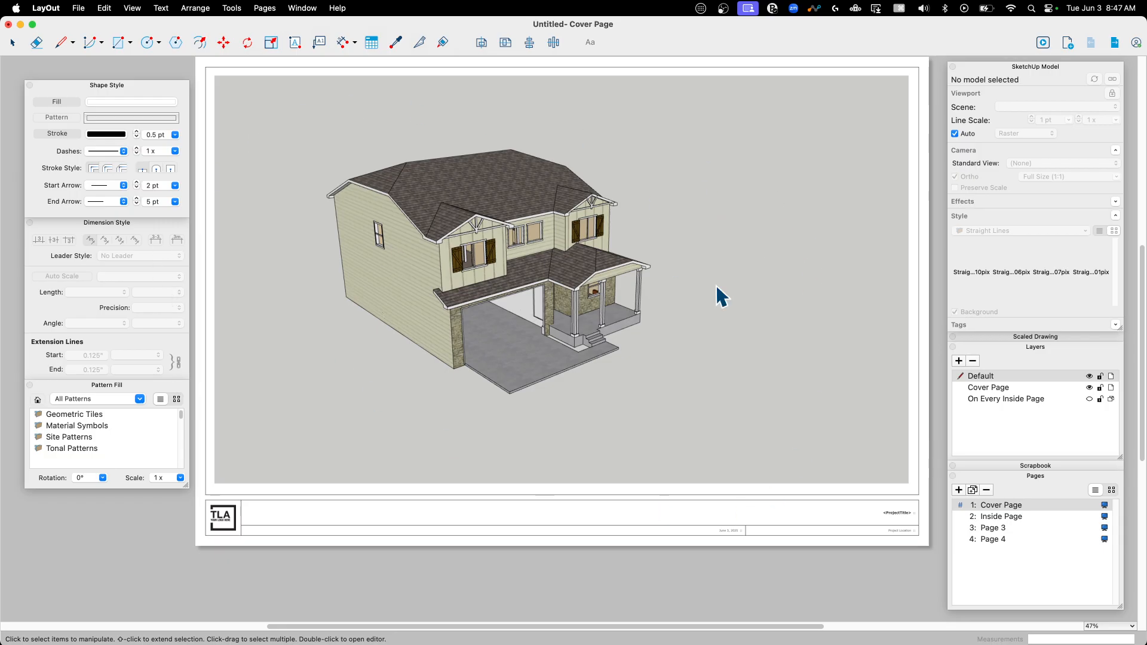
mouse_move(586, 162)
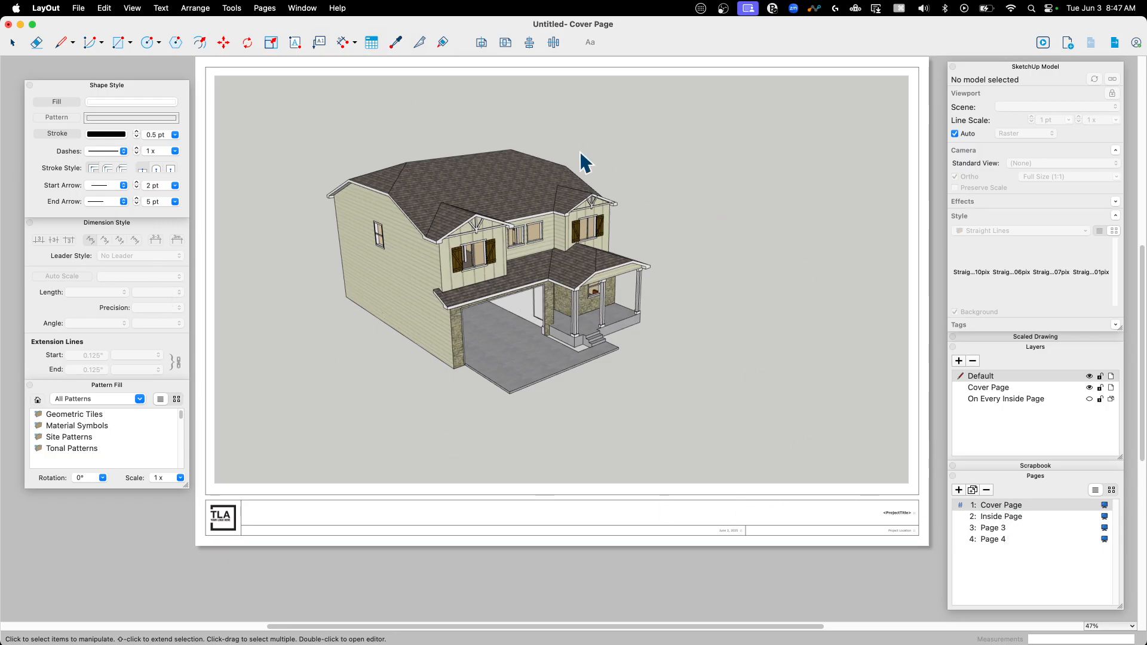